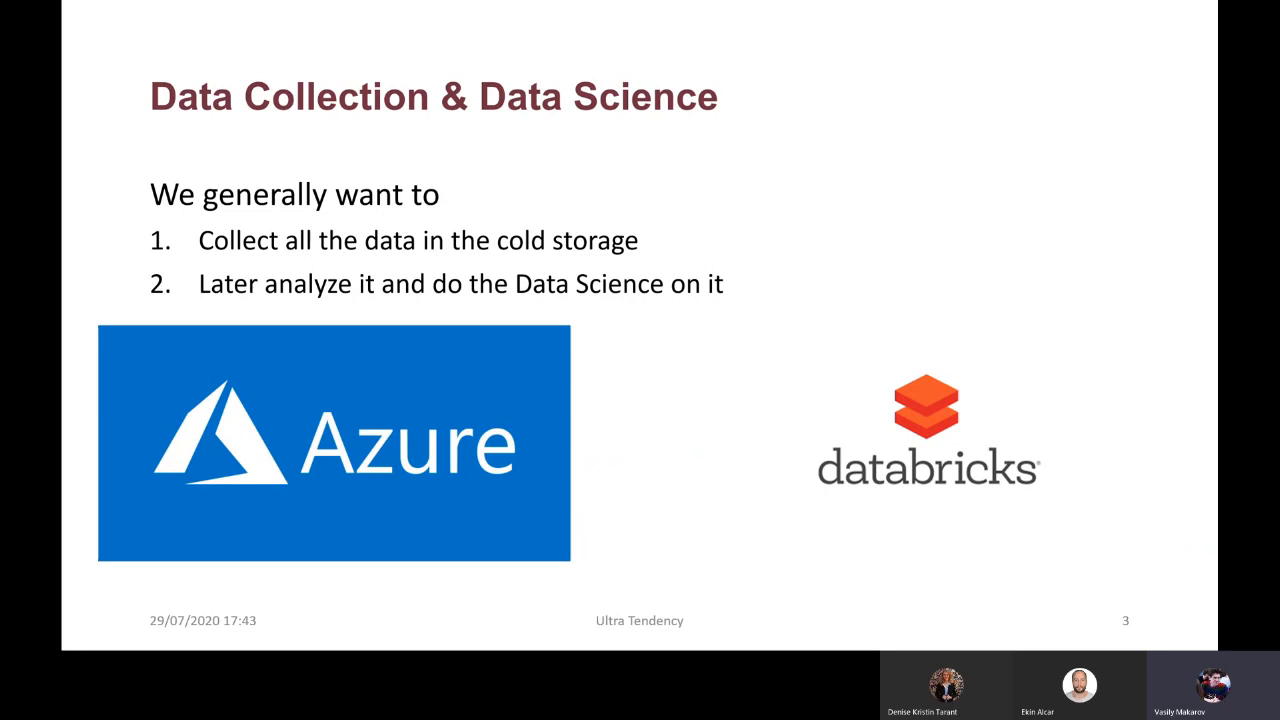
Step: Advance the slide show to the 'Machine Learning on Big Data' slide
key("Right")
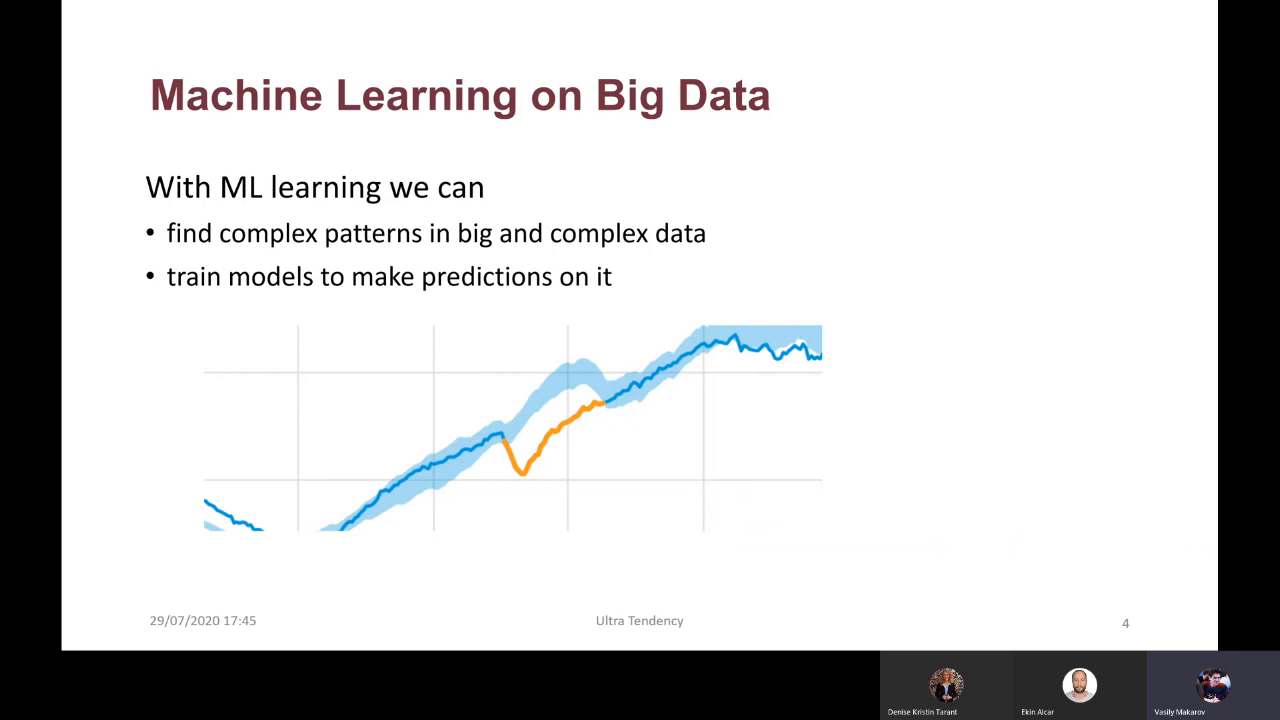
key("Right")
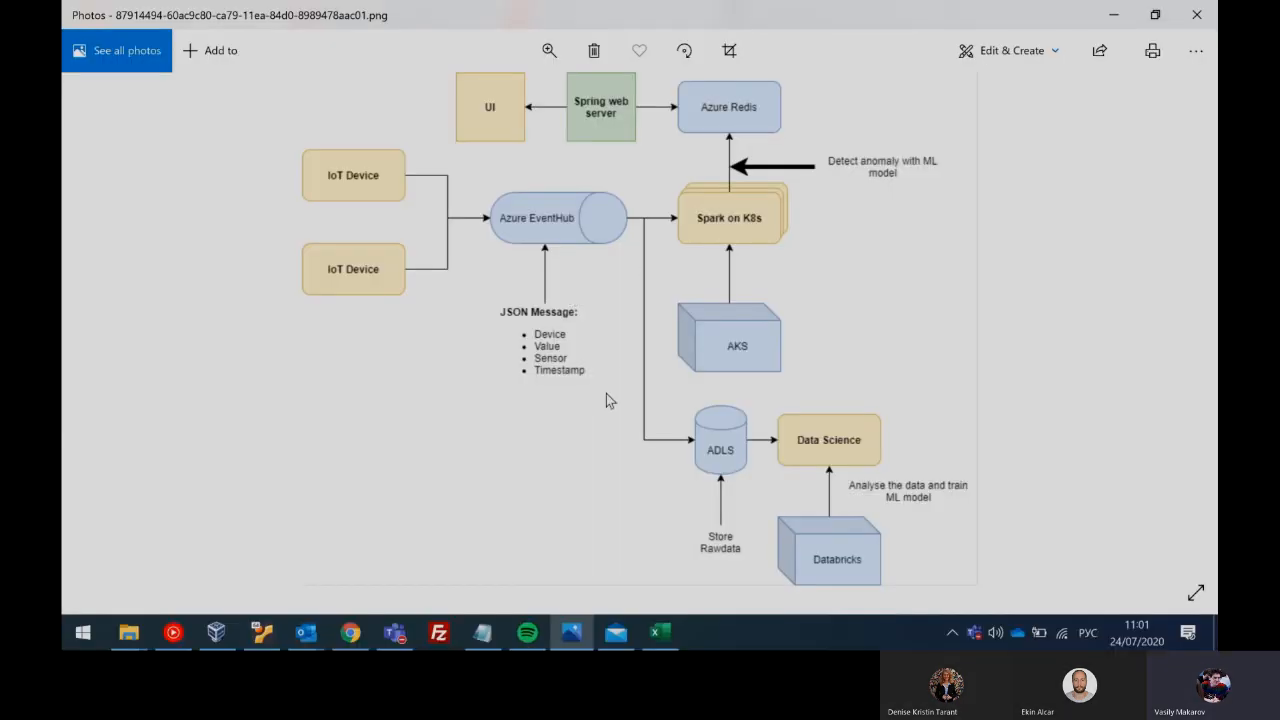
mouse_move(540, 408)
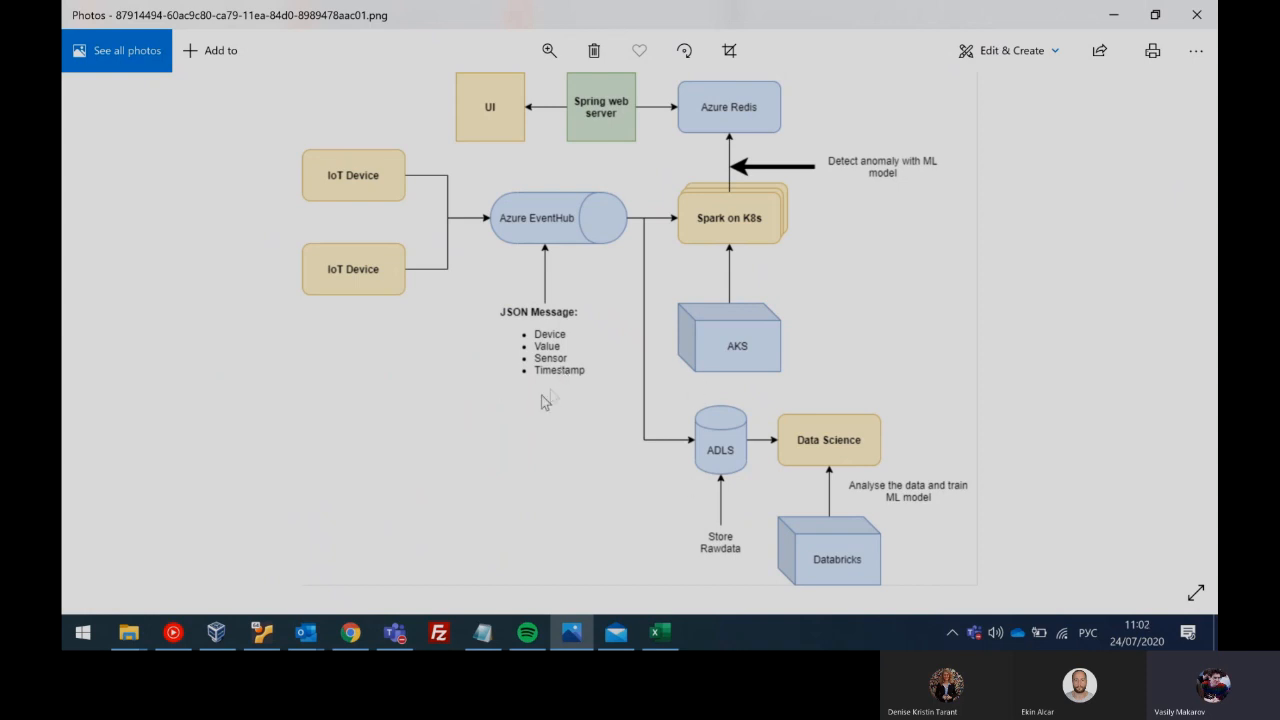
mouse_move(540, 405)
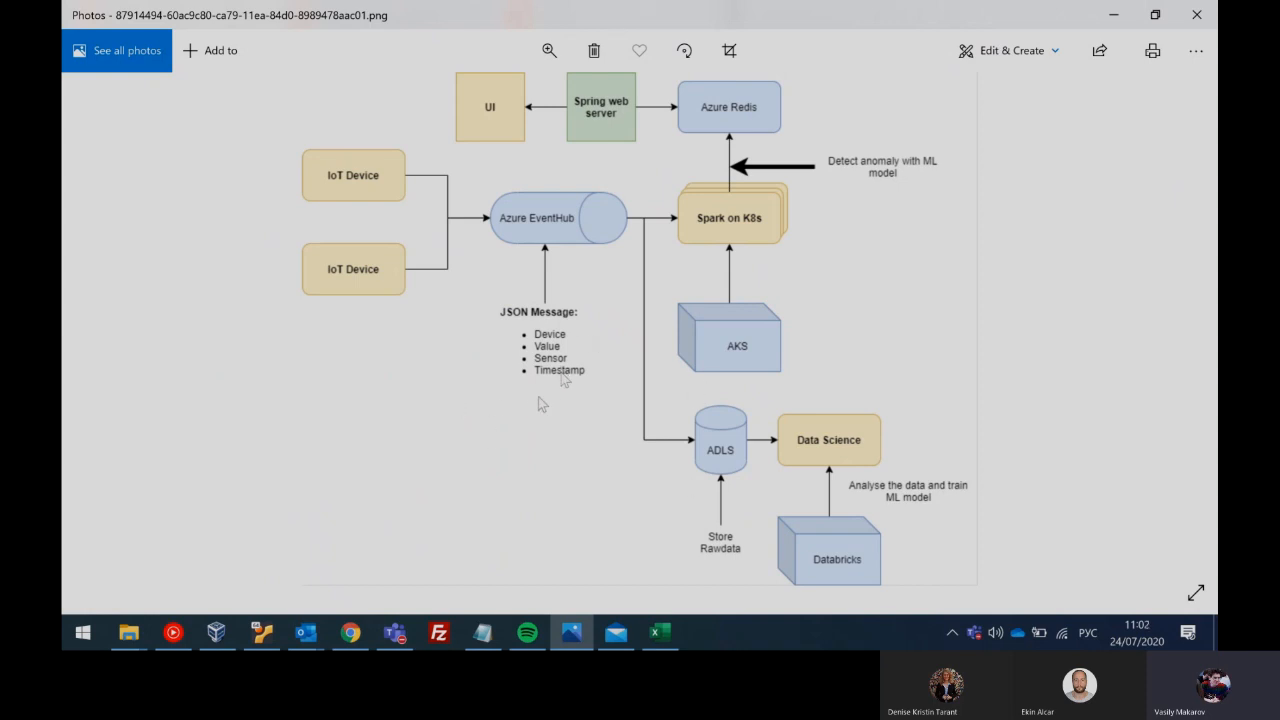
mouse_move(538, 472)
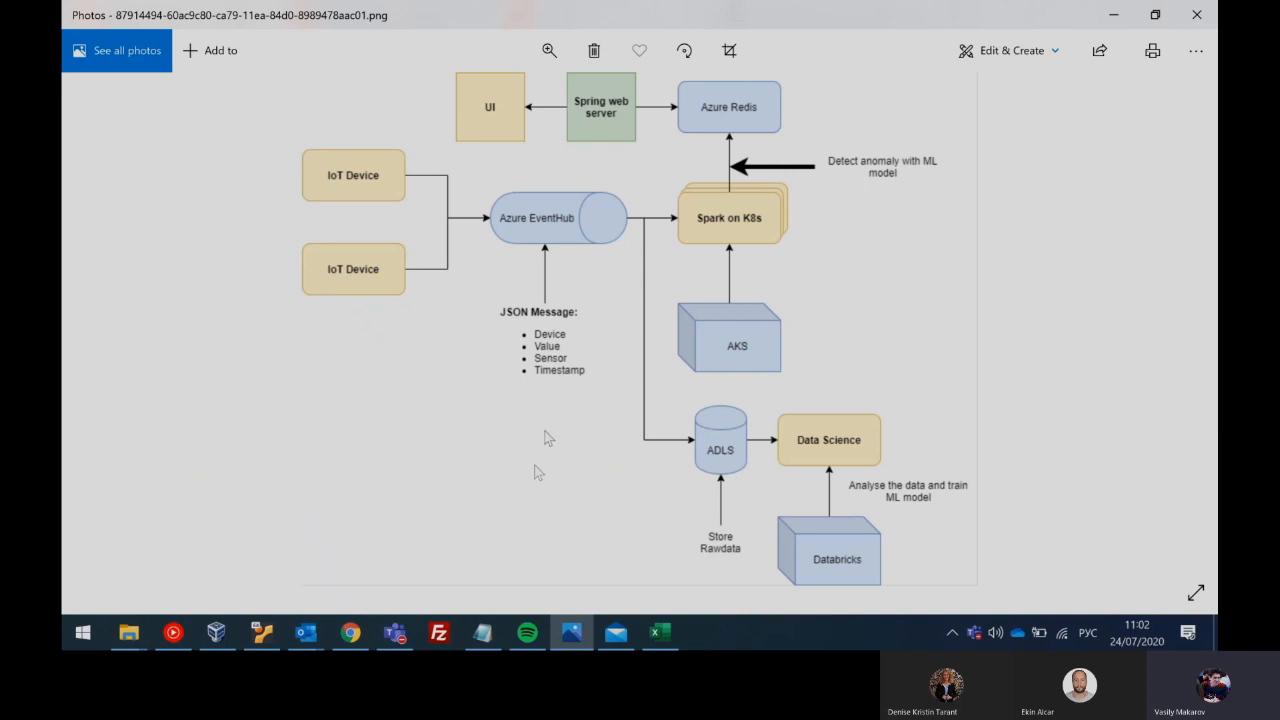
mouse_move(675, 577)
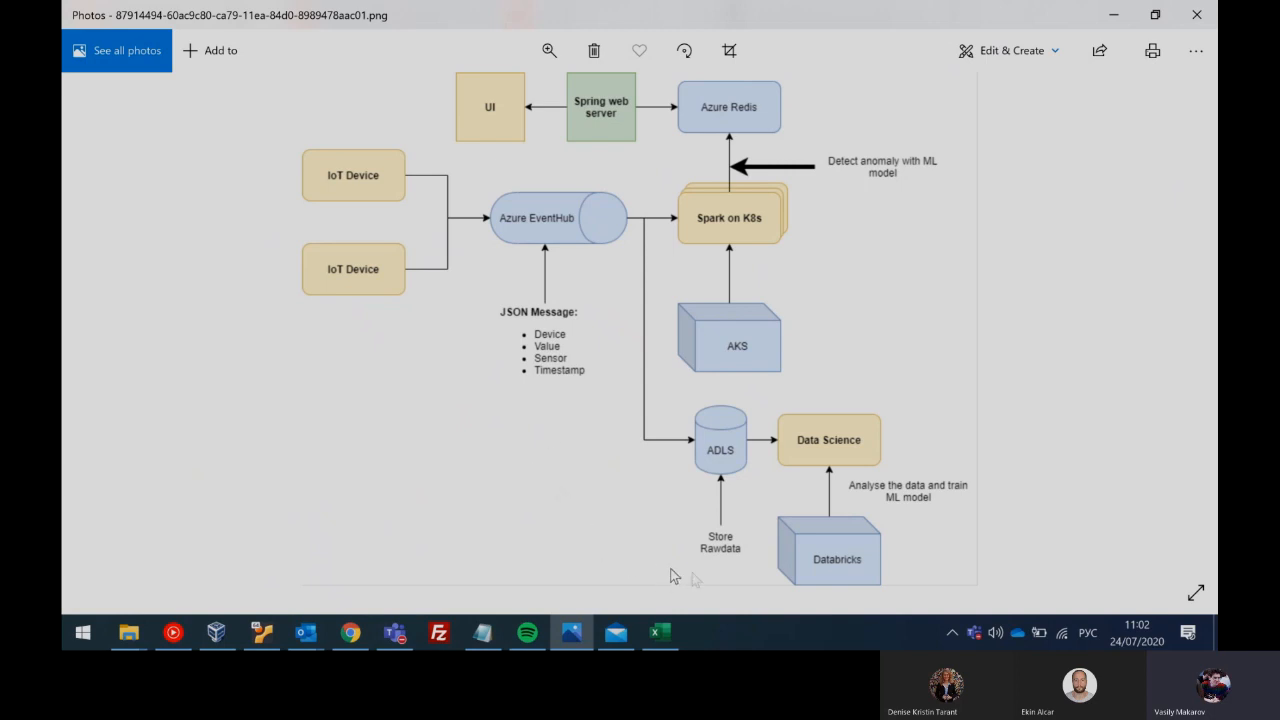
mouse_move(815, 570)
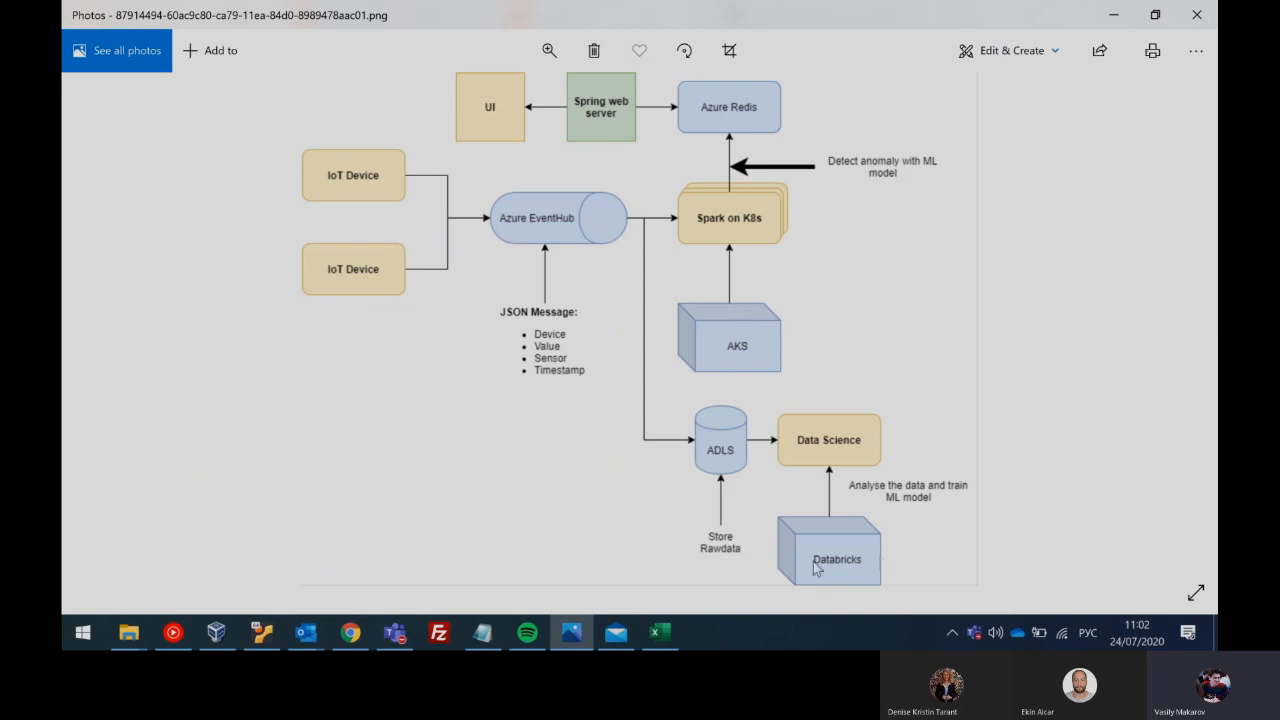
mouse_move(733, 580)
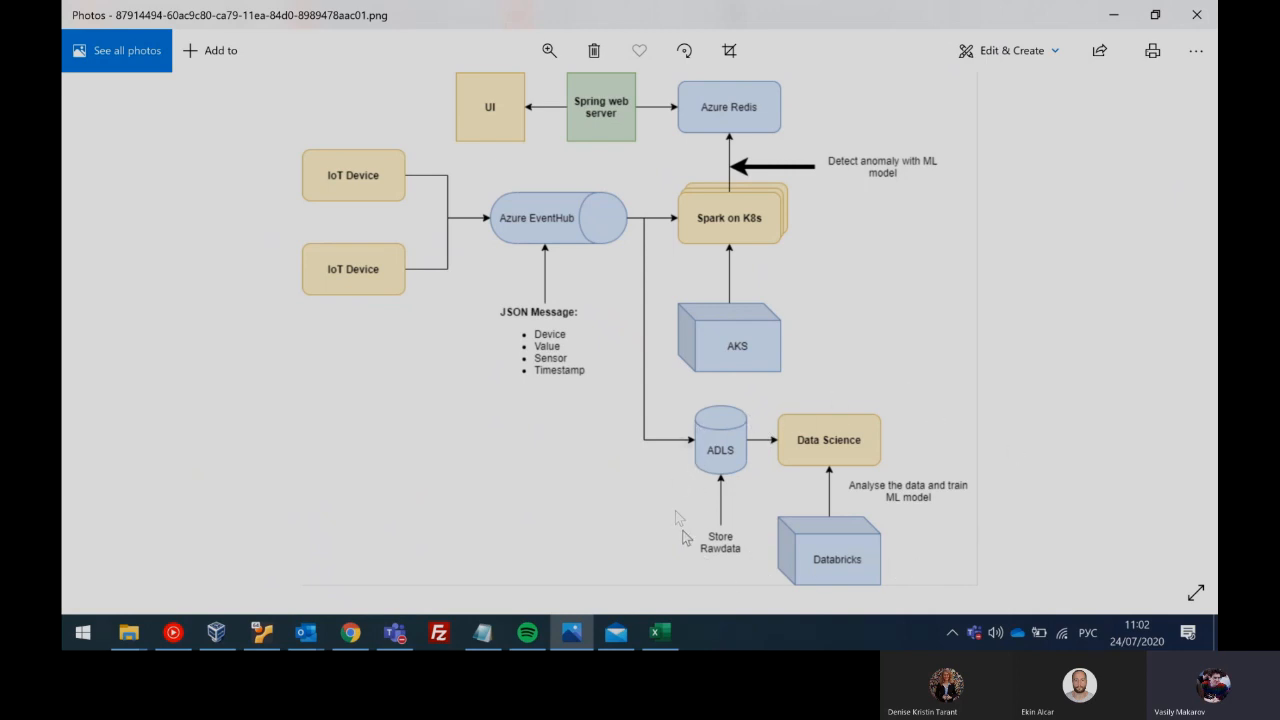
mouse_move(688, 405)
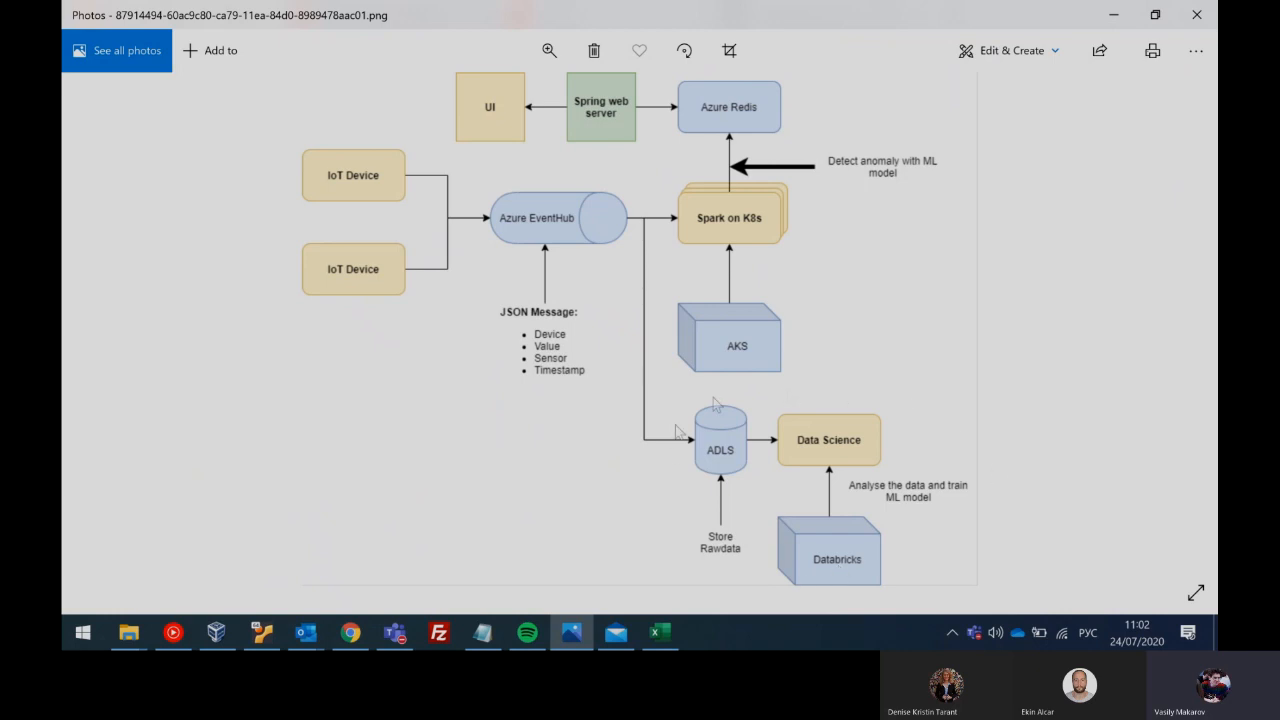
mouse_move(973, 530)
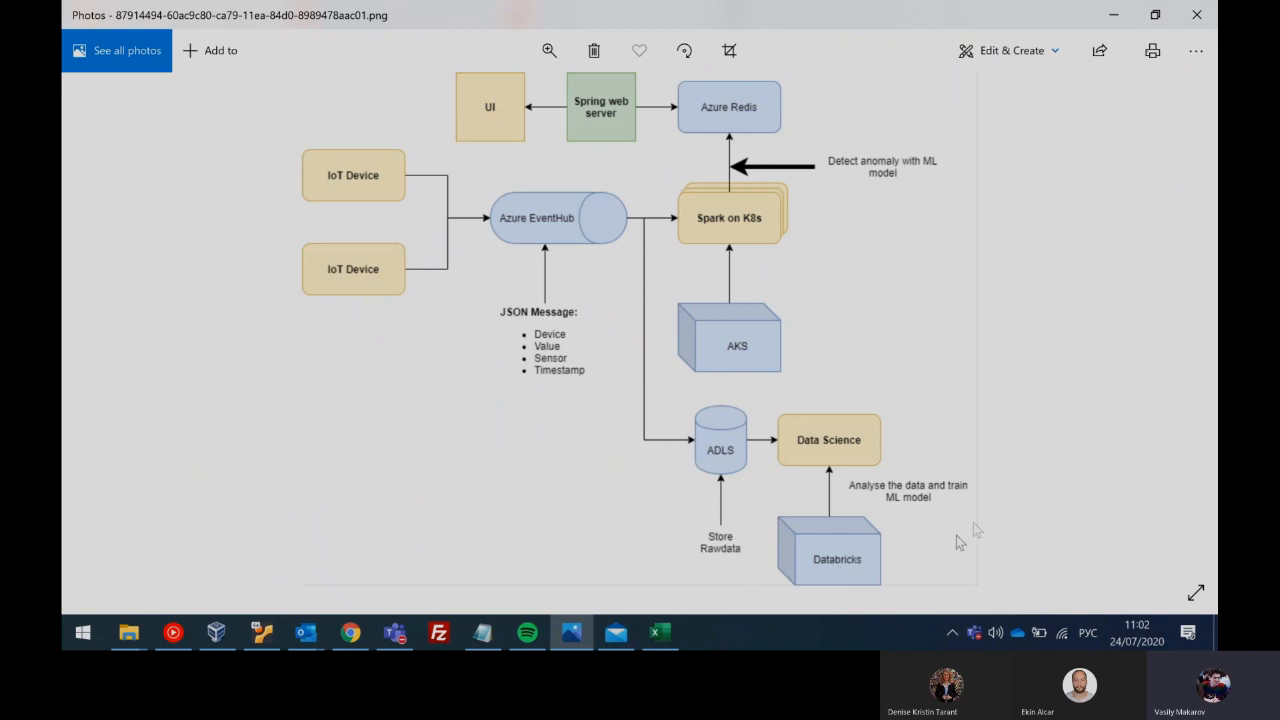
mouse_move(705, 175)
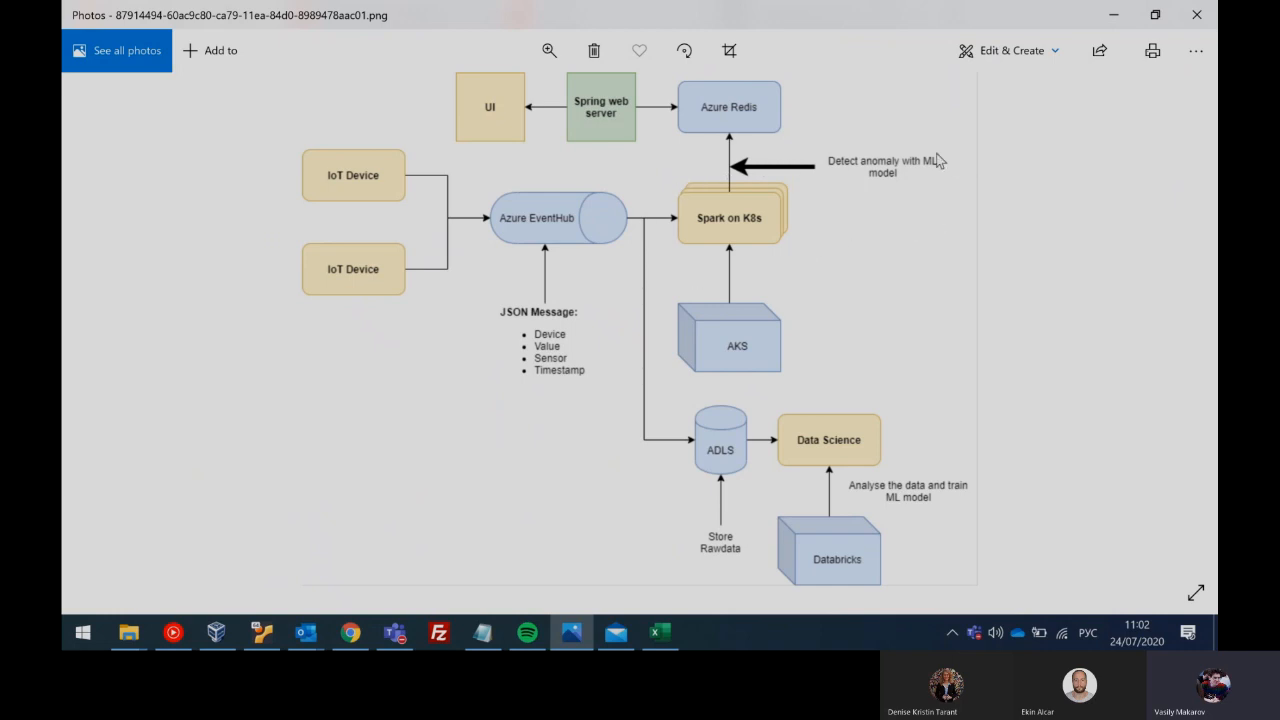
mouse_move(945, 180)
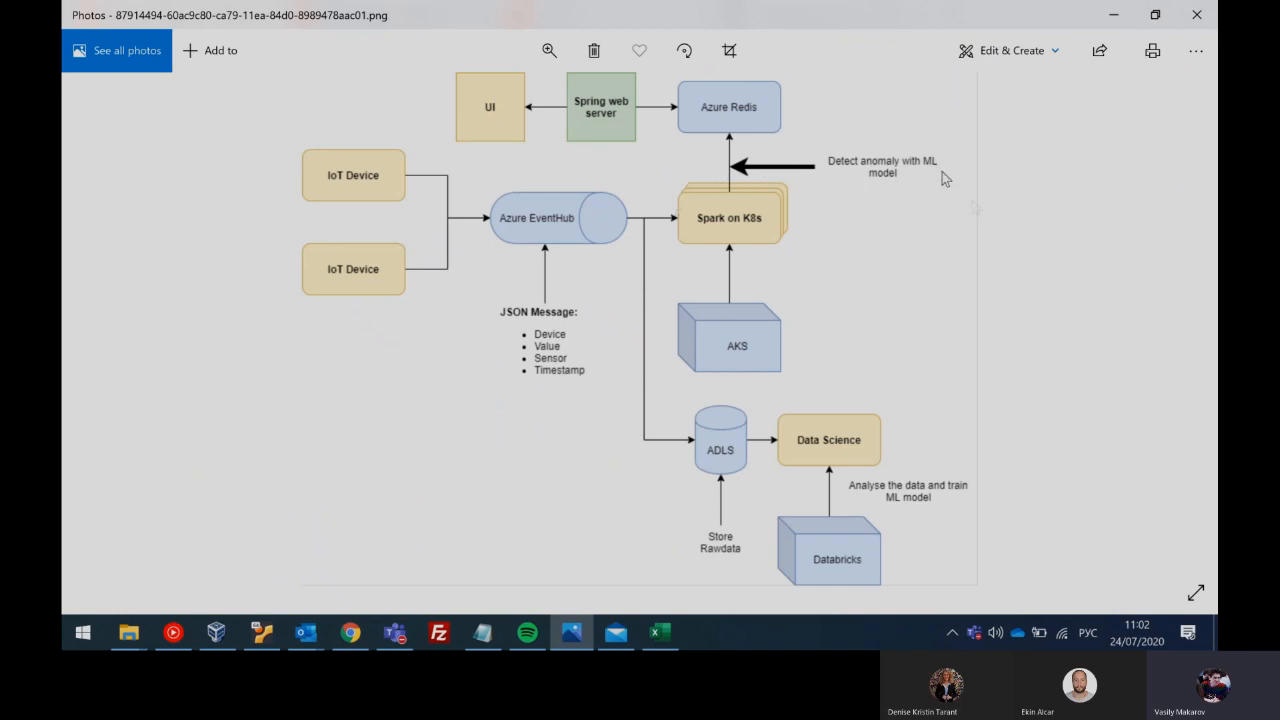
mouse_move(684, 243)
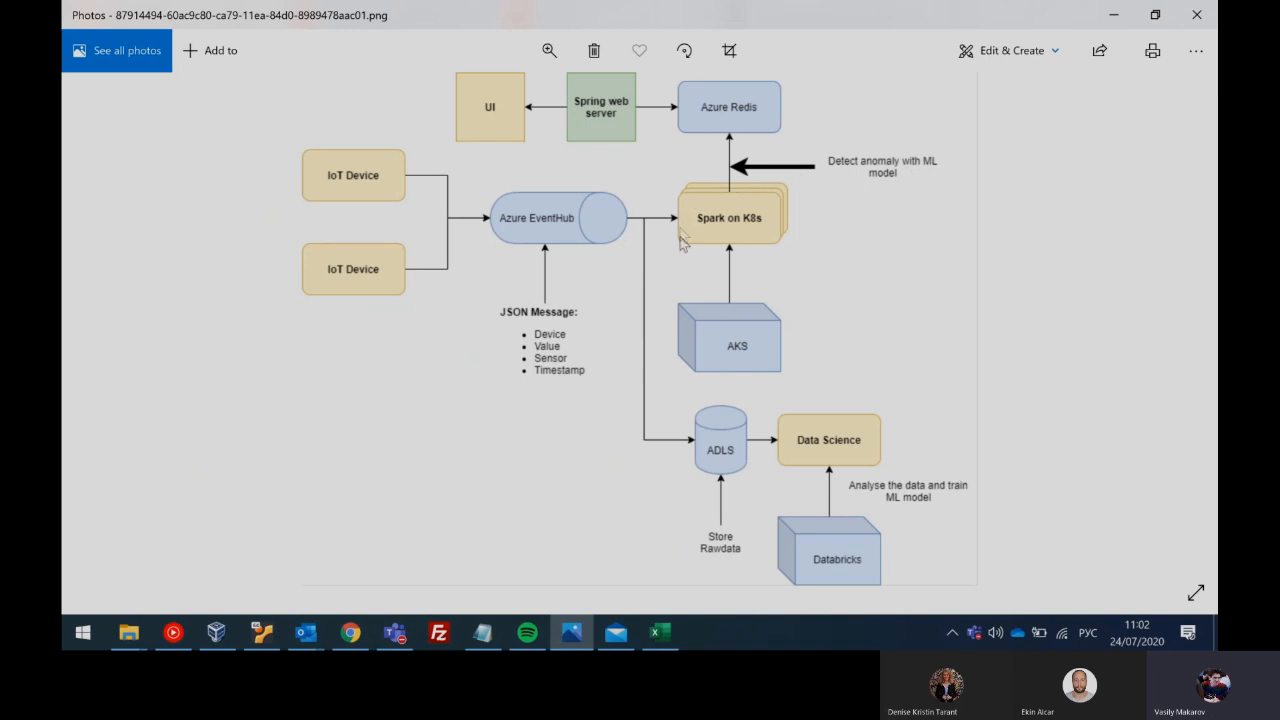
mouse_move(958, 229)
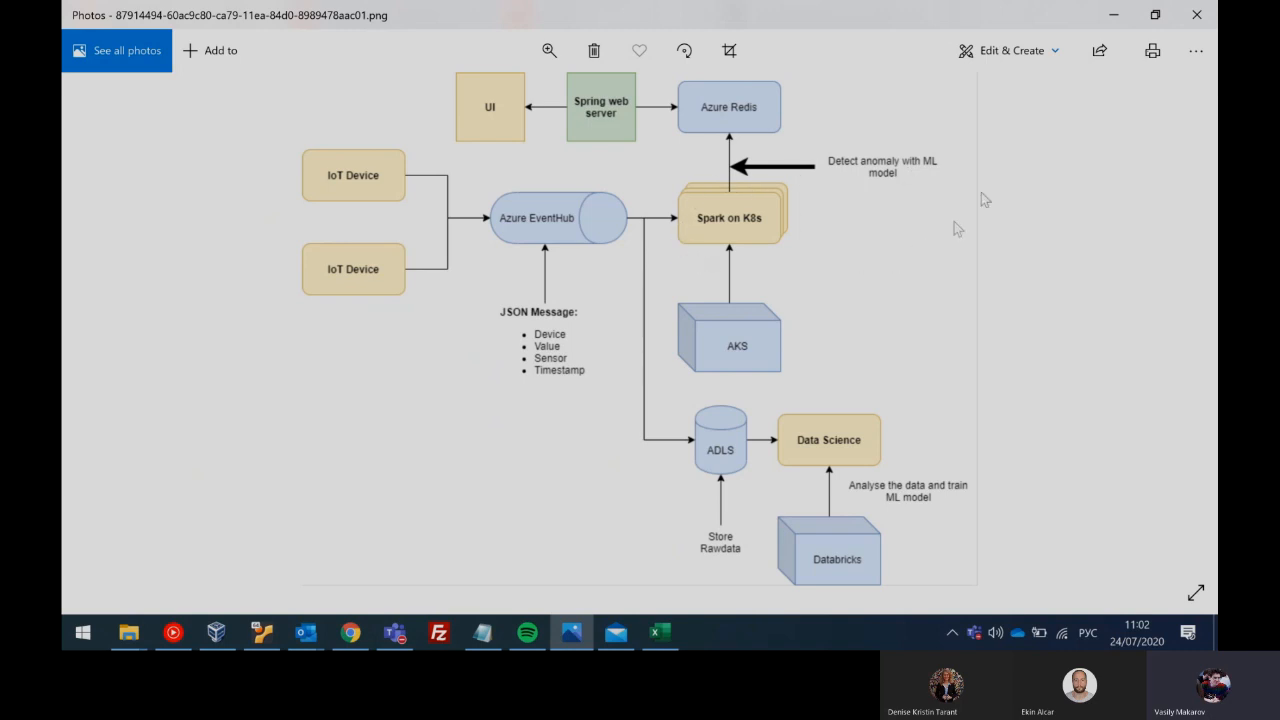
mouse_move(617, 192)
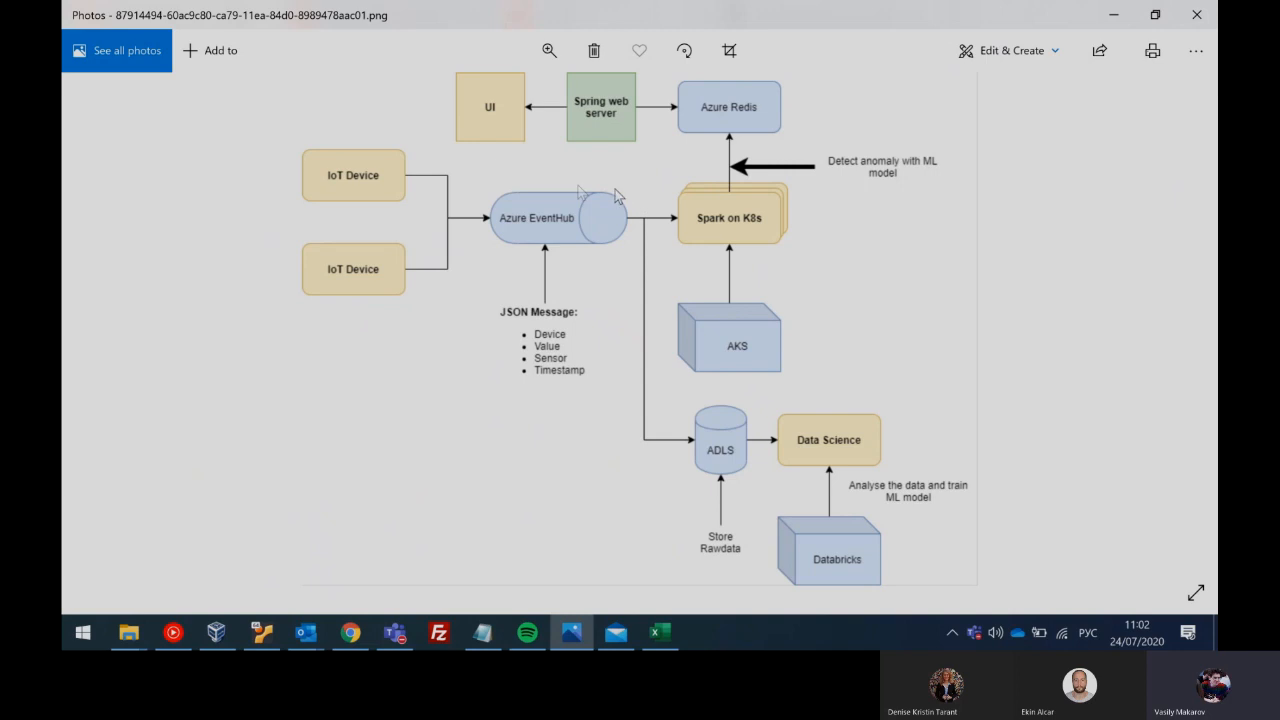
mouse_move(305, 204)
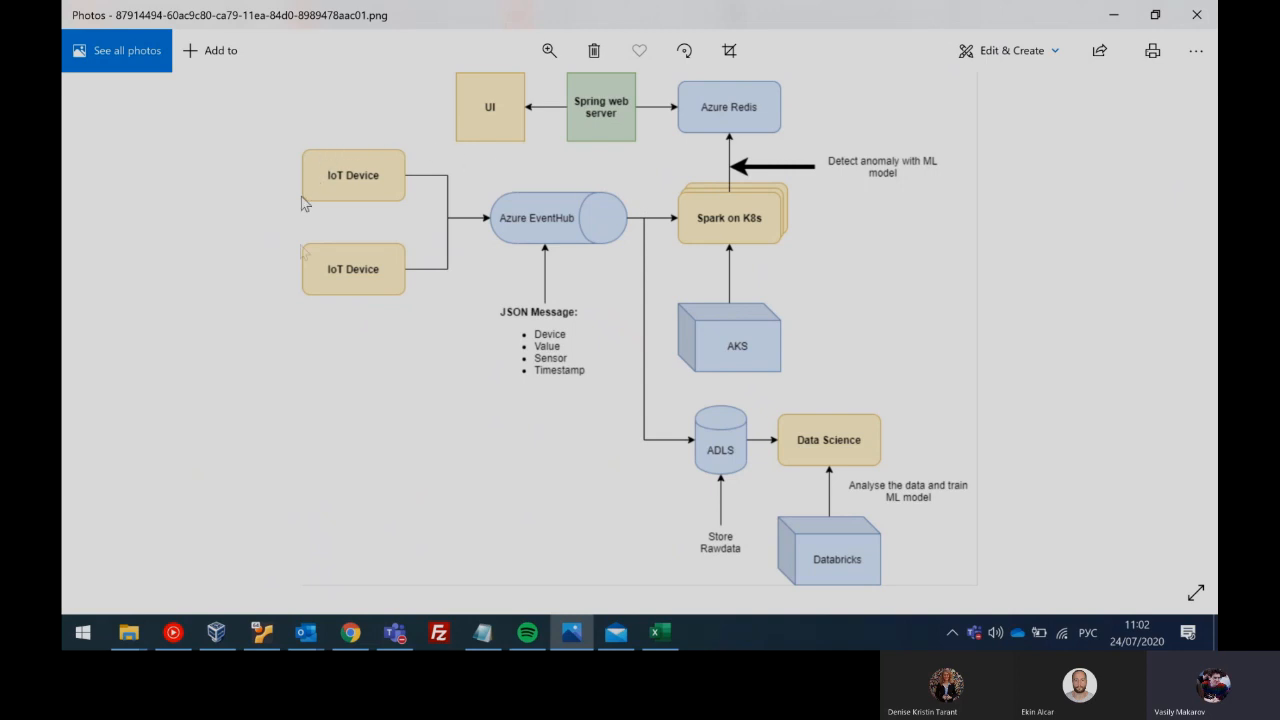
mouse_move(370, 178)
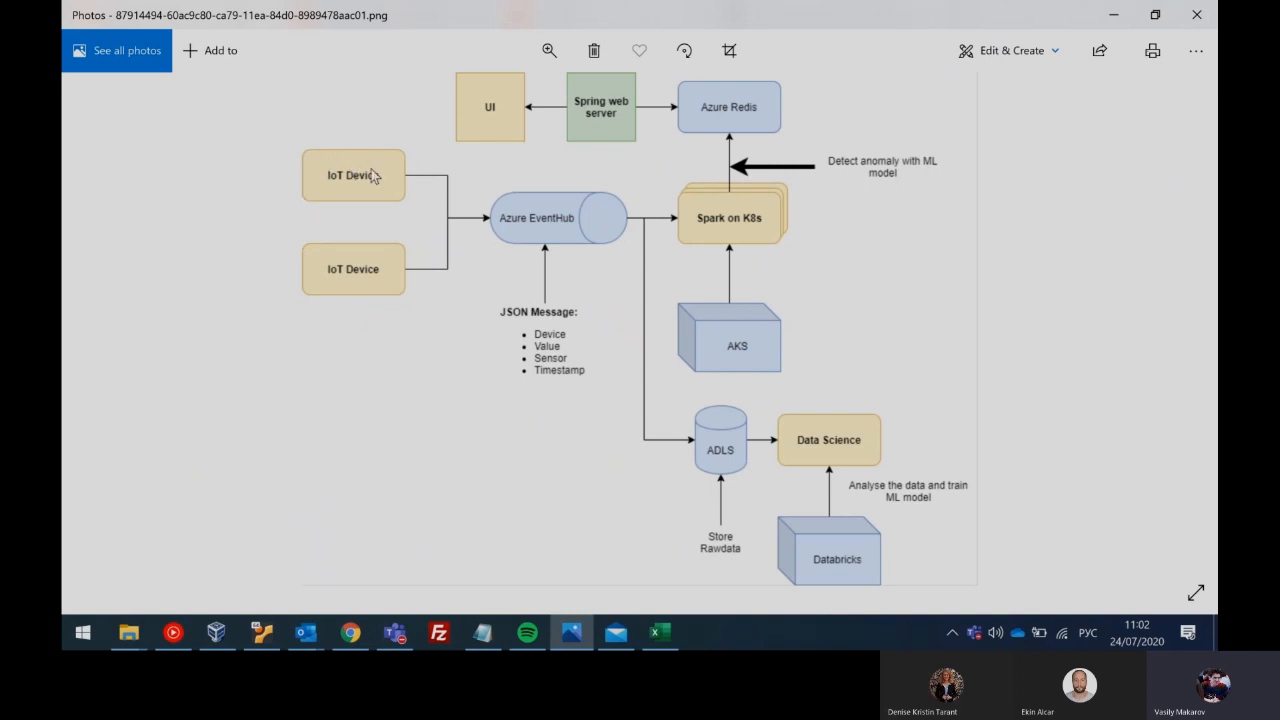
mouse_move(702, 254)
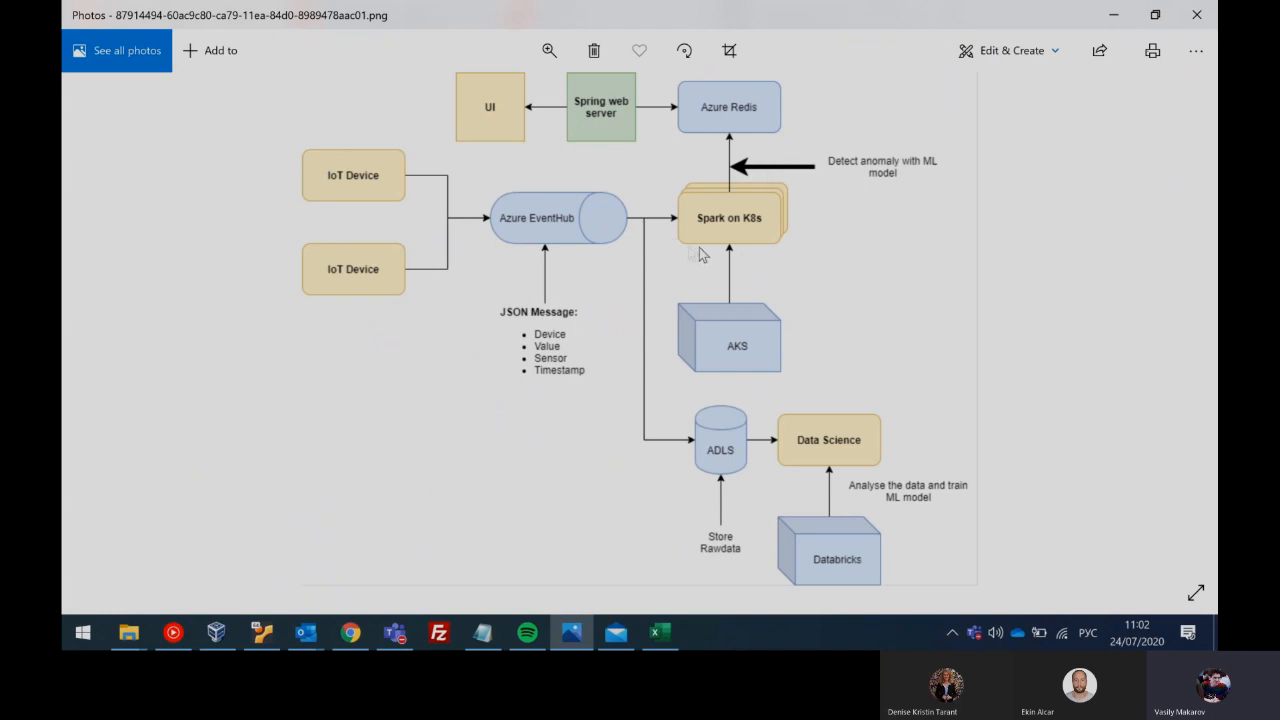
mouse_move(680, 172)
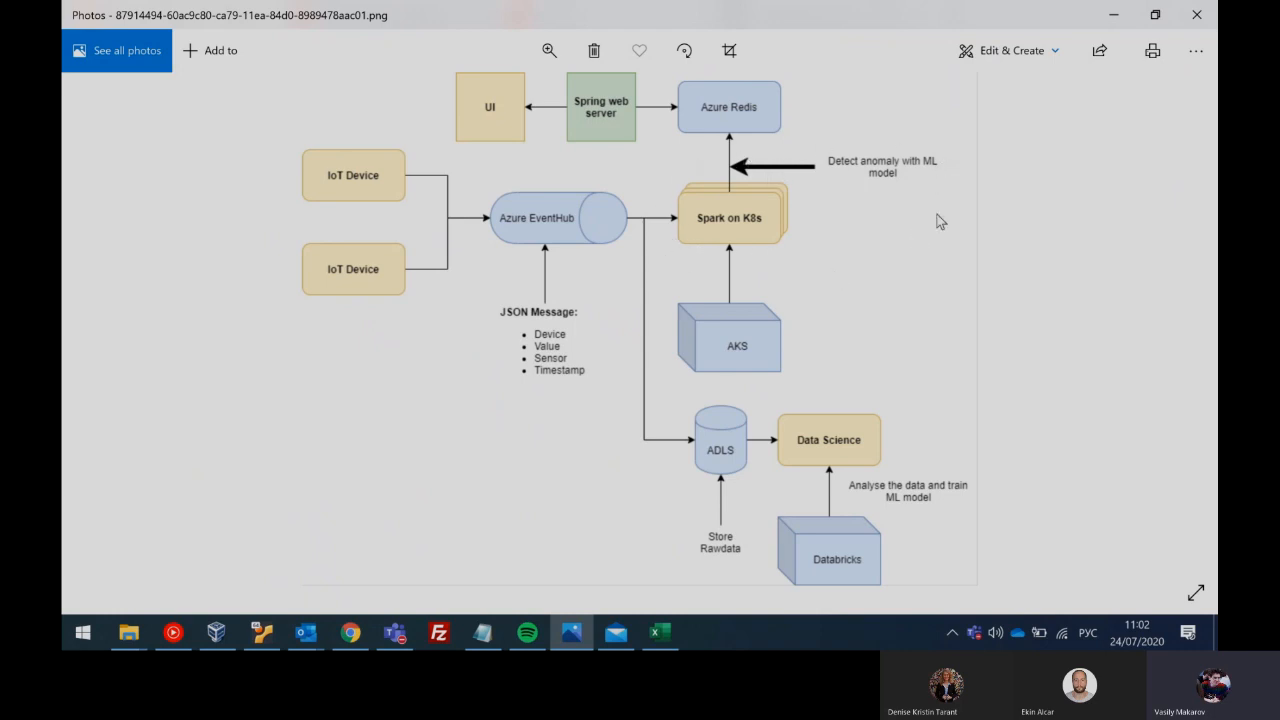
mouse_move(830, 234)
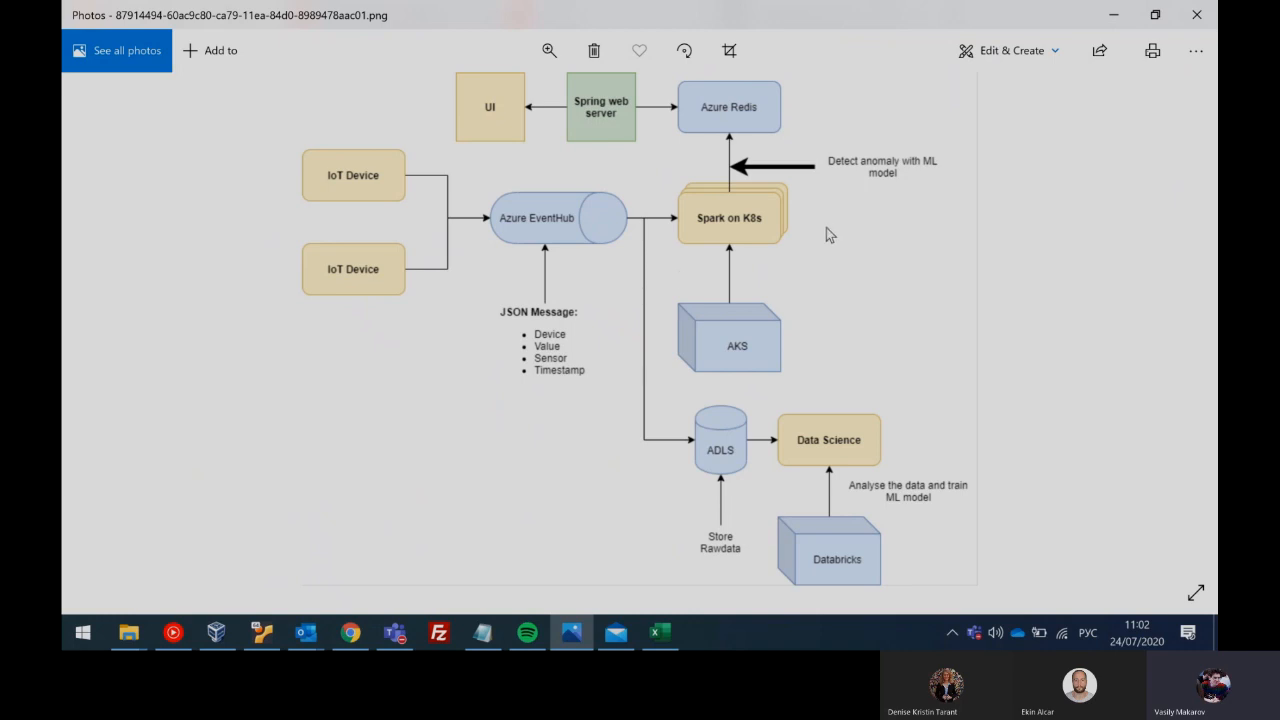
mouse_move(447, 221)
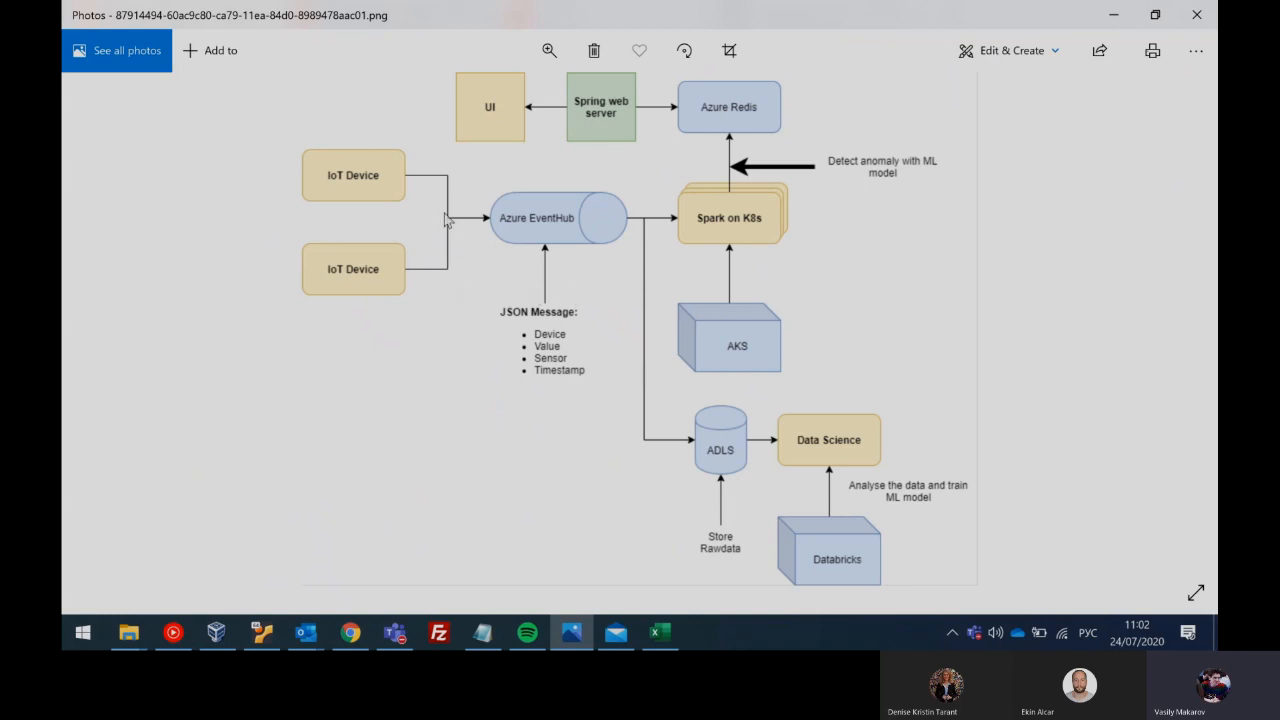
mouse_move(487, 261)
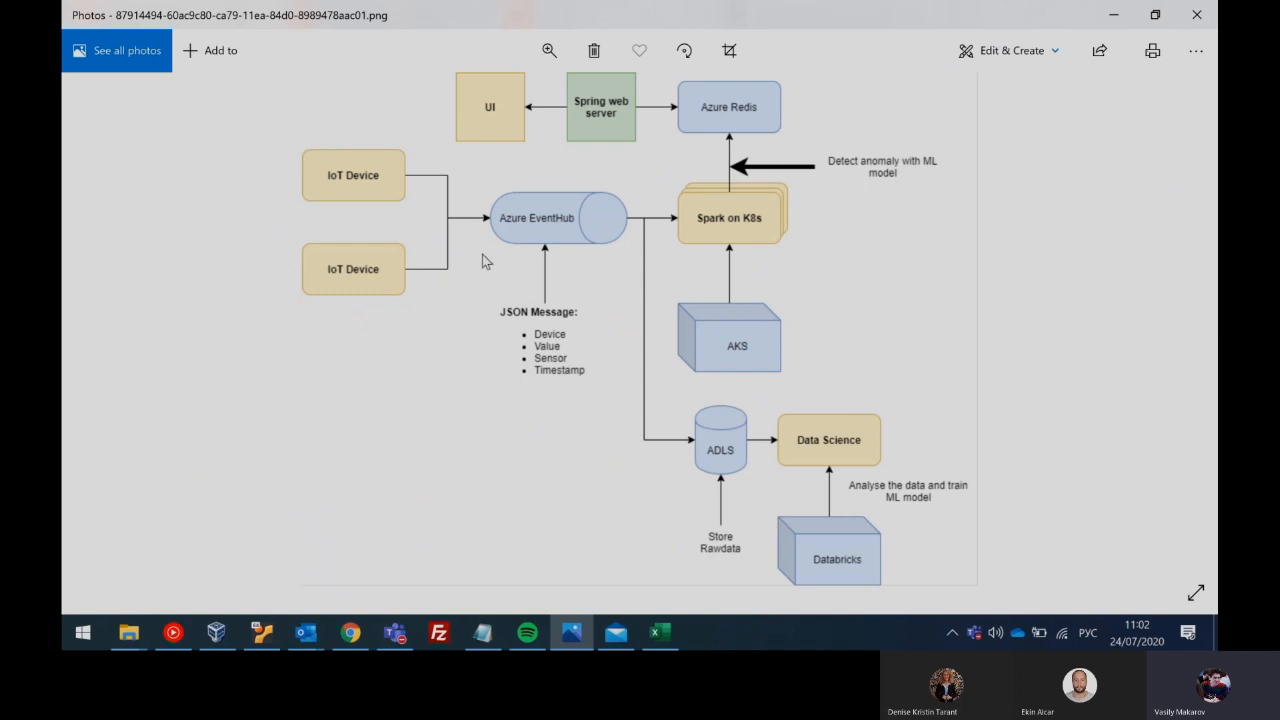
mouse_move(621, 248)
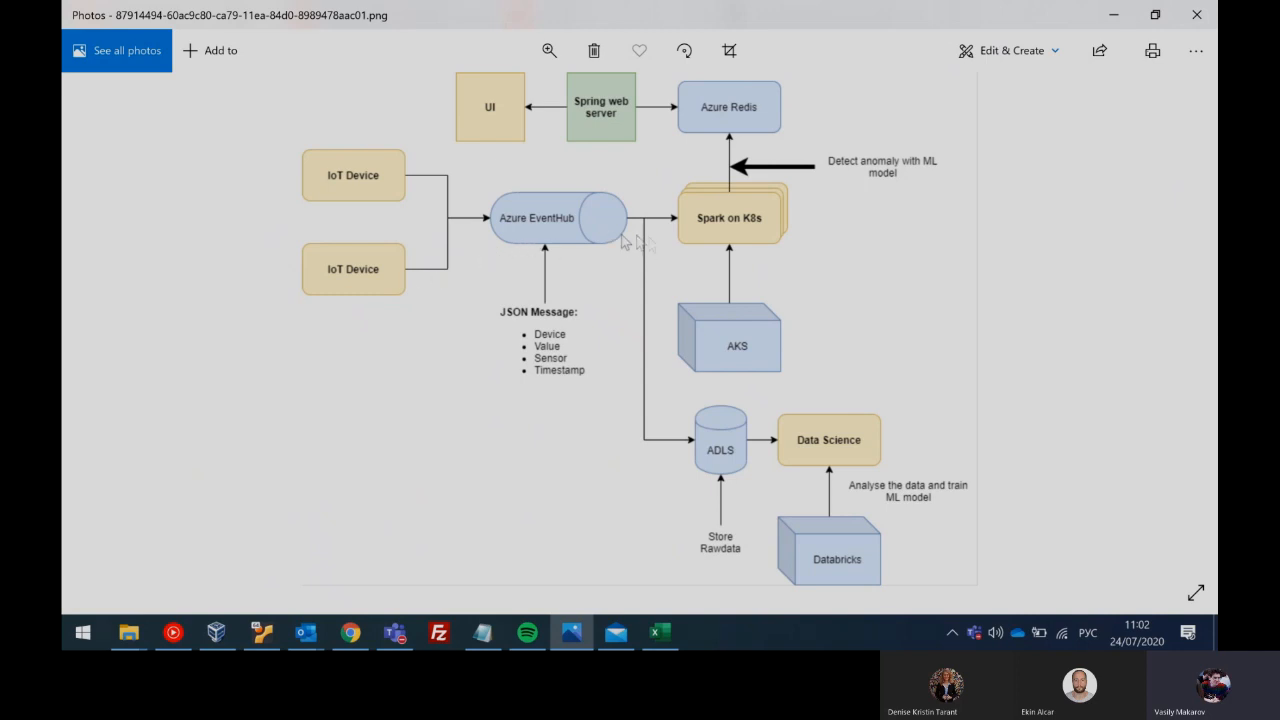
mouse_move(637, 240)
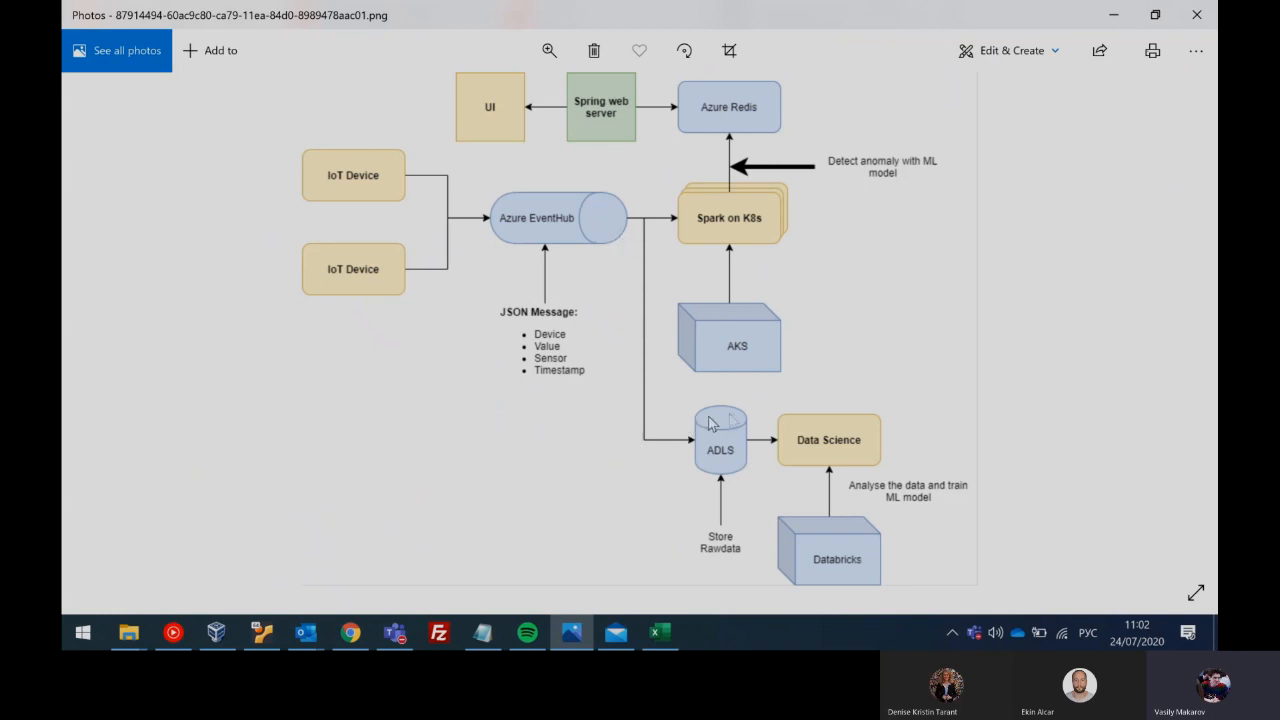
mouse_move(957, 469)
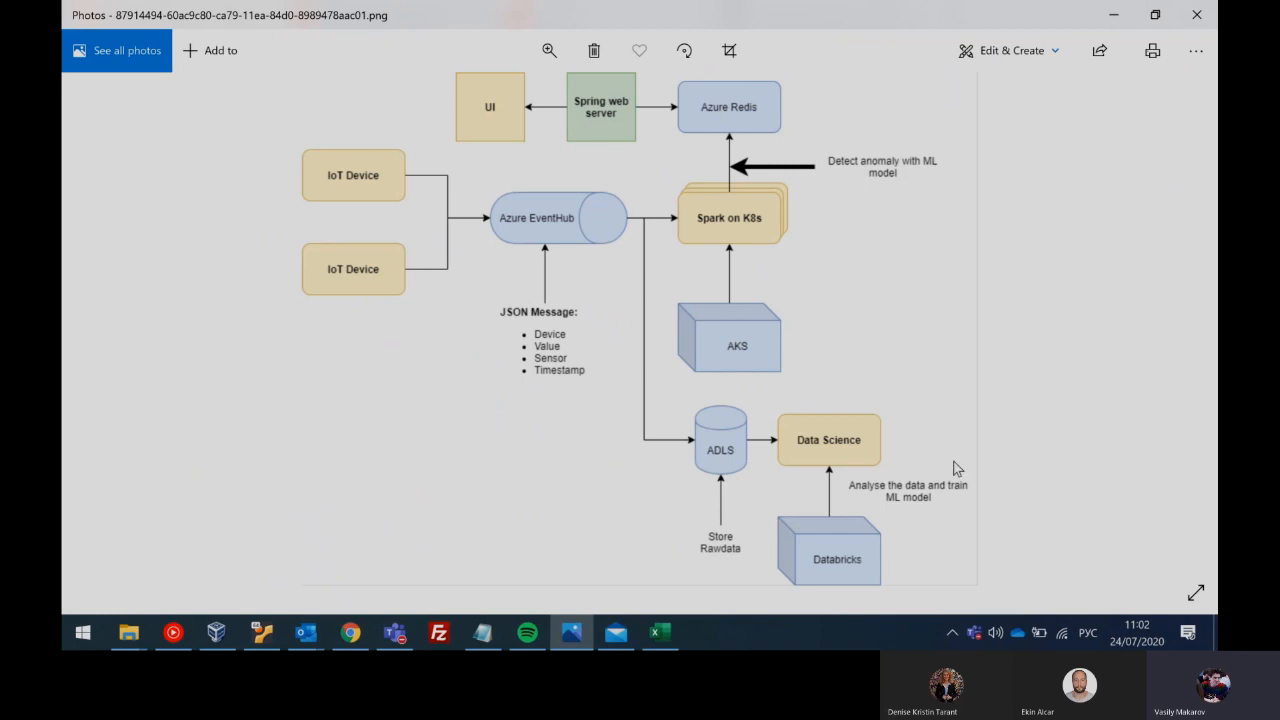
mouse_move(958, 481)
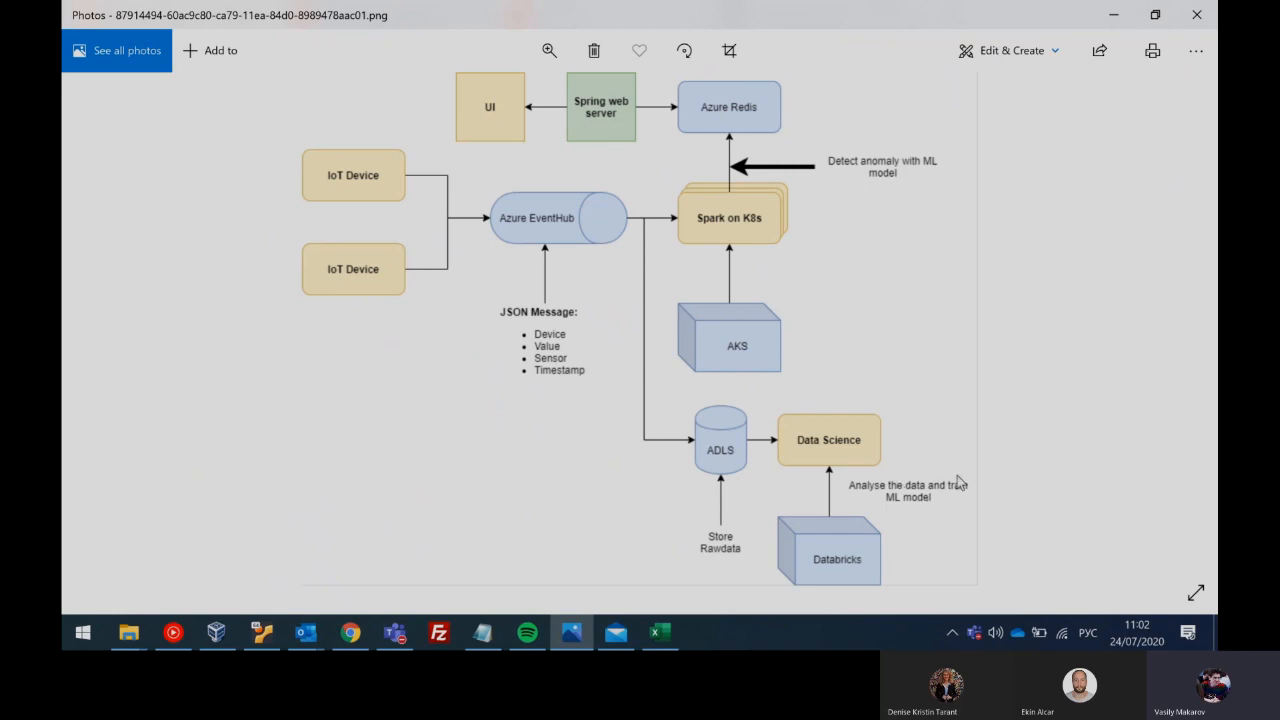
mouse_move(995, 341)
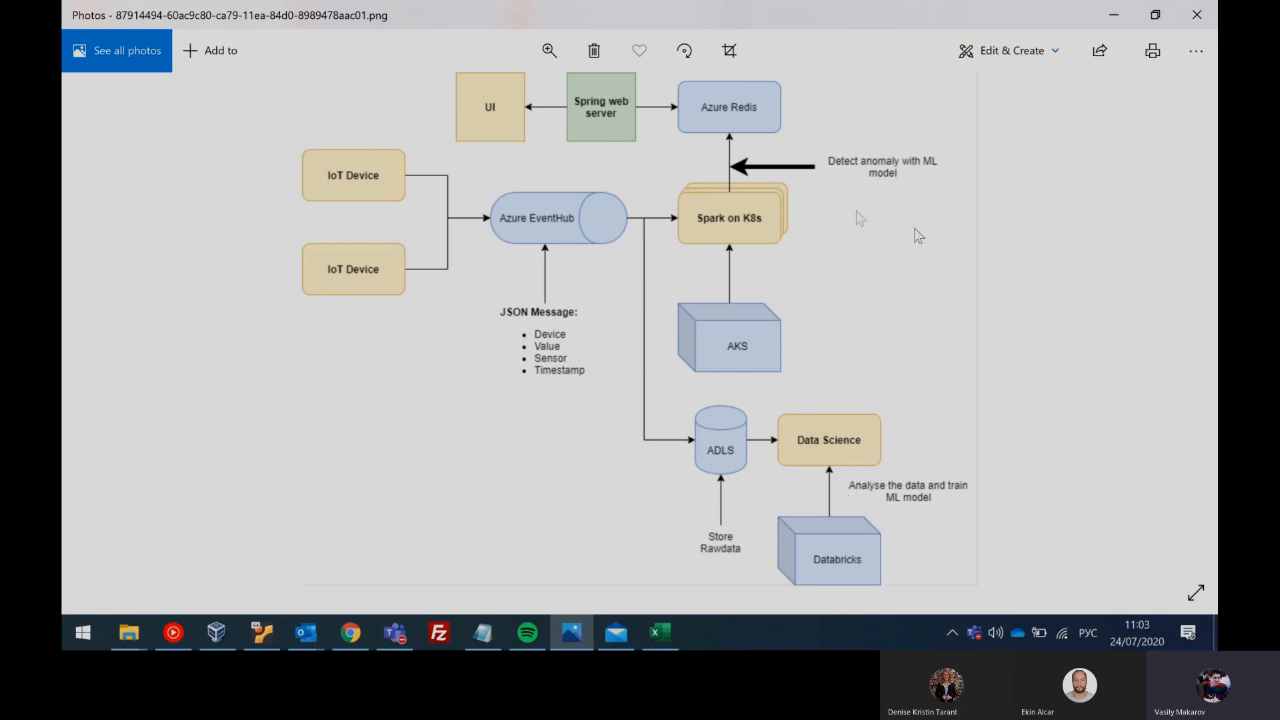
mouse_move(787, 212)
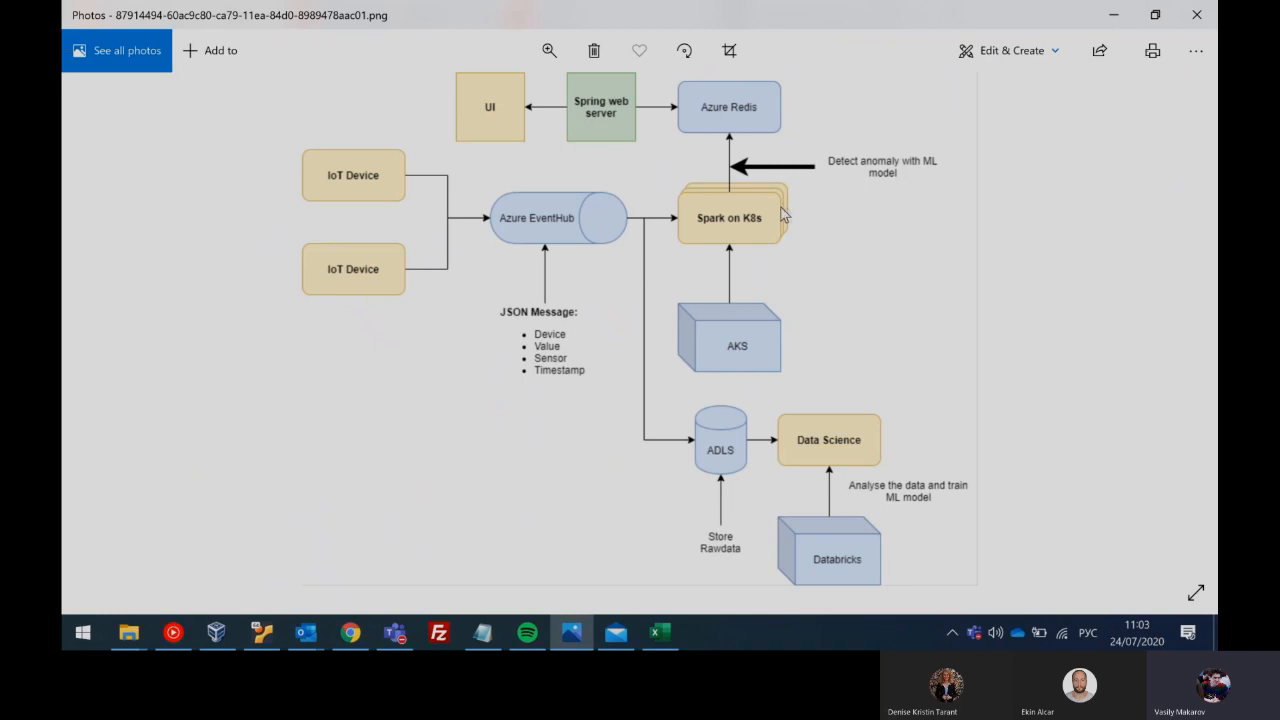
mouse_move(742, 267)
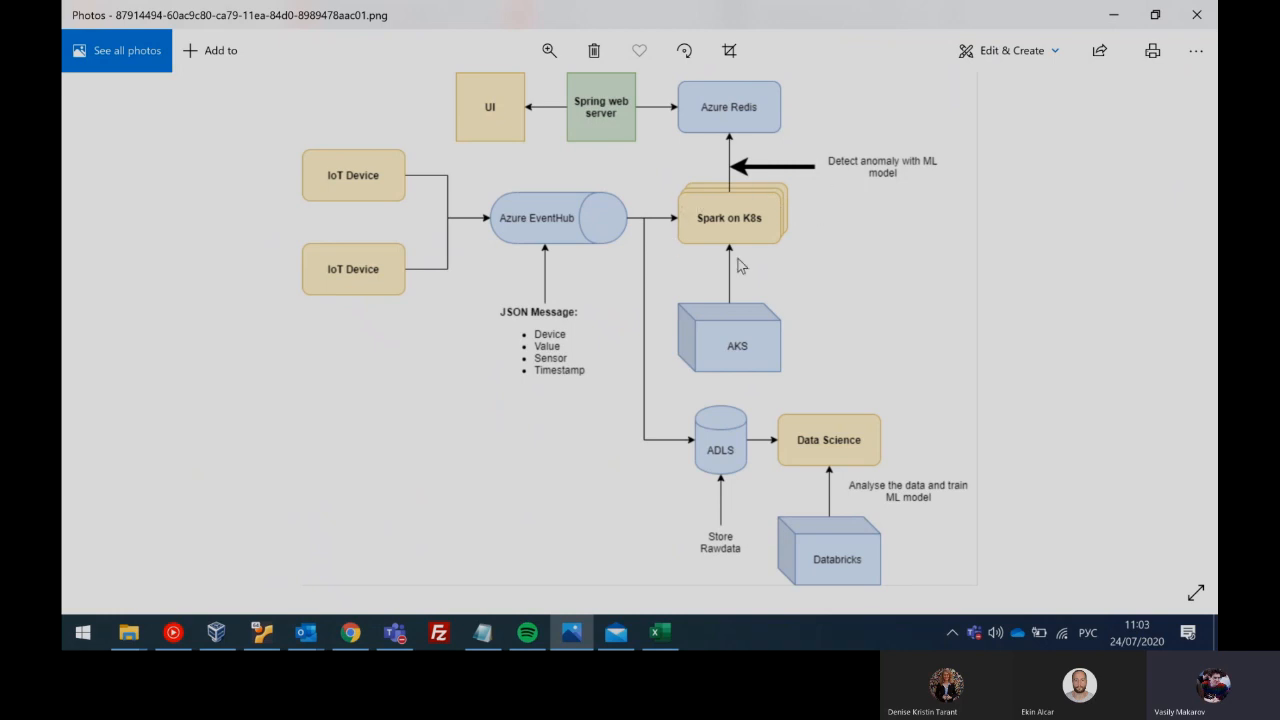
mouse_move(890, 176)
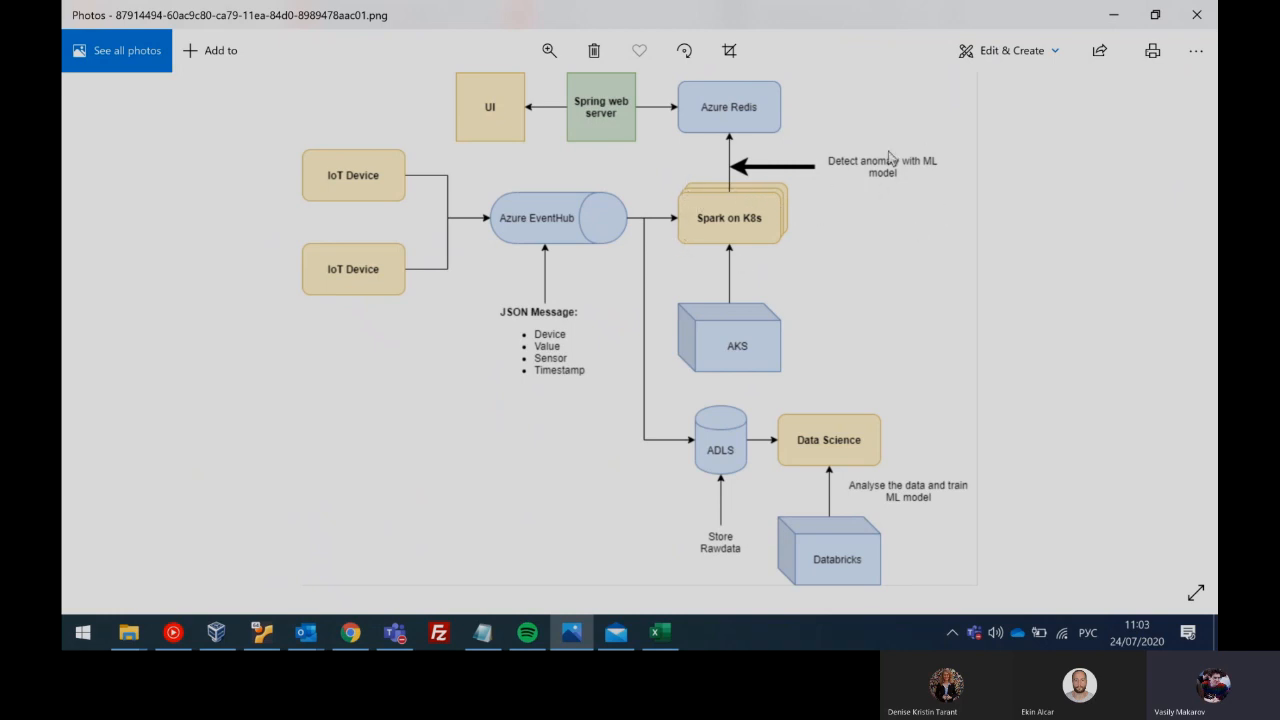
mouse_move(960, 232)
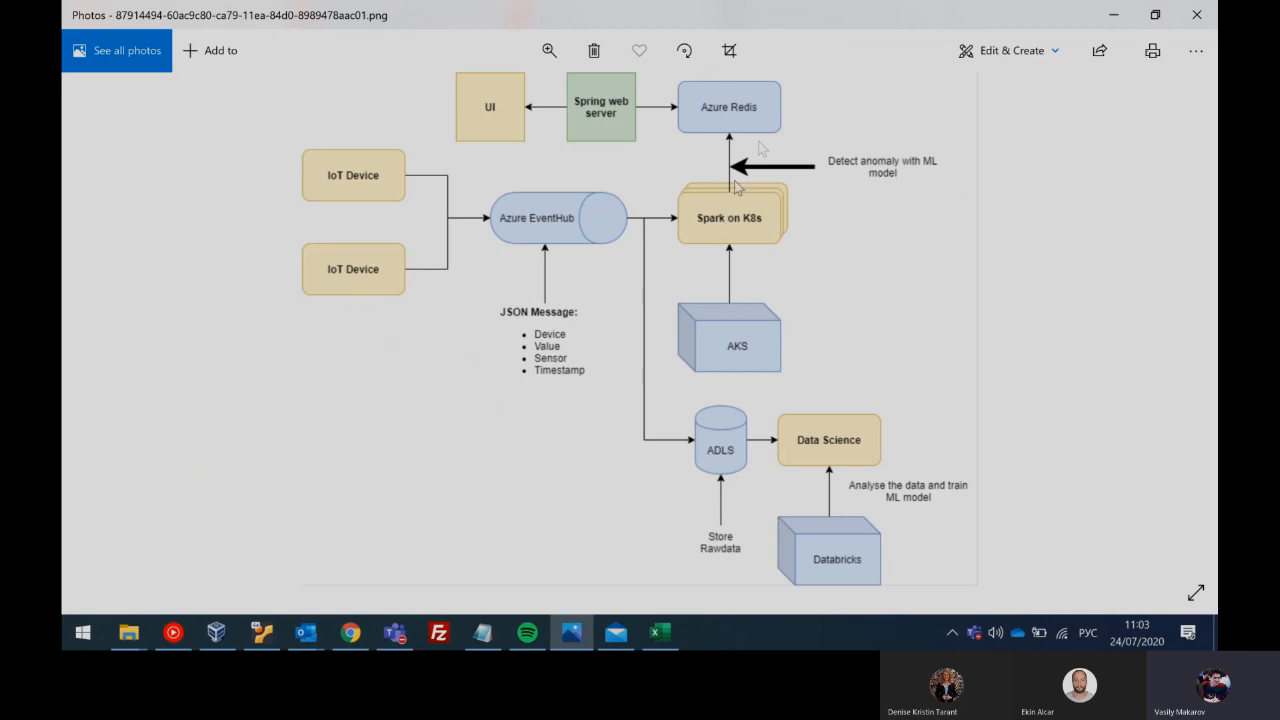
mouse_move(473, 172)
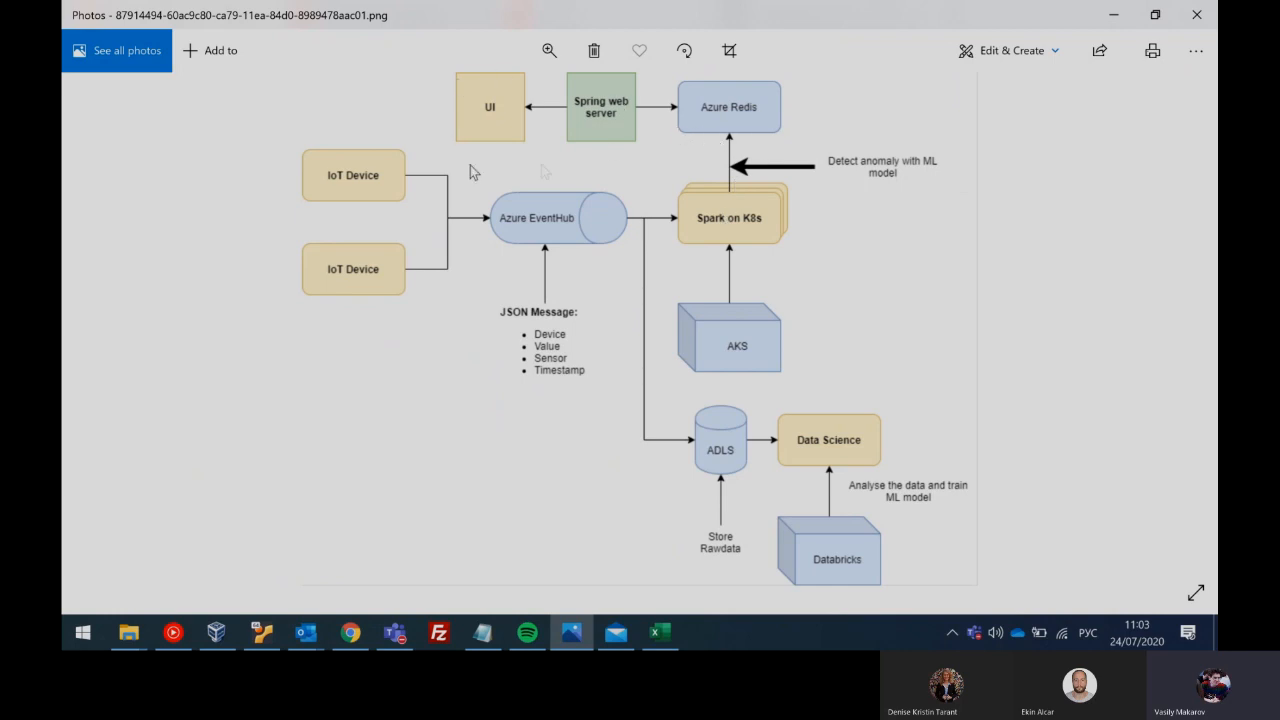
mouse_move(662, 89)
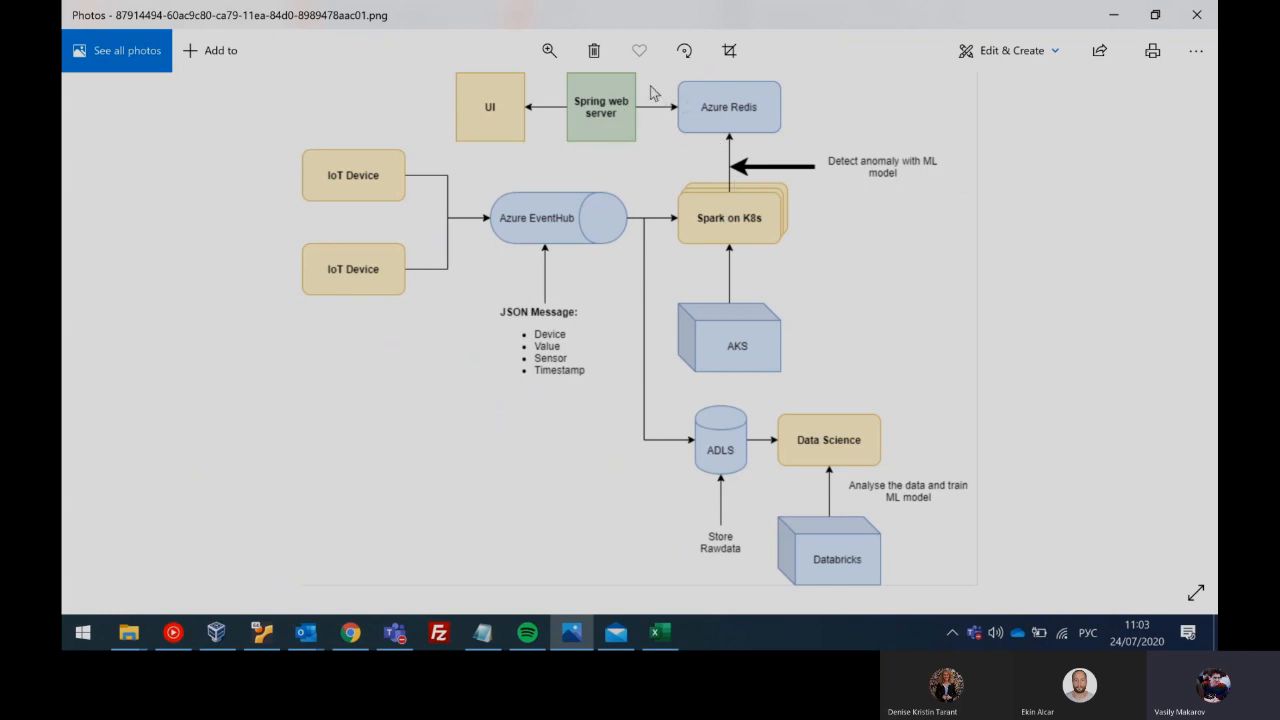
mouse_move(615, 184)
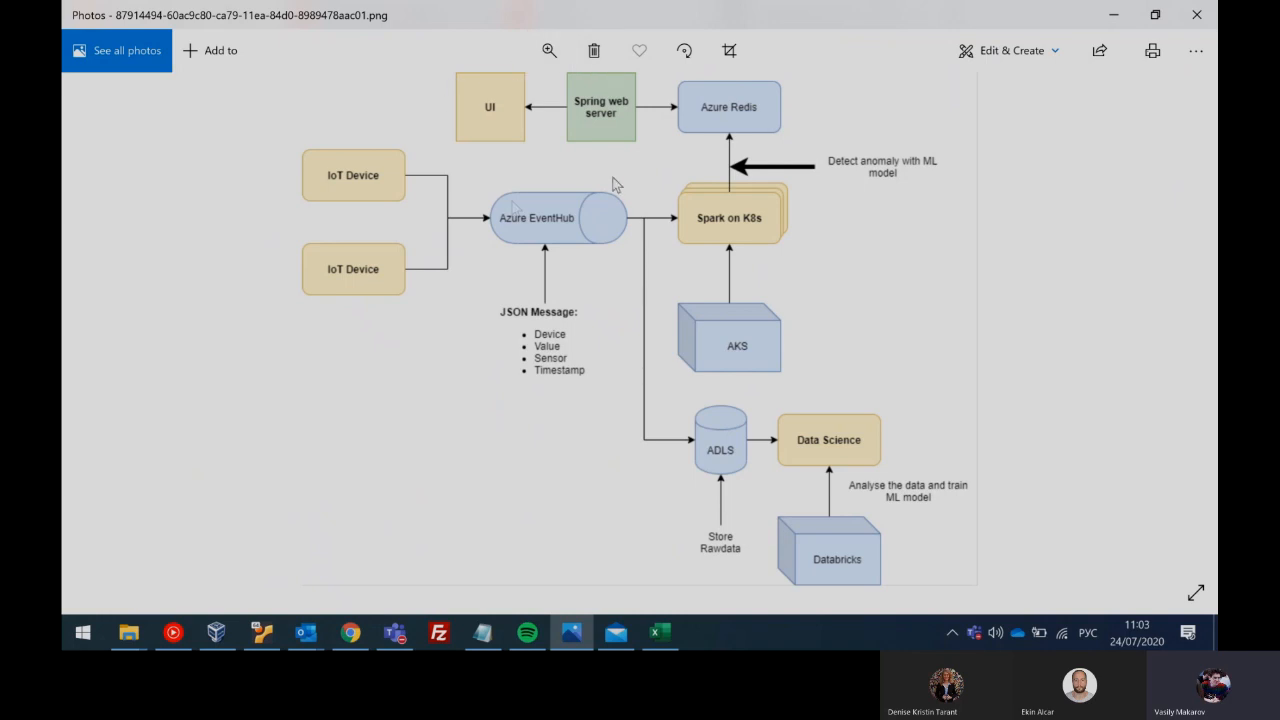
mouse_move(449, 490)
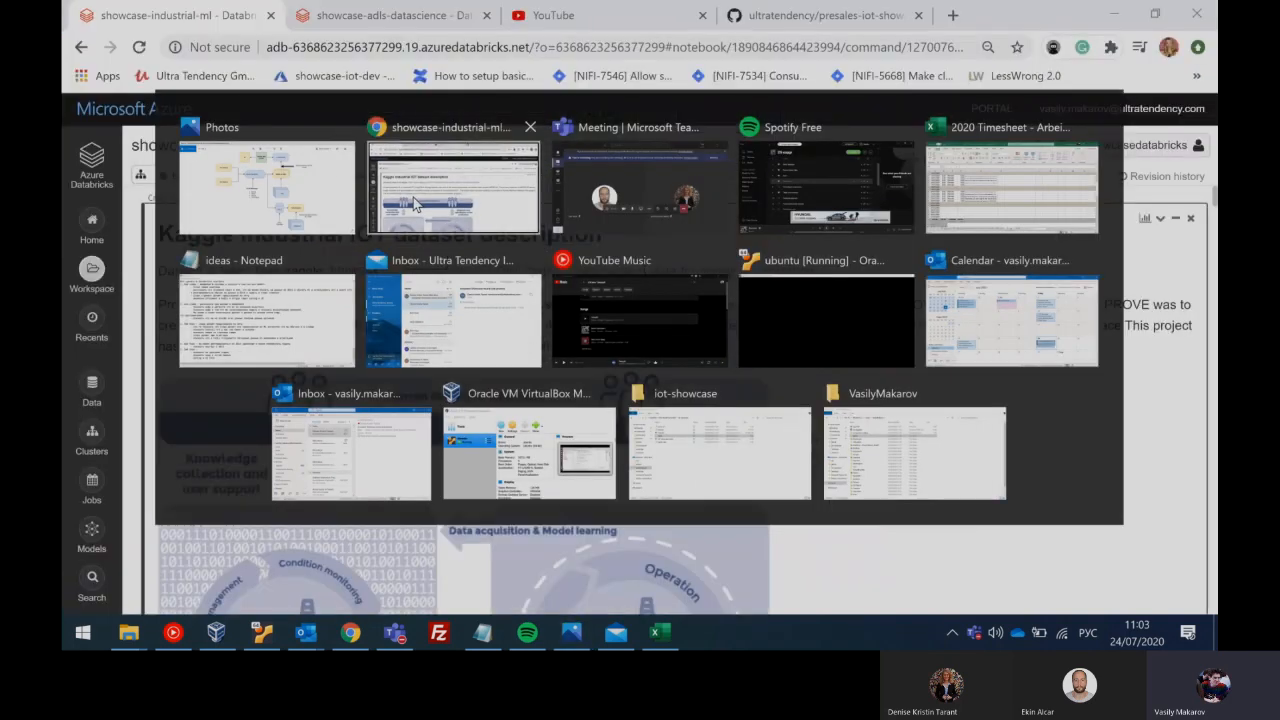
left_click(450, 185)
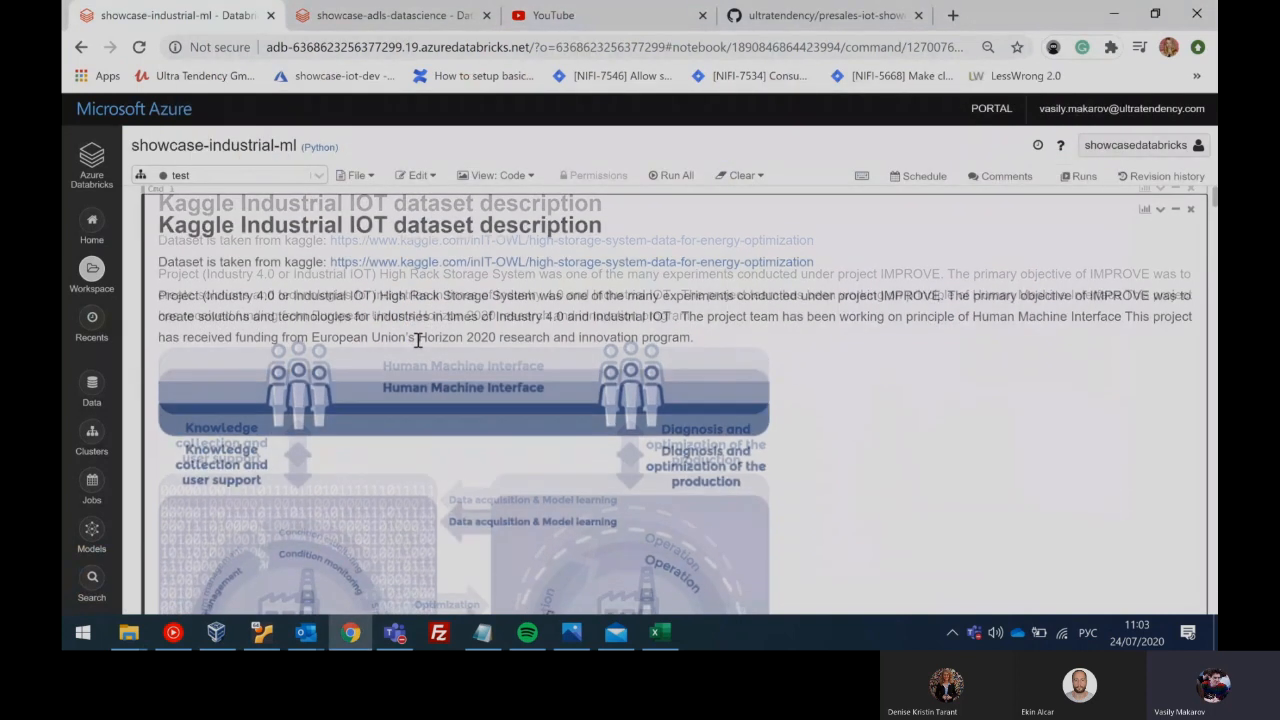
scroll("down", 3)
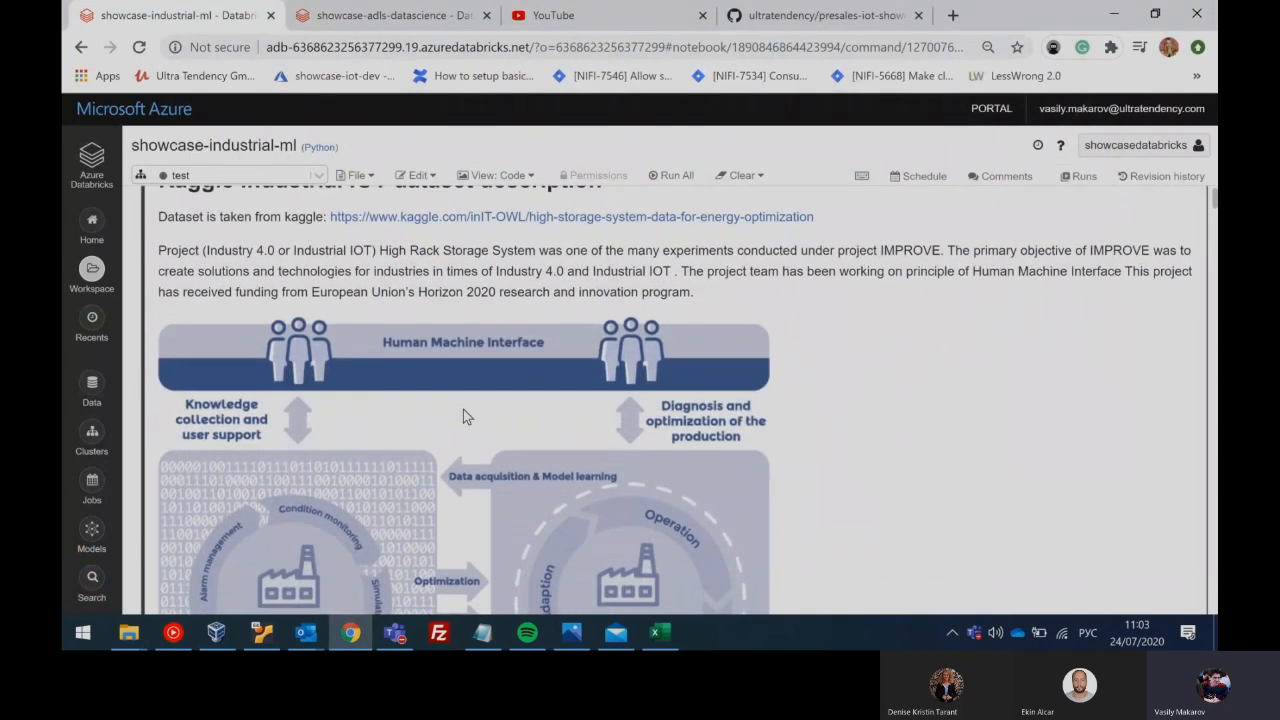
scroll("down", 3)
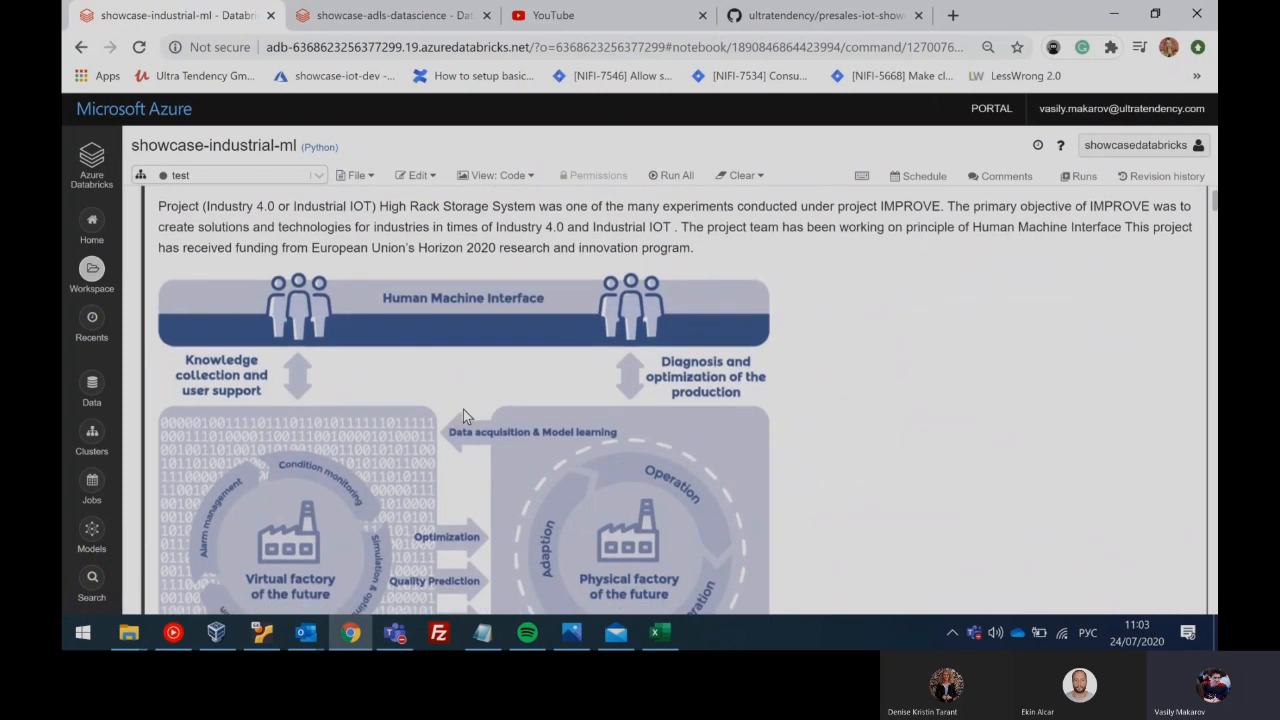
mouse_move(592, 378)
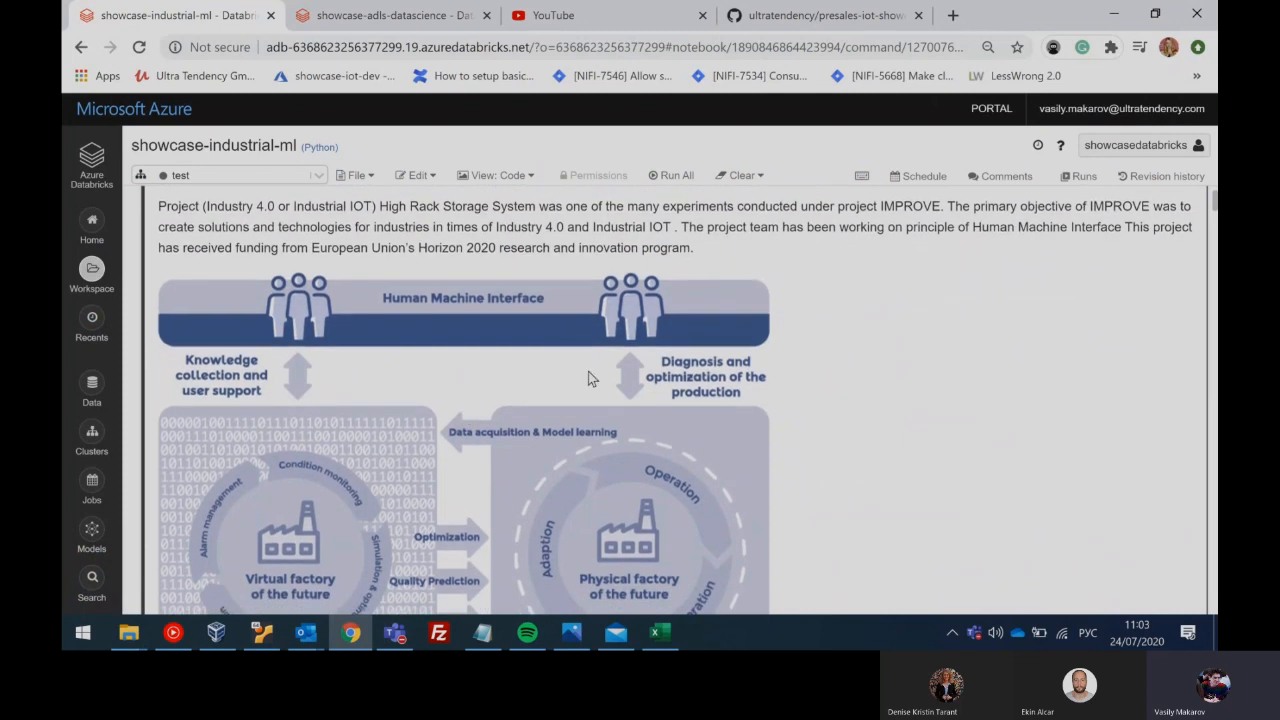
scroll("down", 3)
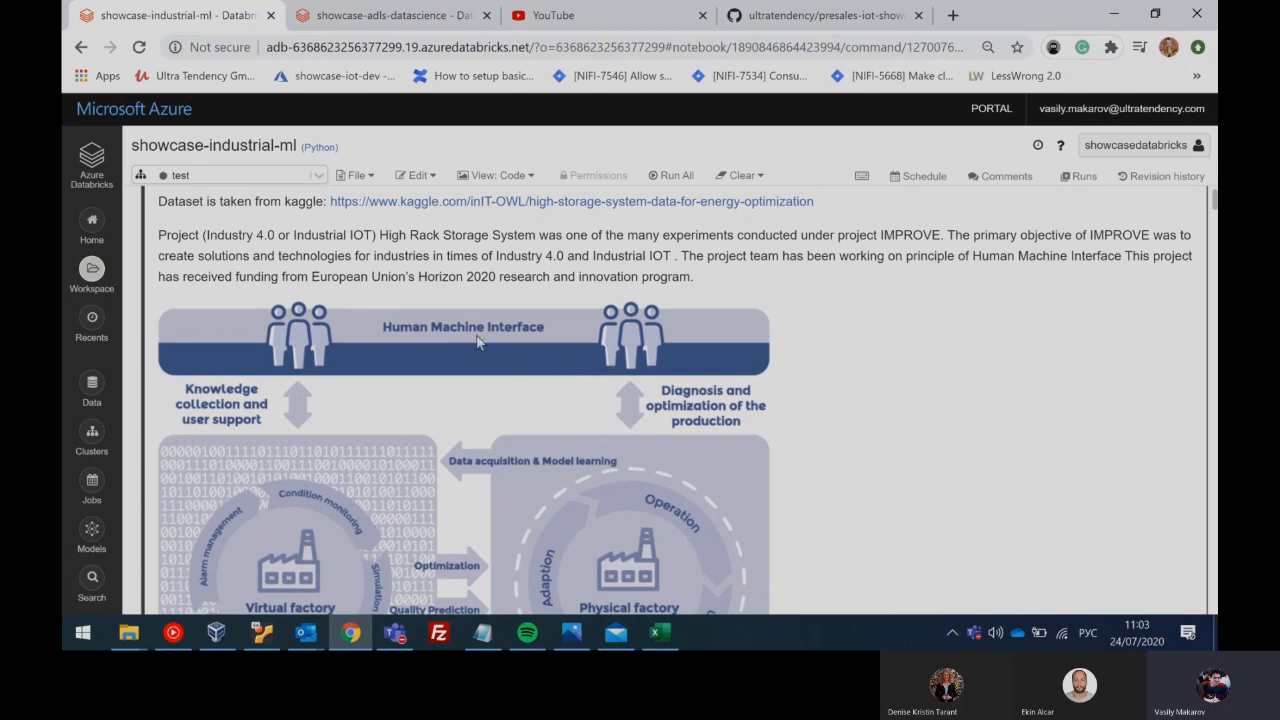
scroll("down", 3)
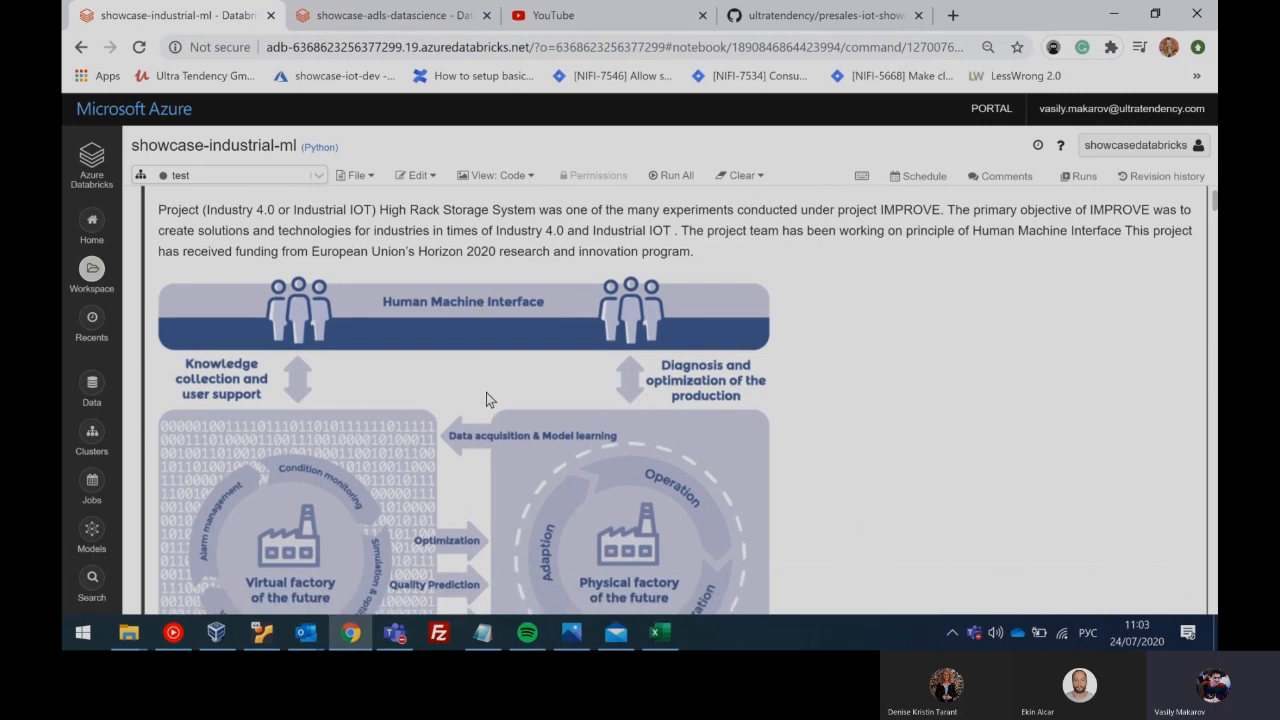
scroll("down", 3)
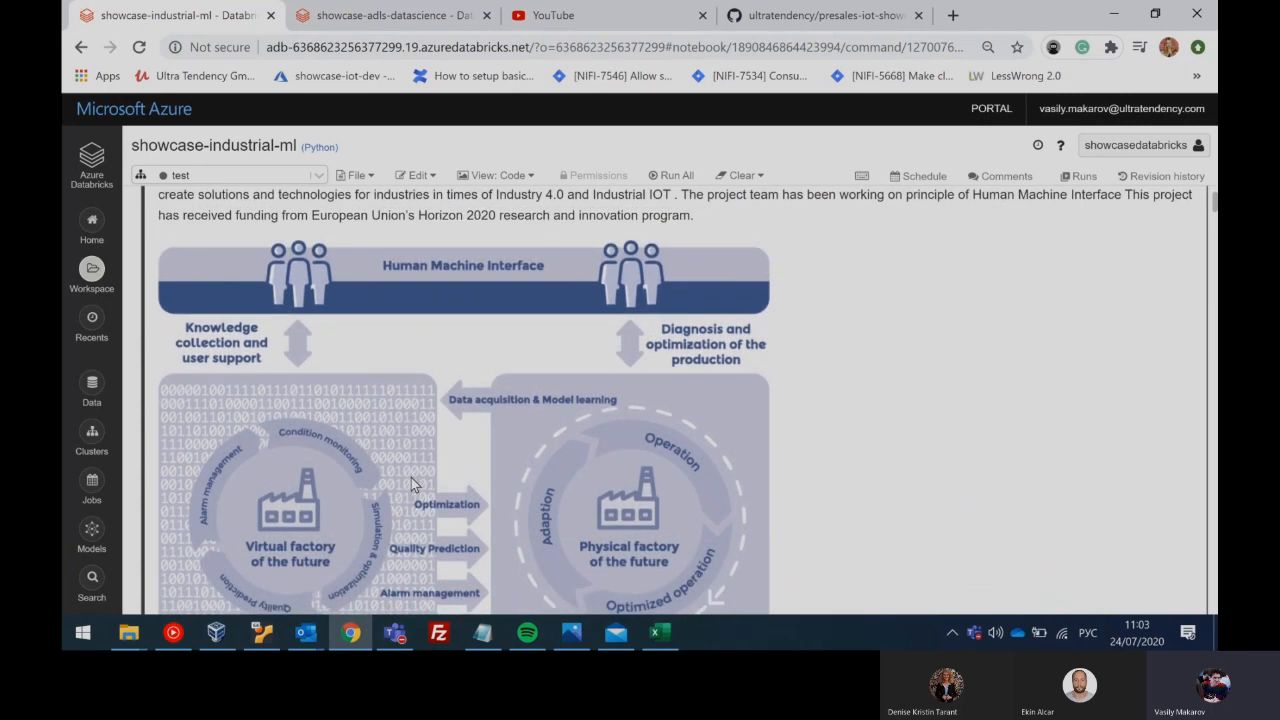
scroll("down", 3)
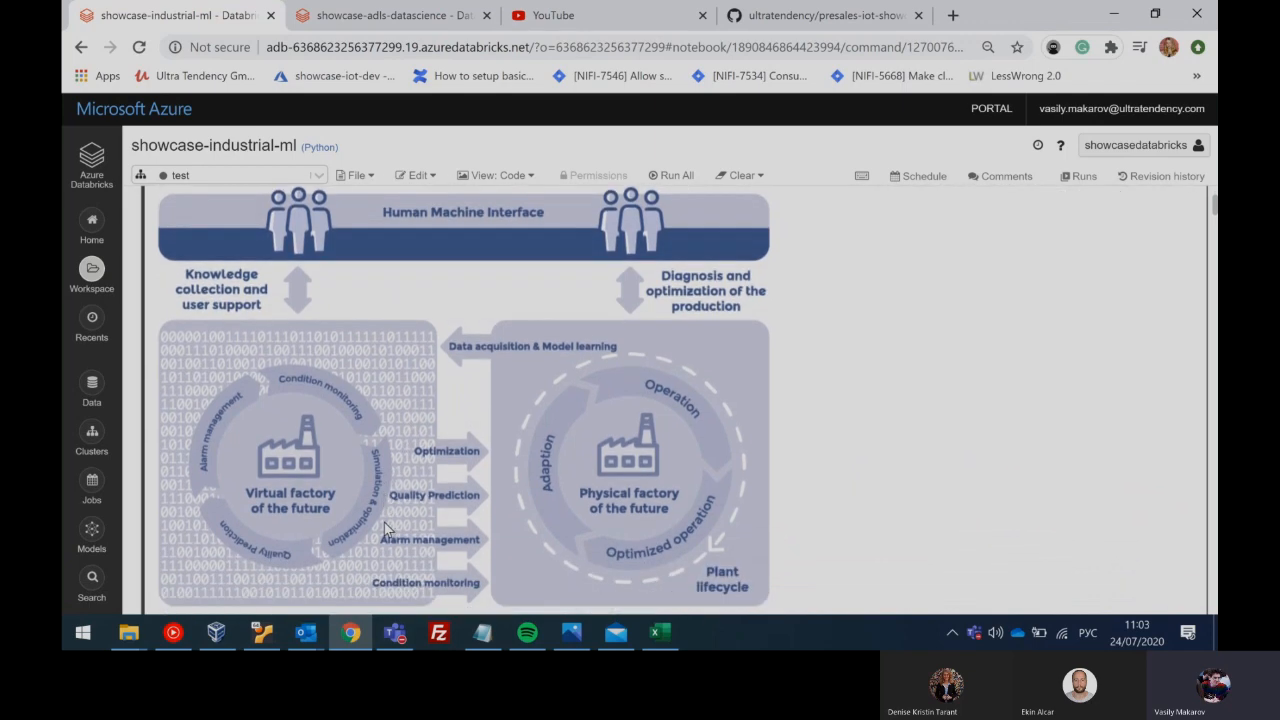
scroll("down", 3)
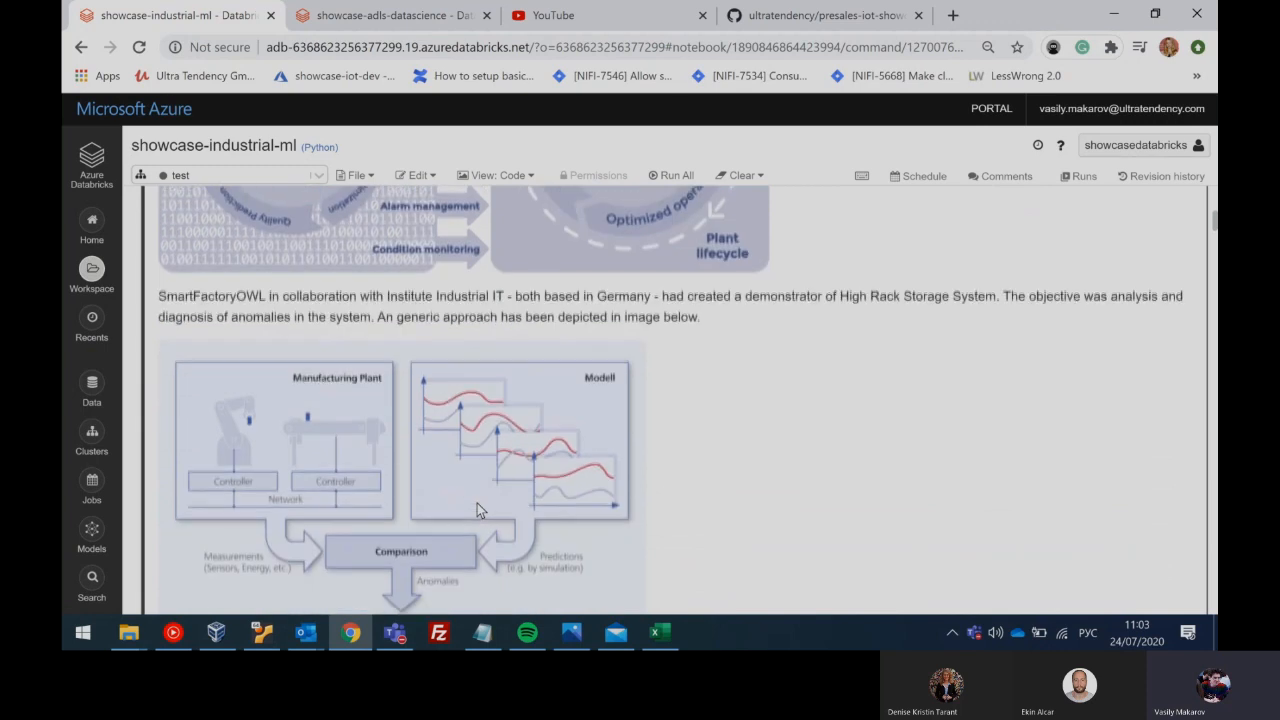
scroll("down", 3)
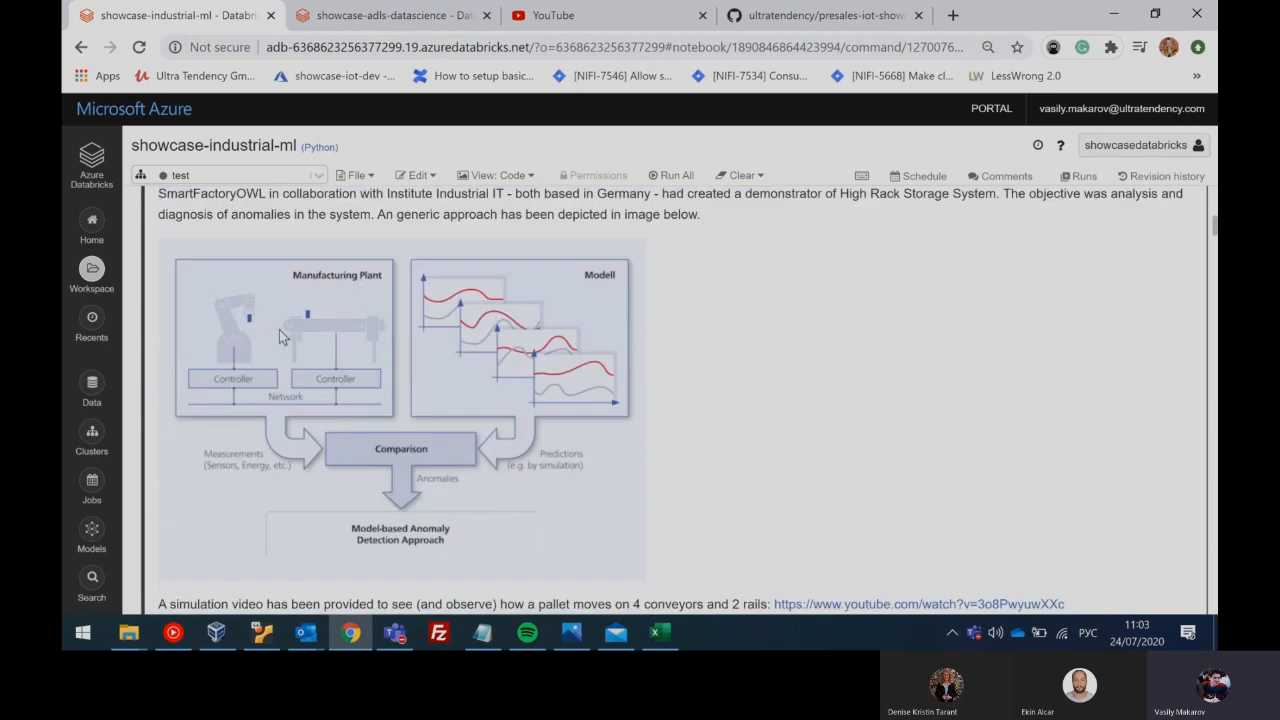
mouse_move(220, 358)
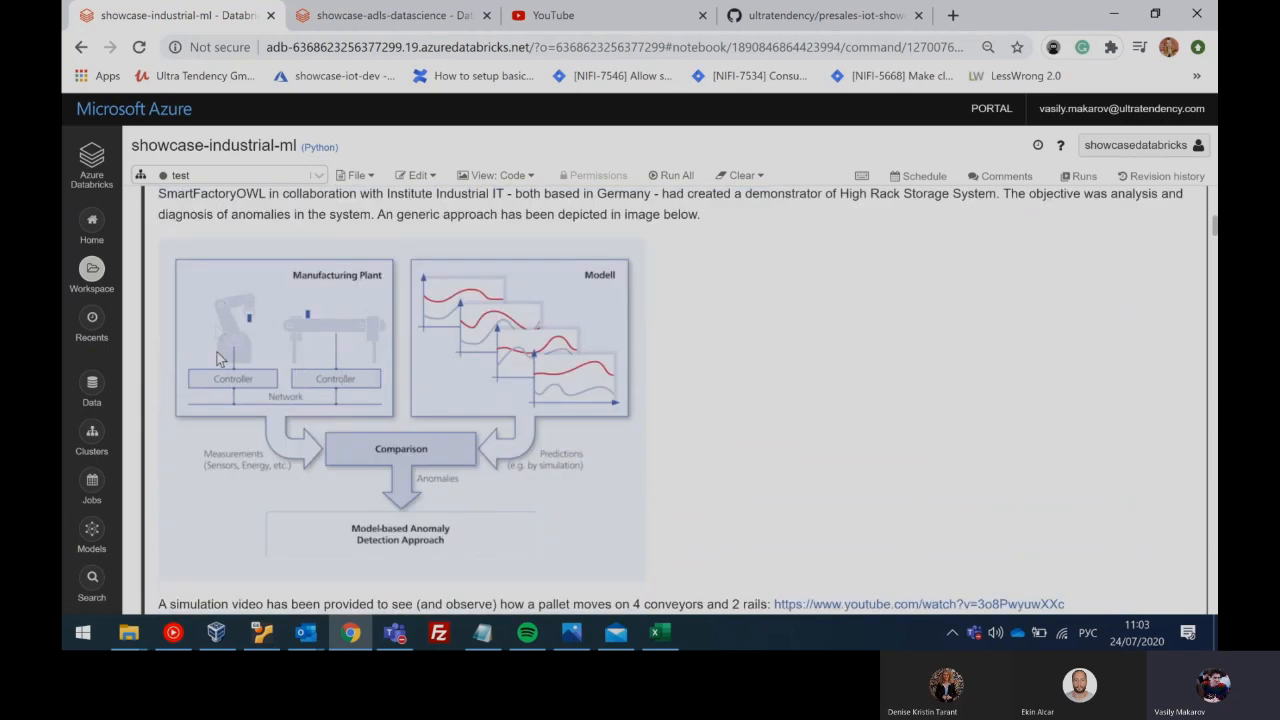
scroll("down", 3)
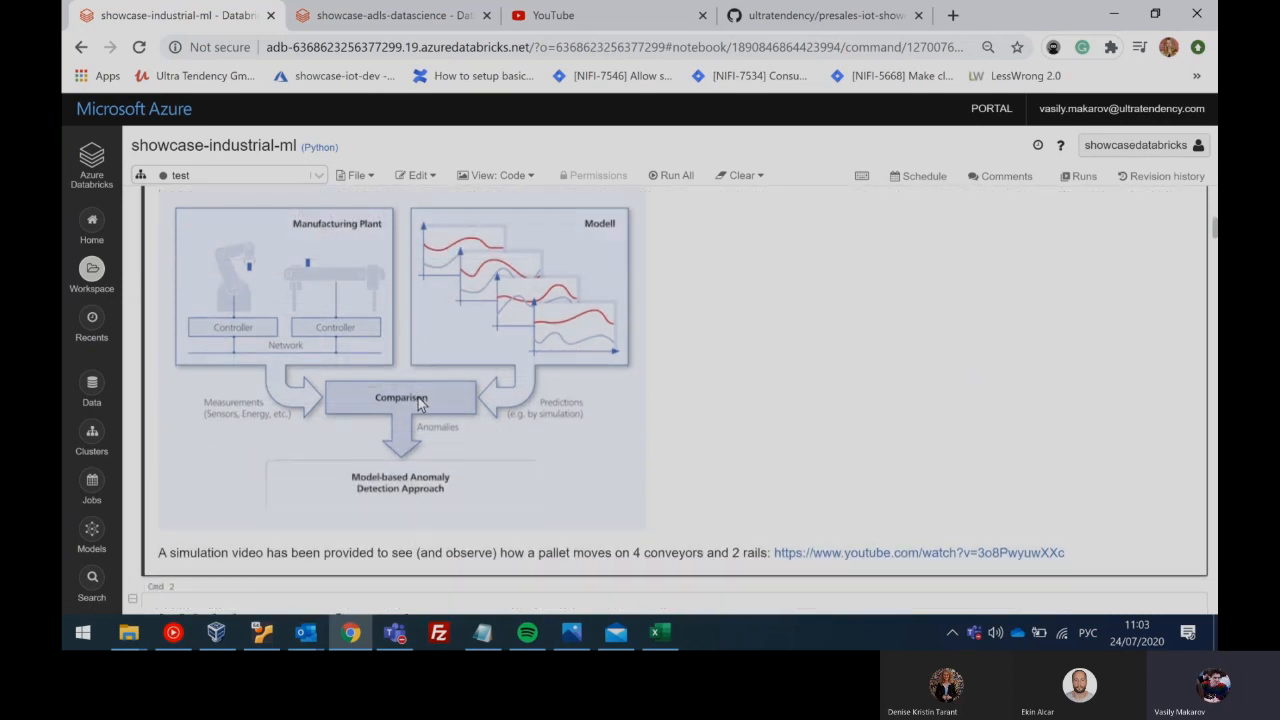
scroll("down", 3)
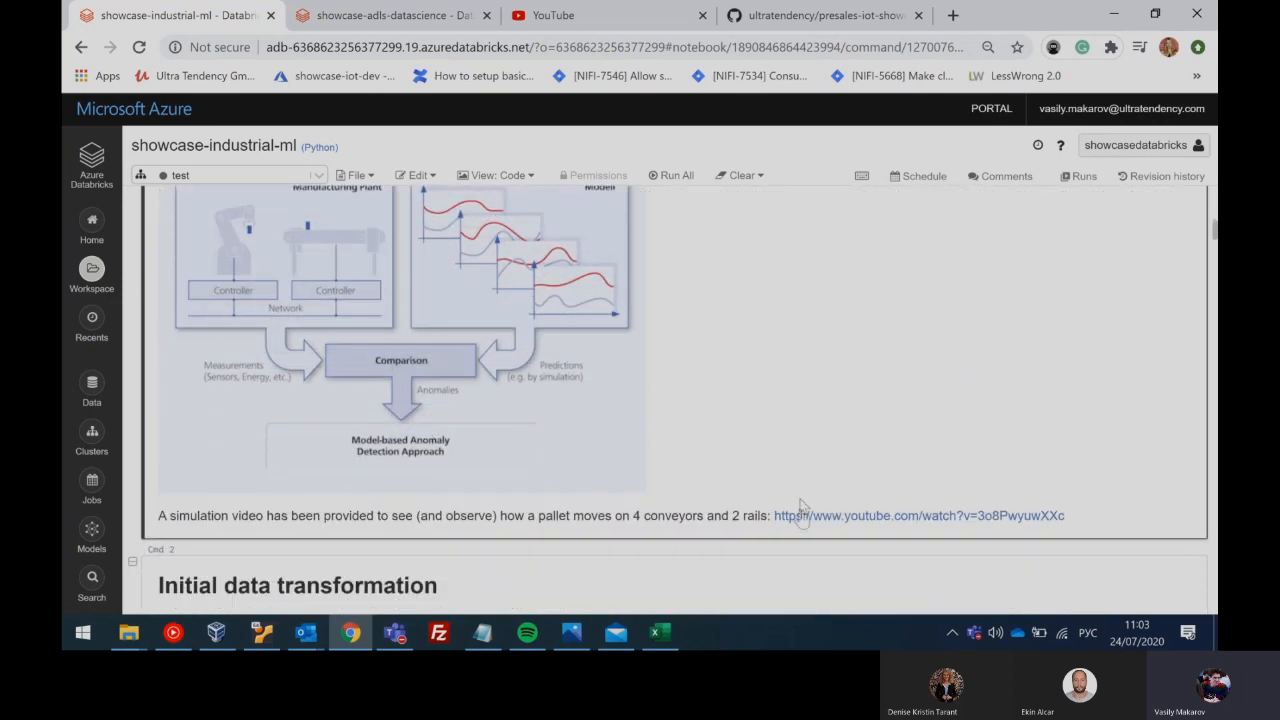
left_click(917, 515)
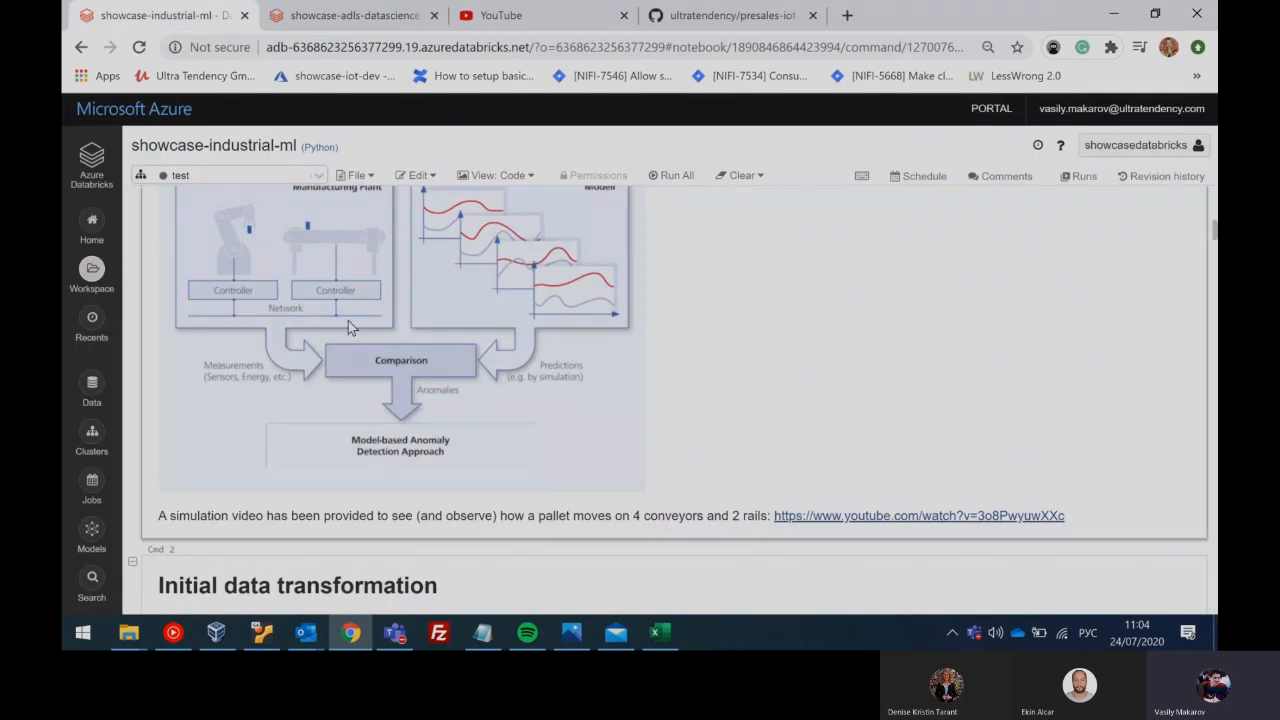
scroll("down", 3)
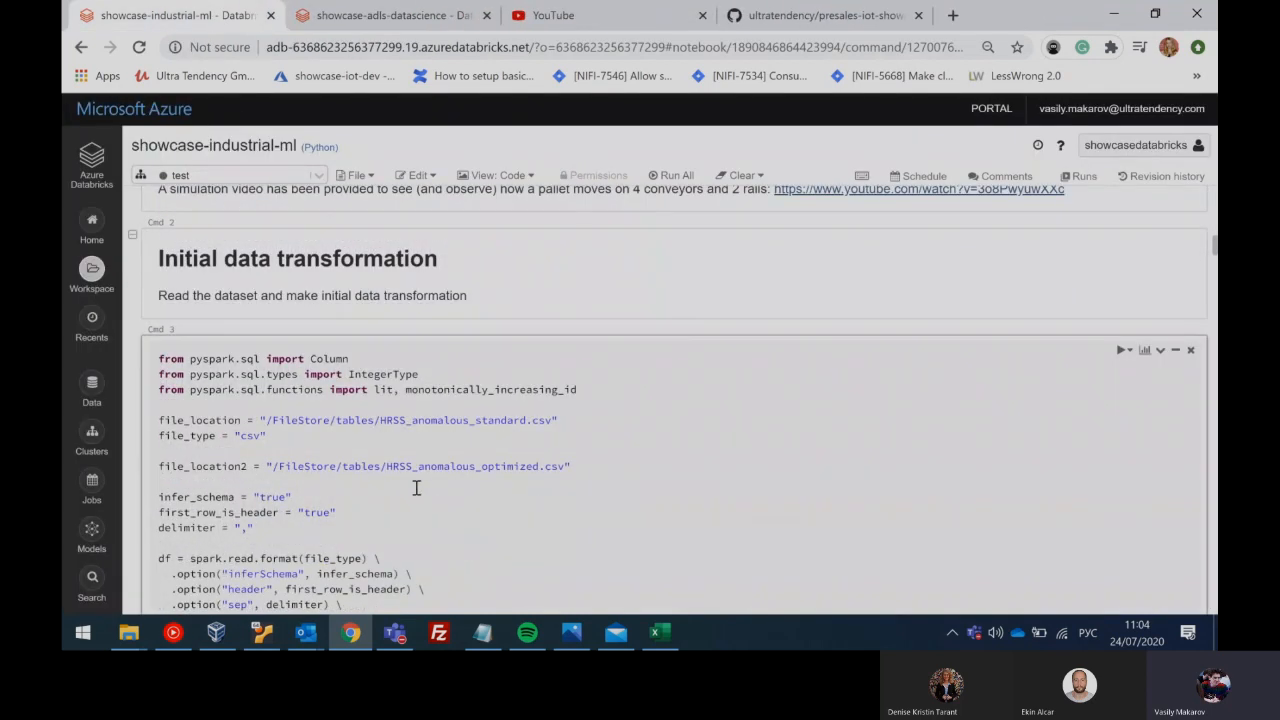
scroll("down", 3)
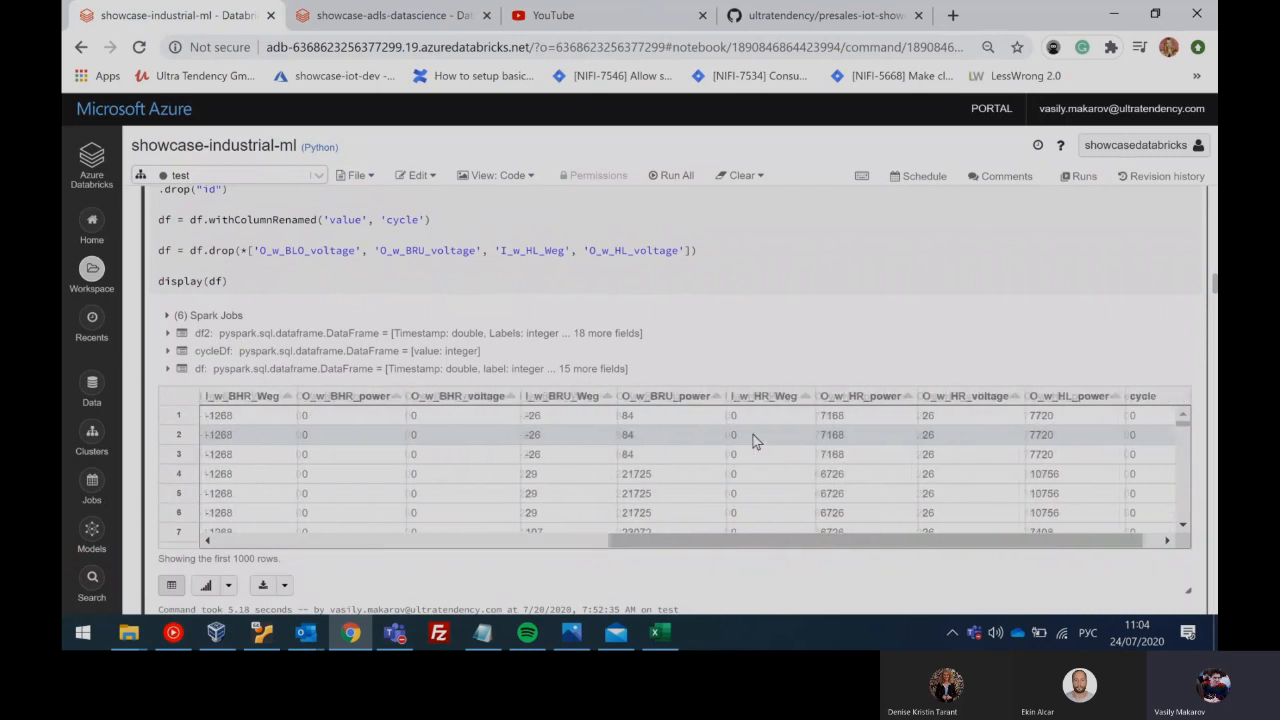
scroll("left", 3)
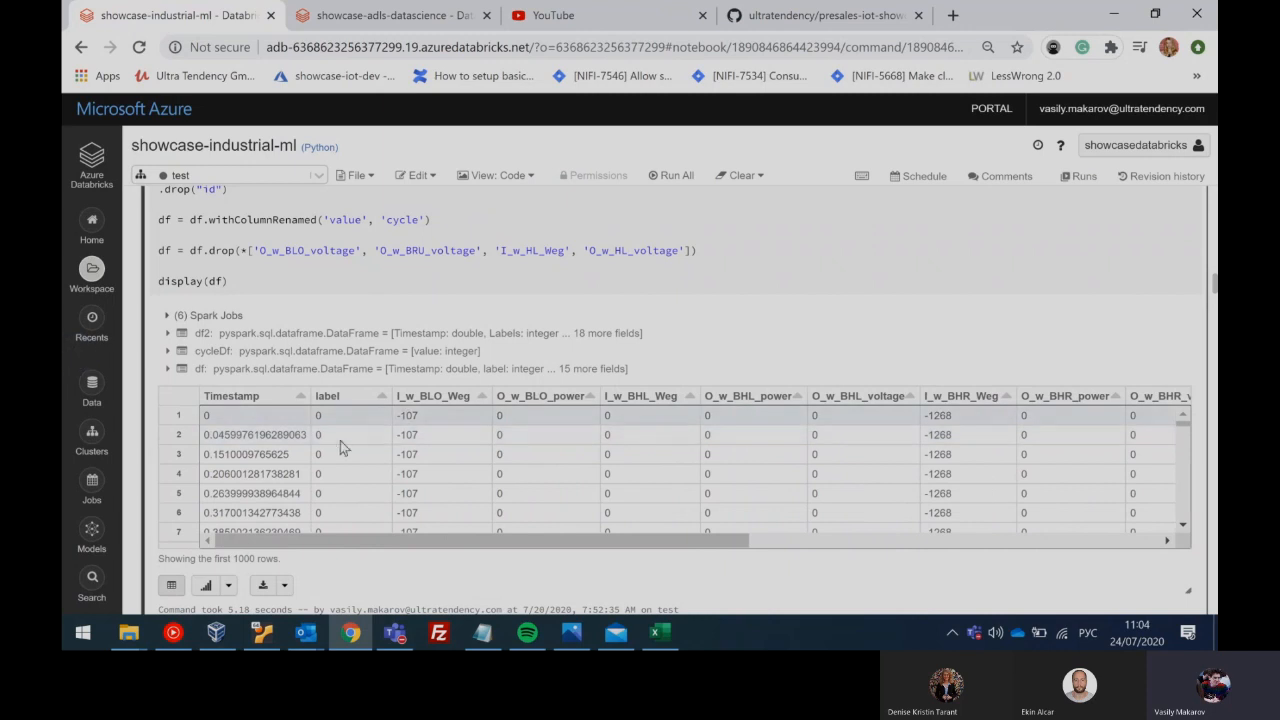
scroll("down", 3)
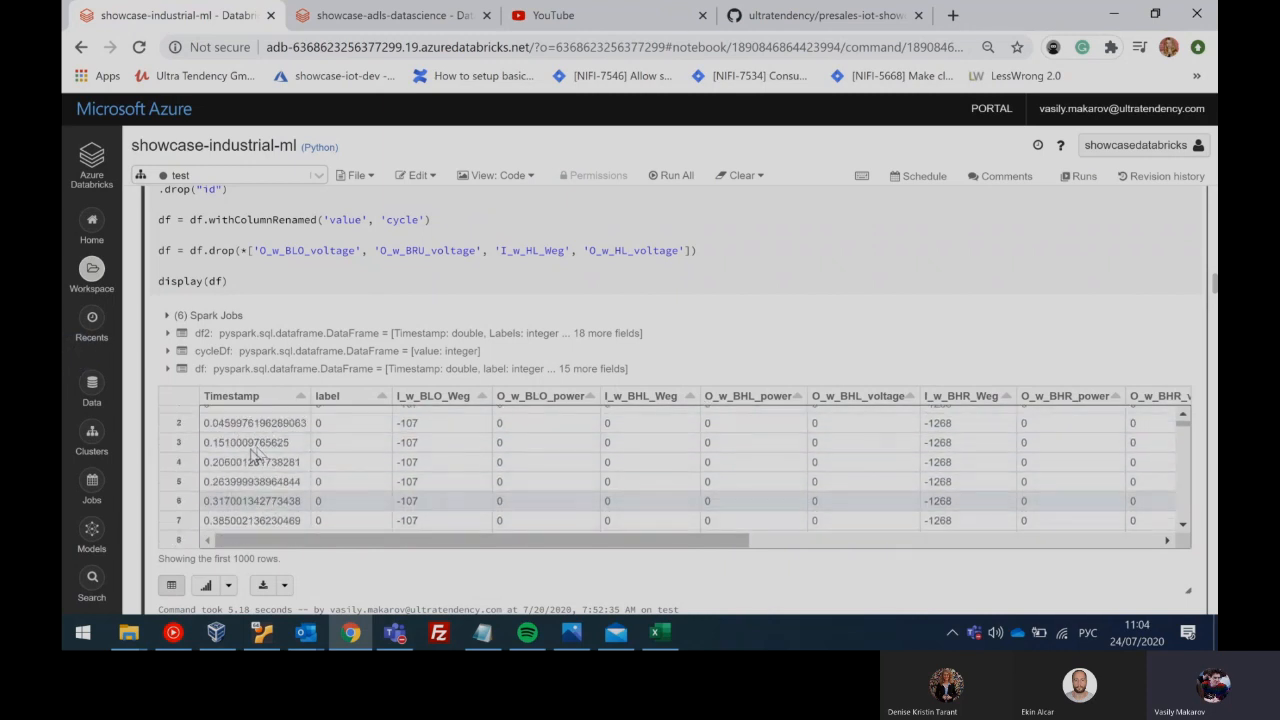
scroll("down", 3)
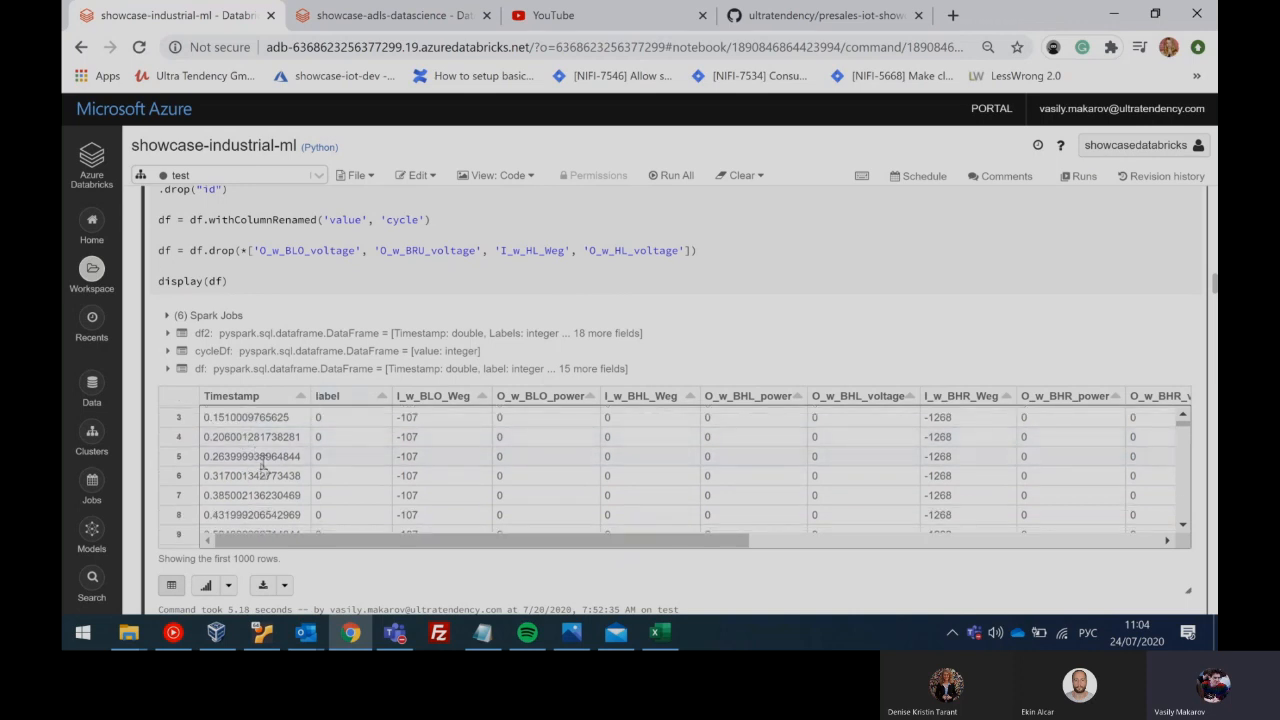
scroll("down", 3)
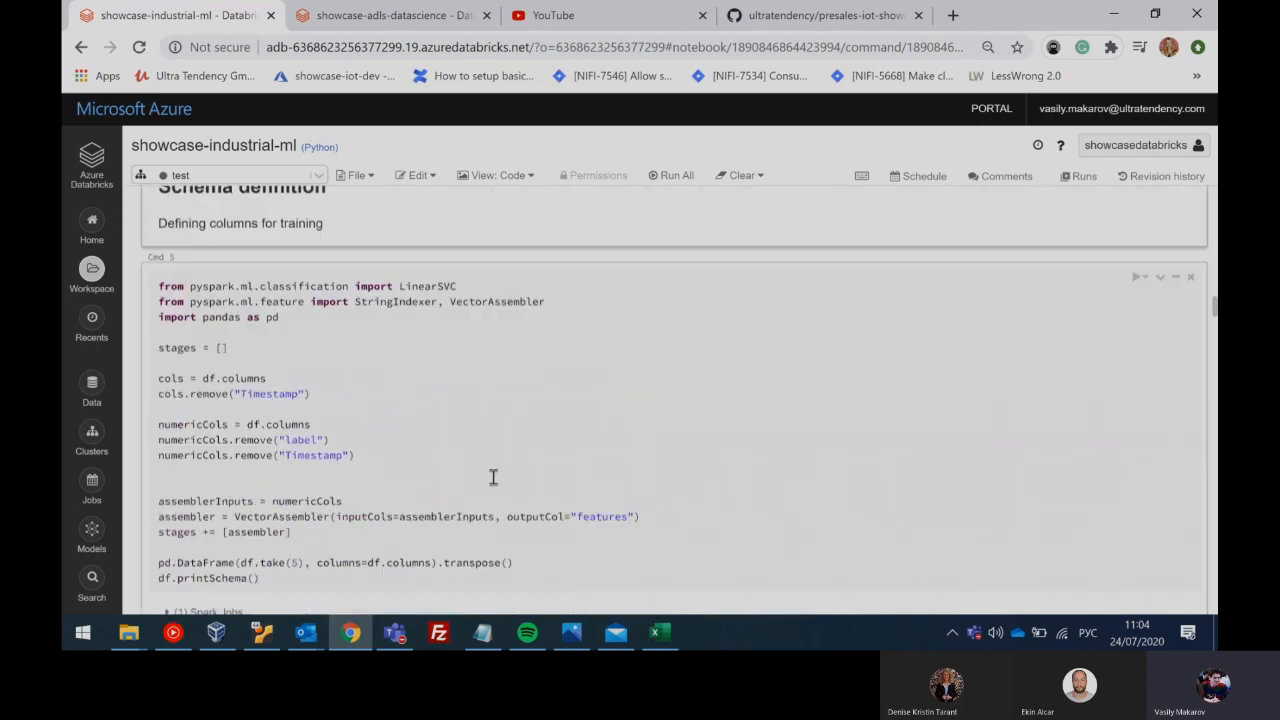
scroll("down", 3)
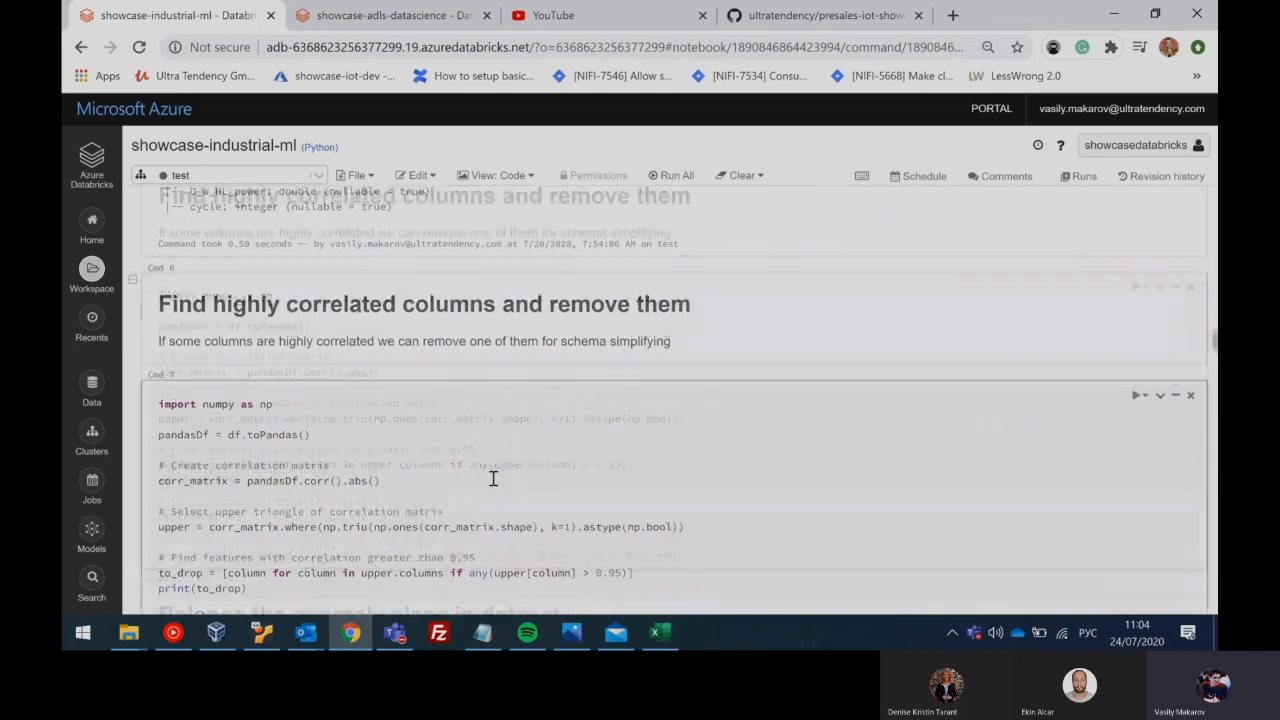
scroll("down", 3)
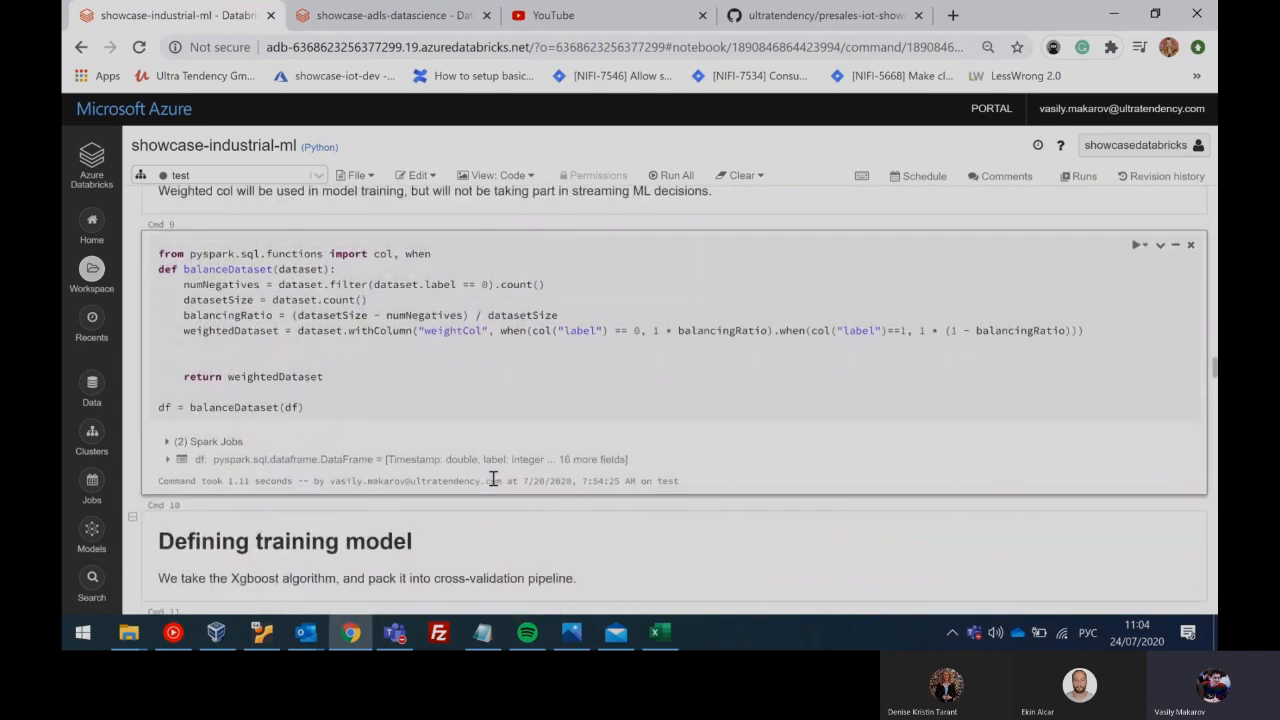
scroll("down", 3)
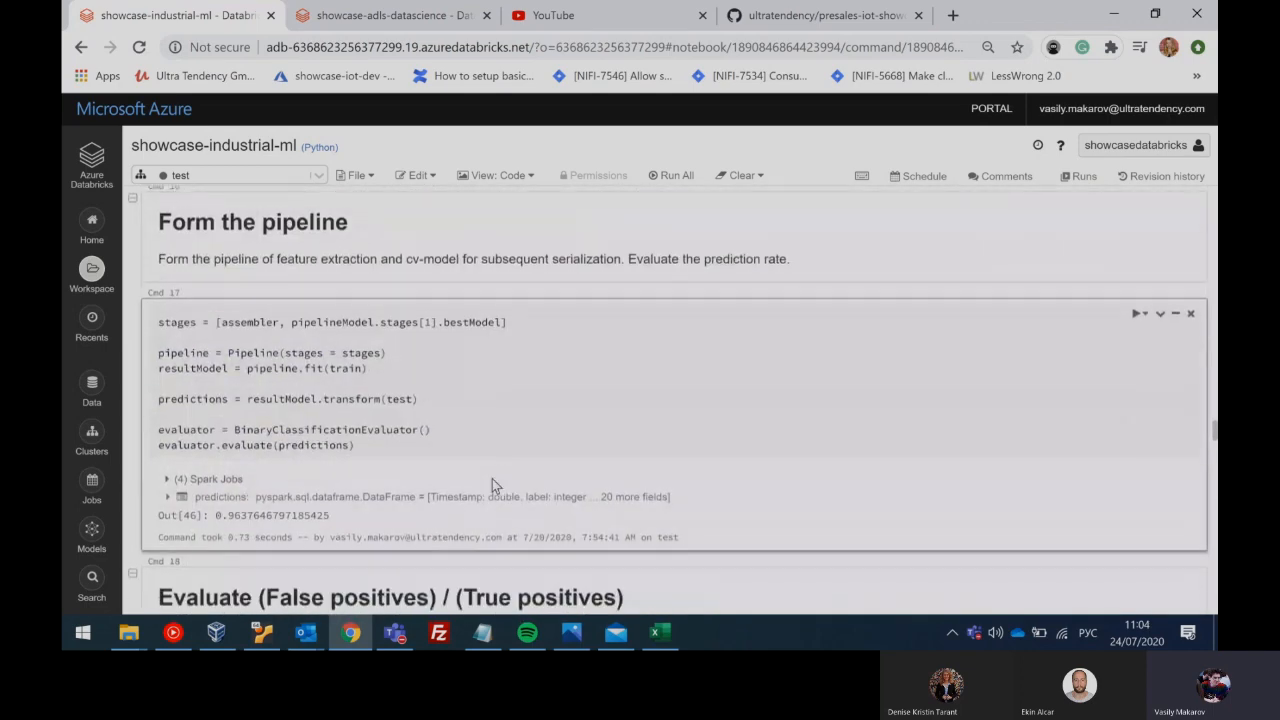
scroll("down", 3)
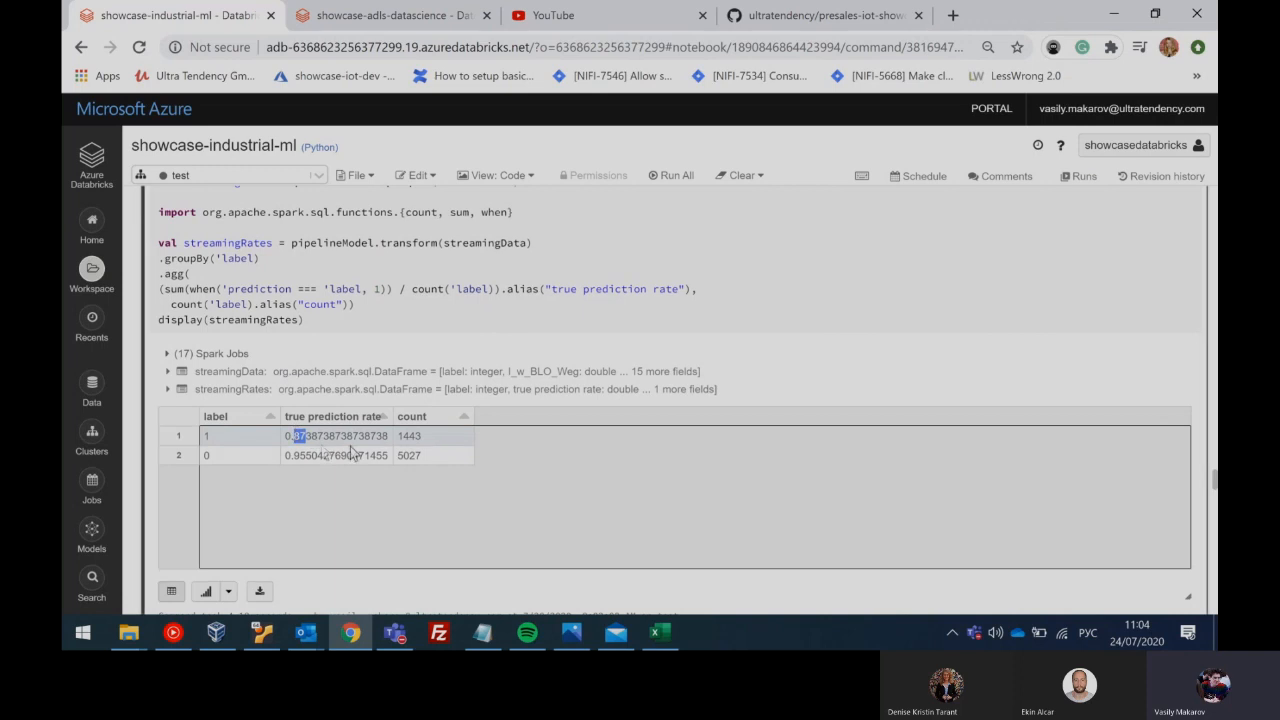
mouse_move(338, 470)
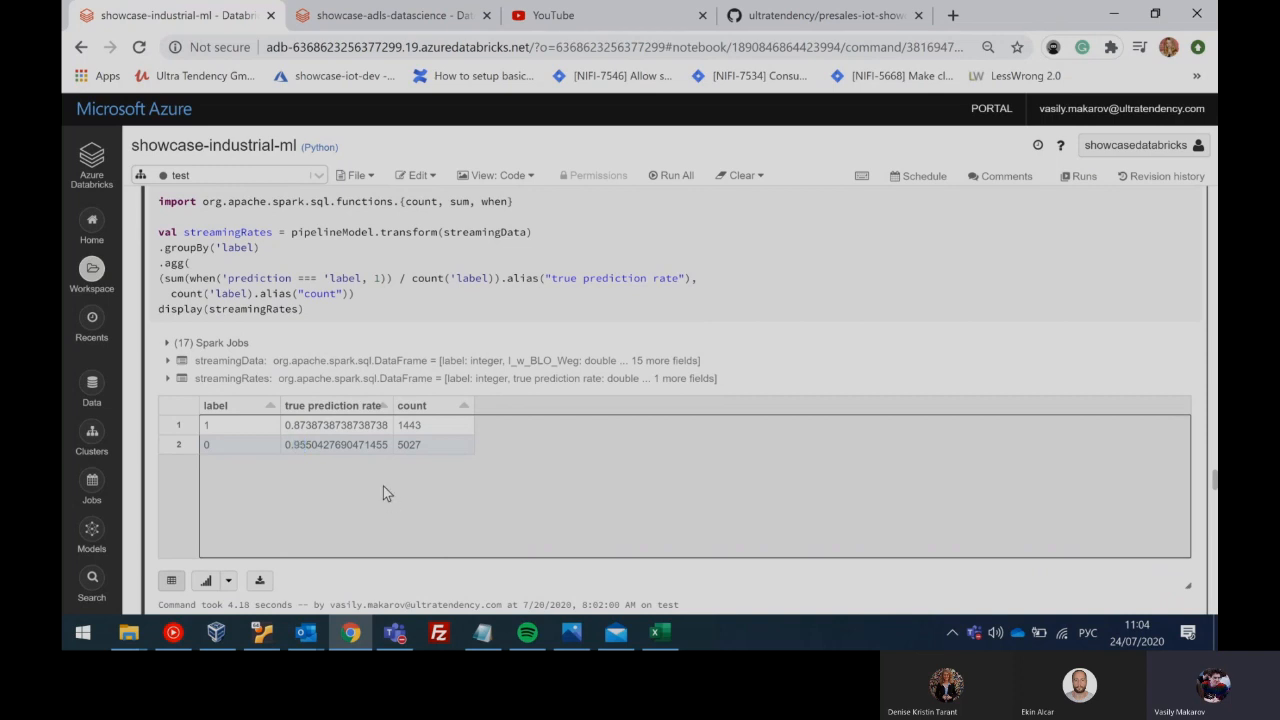
scroll("down", 3)
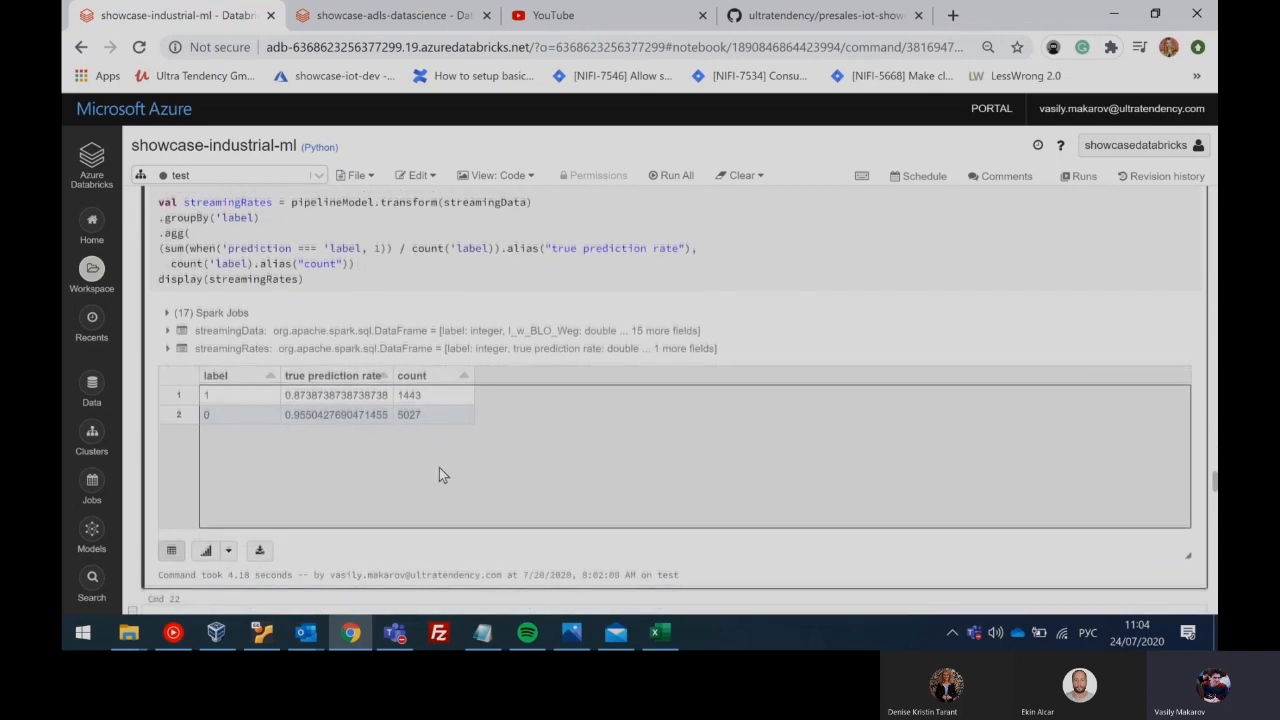
scroll("down", 3)
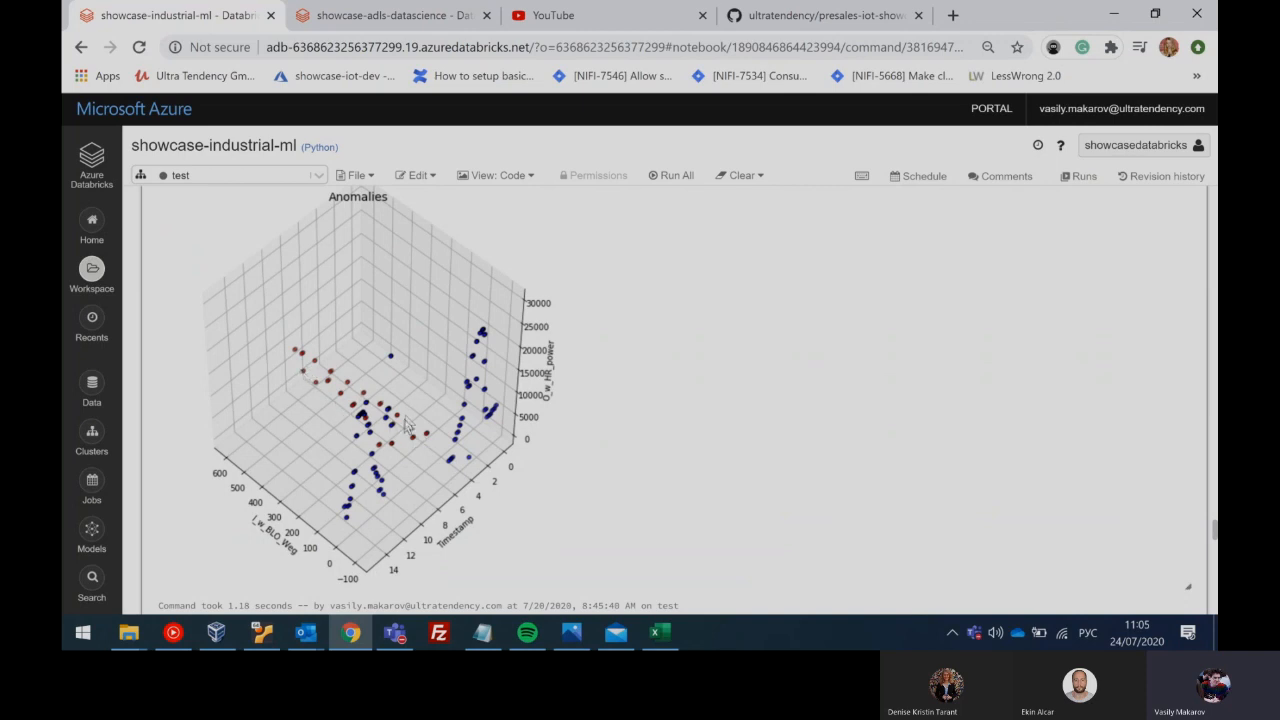
mouse_move(333, 548)
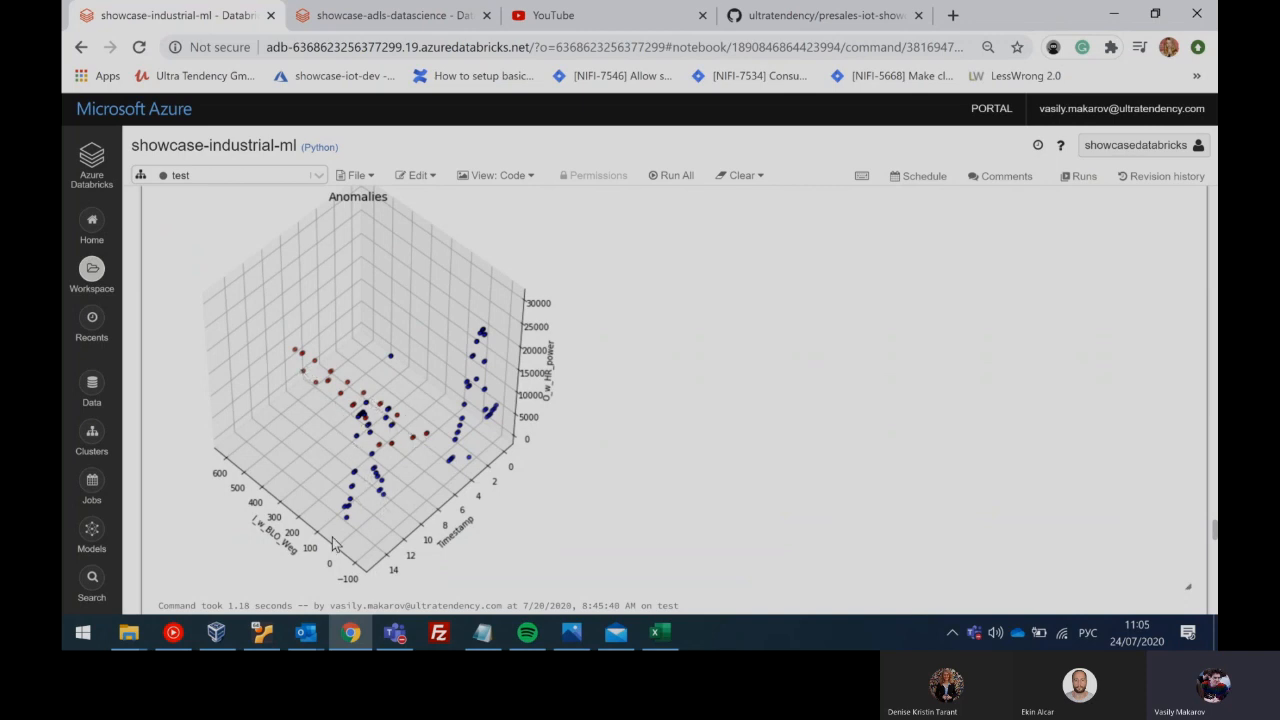
mouse_move(454, 418)
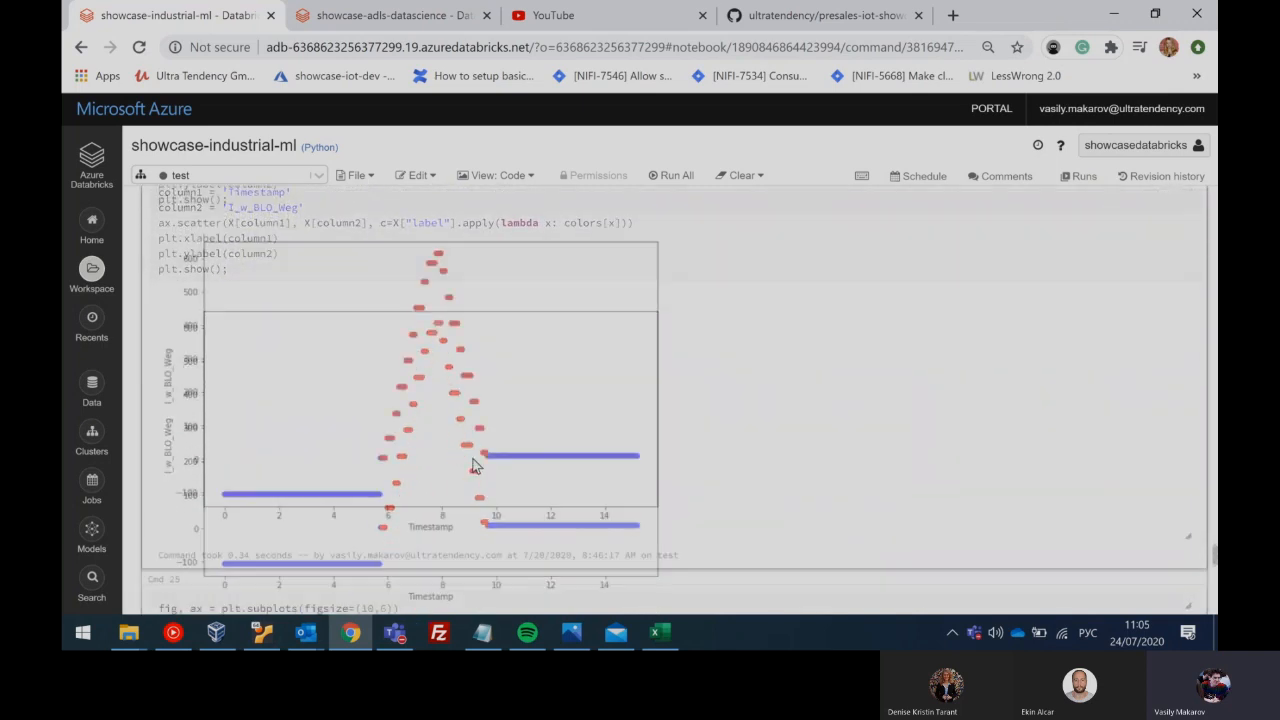
Step: Scroll past the anomaly scatter plots to the Serialize pipeline section with the resultModel.write() save cell
scroll("down", 3)
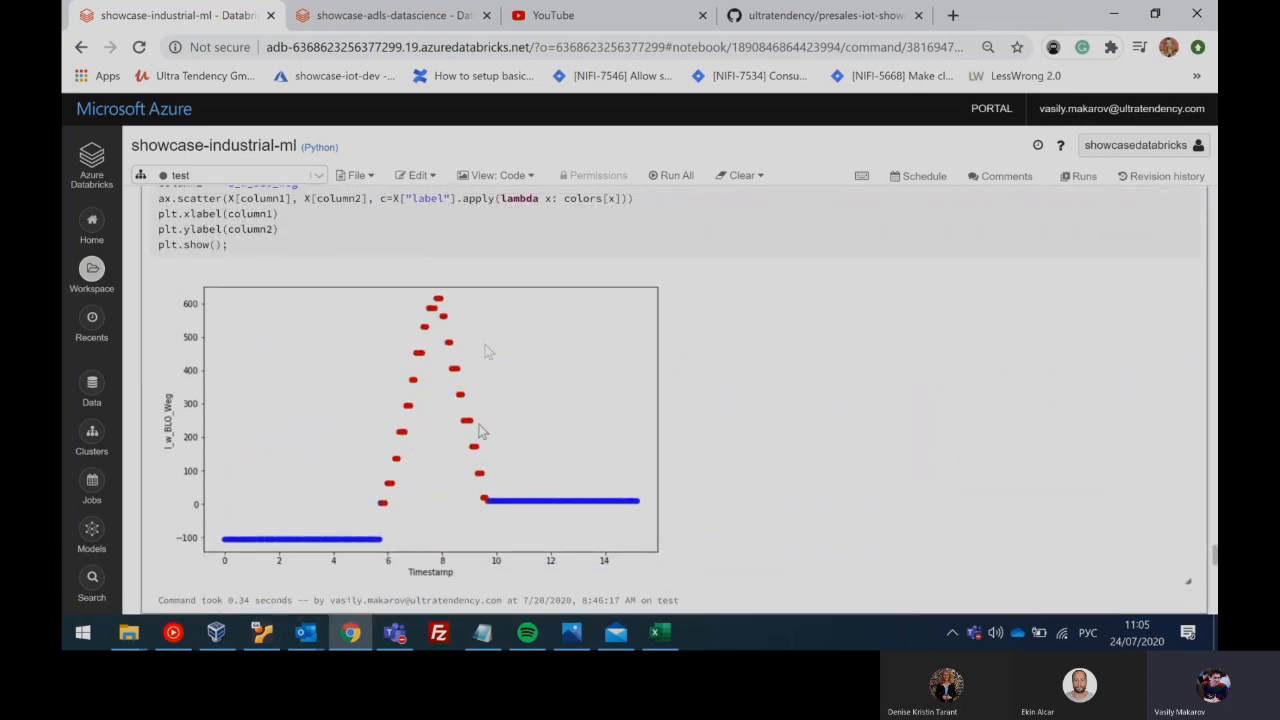
scroll("down", 3)
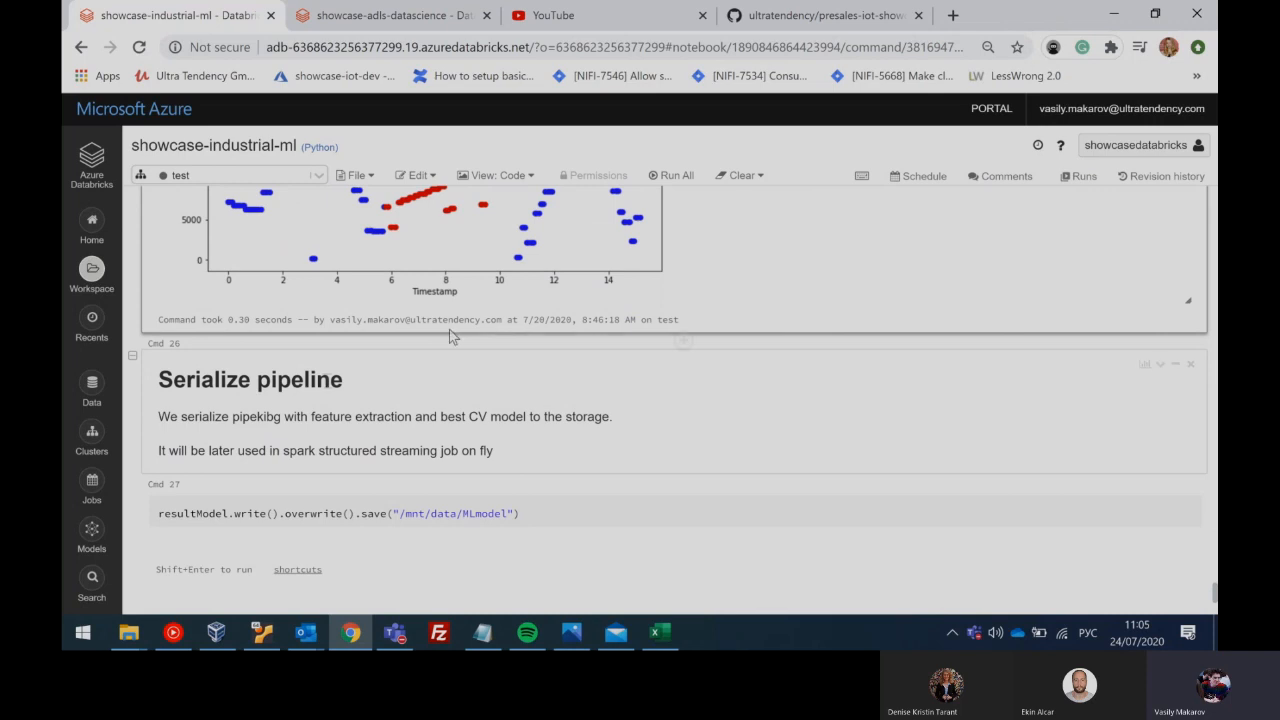
mouse_move(497, 554)
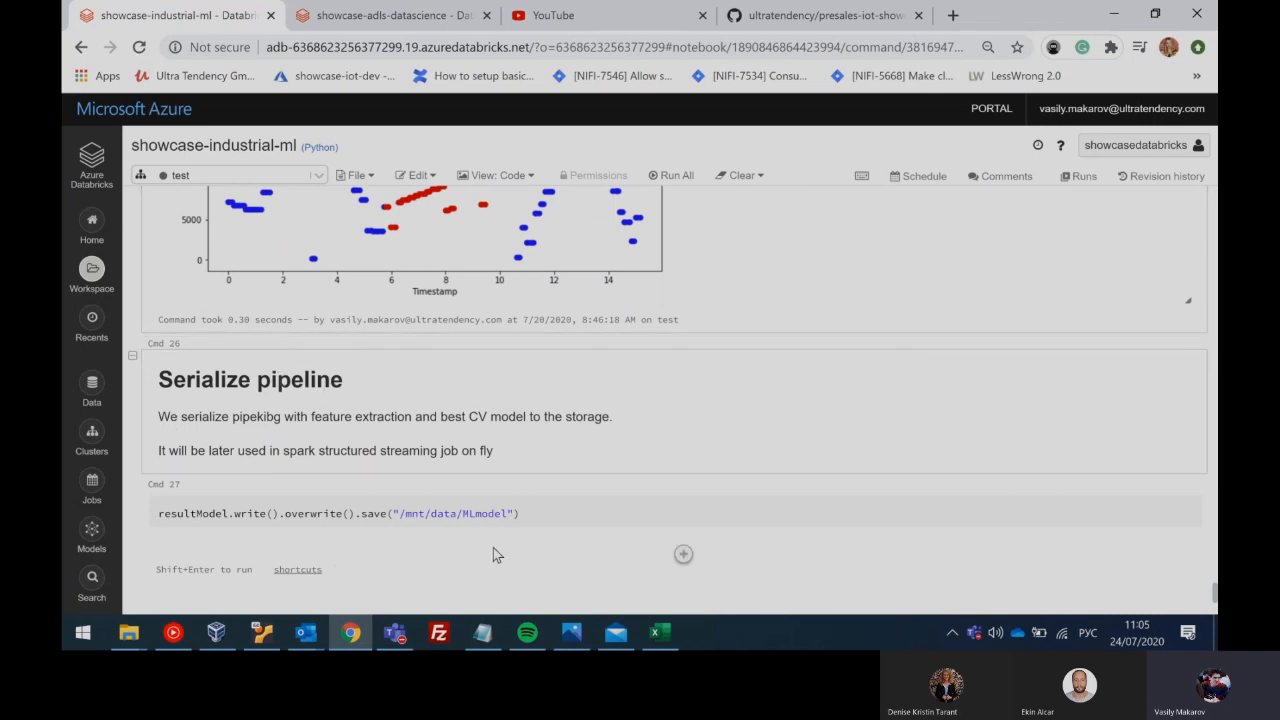
mouse_move(563, 538)
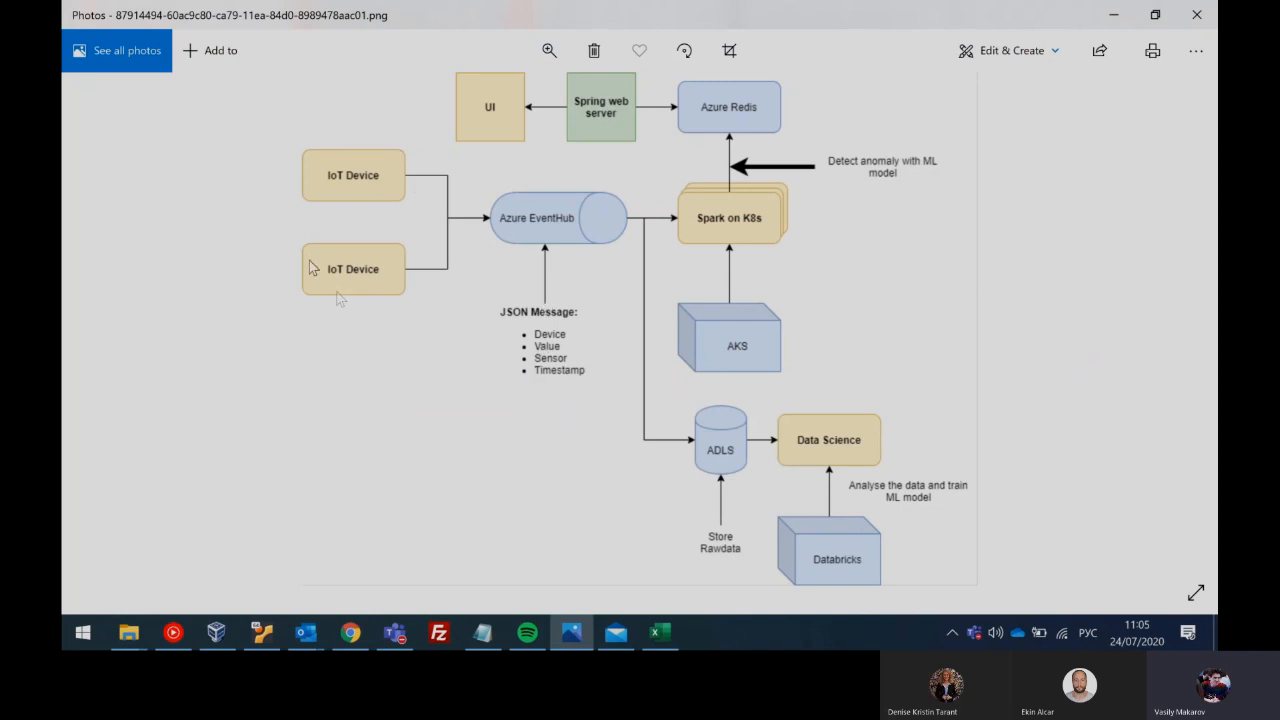
mouse_move(340, 168)
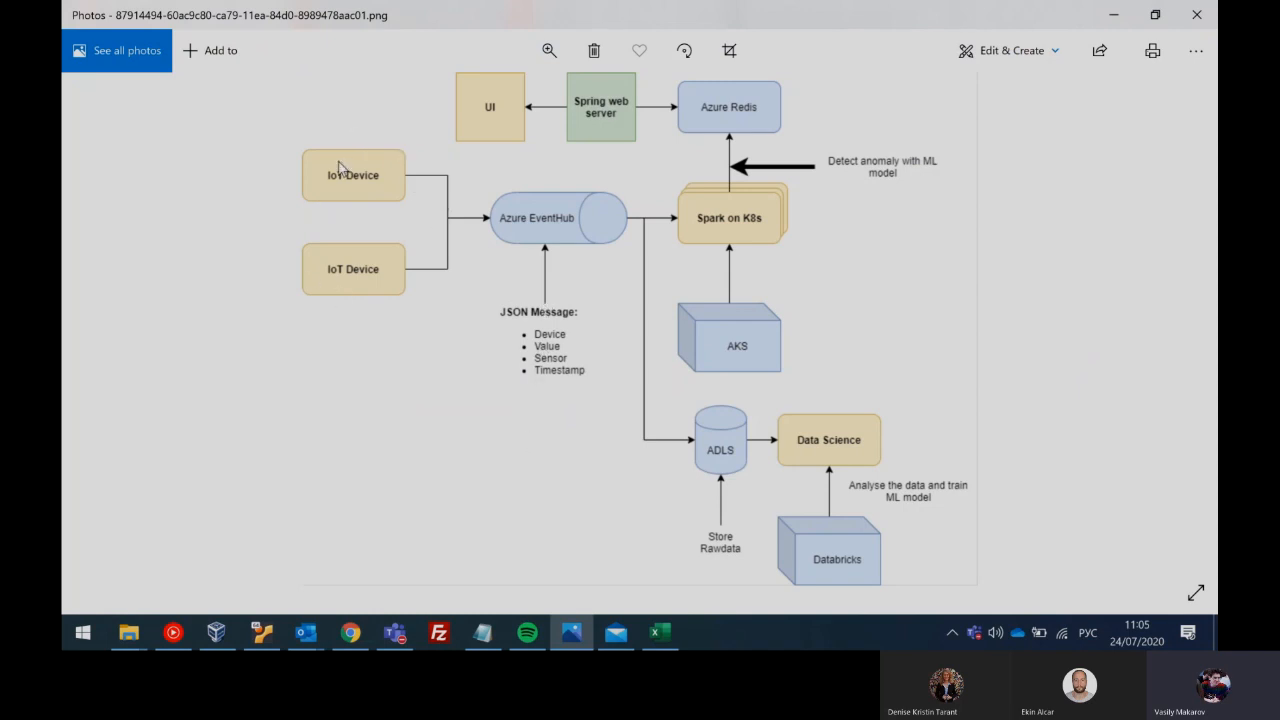
mouse_move(306, 281)
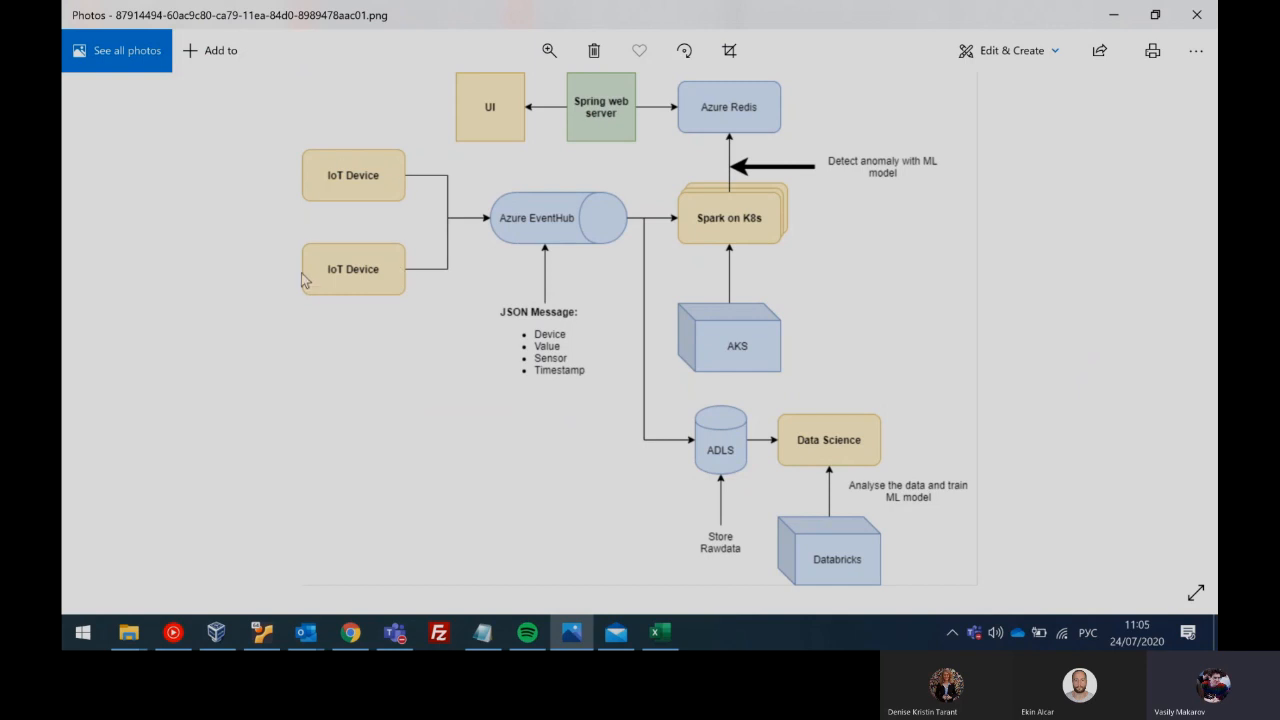
mouse_move(343, 103)
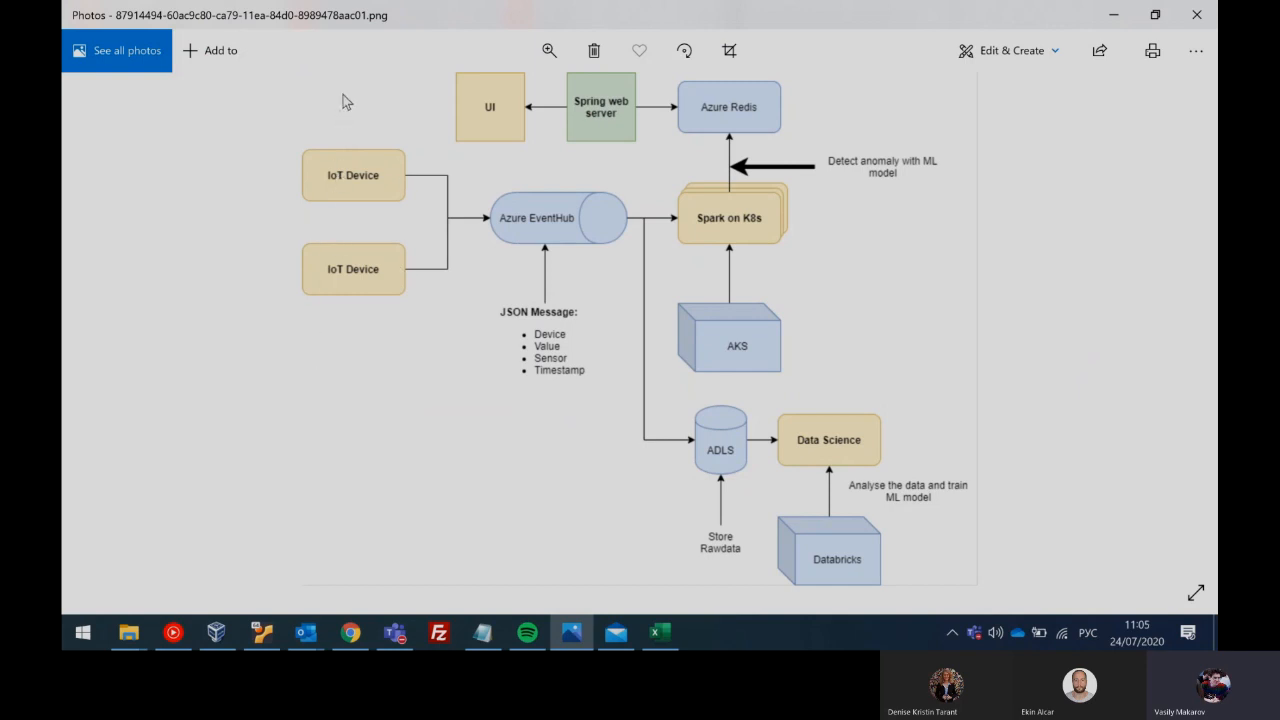
mouse_move(374, 106)
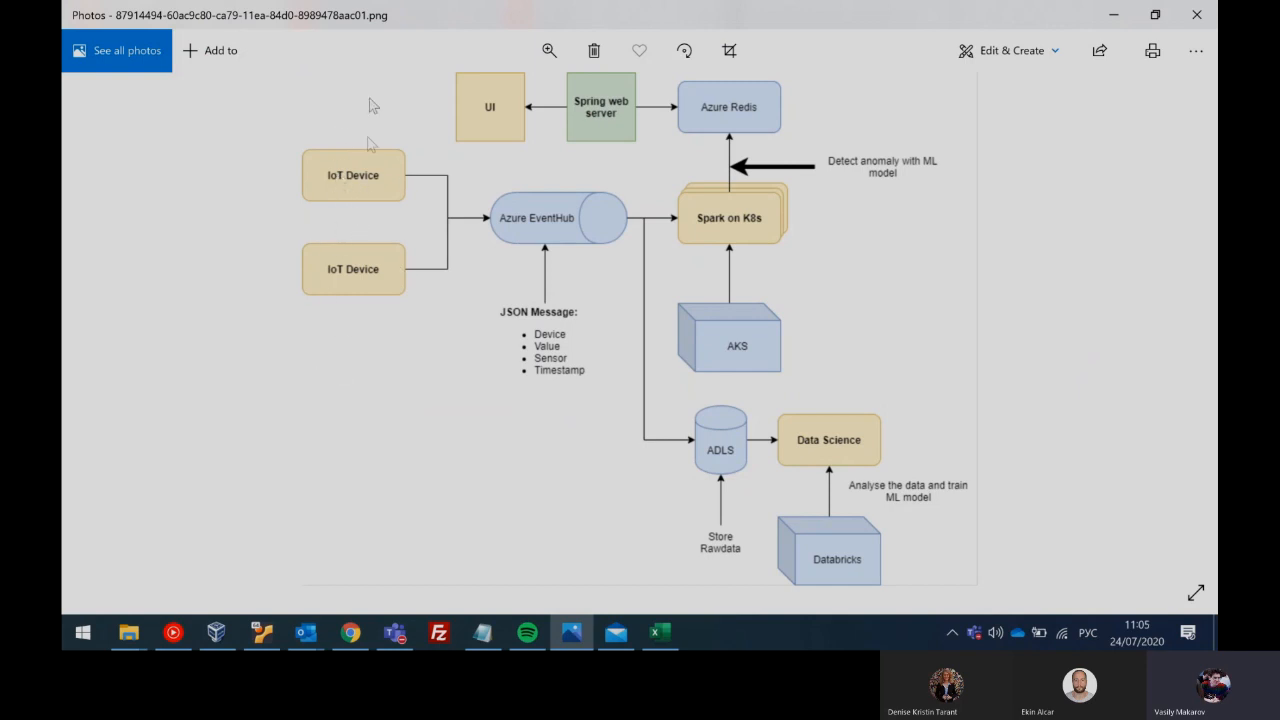
mouse_move(291, 250)
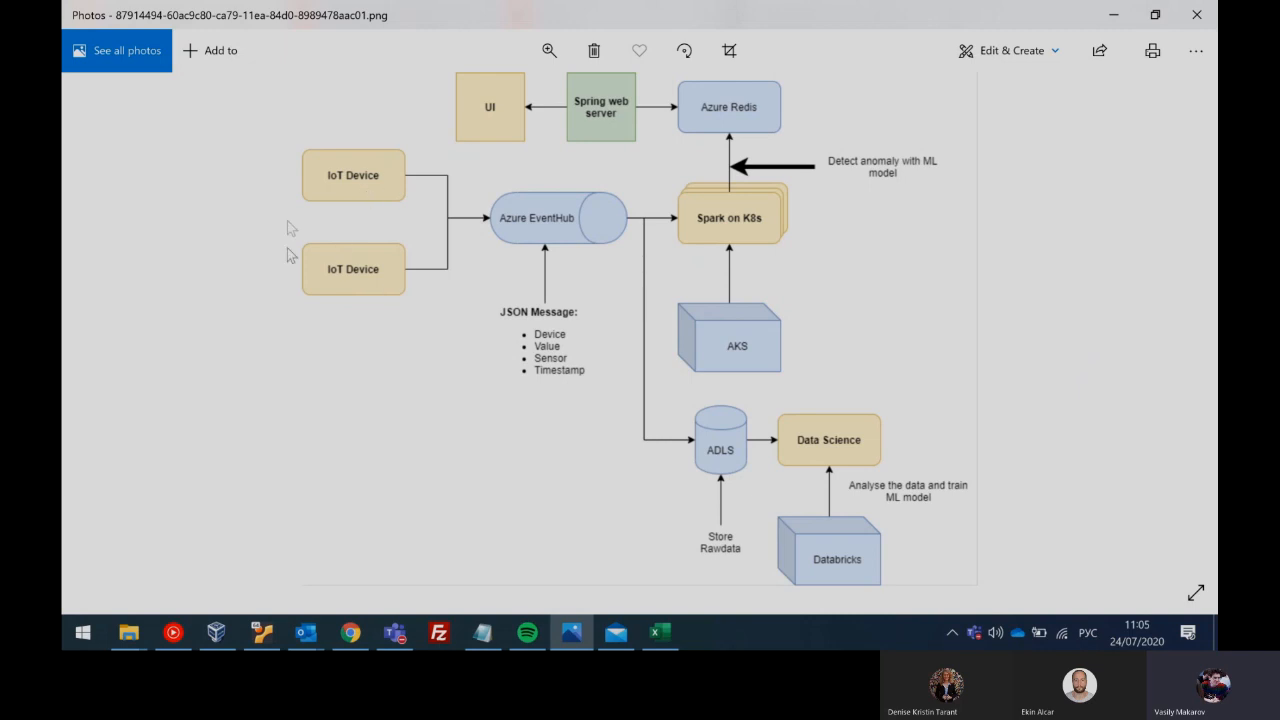
mouse_move(295, 288)
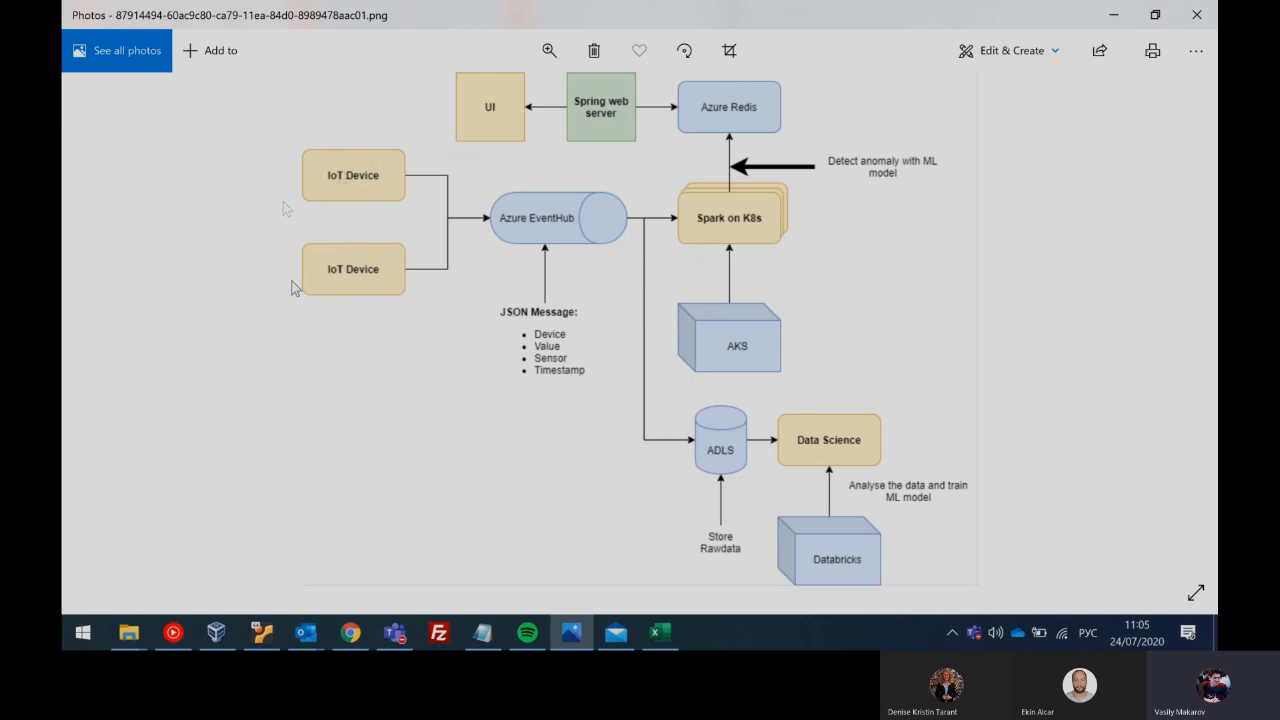
mouse_move(340, 237)
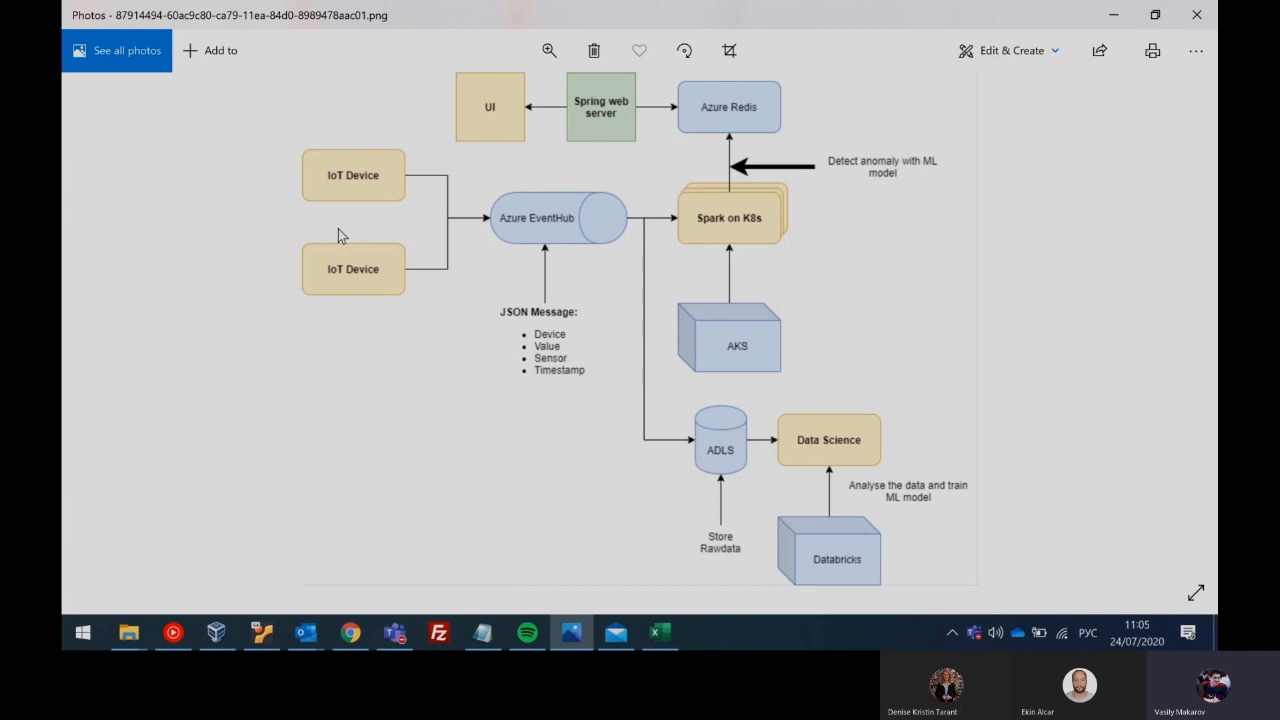
mouse_move(541, 228)
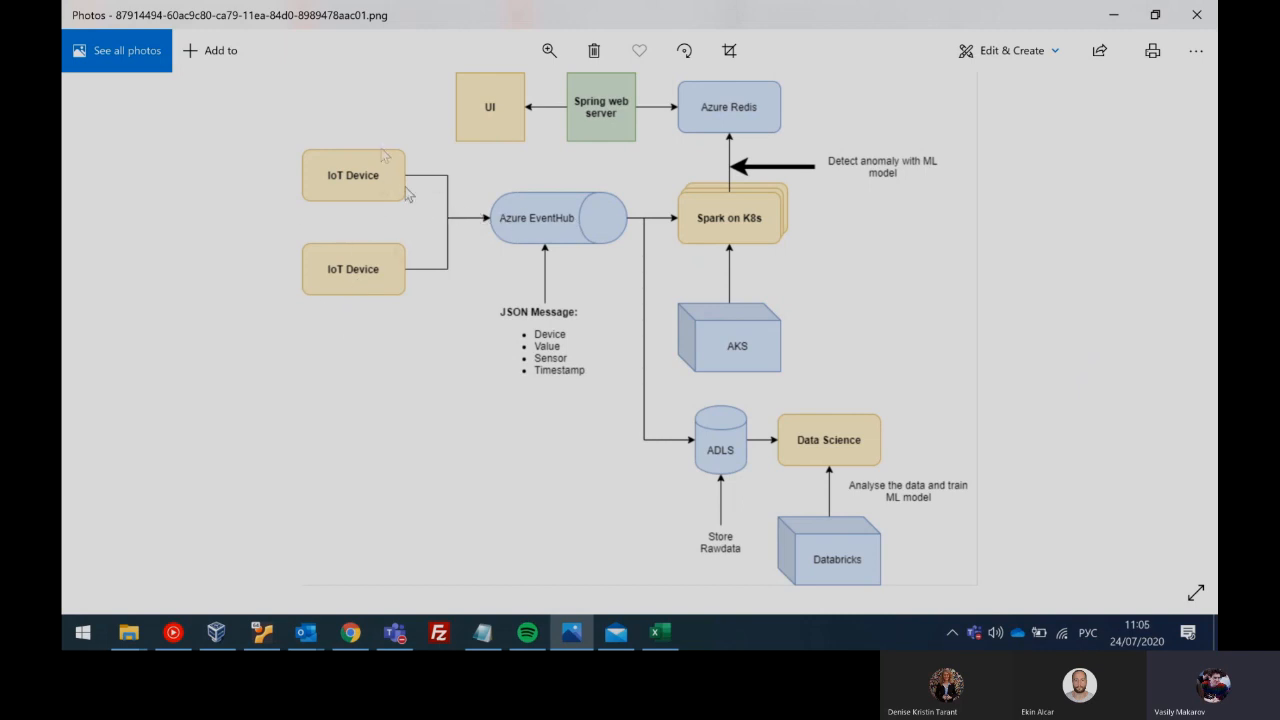
mouse_move(604, 340)
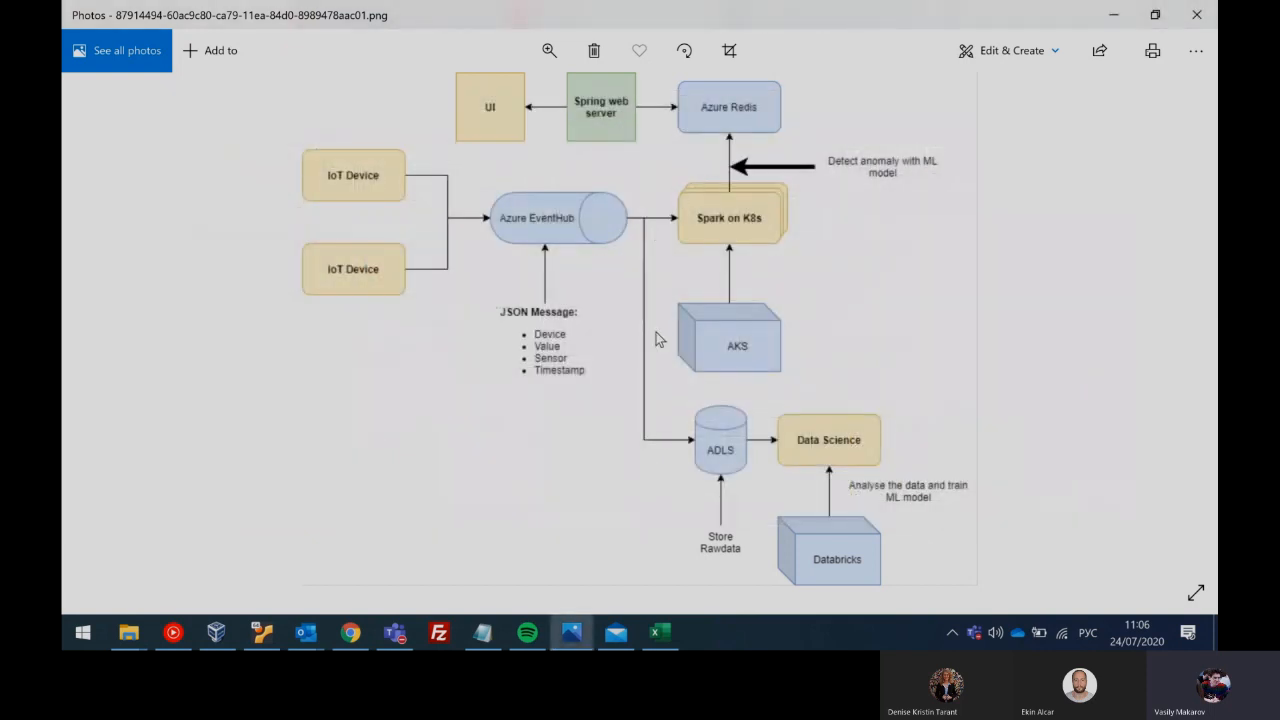
mouse_move(712, 197)
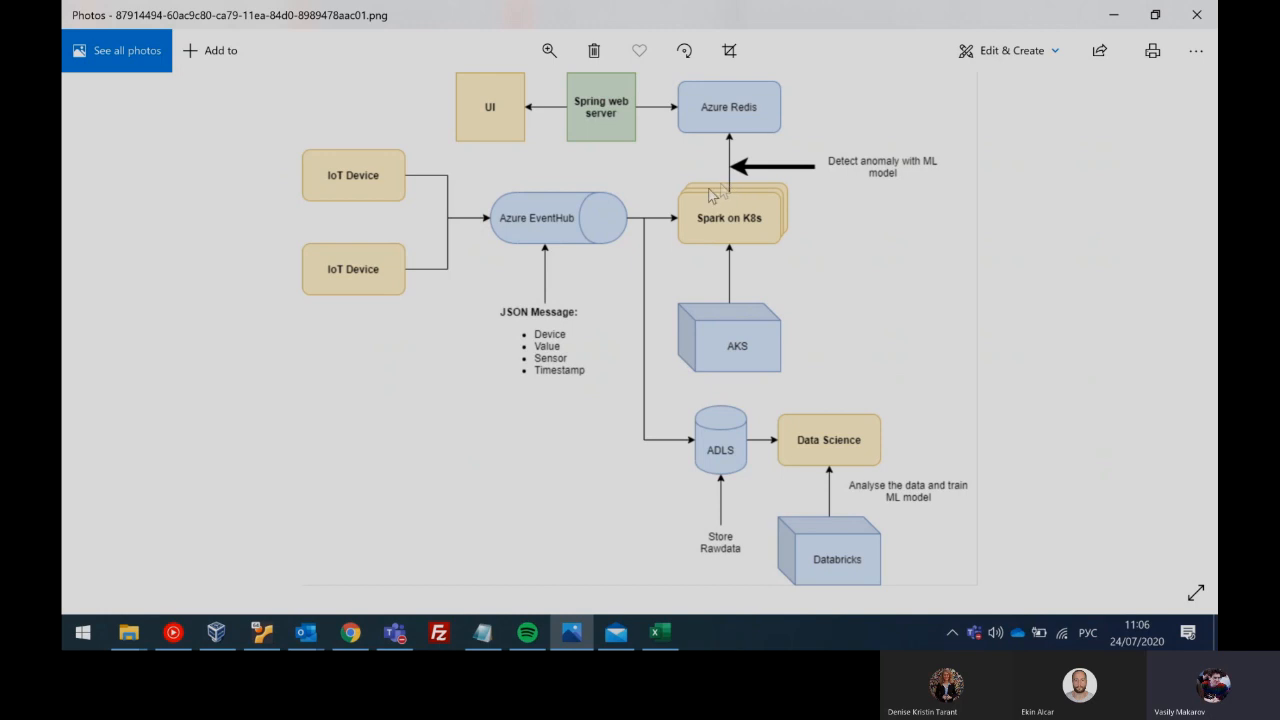
Step: Leave the architecture diagram and switch to the Spark UI streaming queries window
key("alt+tab")
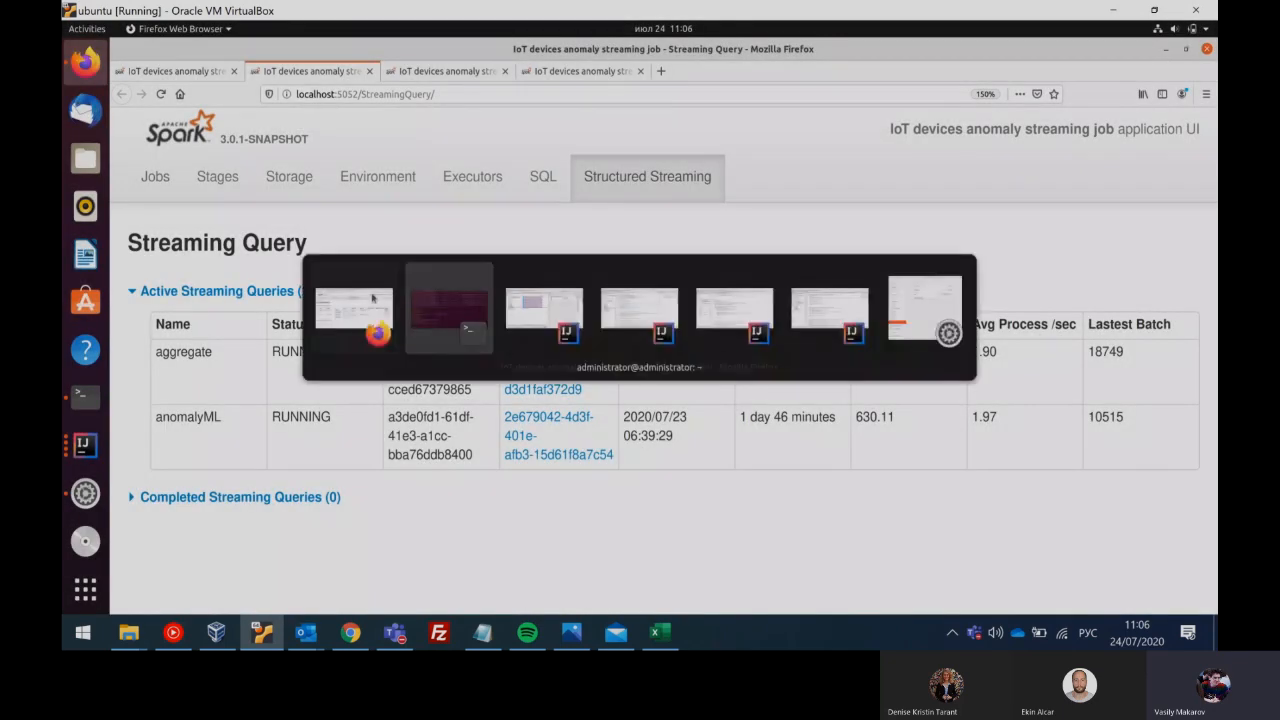
mouse_move(458, 312)
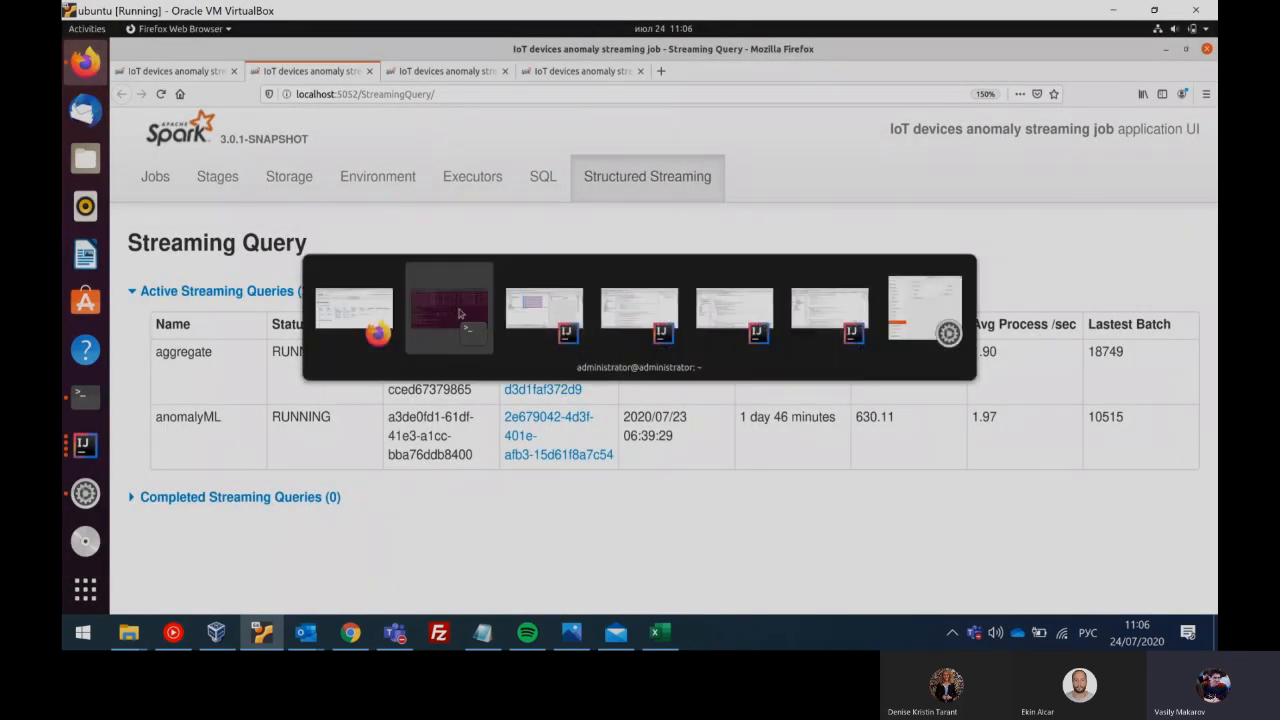
Step: Switch to the Ubuntu Terminal and start a 'kubectl get' command to list the cluster's pods
left_click(448, 310)
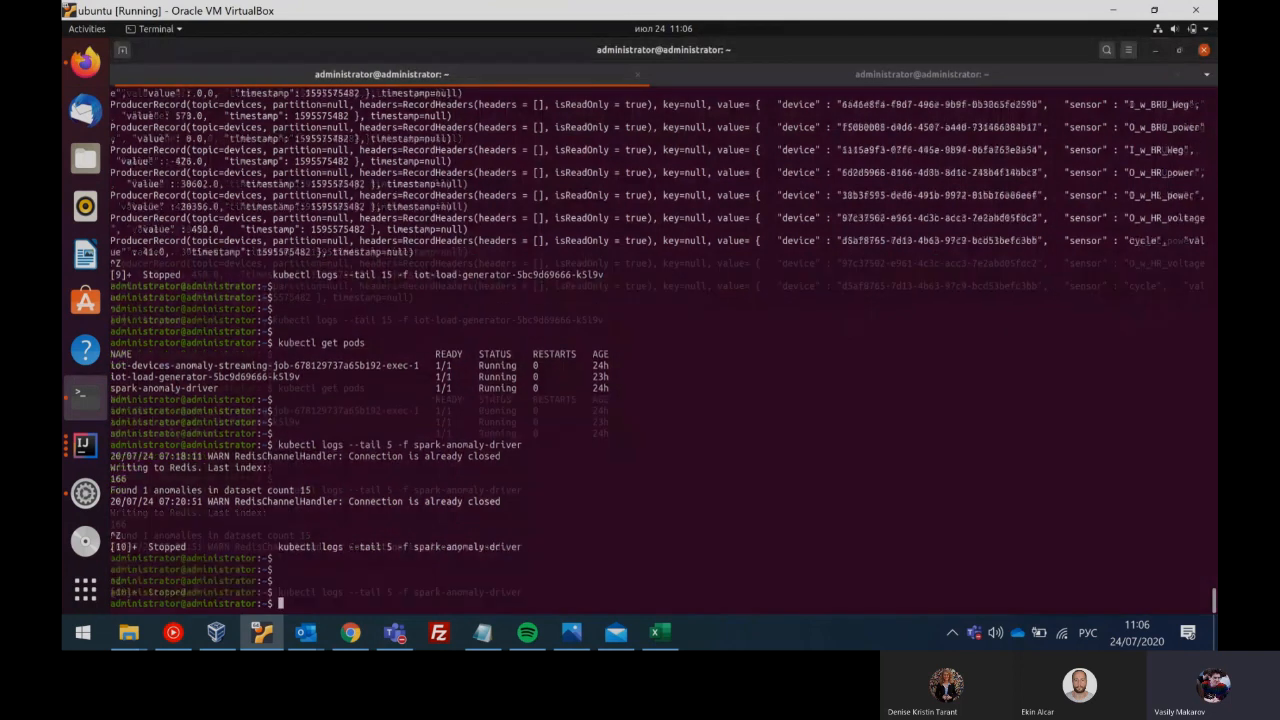
type("kubectl get")
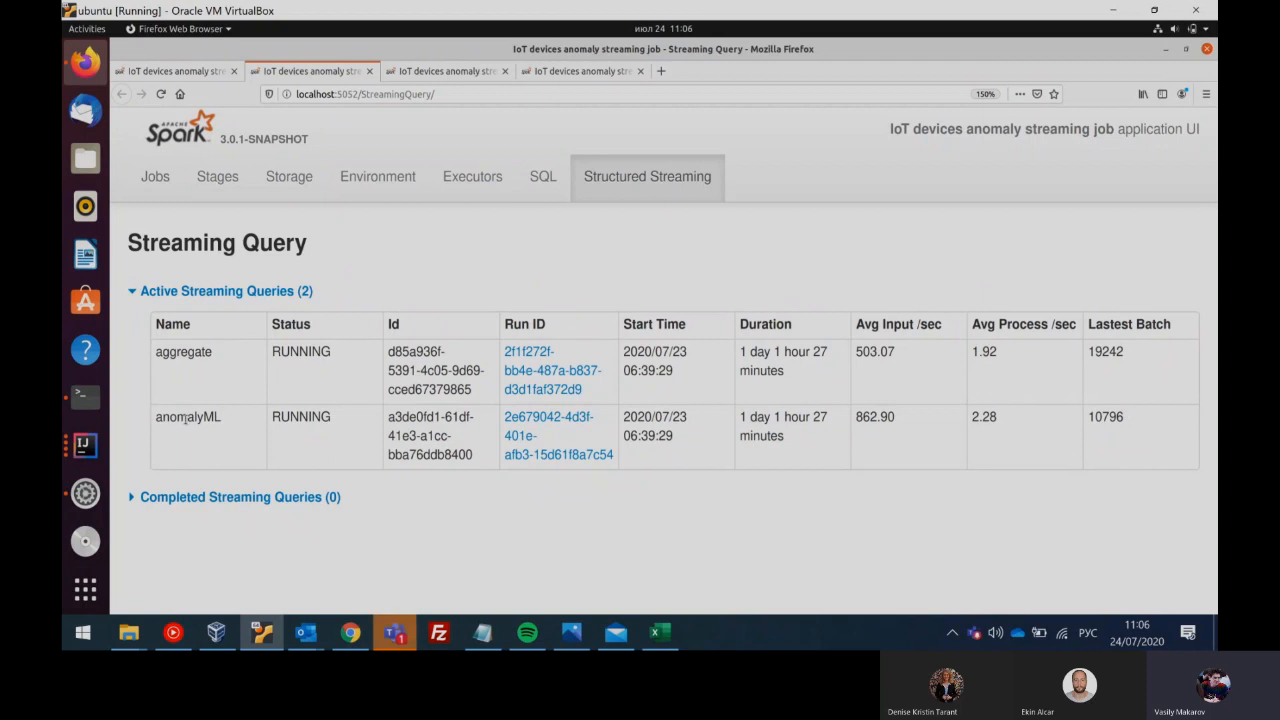
mouse_move(228, 385)
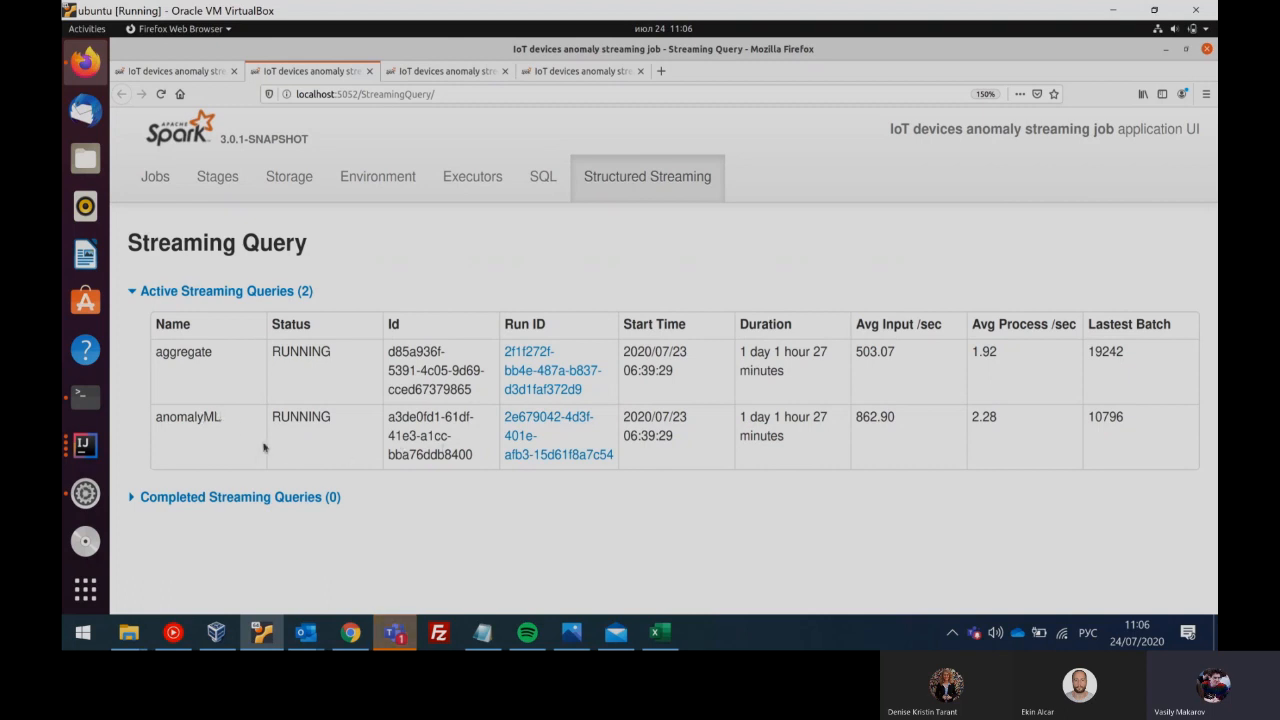
mouse_move(641, 458)
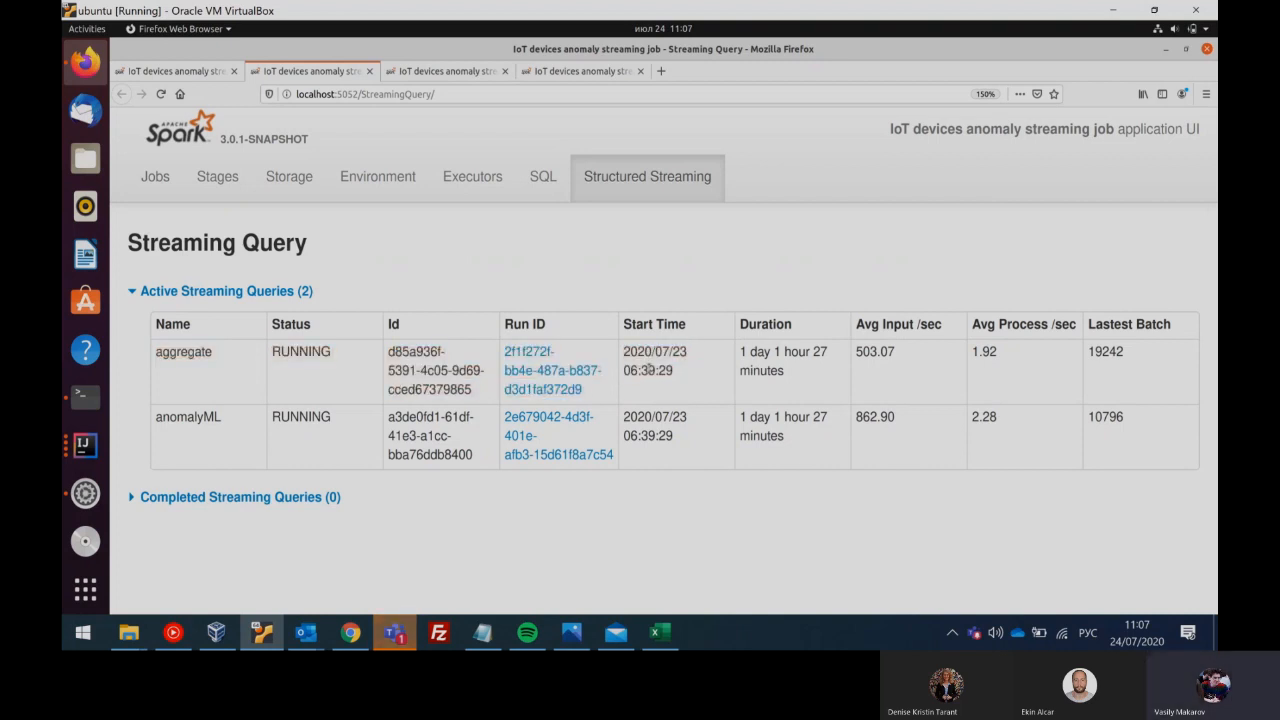
mouse_move(357, 342)
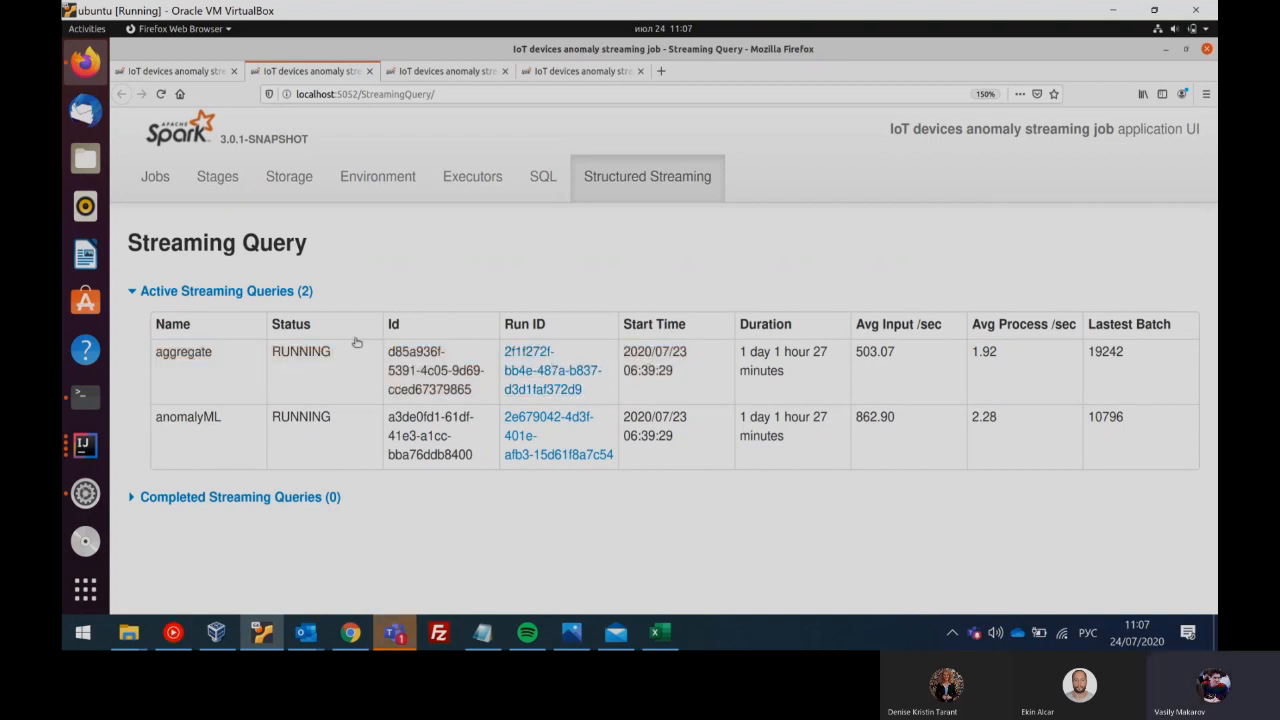
mouse_move(251, 372)
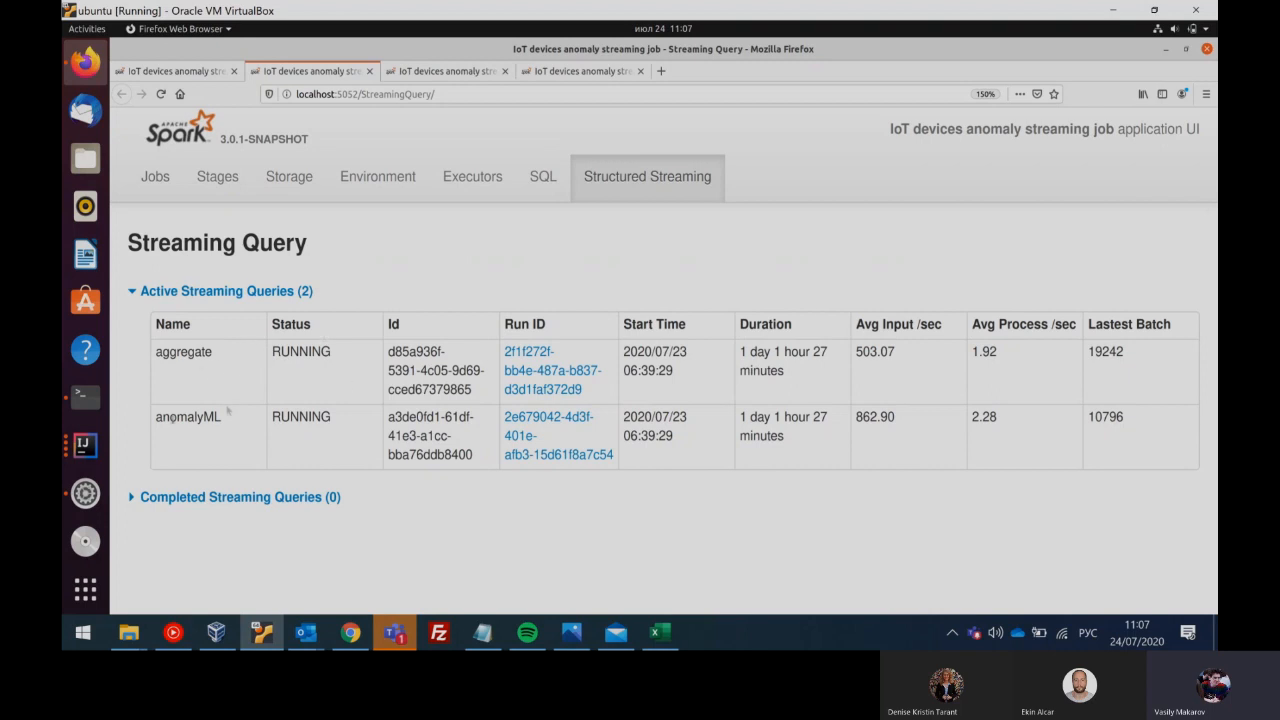
mouse_move(256, 385)
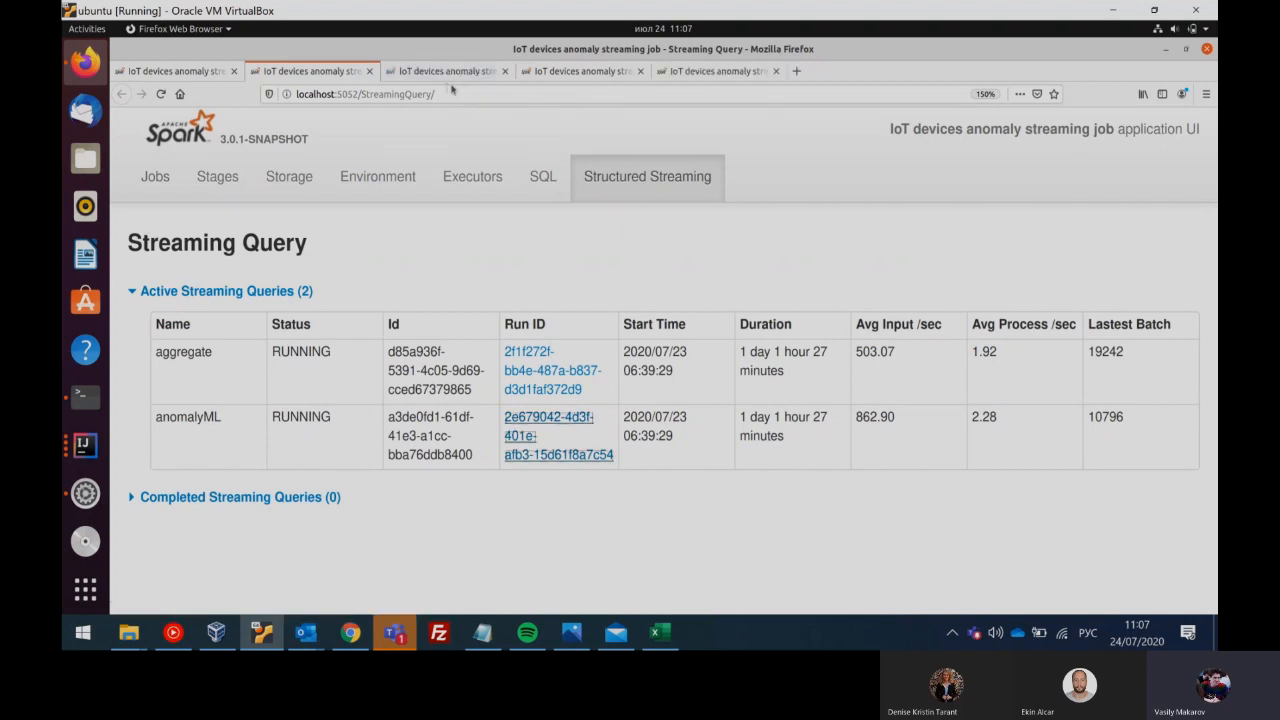
left_click(548, 416)
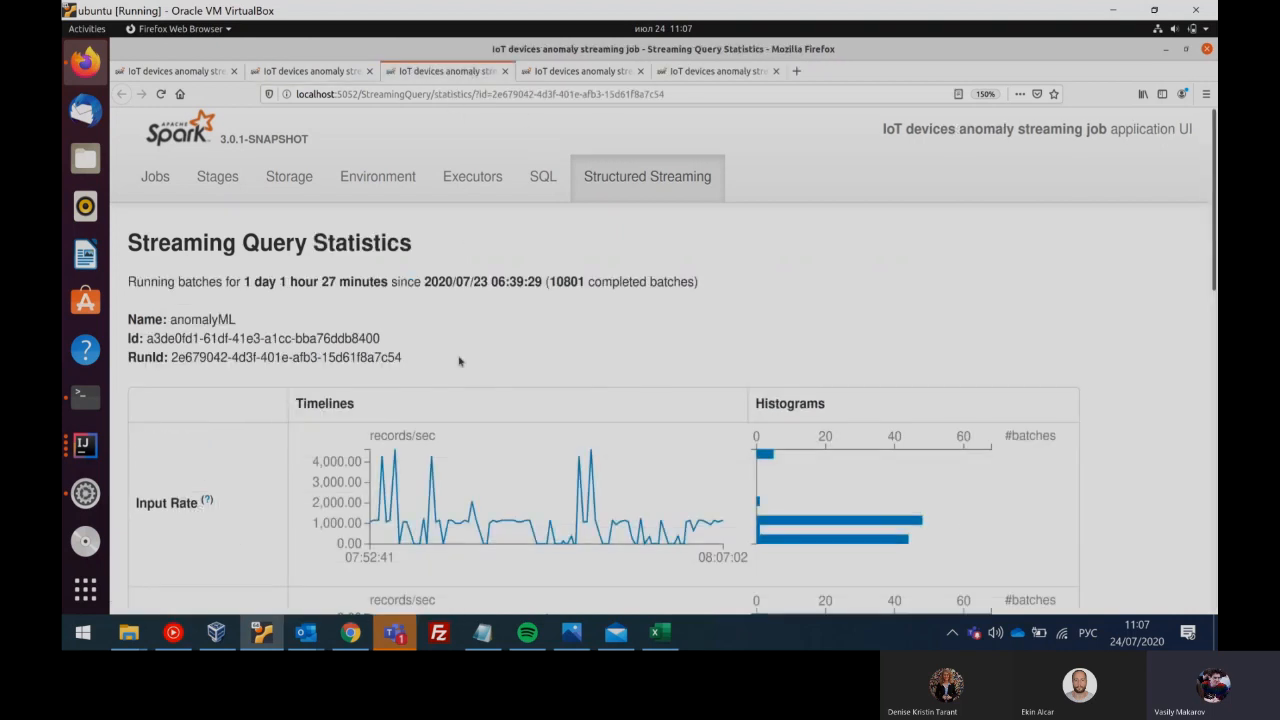
scroll("down", 3)
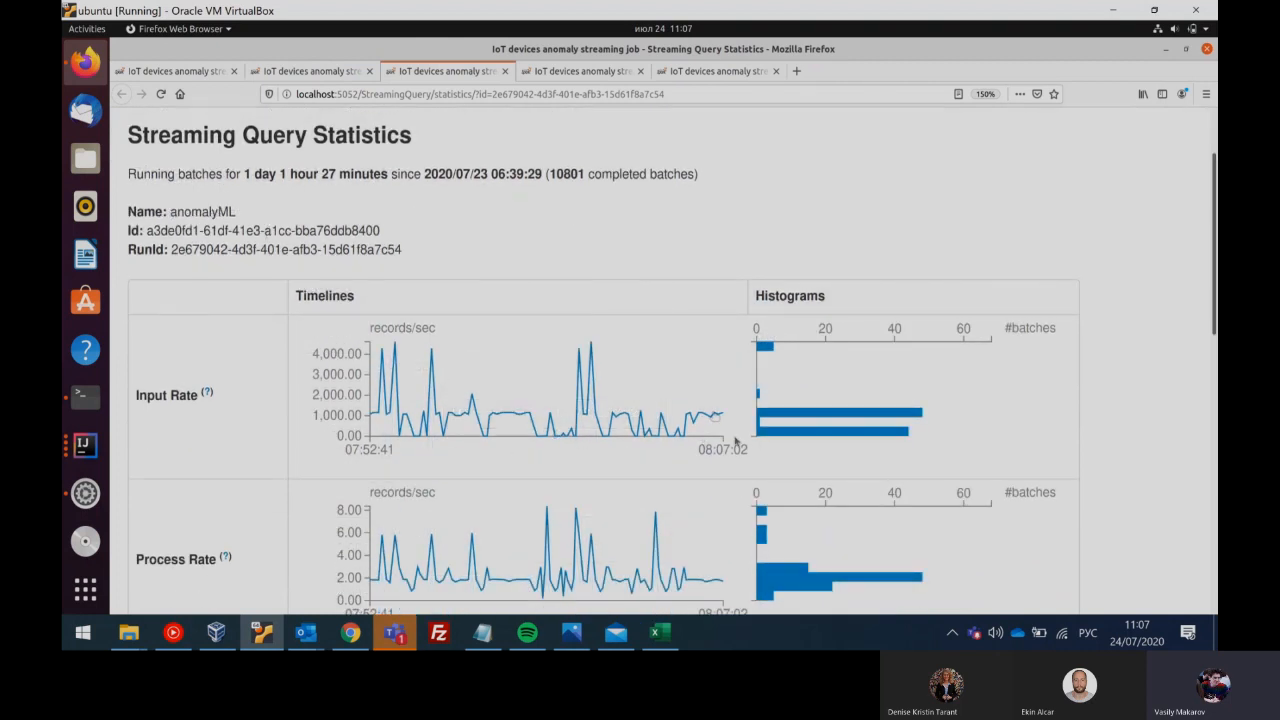
mouse_move(710, 437)
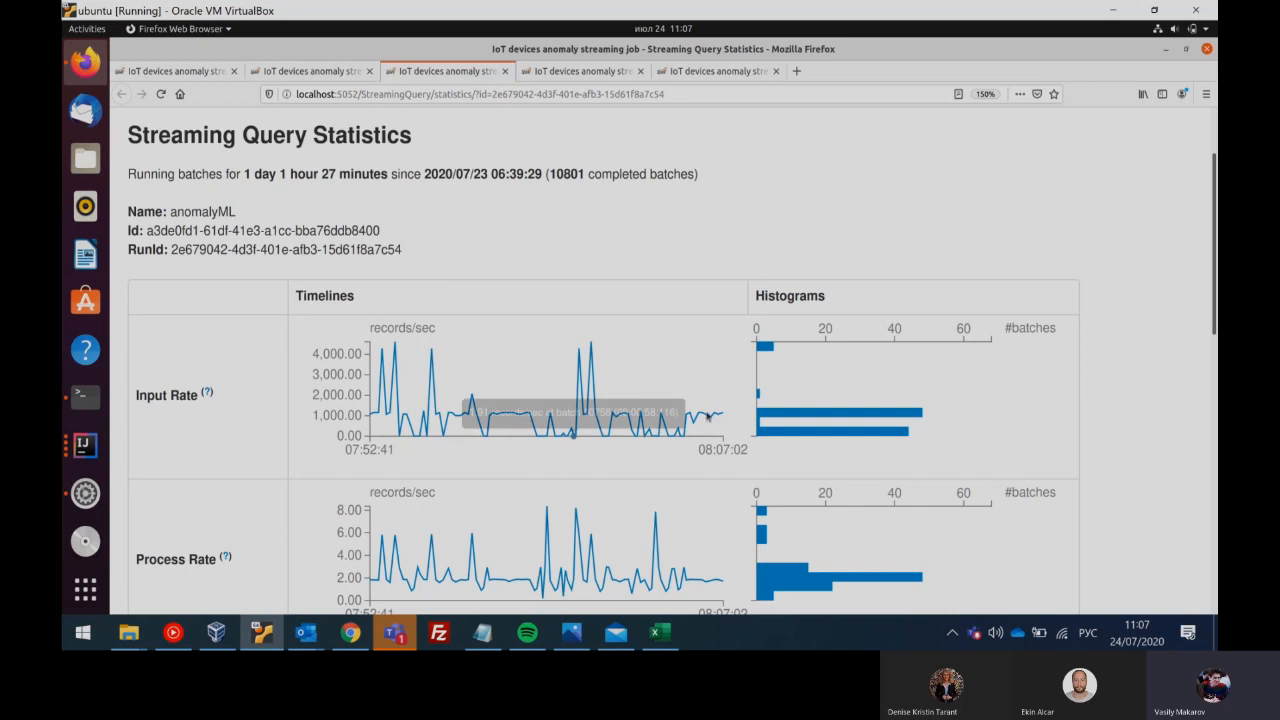
mouse_move(567, 248)
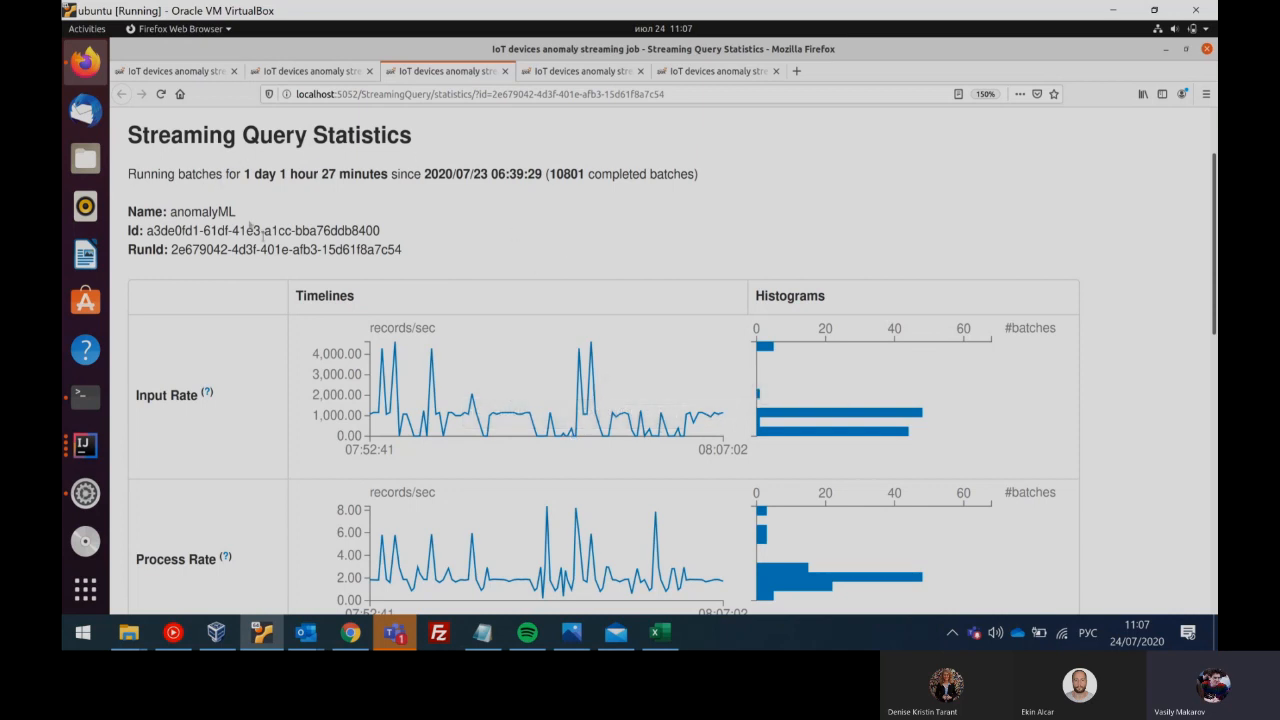
mouse_move(400, 229)
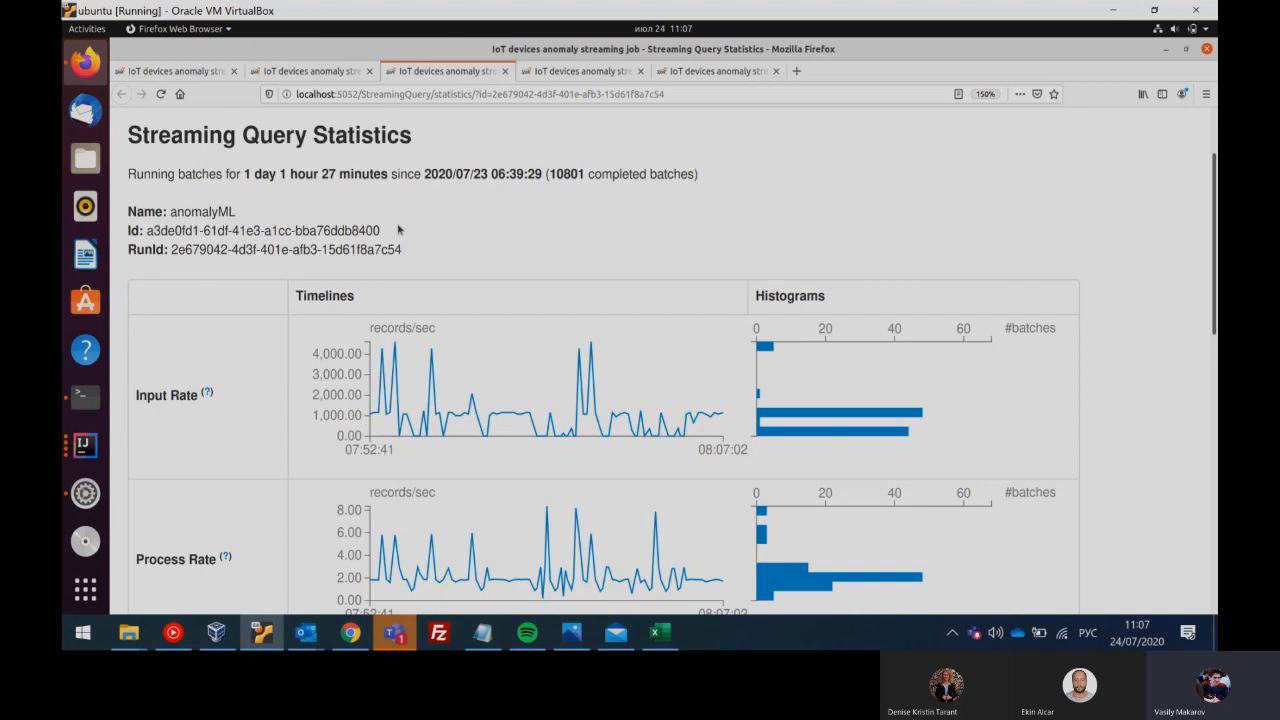
mouse_move(507, 211)
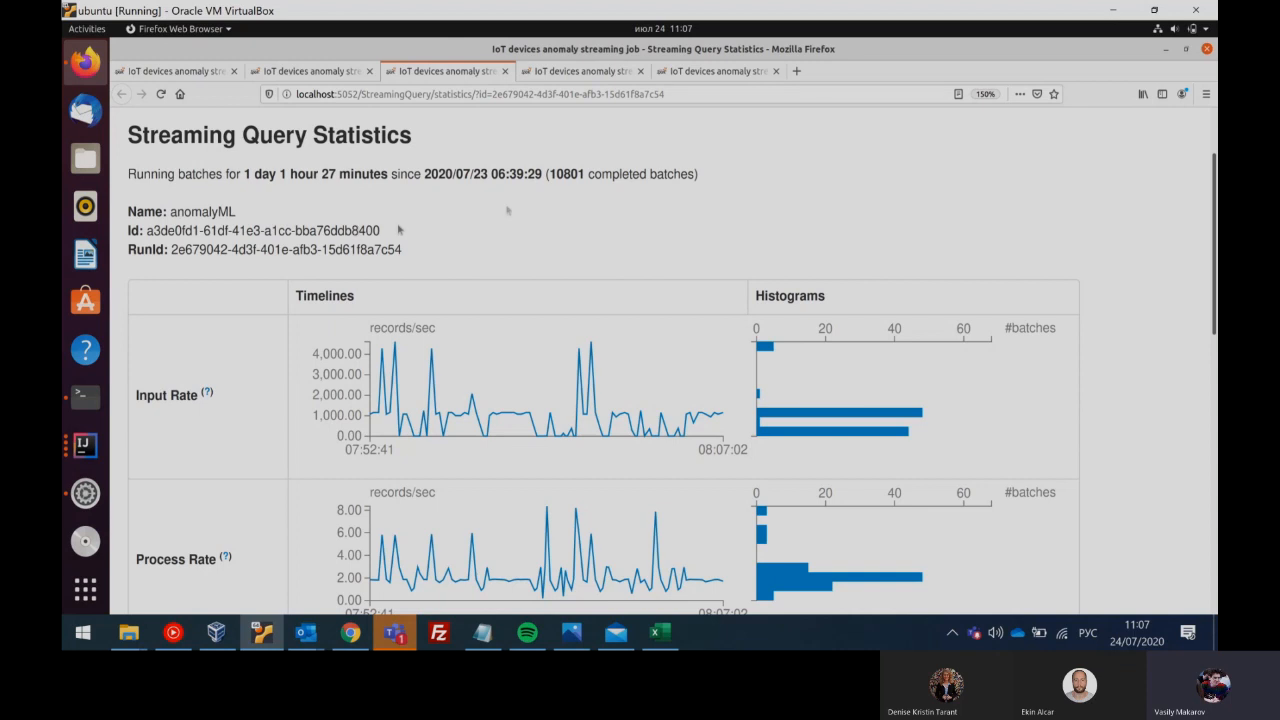
mouse_move(398, 212)
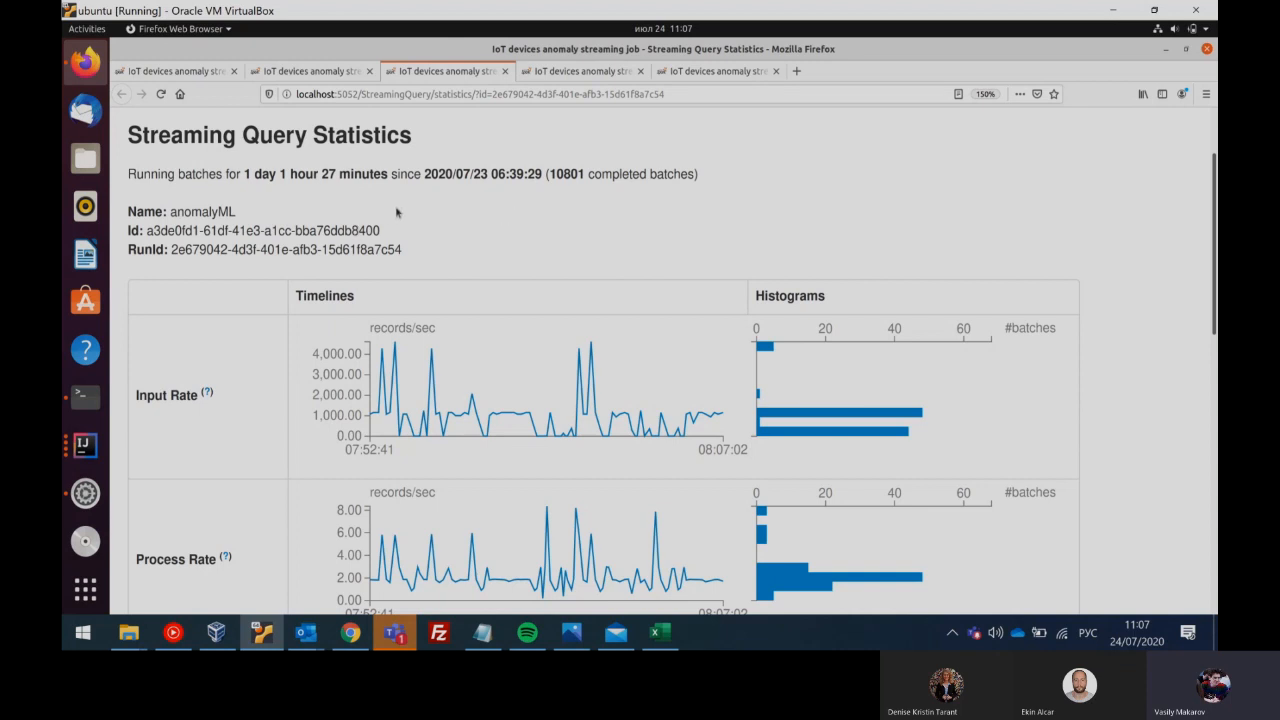
mouse_move(398, 273)
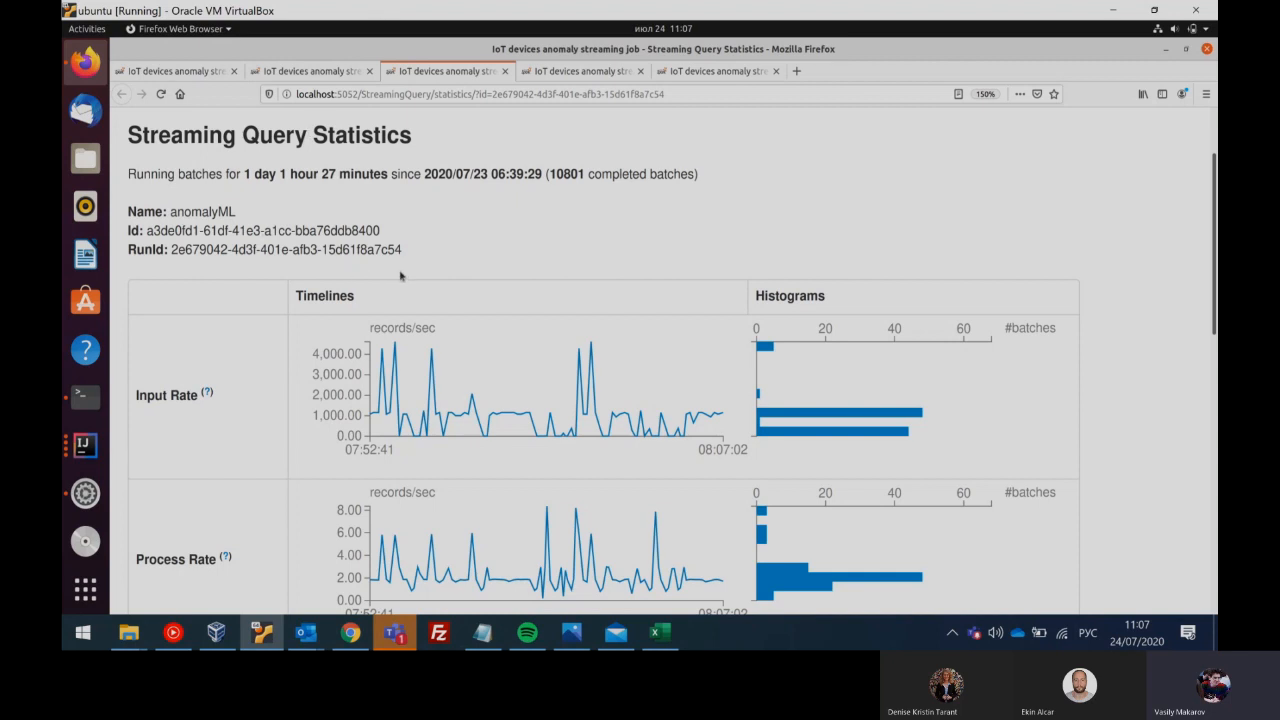
mouse_move(496, 380)
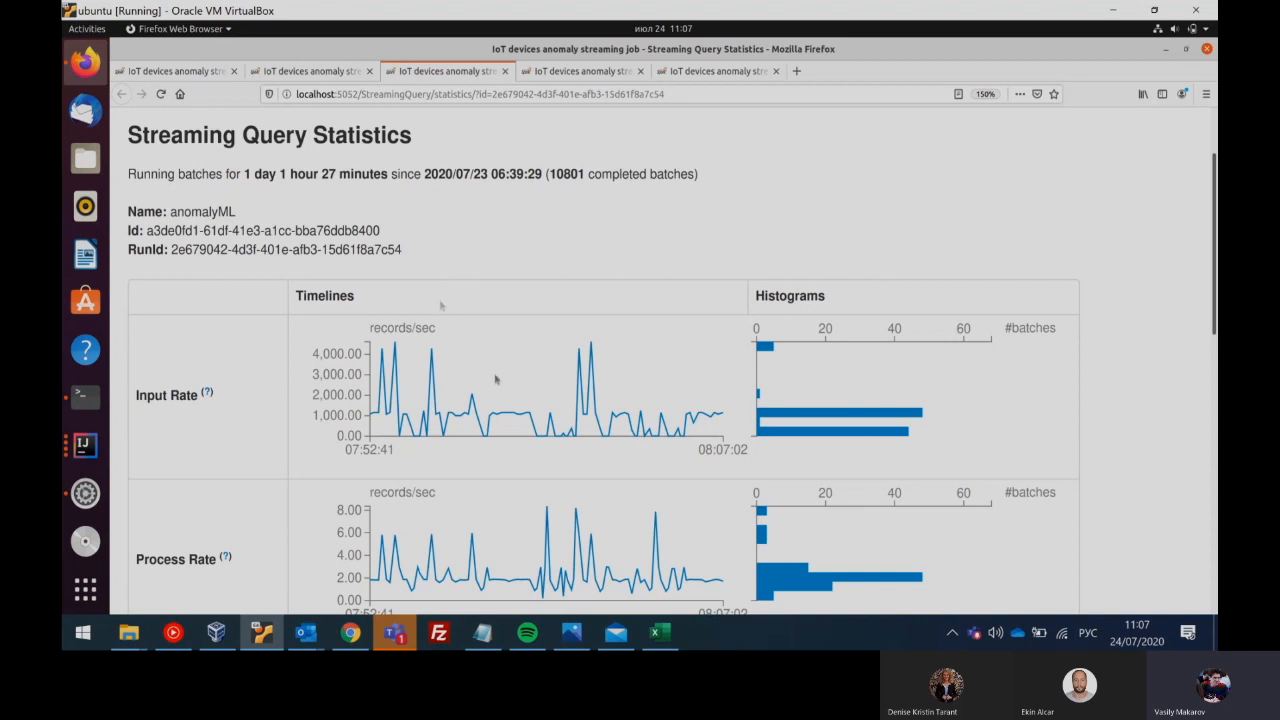
mouse_move(692, 437)
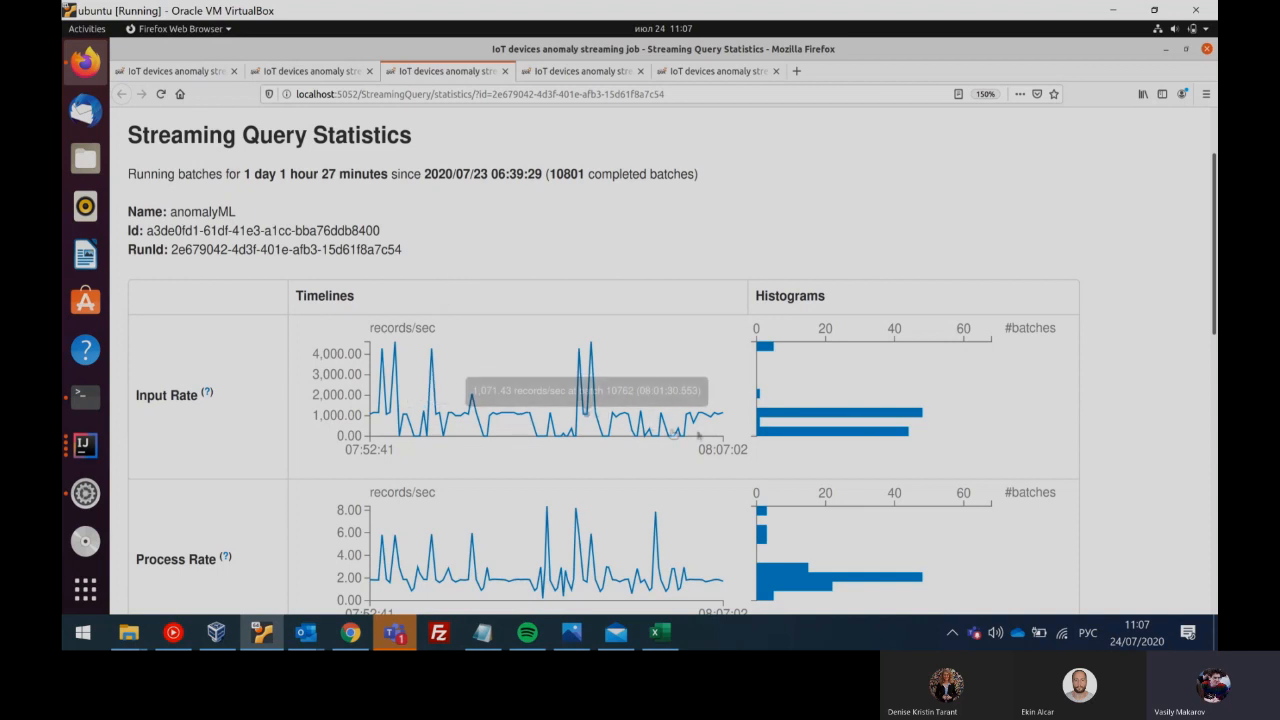
mouse_move(727, 418)
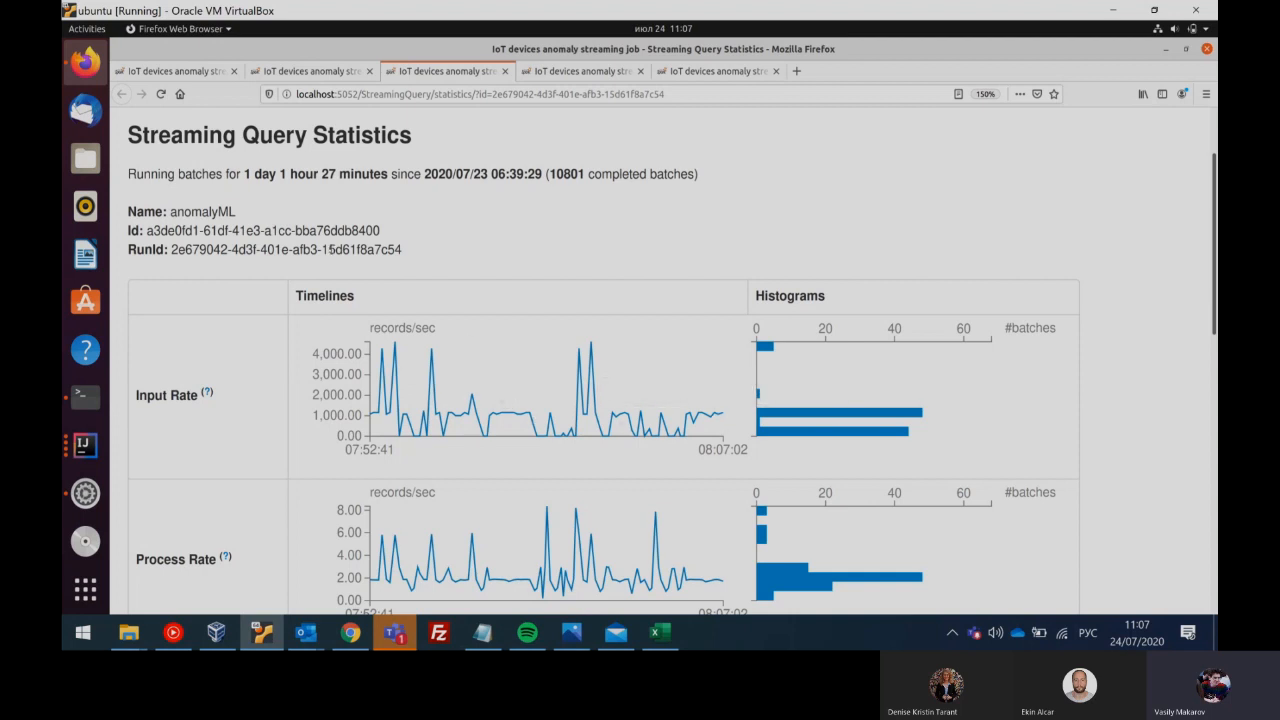
mouse_move(708, 478)
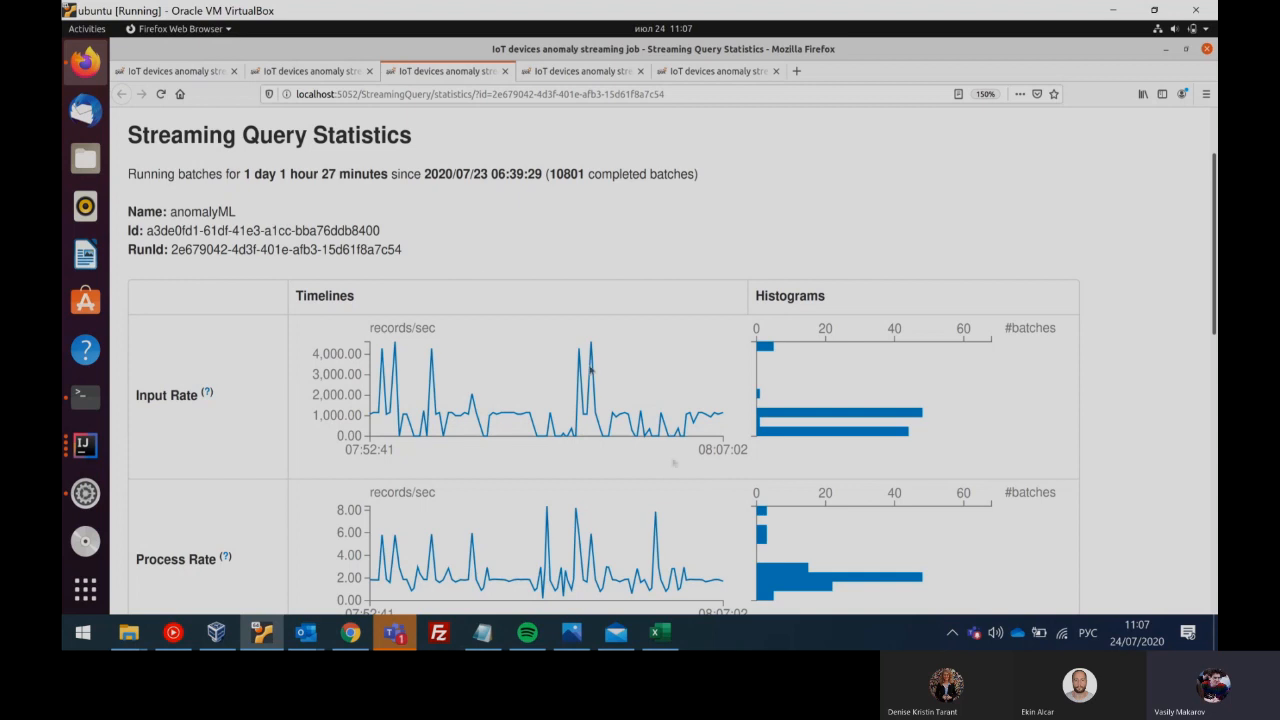
mouse_move(472, 272)
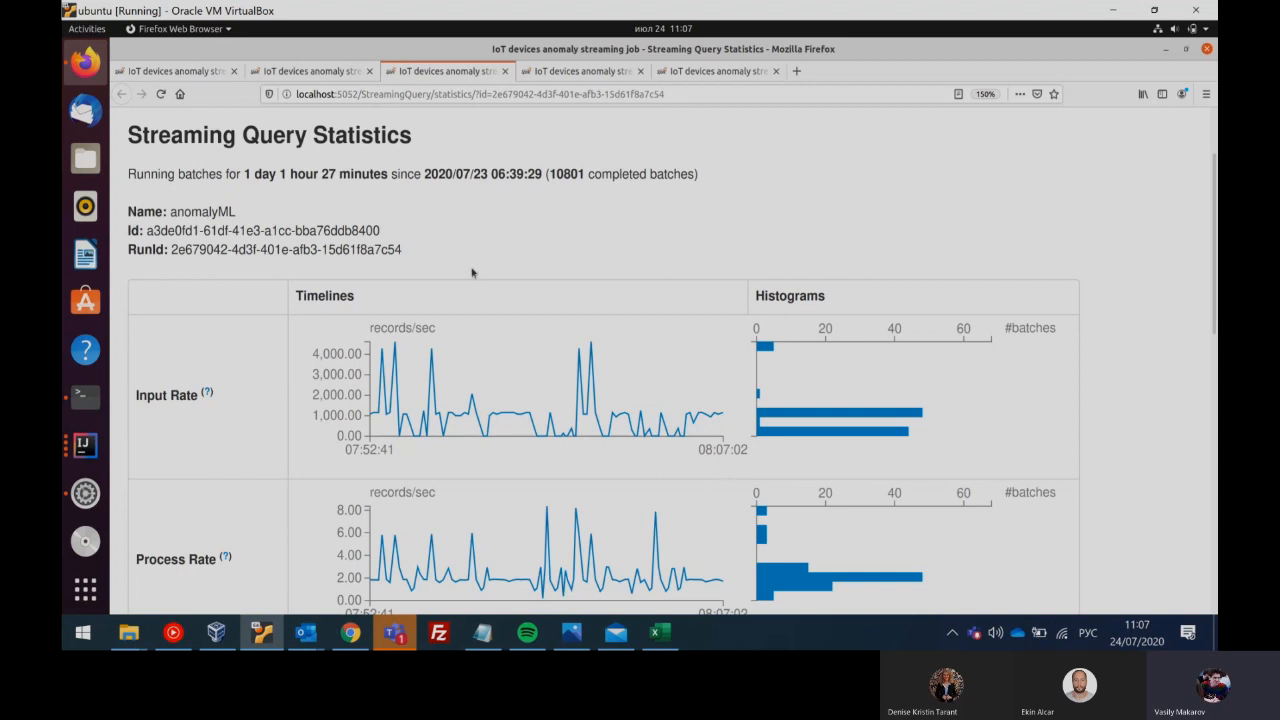
key("alt+tab")
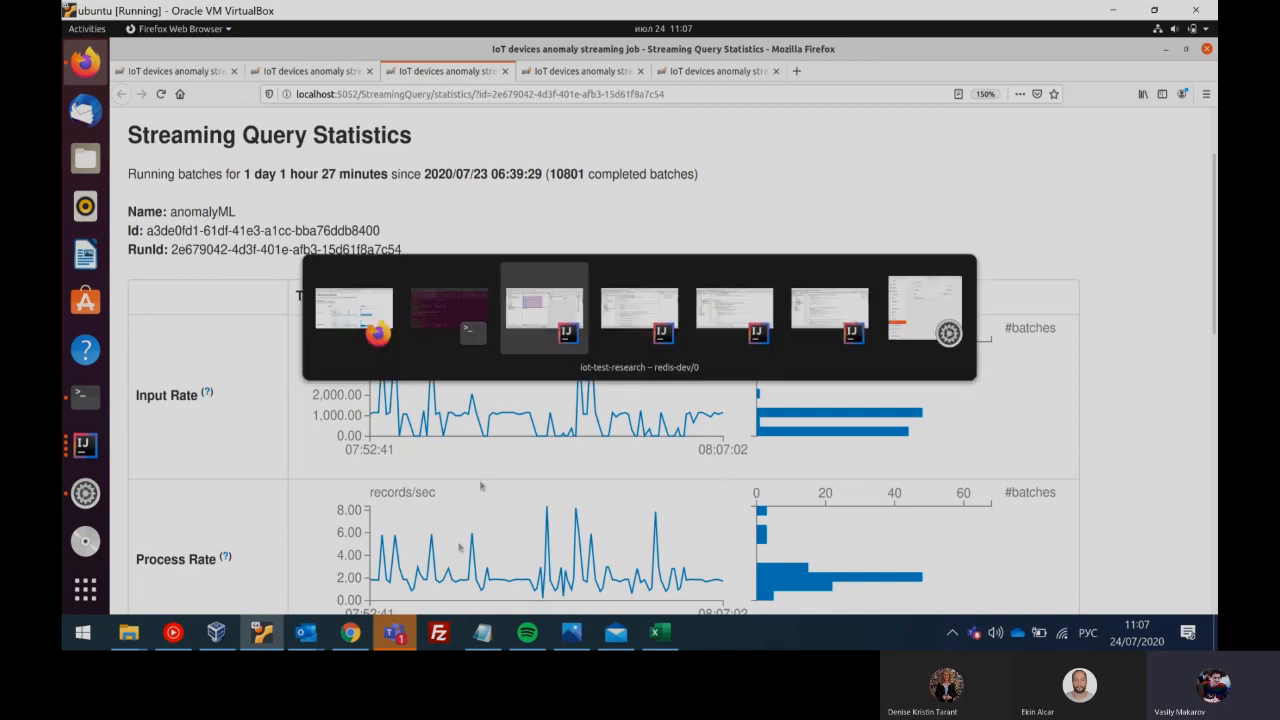
Step: Bring the Photos window with the IoT anomaly-detection architecture diagram forward
left_click(546, 310)
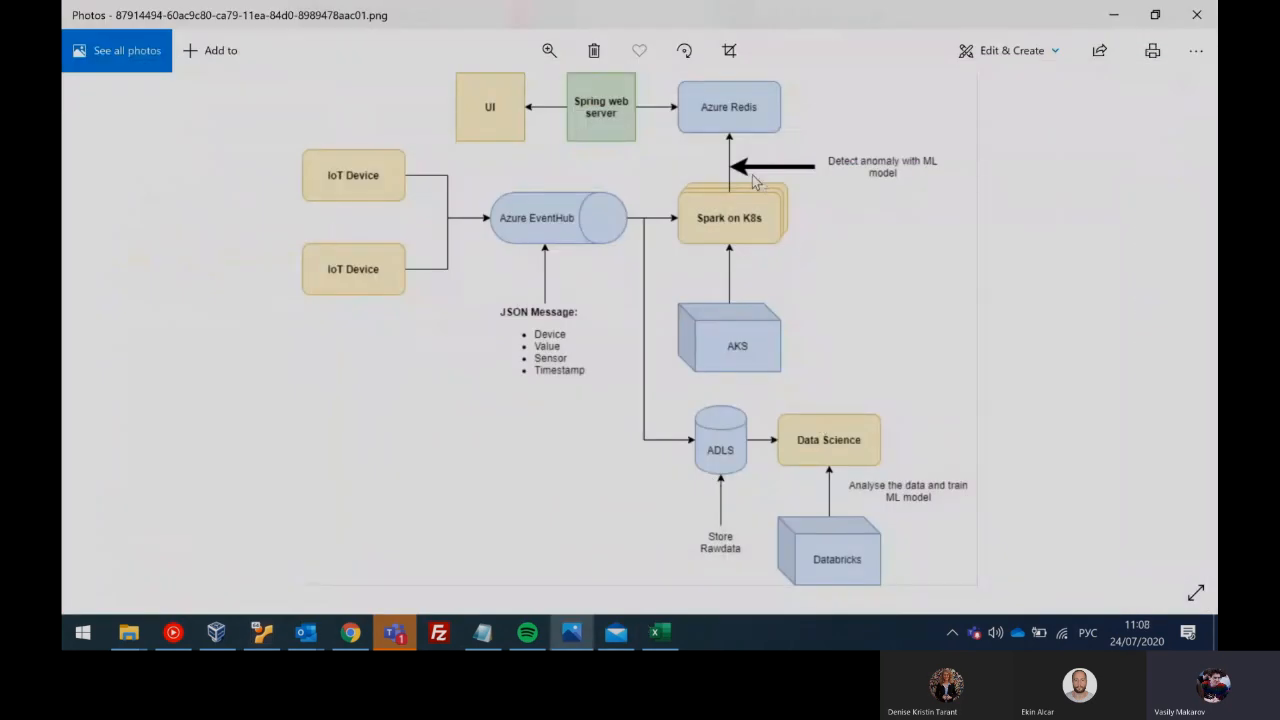
mouse_move(795, 115)
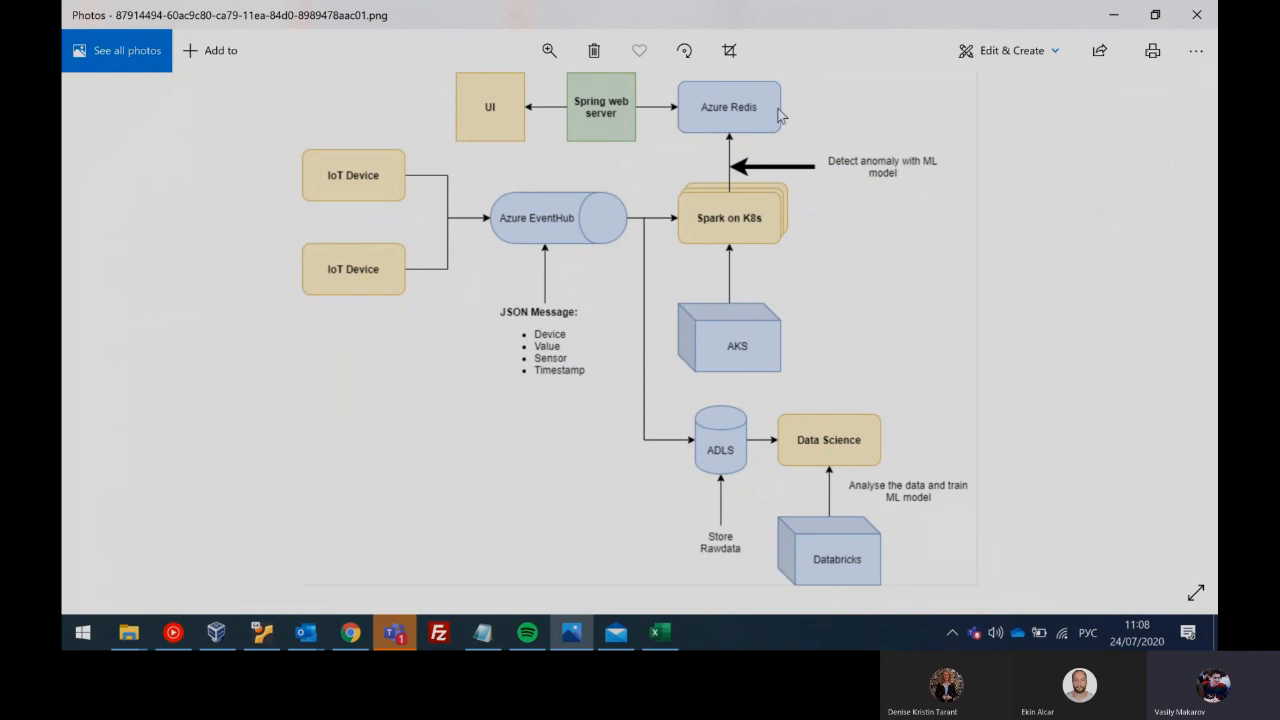
mouse_move(850, 168)
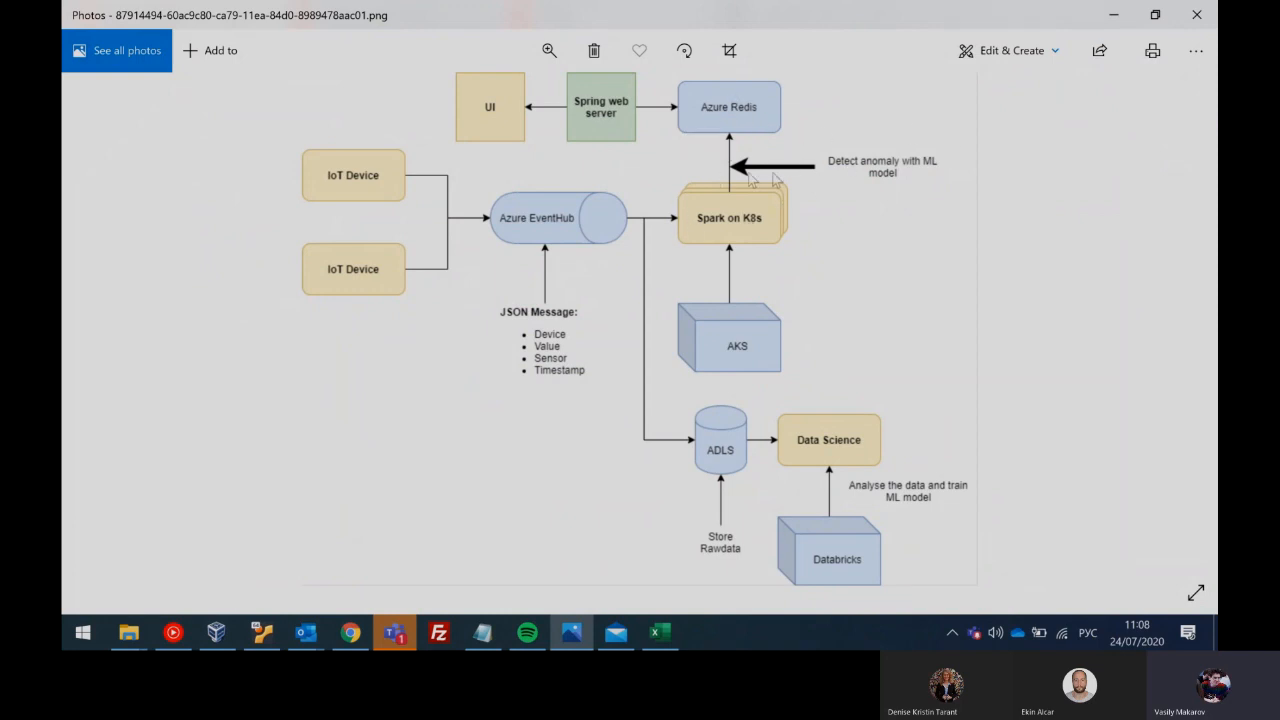
mouse_move(736, 168)
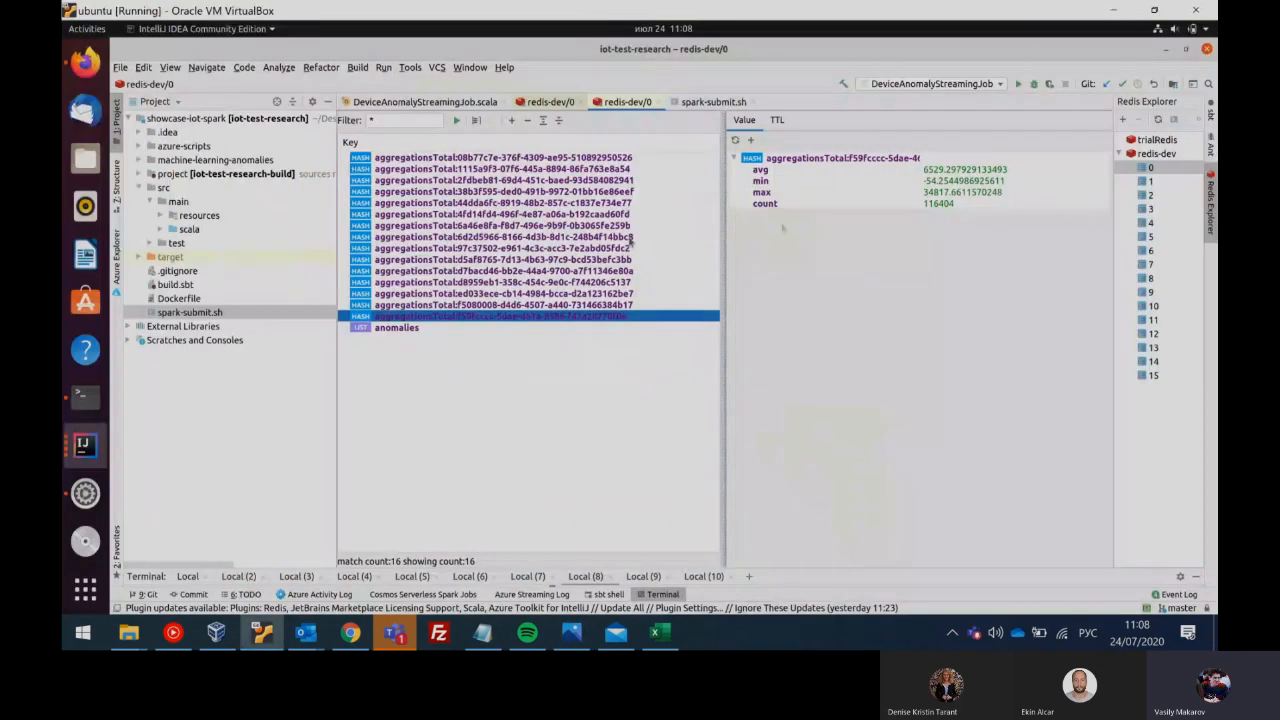
Step: In Redis Explorer show the anomalies list key, then an aggregationsTotal hash with avg, min, max and count
left_click(1149, 167)
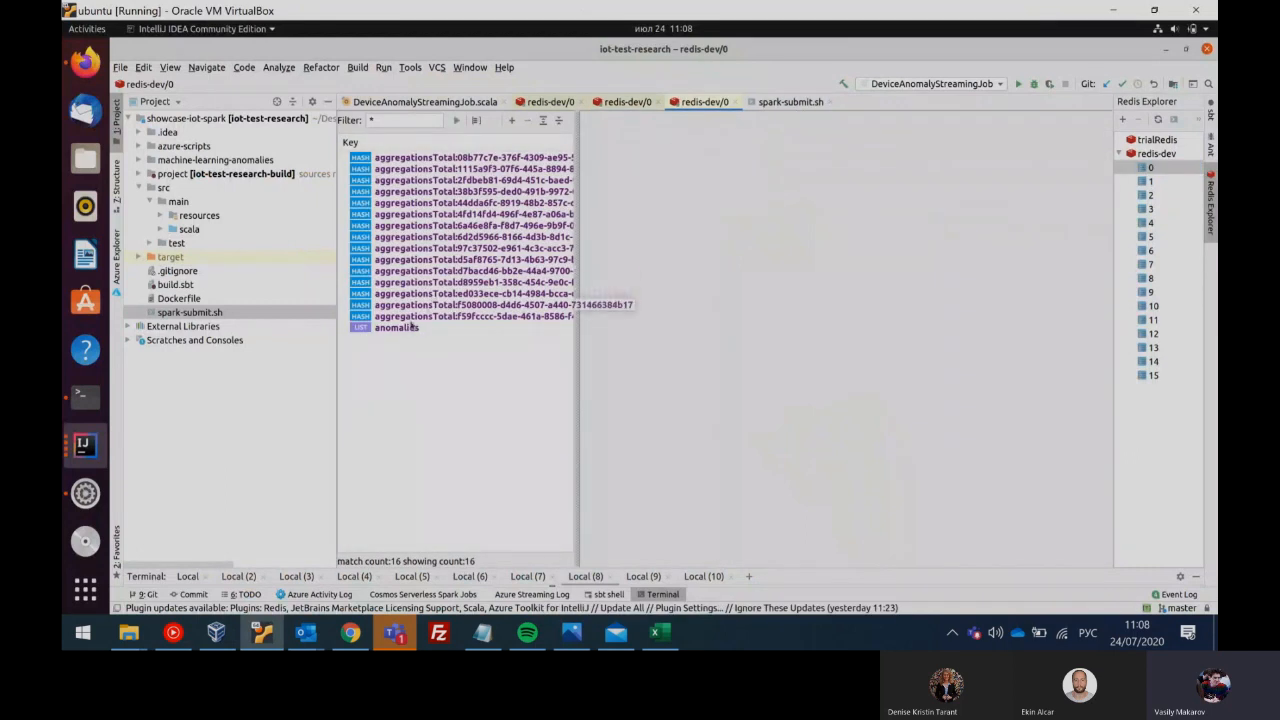
left_click(395, 327)
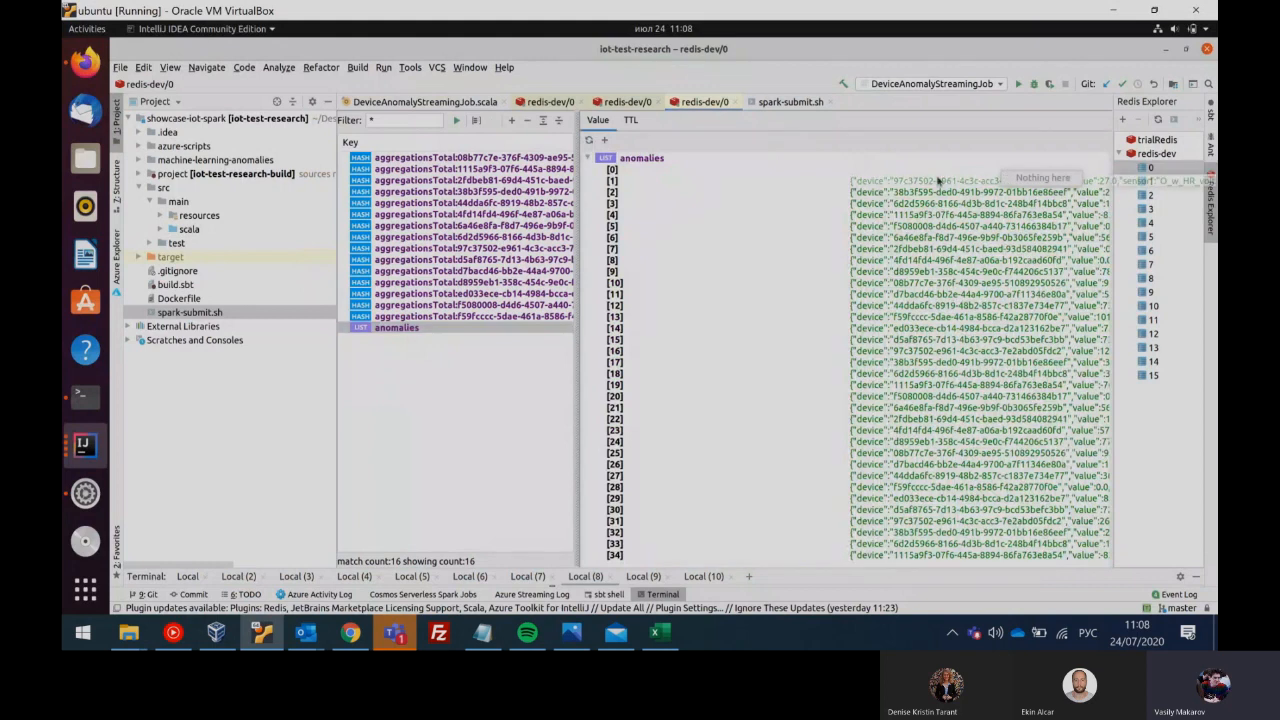
left_click(1020, 186)
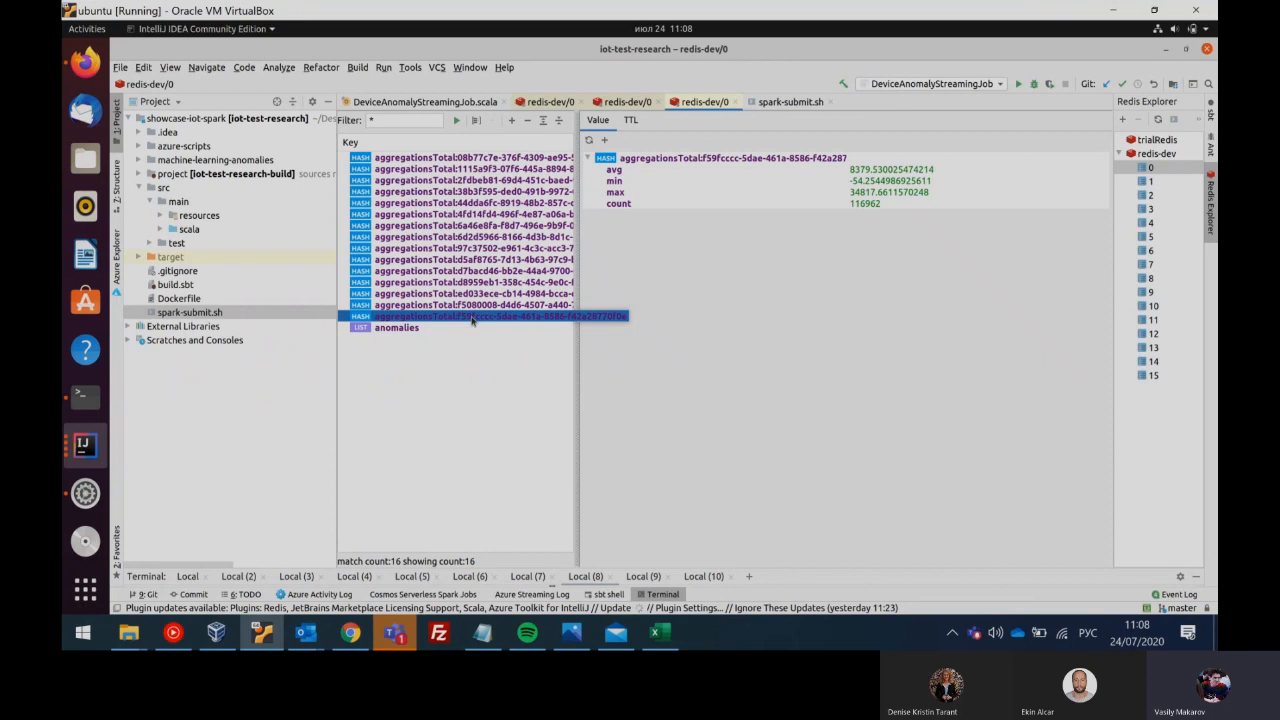
key("alt+Tab")
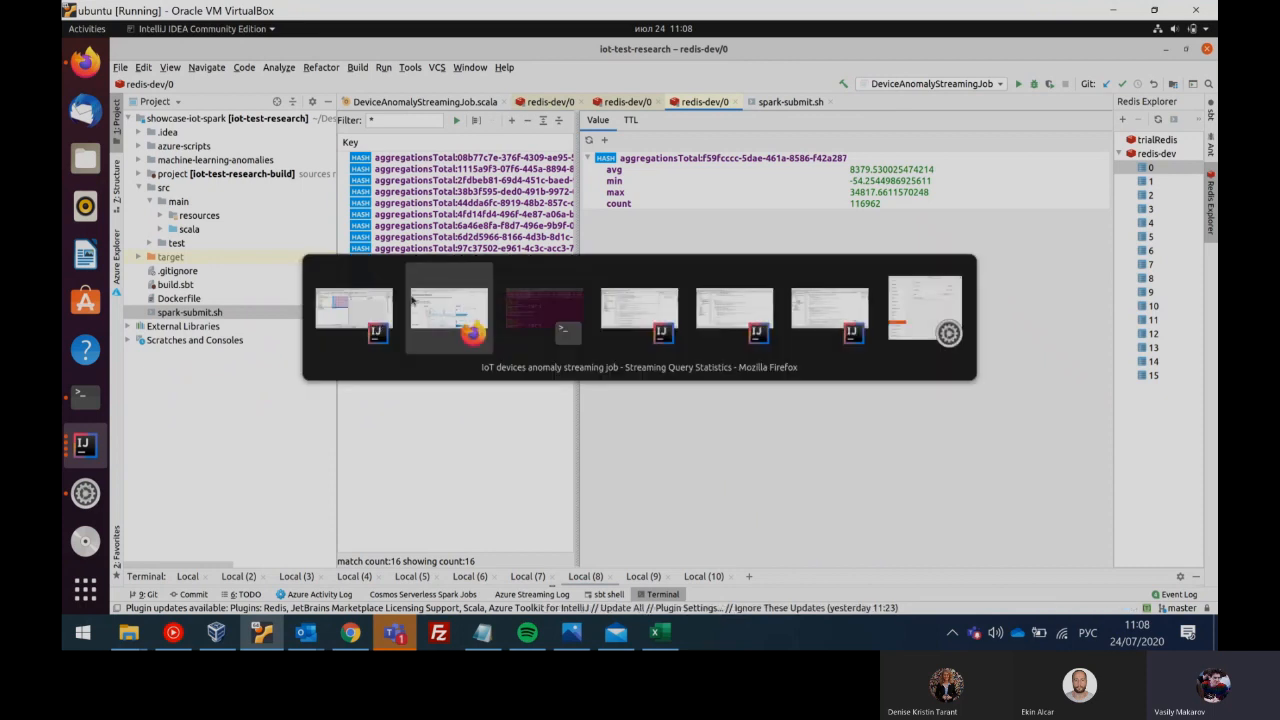
Step: Return to the Photos window showing the architecture diagram
left_click(450, 310)
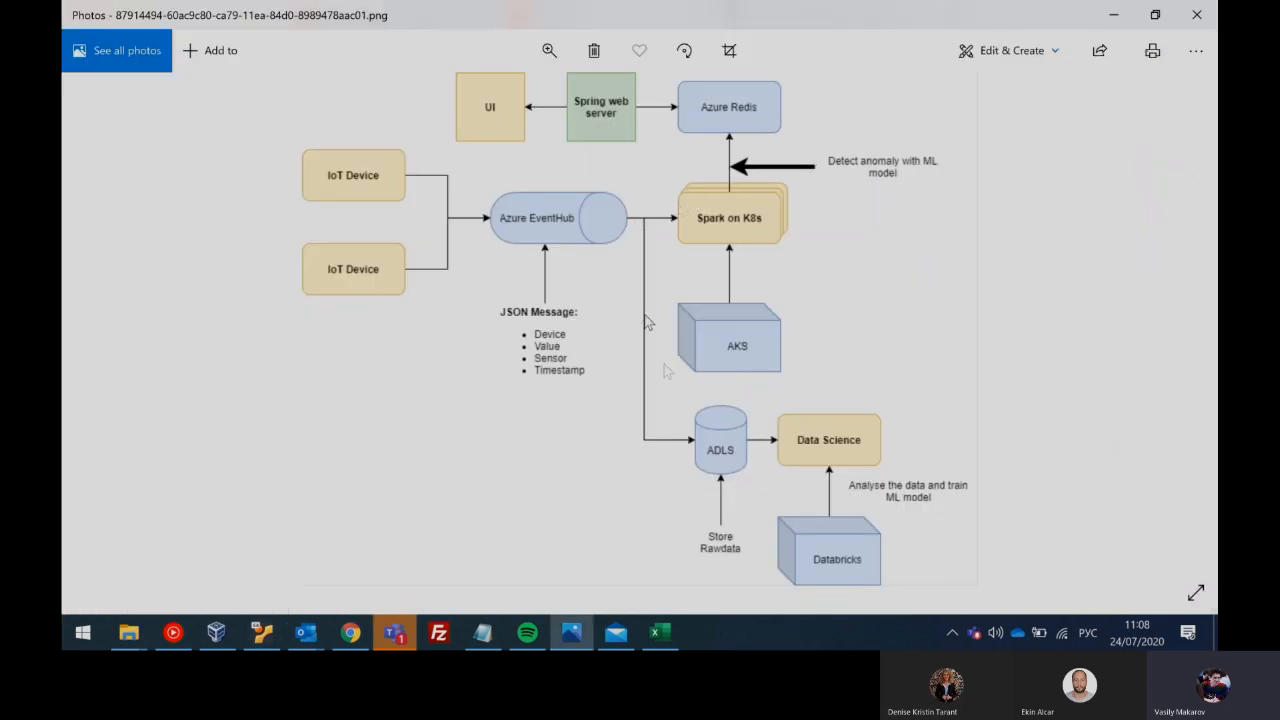
mouse_move(653, 483)
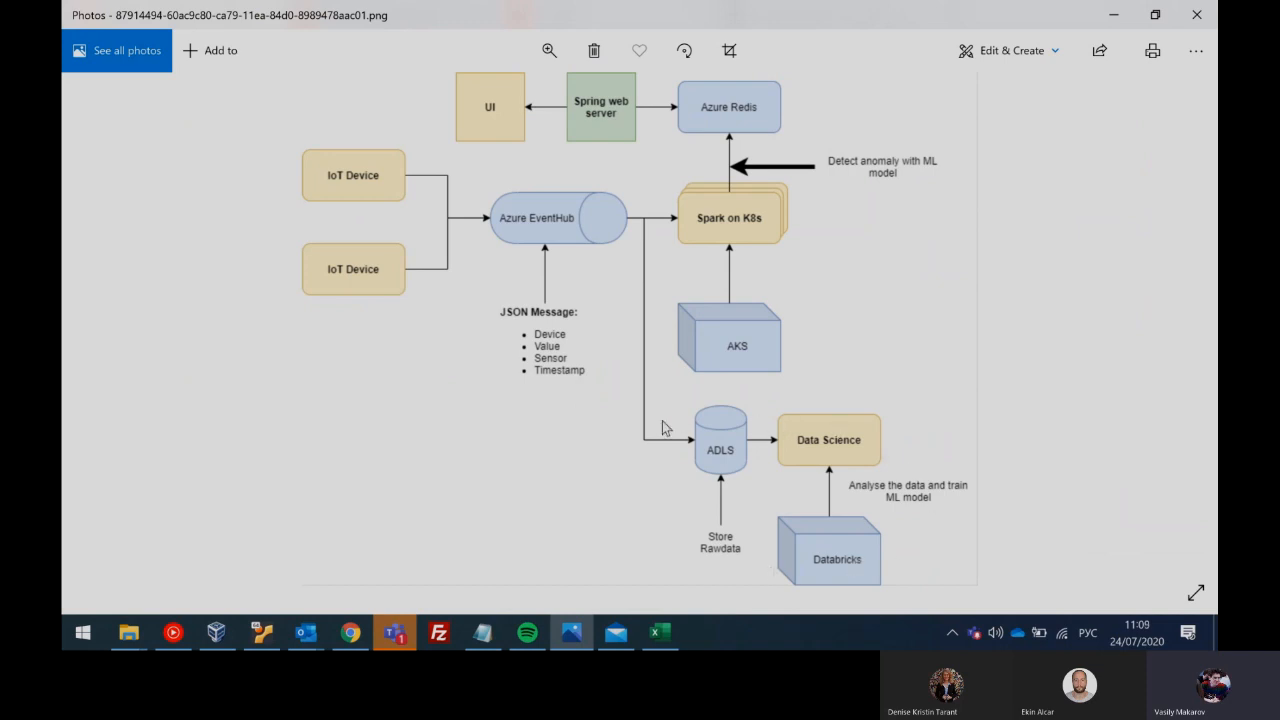
mouse_move(298, 356)
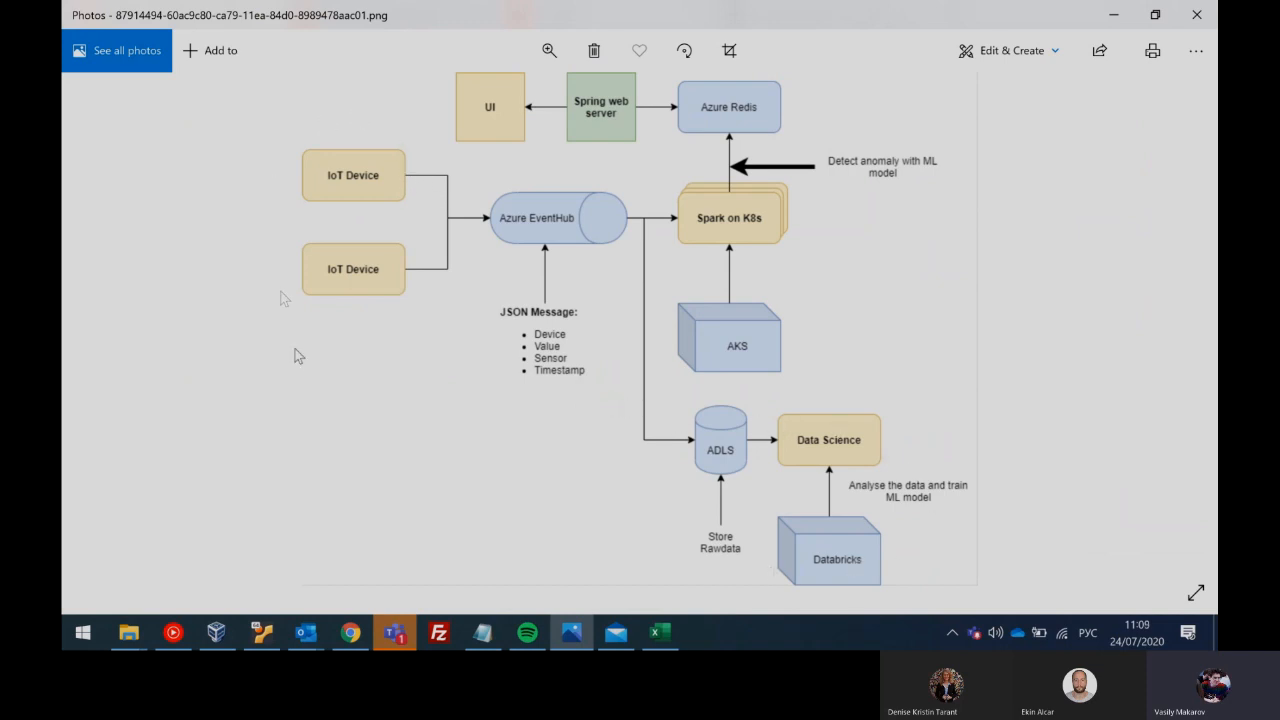
mouse_move(340, 290)
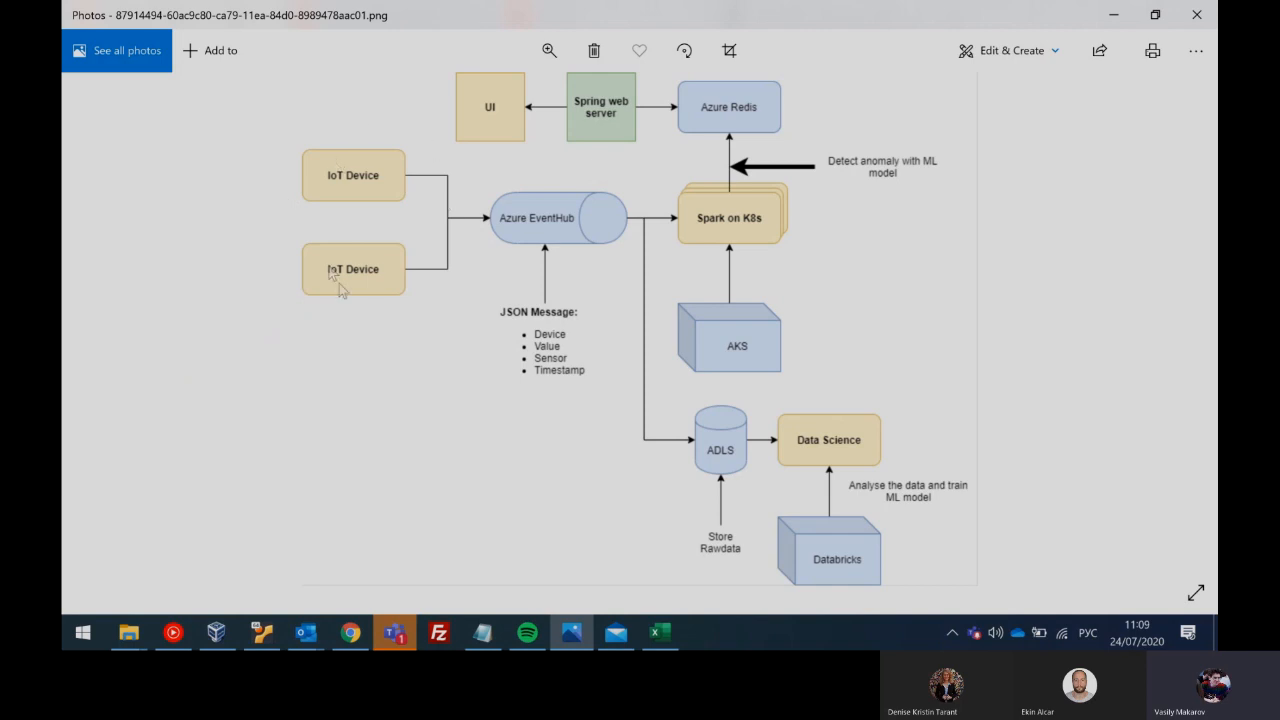
mouse_move(473, 226)
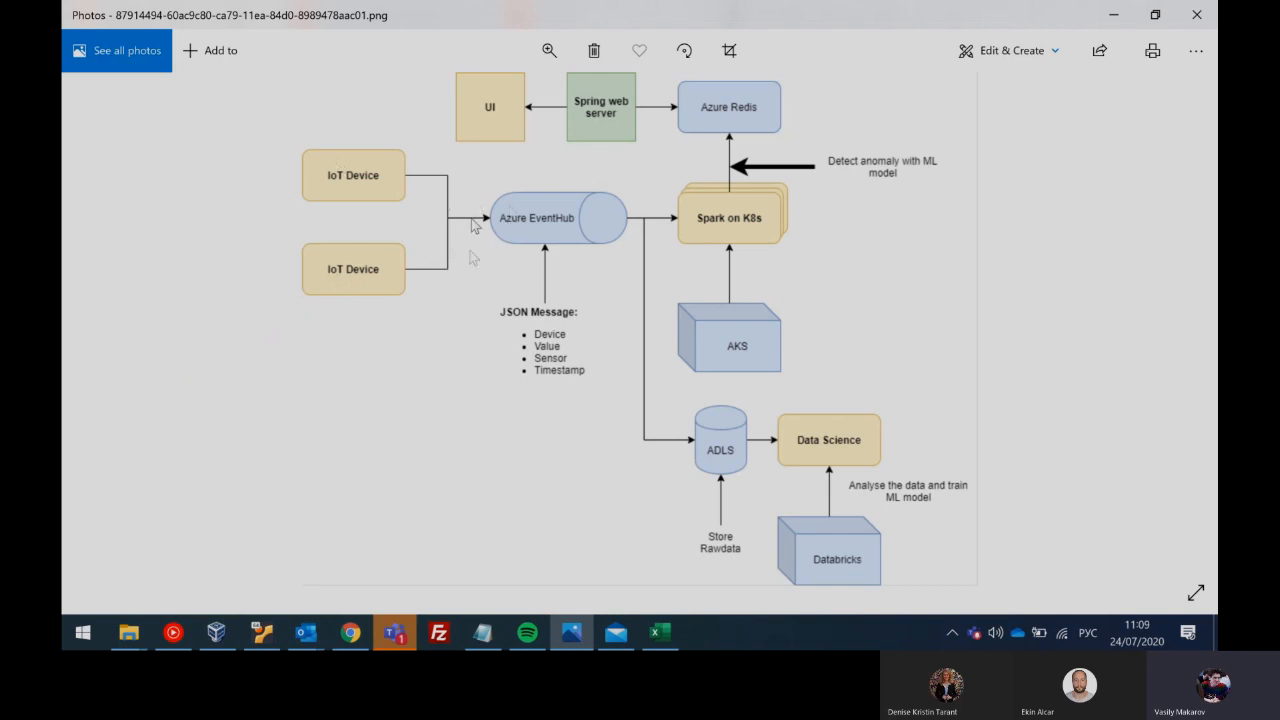
mouse_move(573, 252)
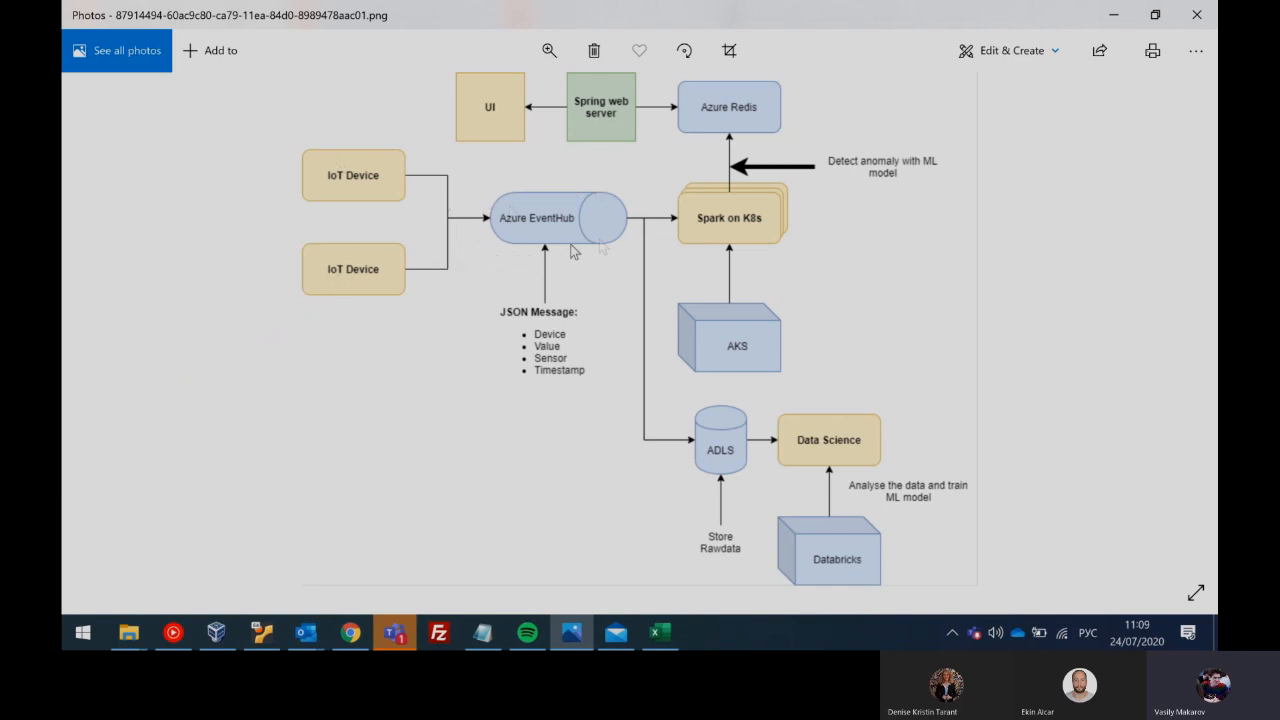
mouse_move(650, 232)
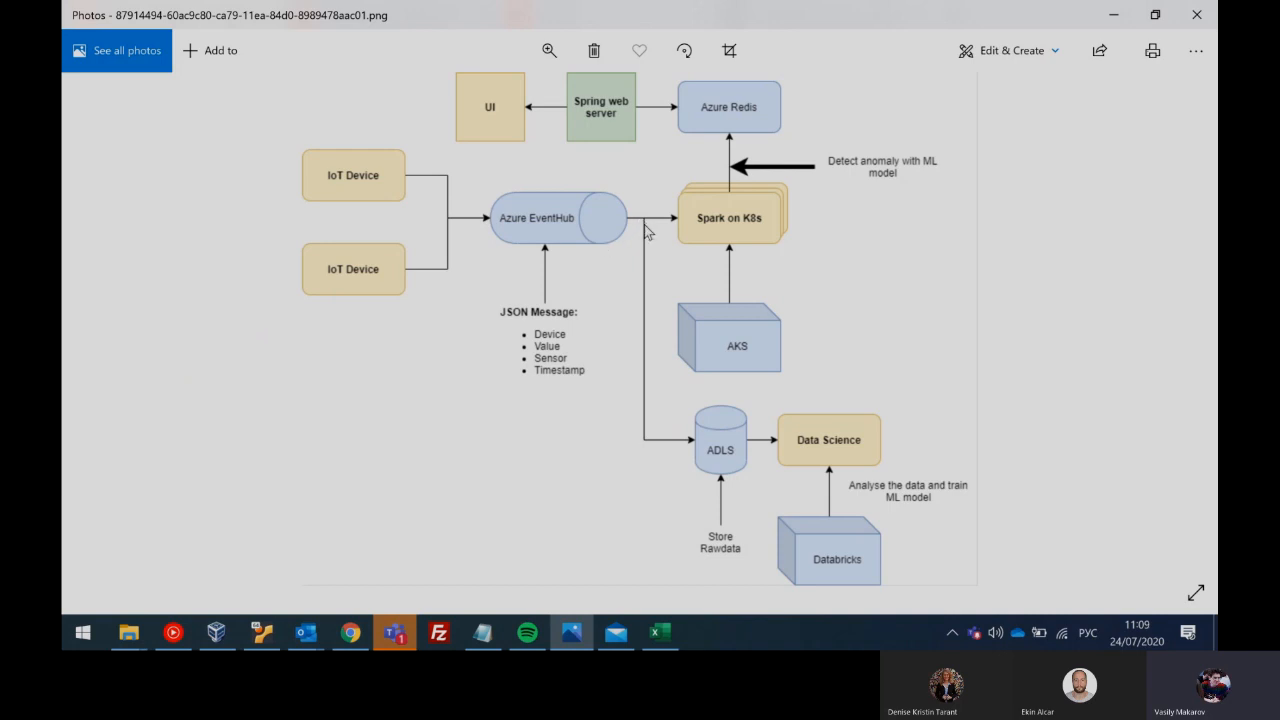
mouse_move(617, 298)
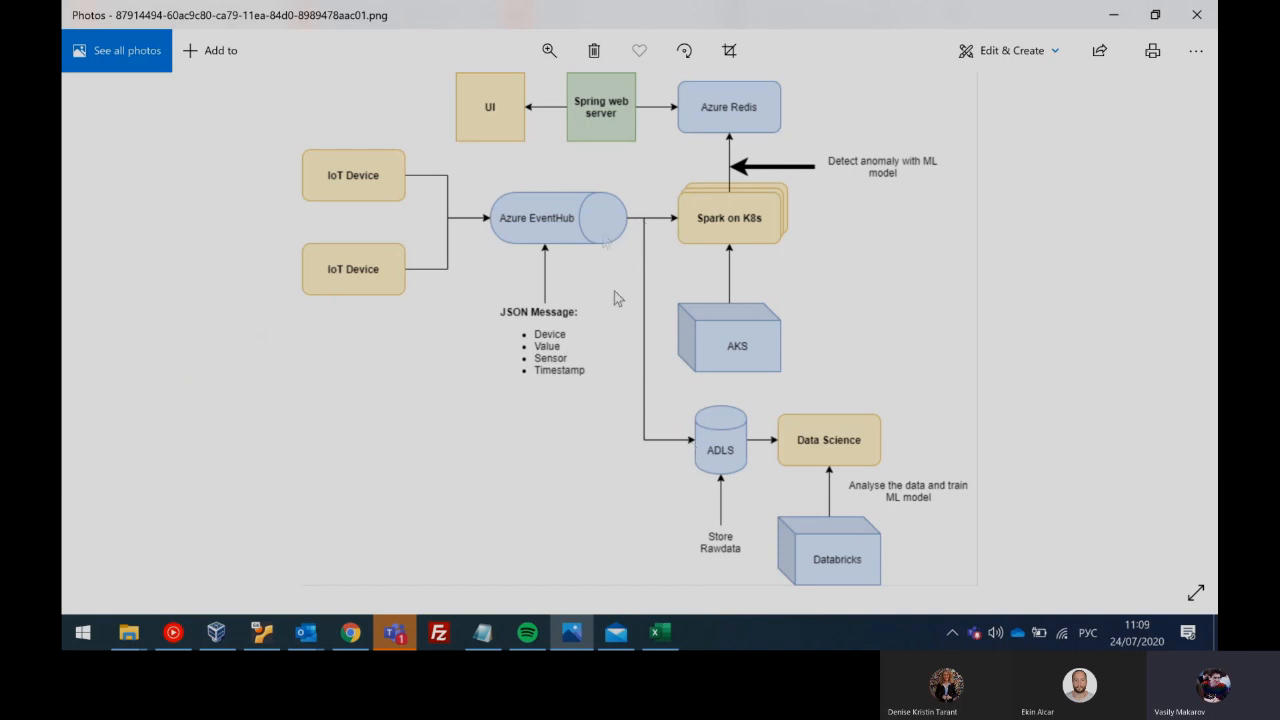
mouse_move(655, 475)
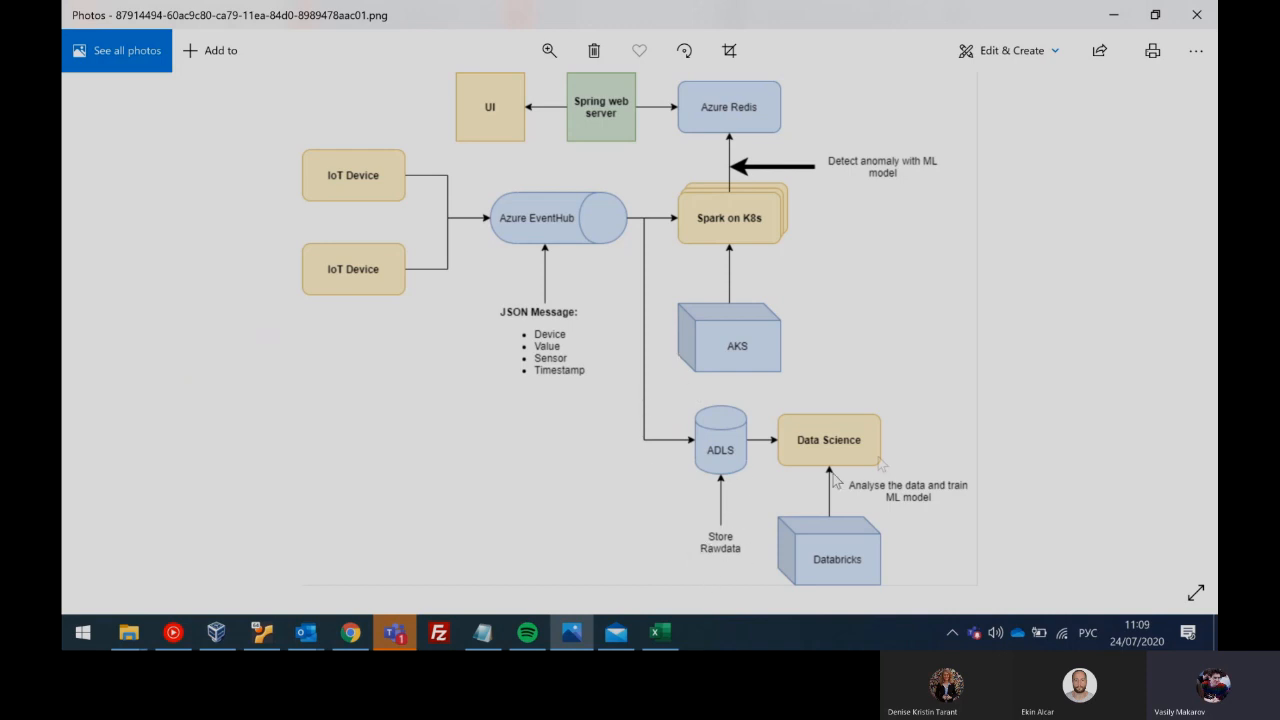
mouse_move(841, 549)
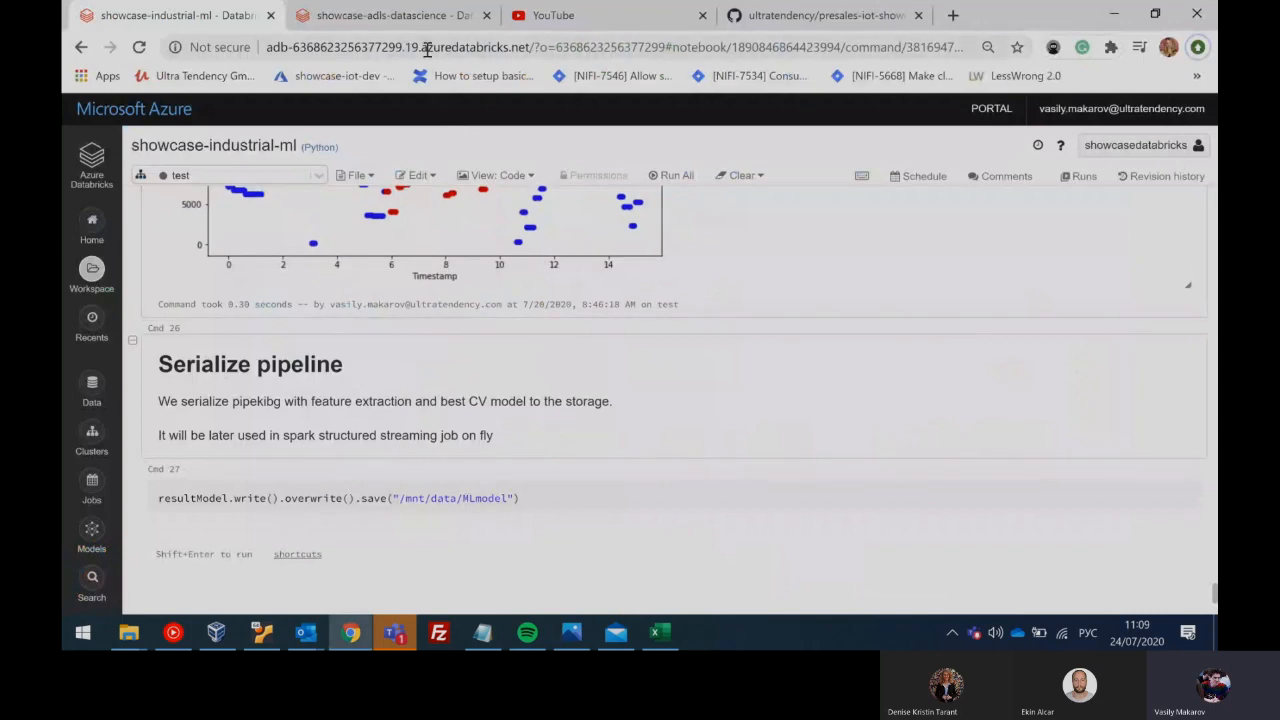
Step: Switch to the showcase-adls-datascience notebook and review its data loading cells and pivoted sensor table
left_click(390, 15)
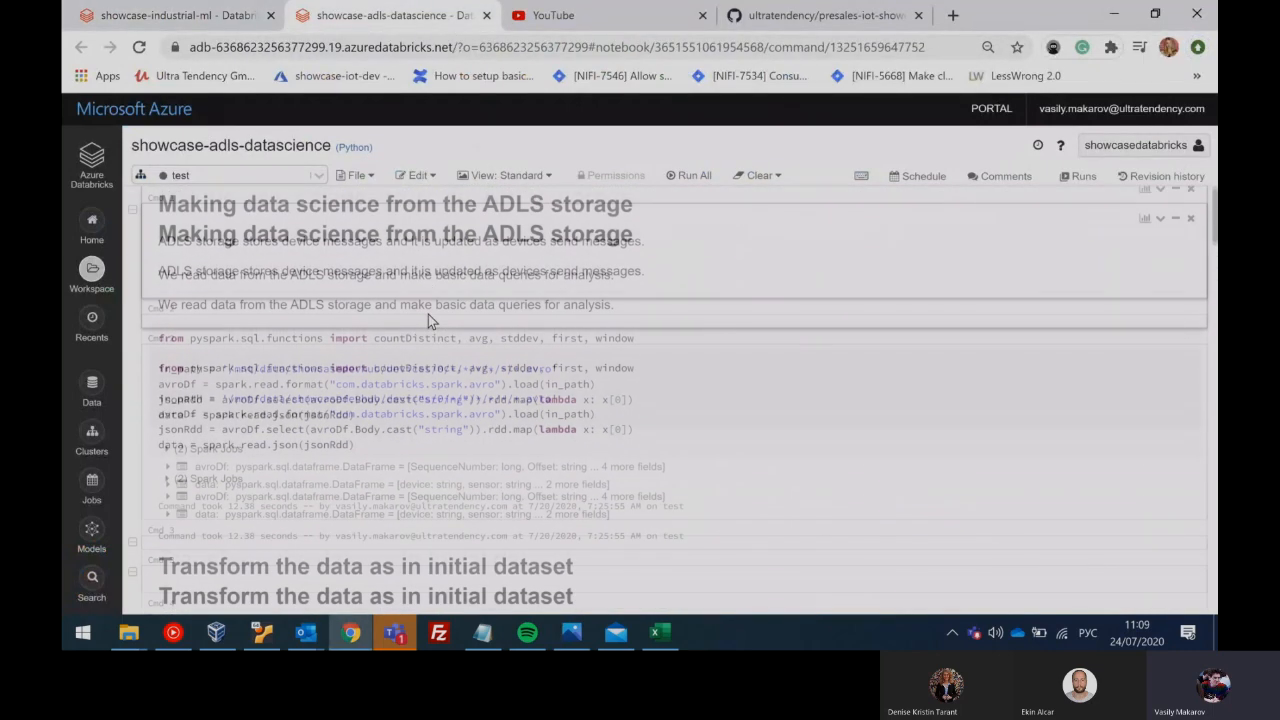
scroll("down", 3)
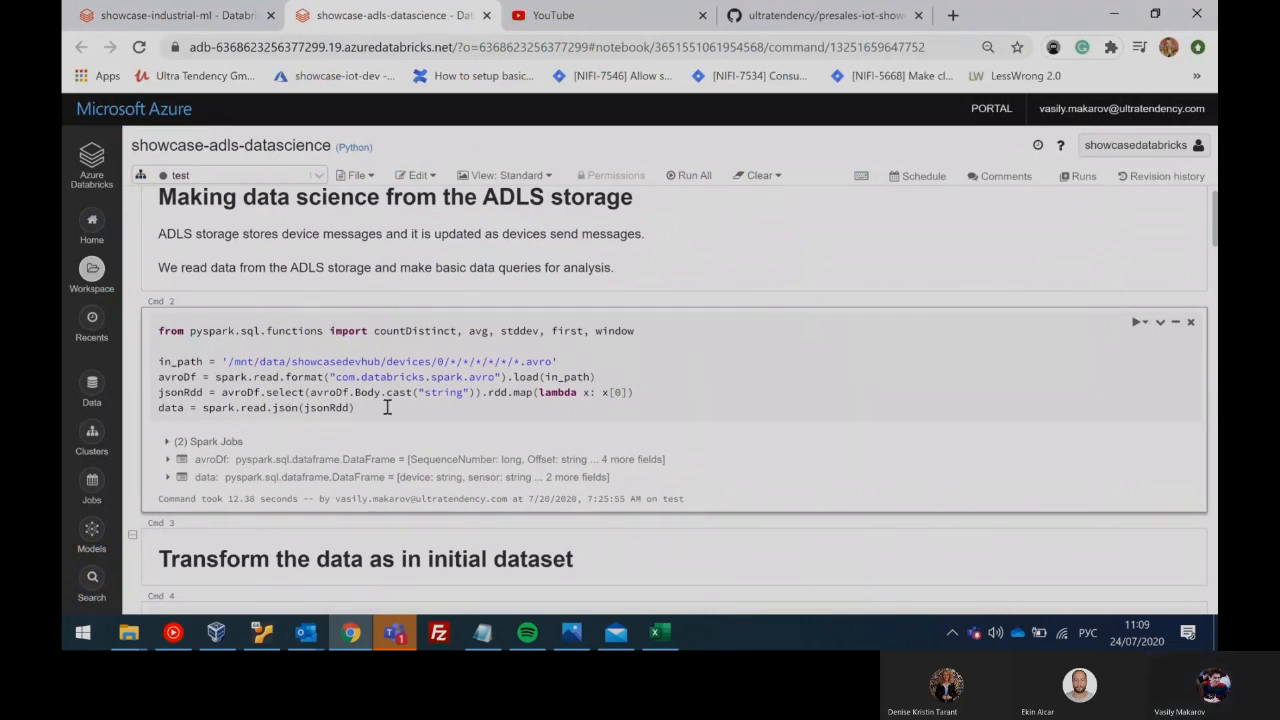
scroll("down", 3)
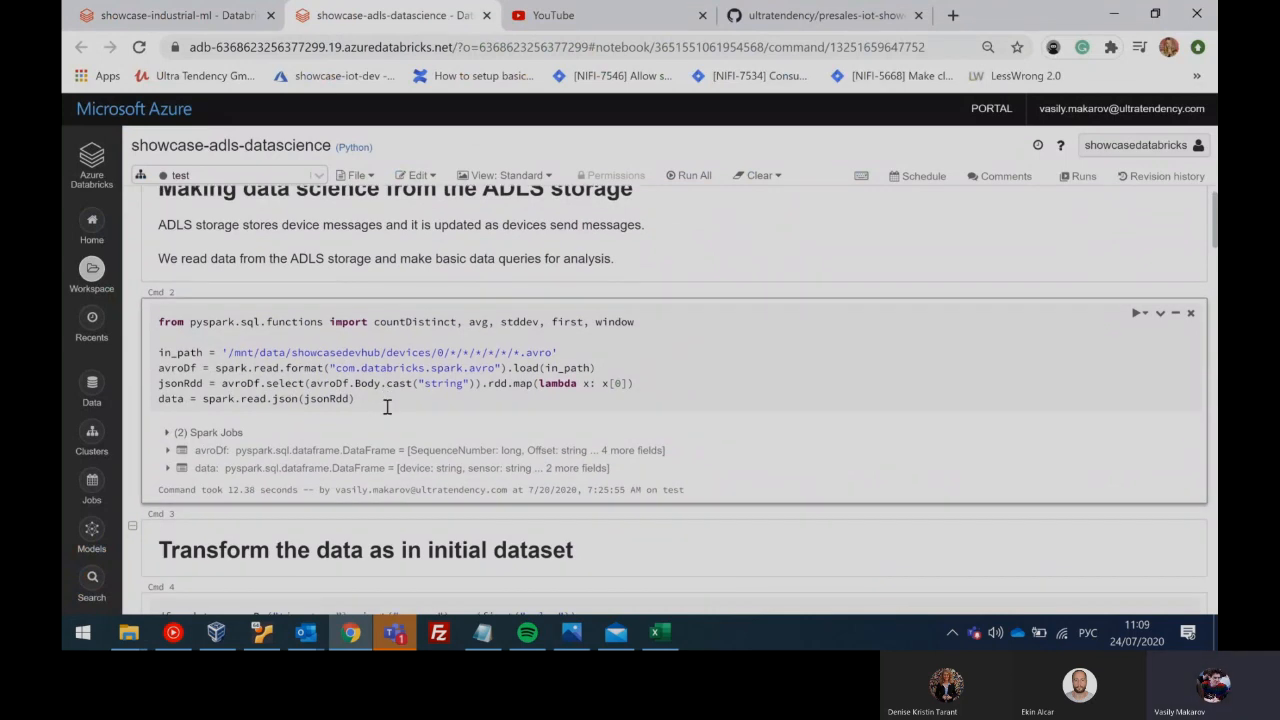
left_click(318, 383)
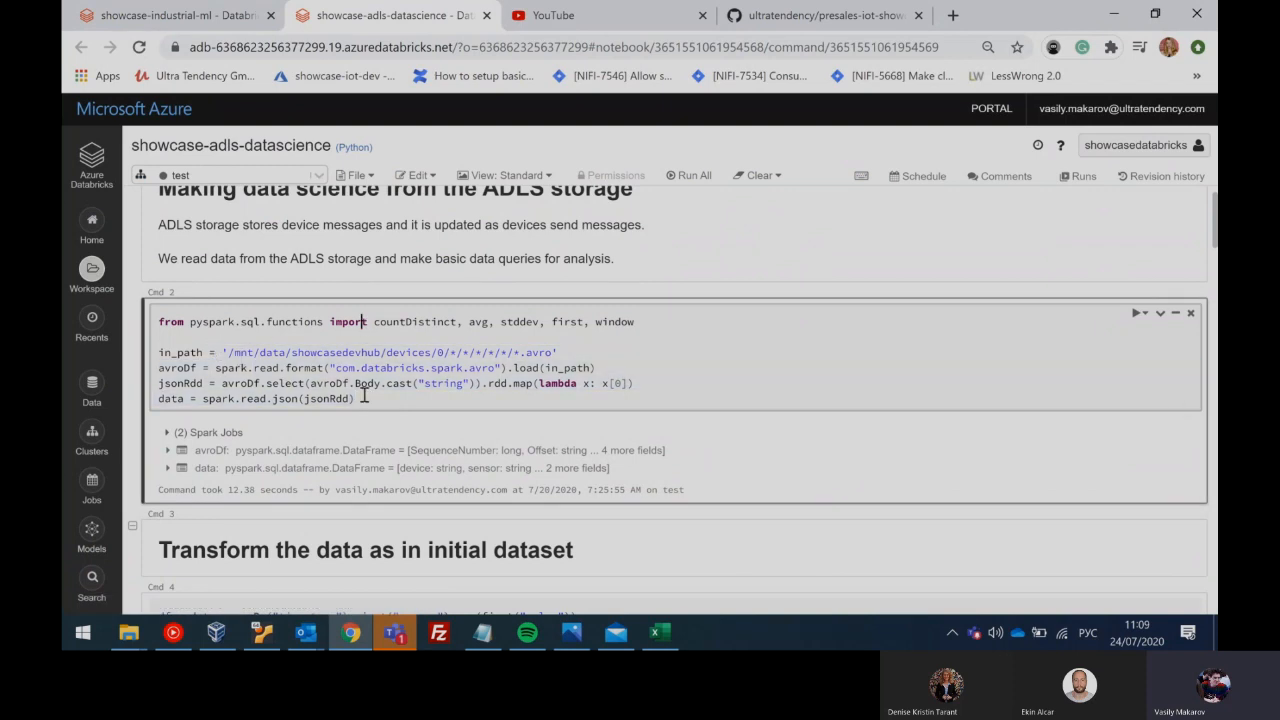
scroll("down", 3)
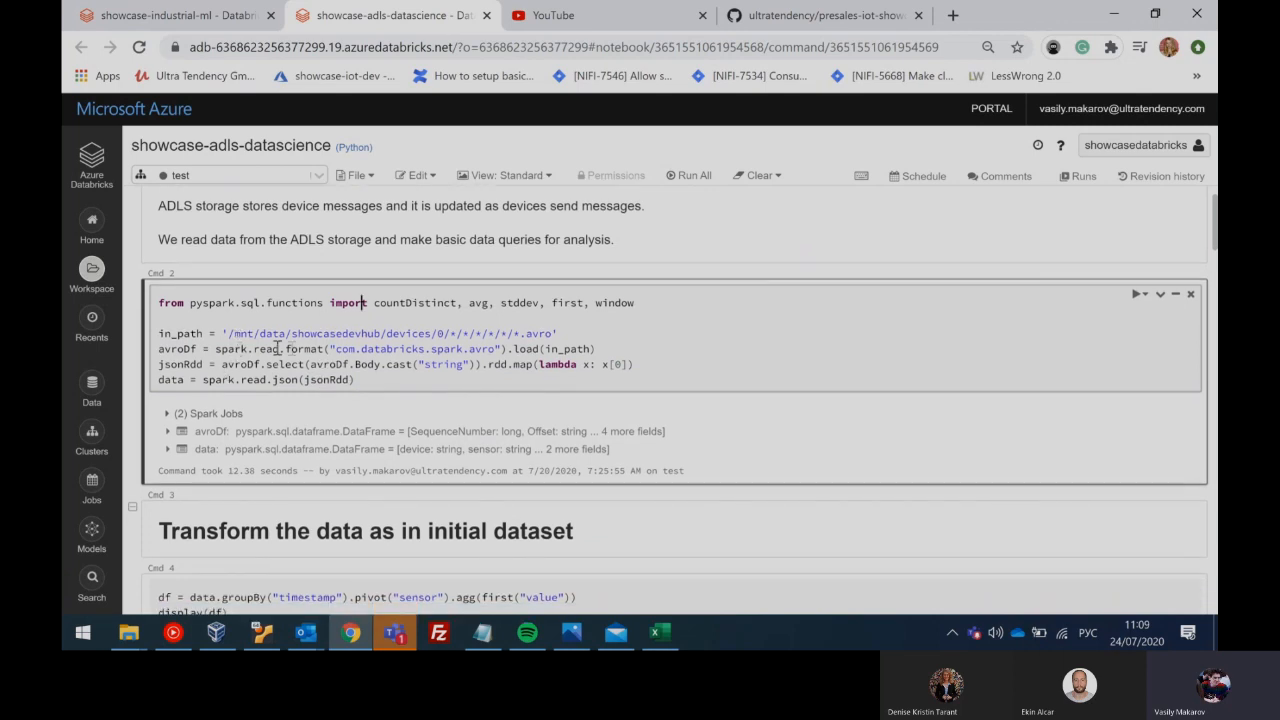
scroll("down", 3)
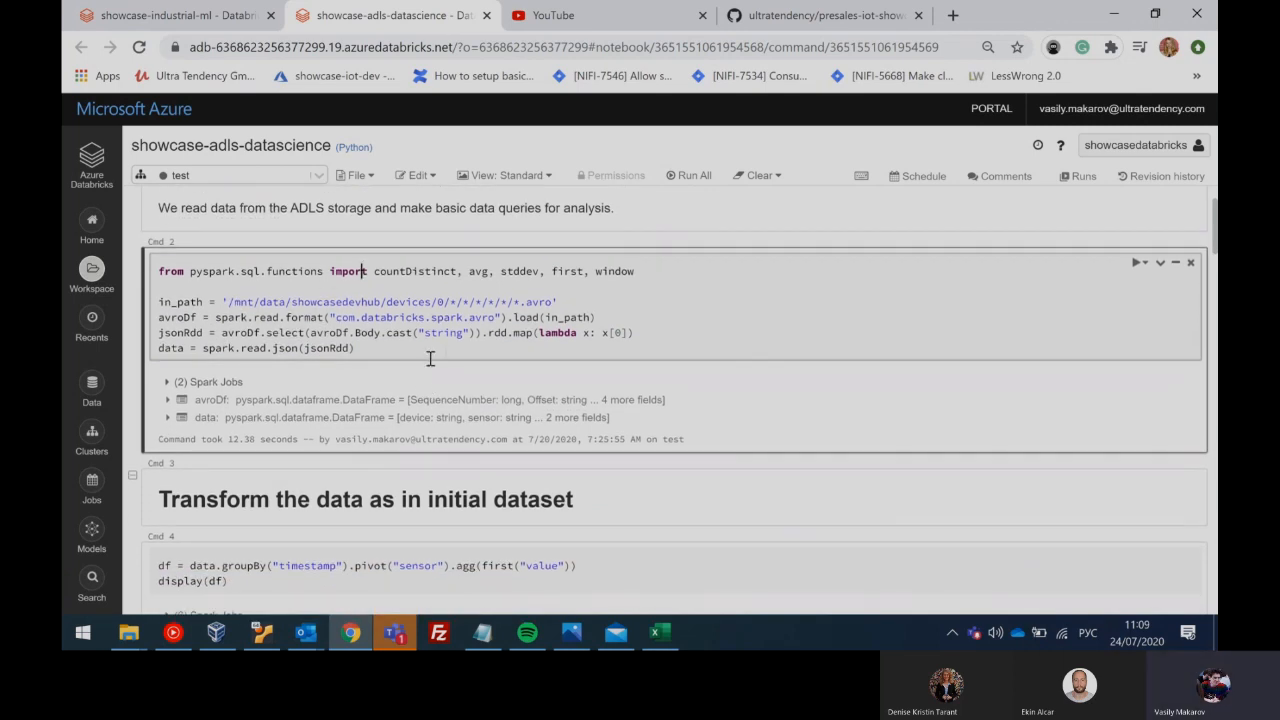
scroll("down", 3)
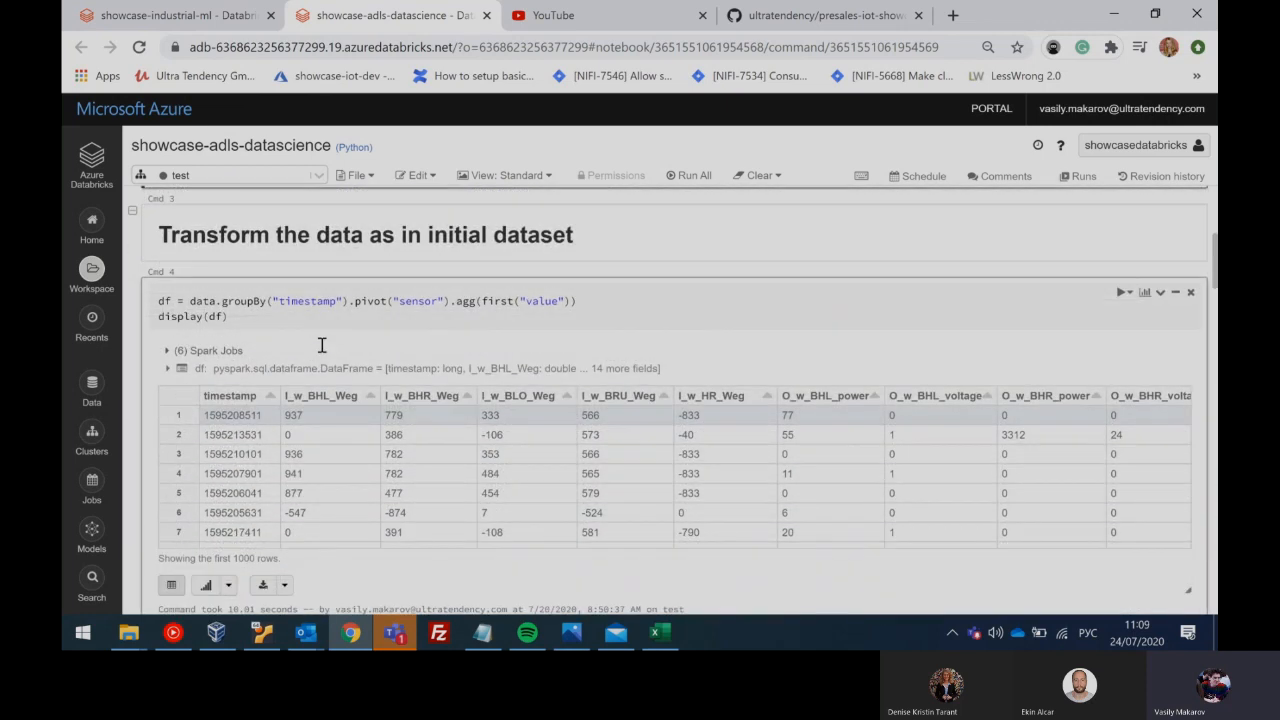
Step: Continue down through the SQL charts to the streaming count result at the end of the notebook
scroll("down", 3)
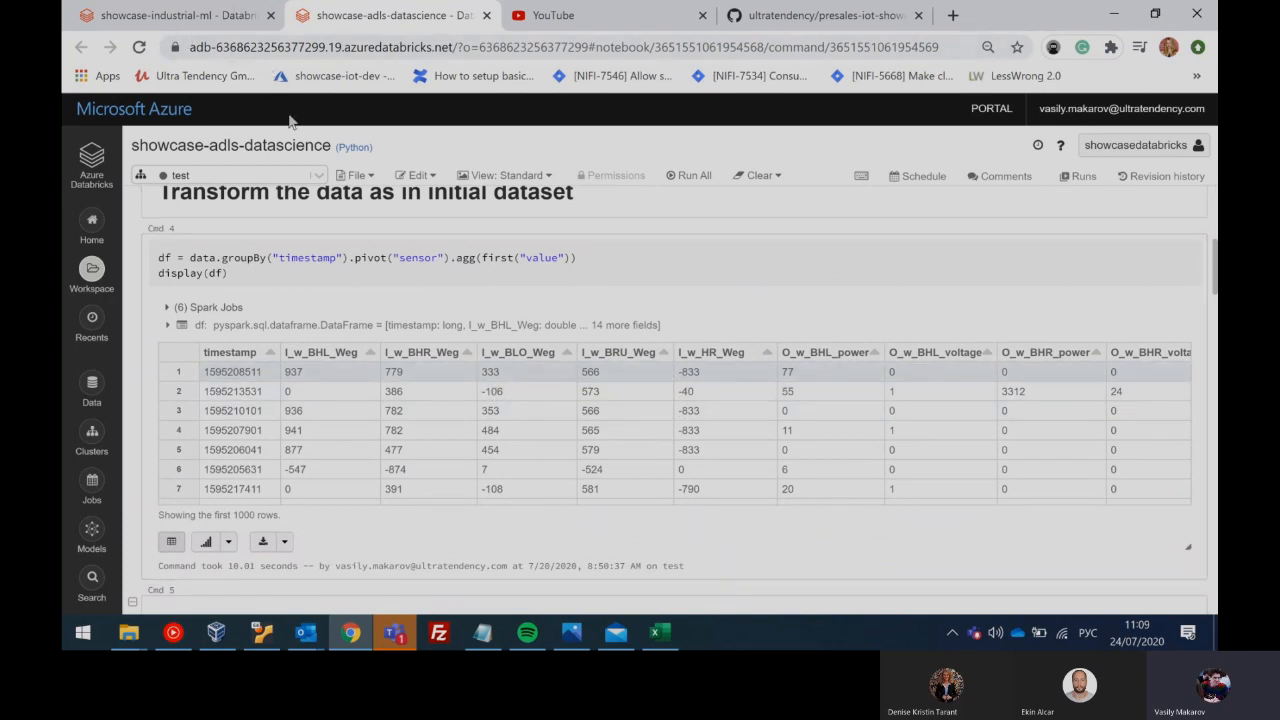
scroll("down", 3)
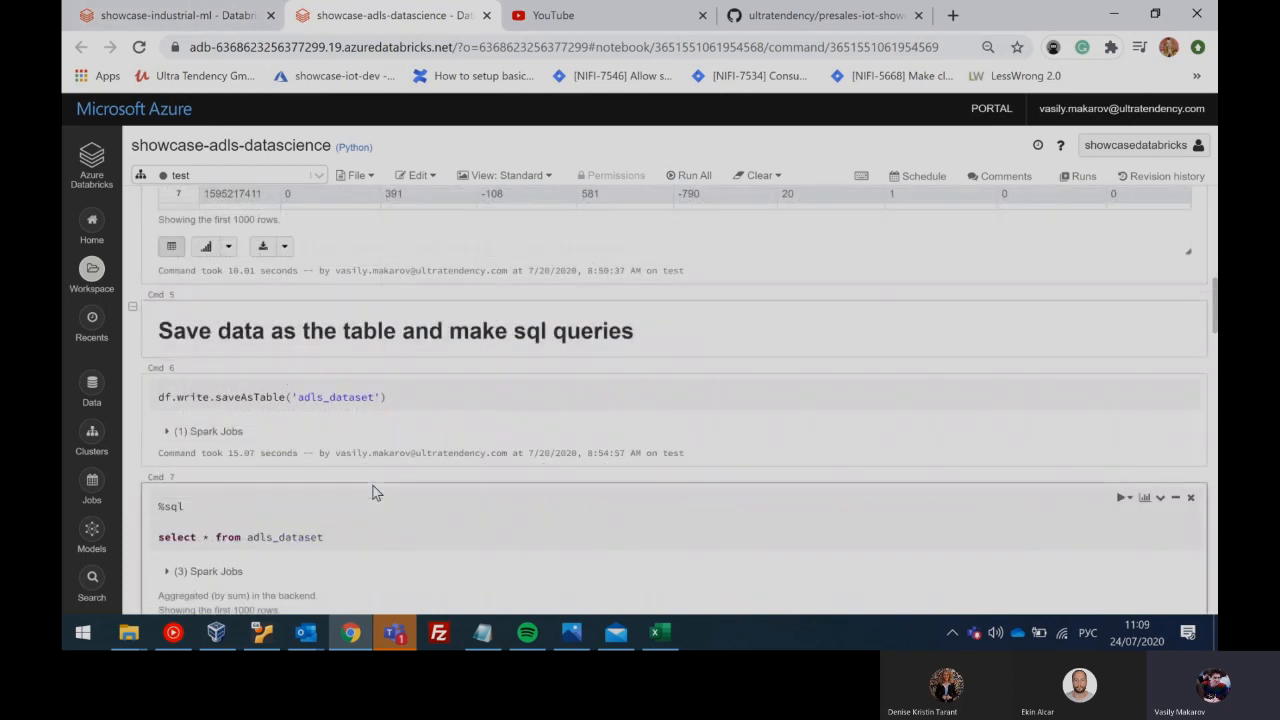
scroll("down", 3)
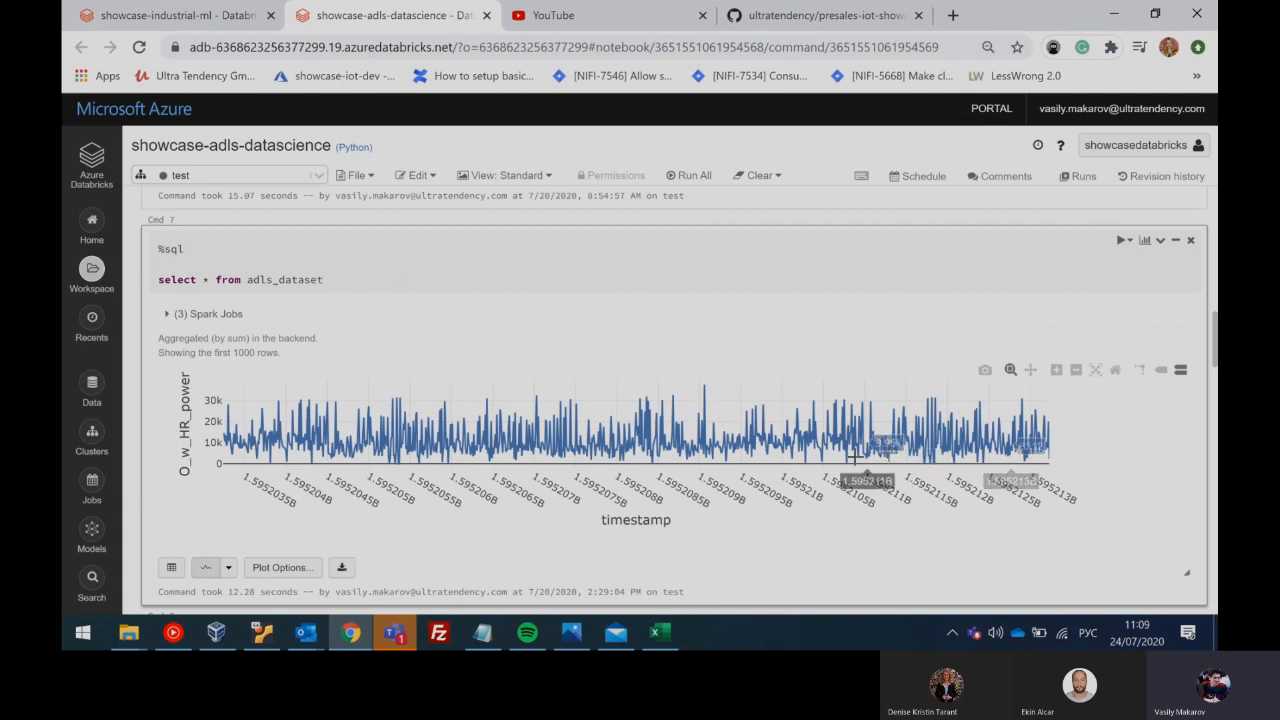
scroll("down", 3)
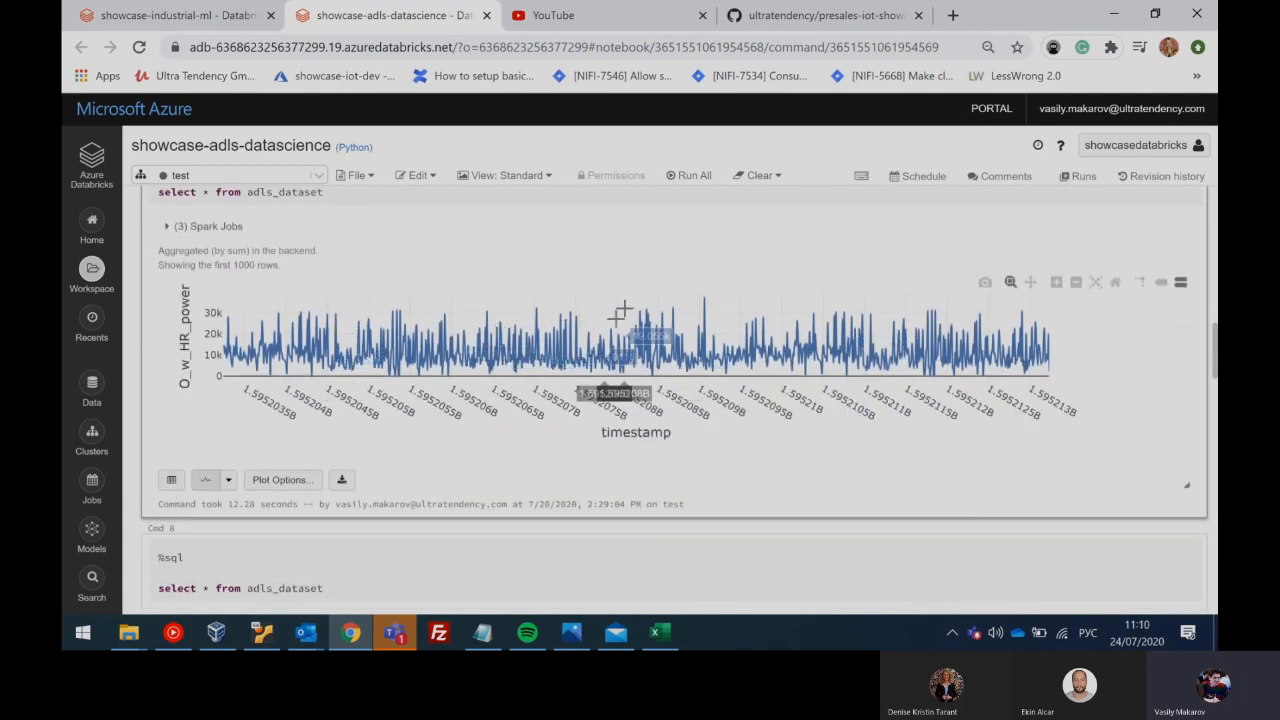
scroll("down", 3)
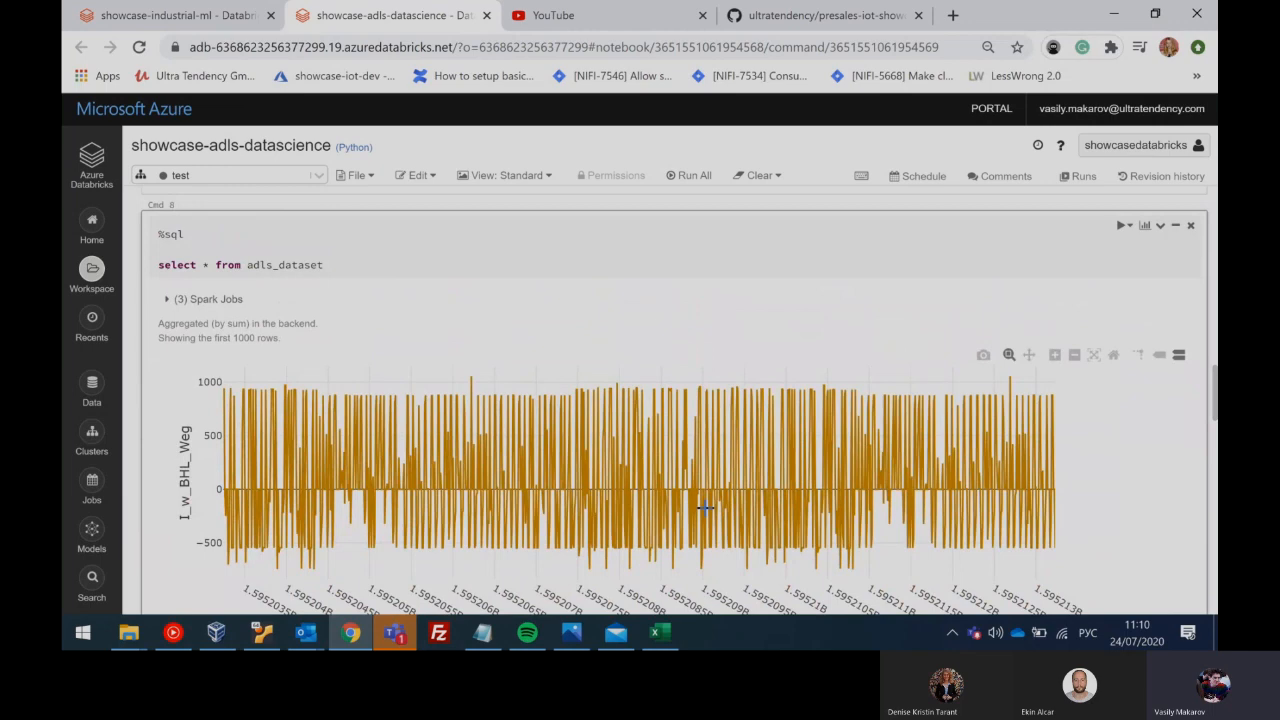
scroll("down", 3)
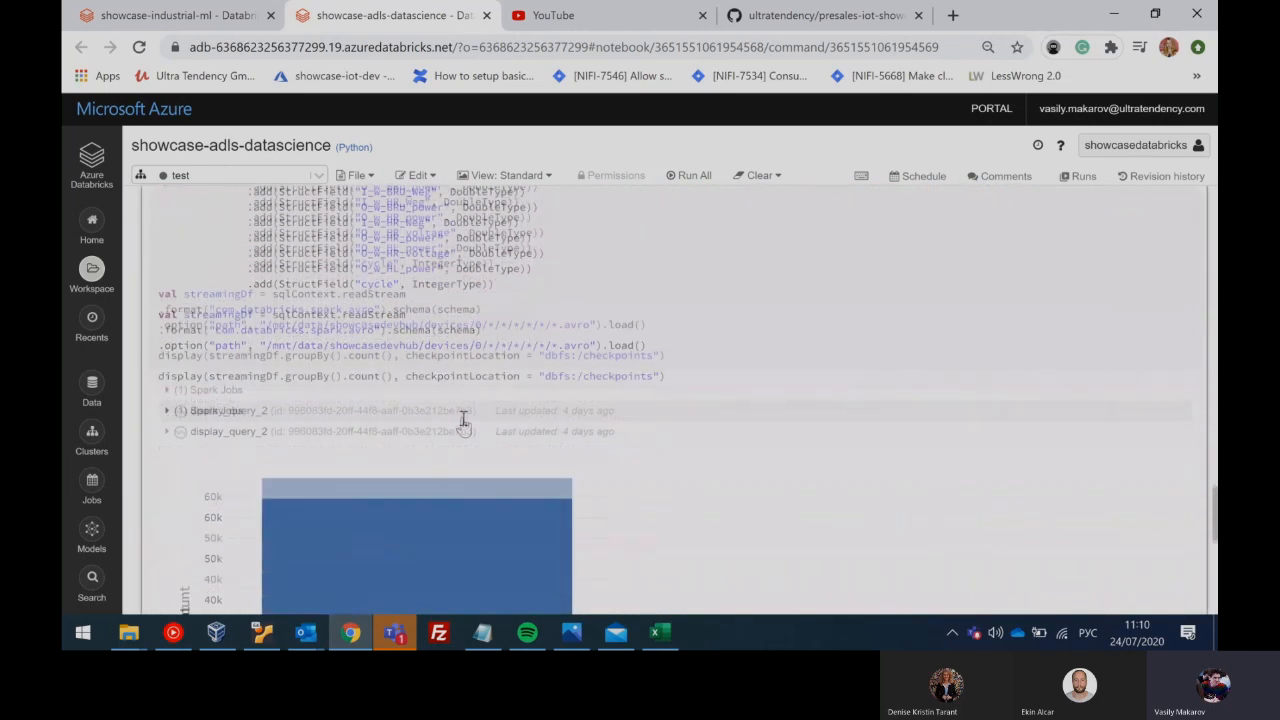
scroll("down", 3)
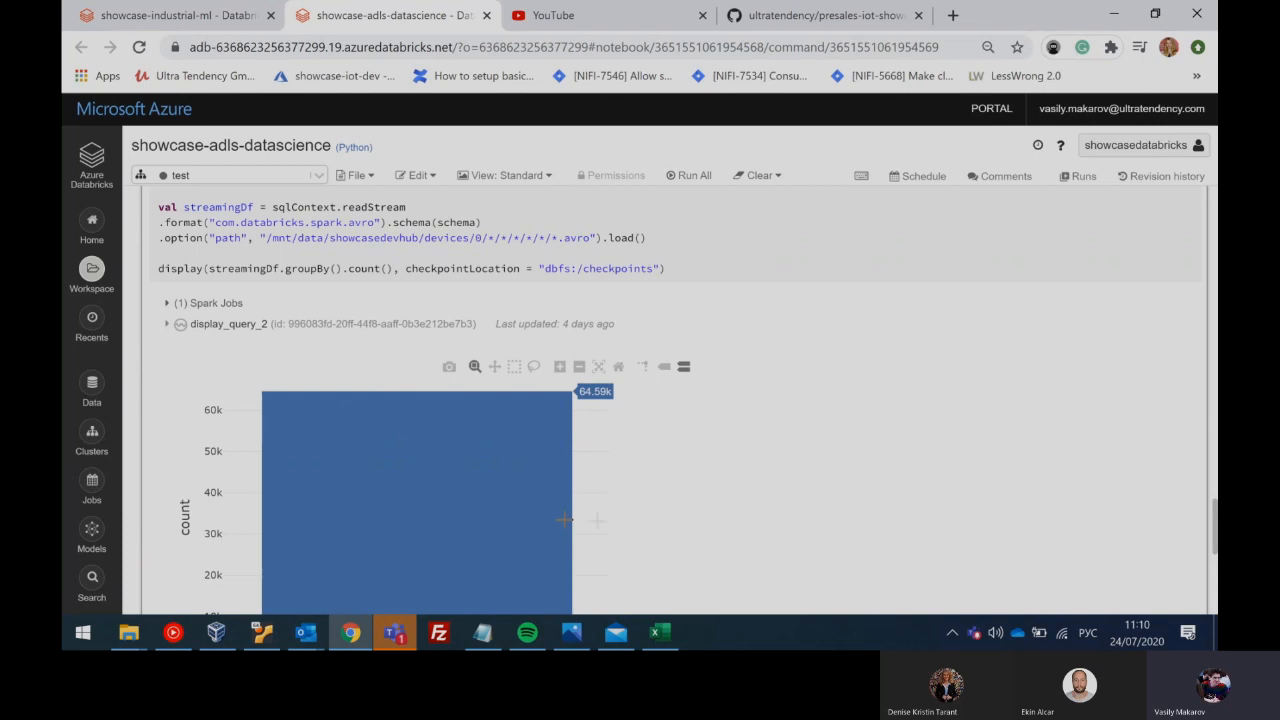
scroll("up", 3)
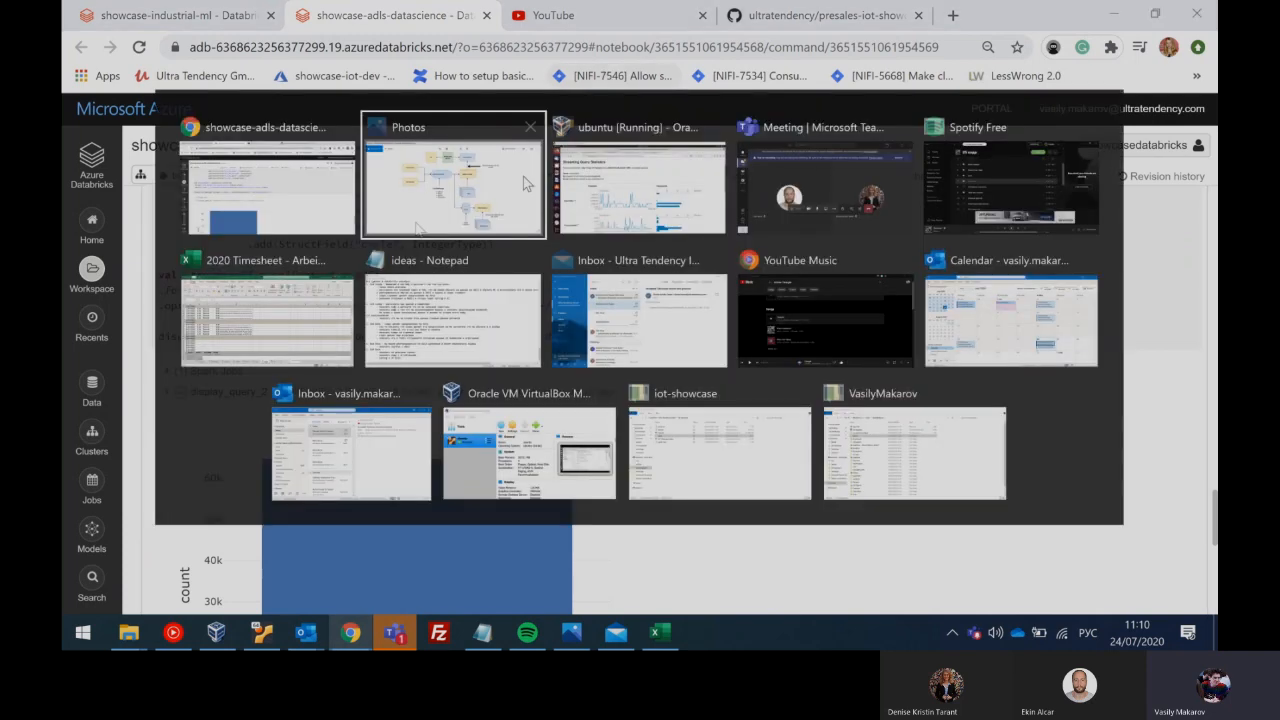
Step: Show the architecture diagram briefly, return to Chrome and select the aggregations endpoint tab
left_click(452, 180)
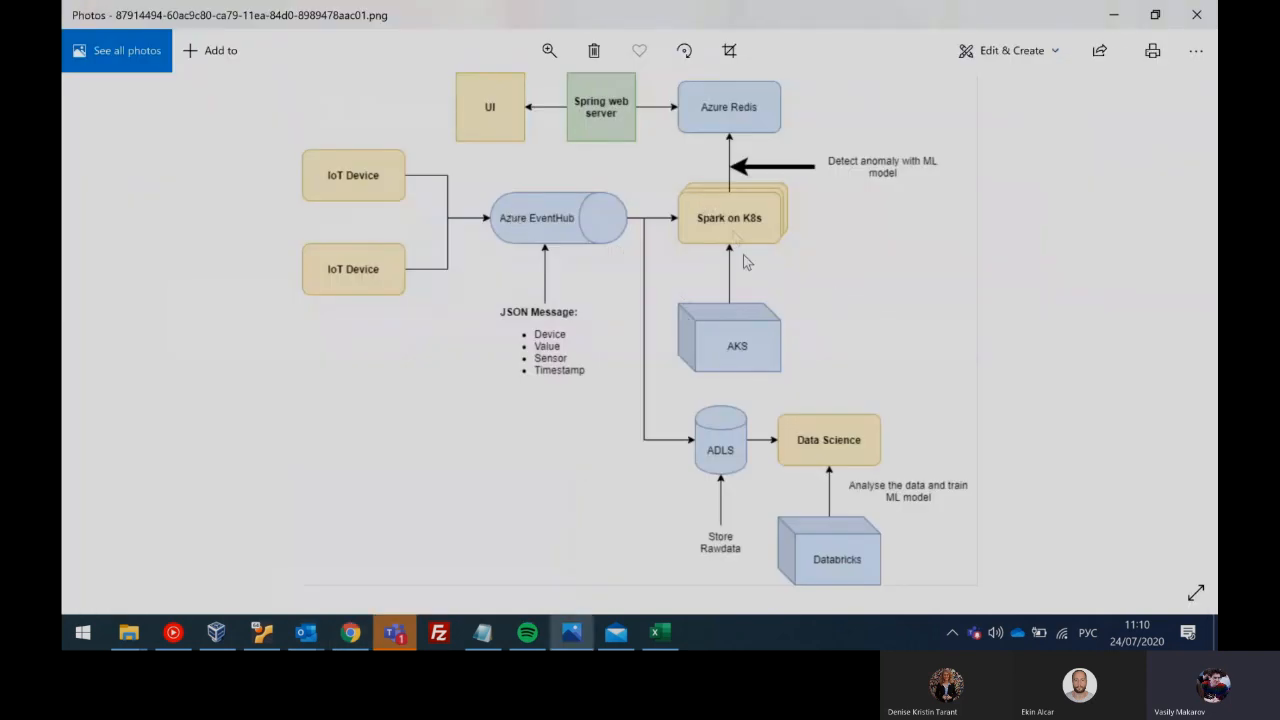
mouse_move(735, 238)
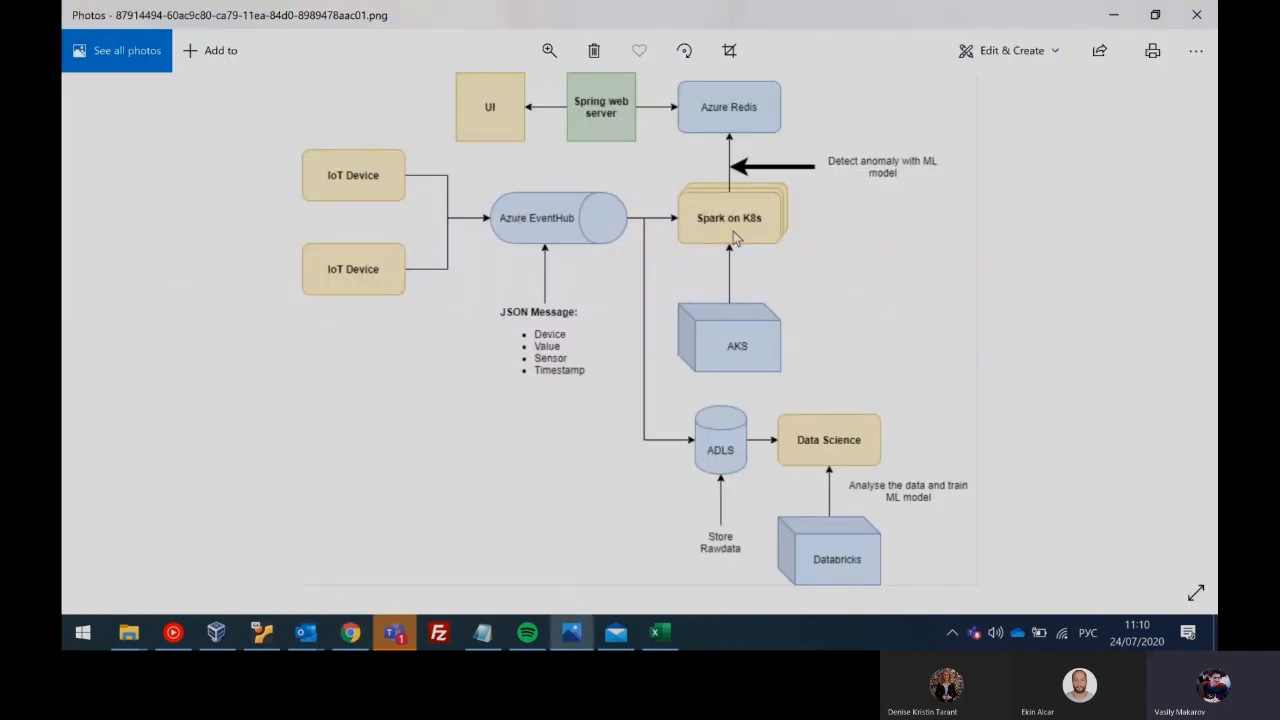
mouse_move(697, 158)
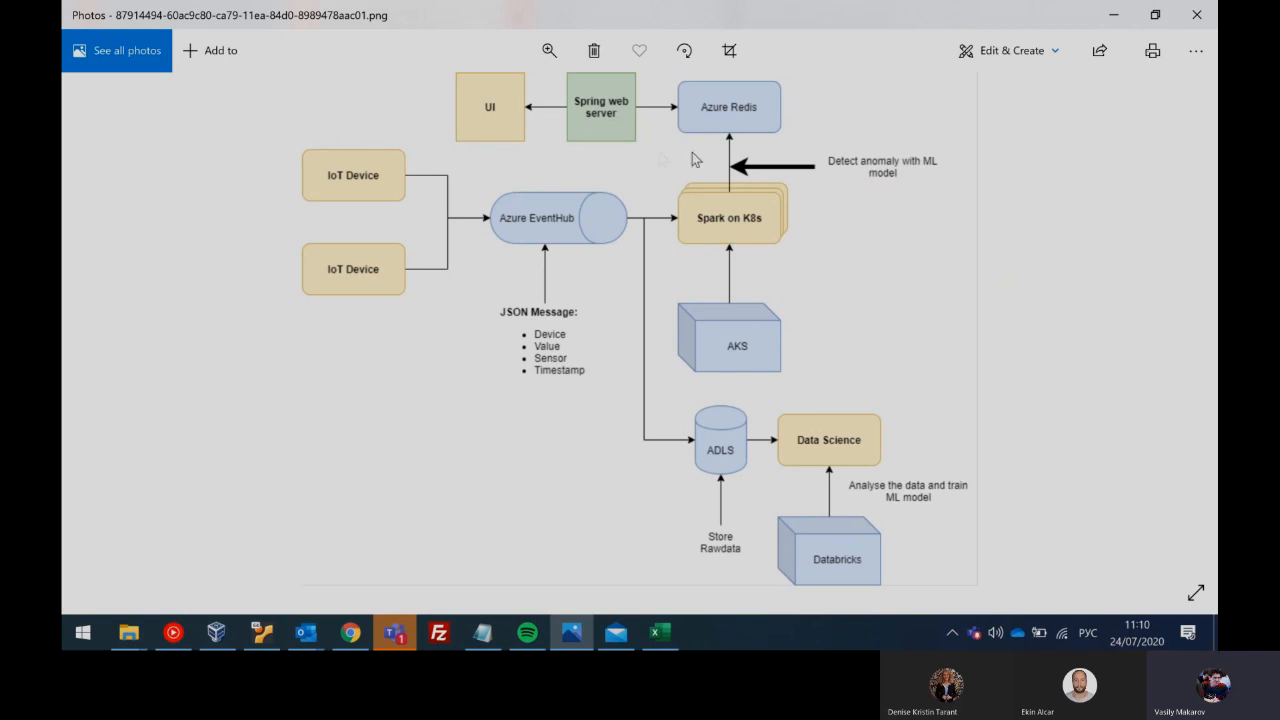
mouse_move(577, 145)
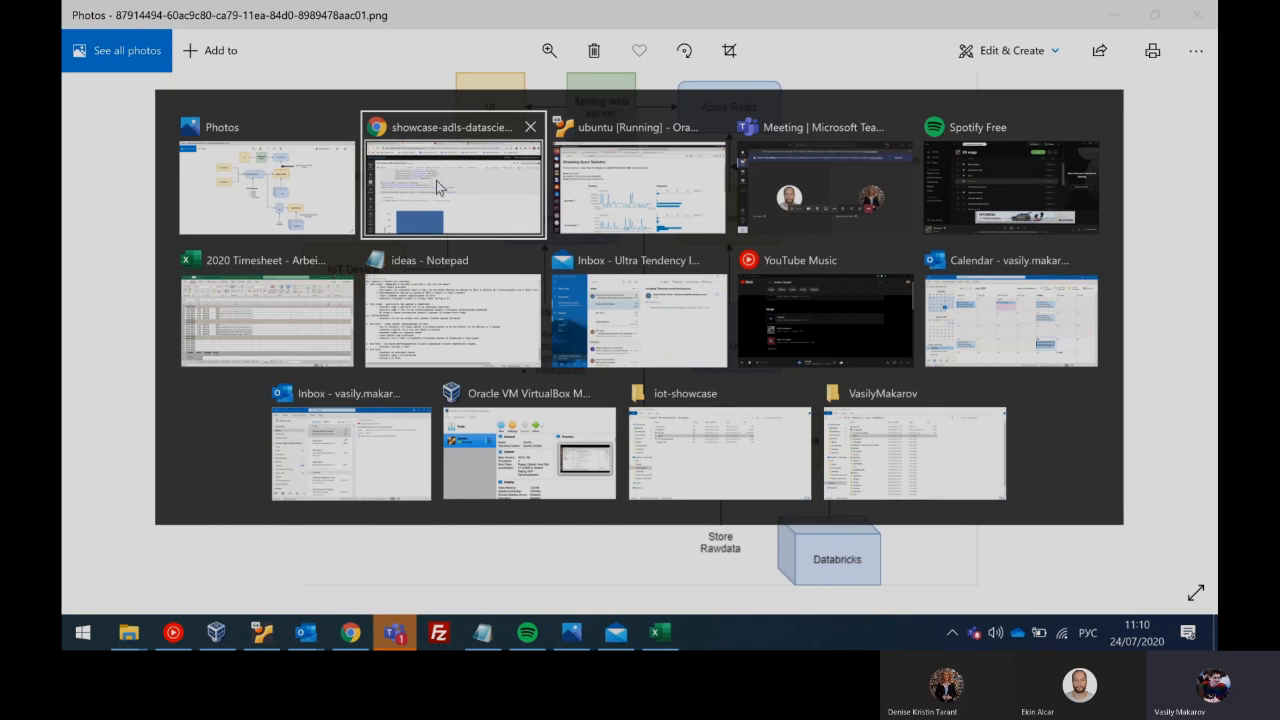
left_click(452, 185)
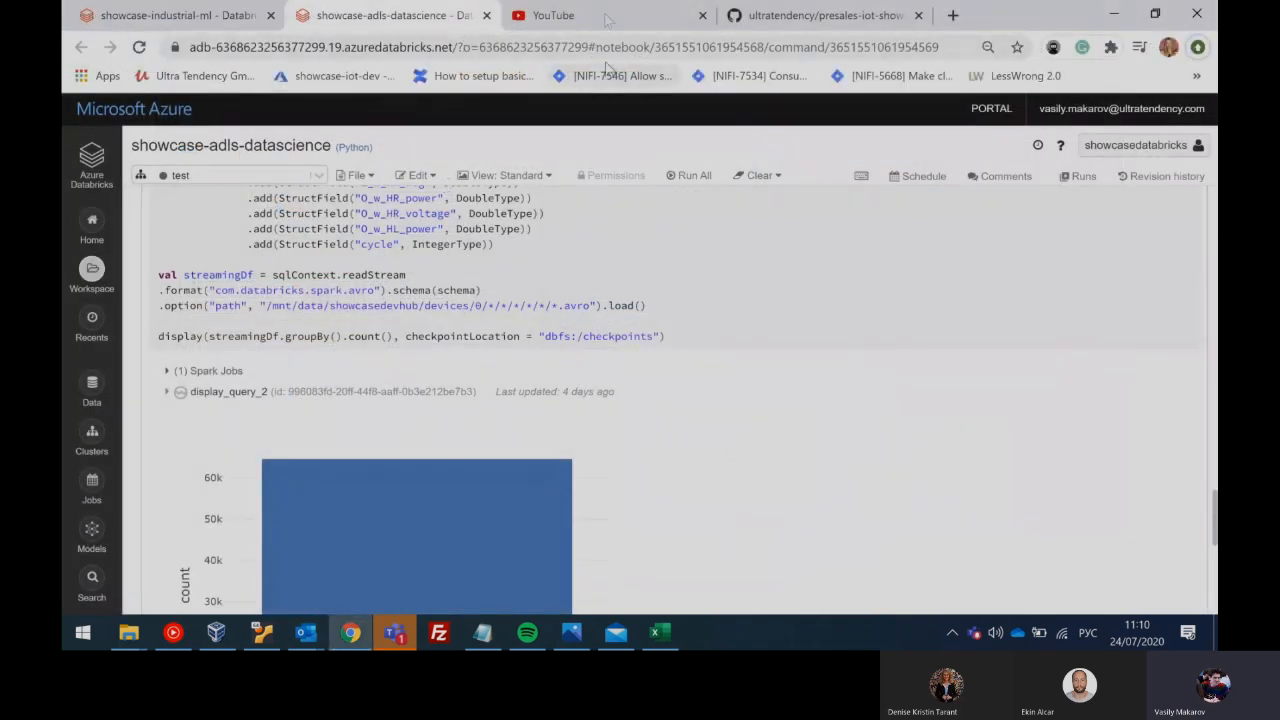
left_click(565, 15)
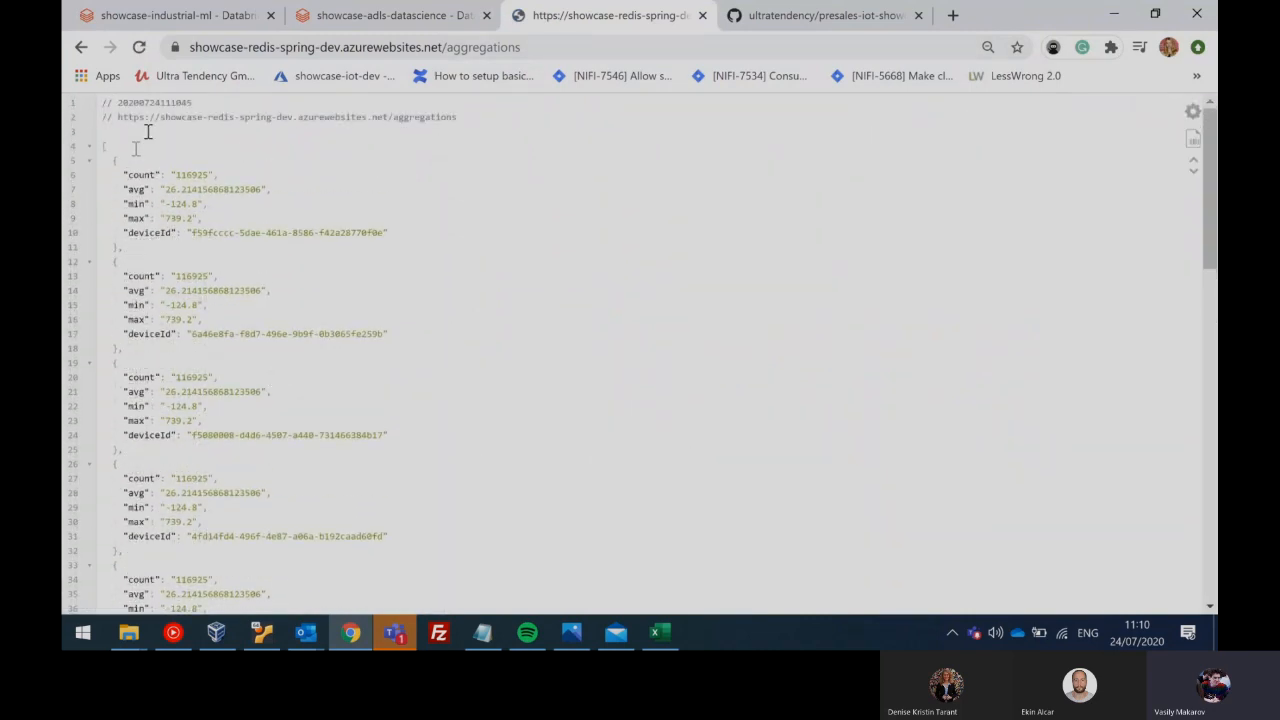
mouse_move(381, 477)
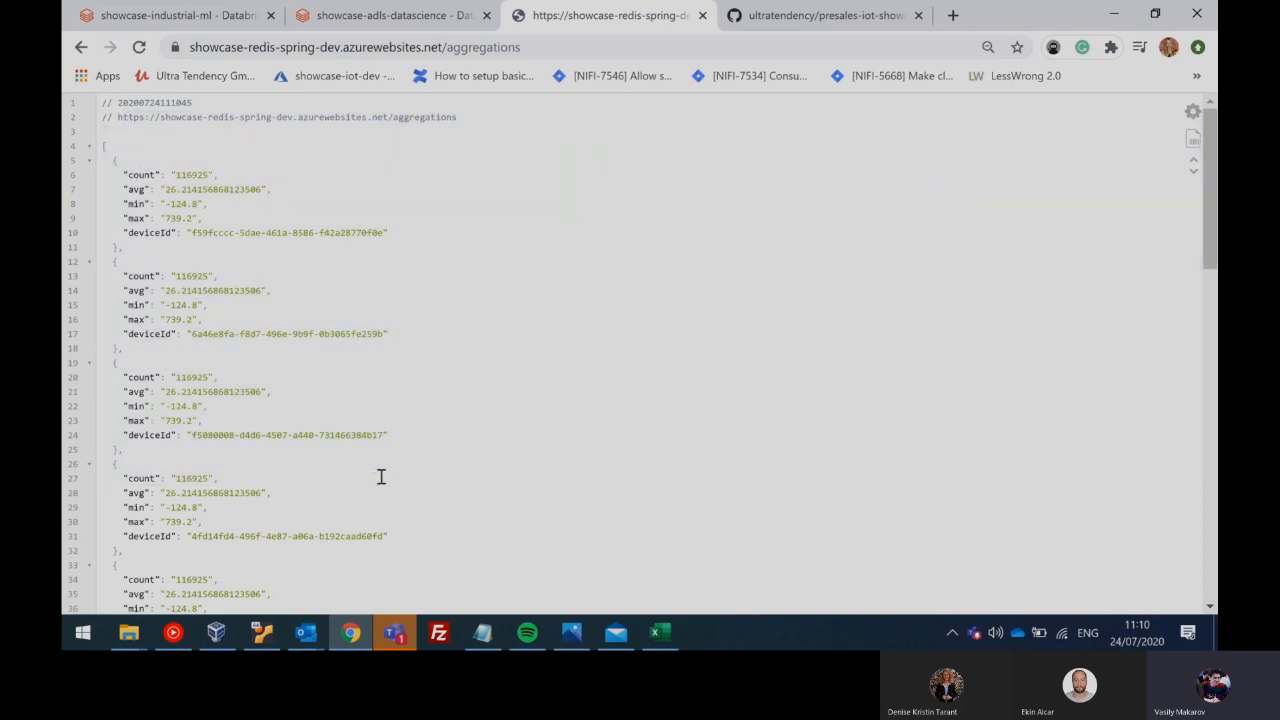
Step: Scroll through the aggregations JSON listing per-device count, avg, min and max
scroll("down", 3)
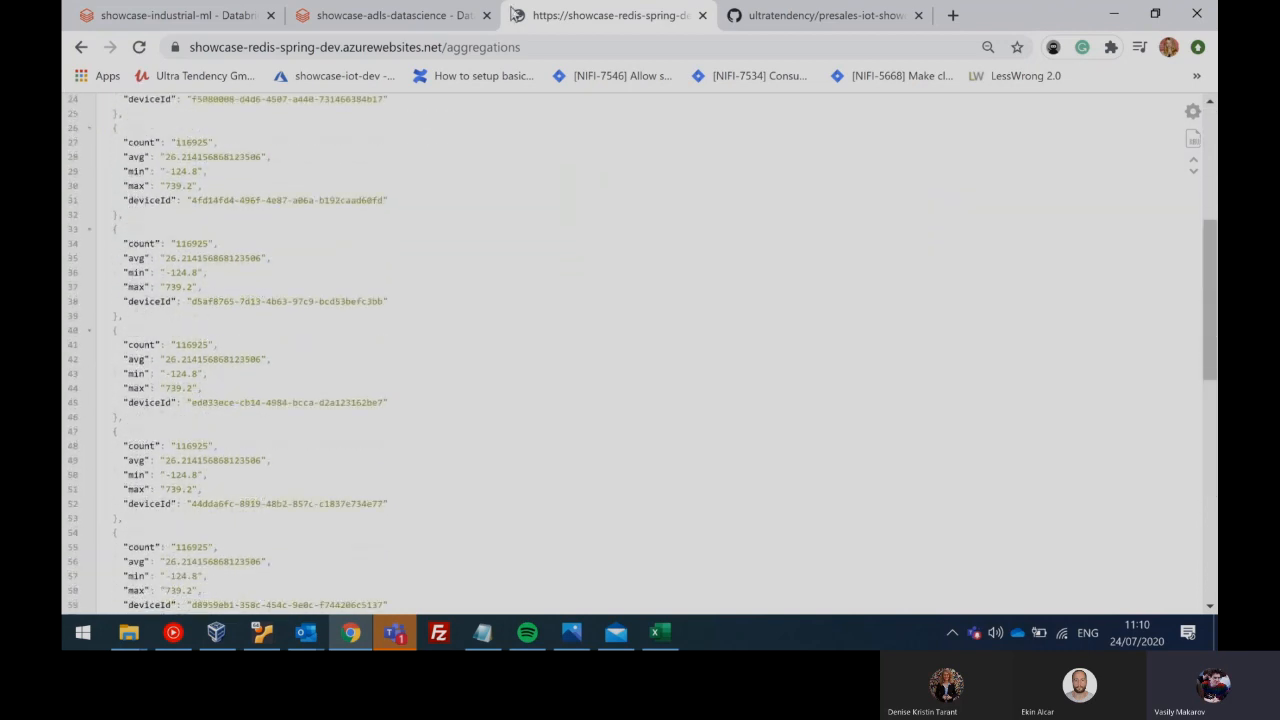
scroll("up", 3)
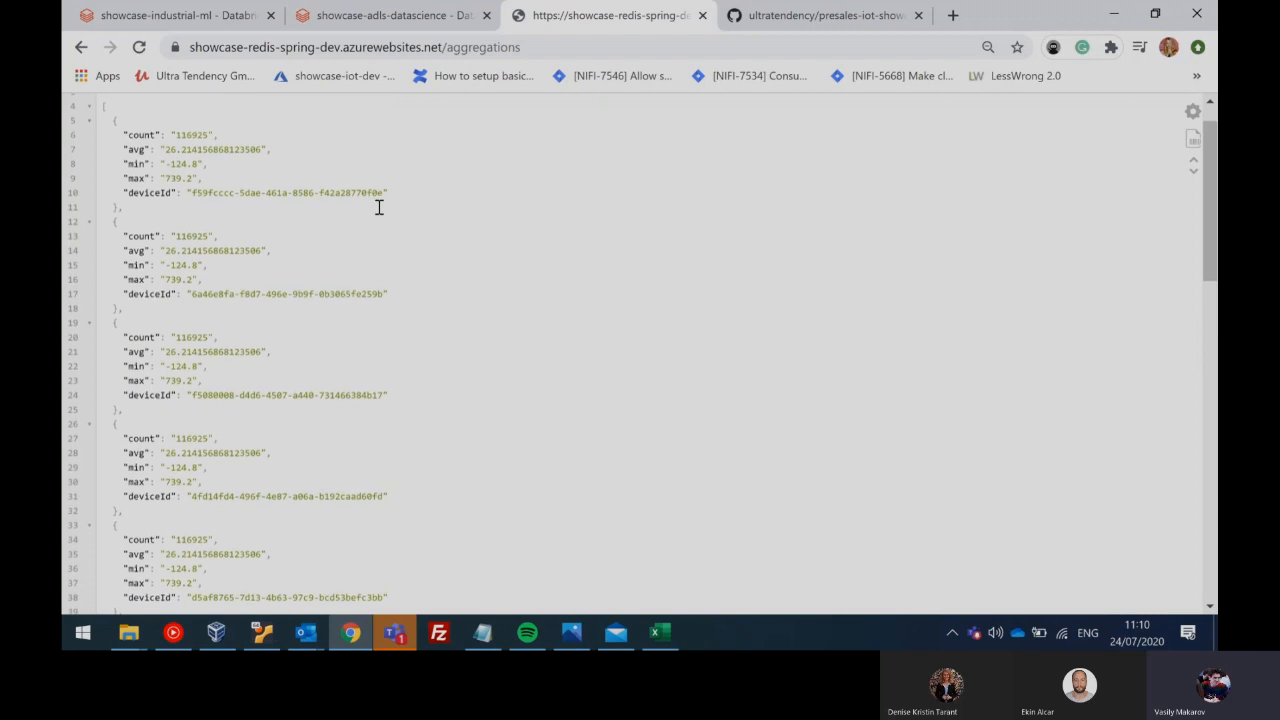
scroll("down", 3)
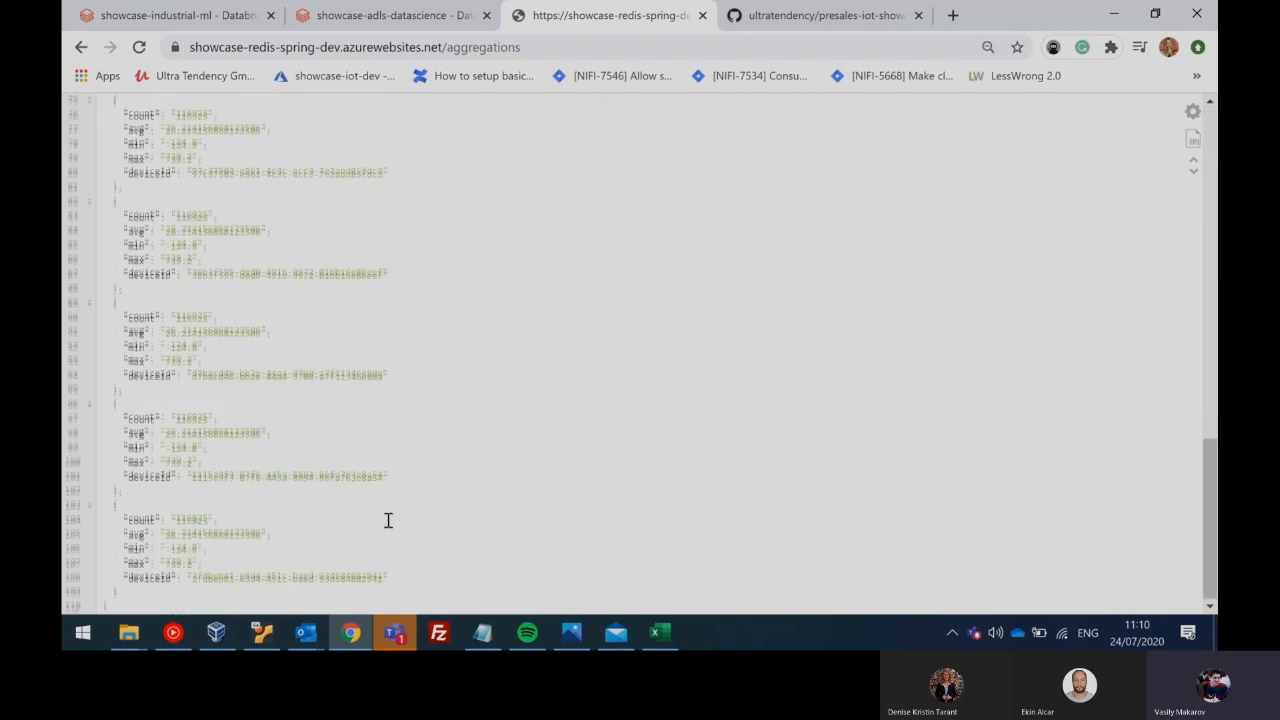
scroll("up", 3)
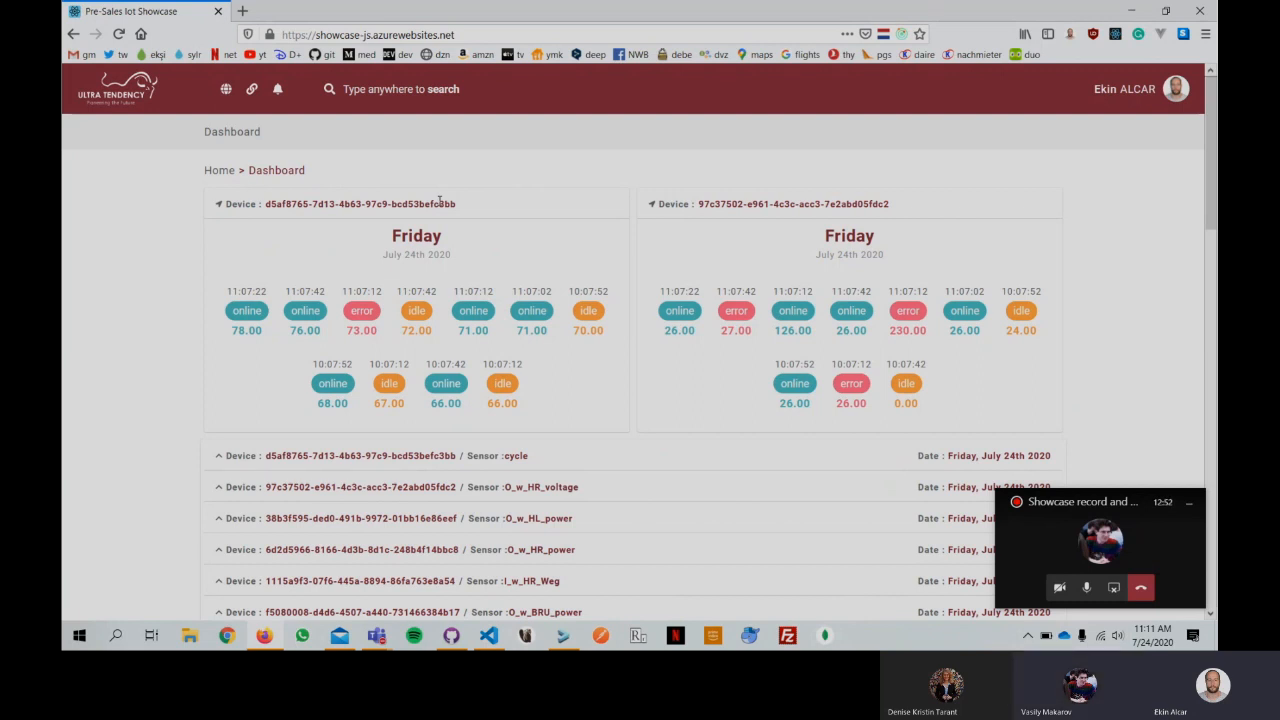
mouse_move(439, 222)
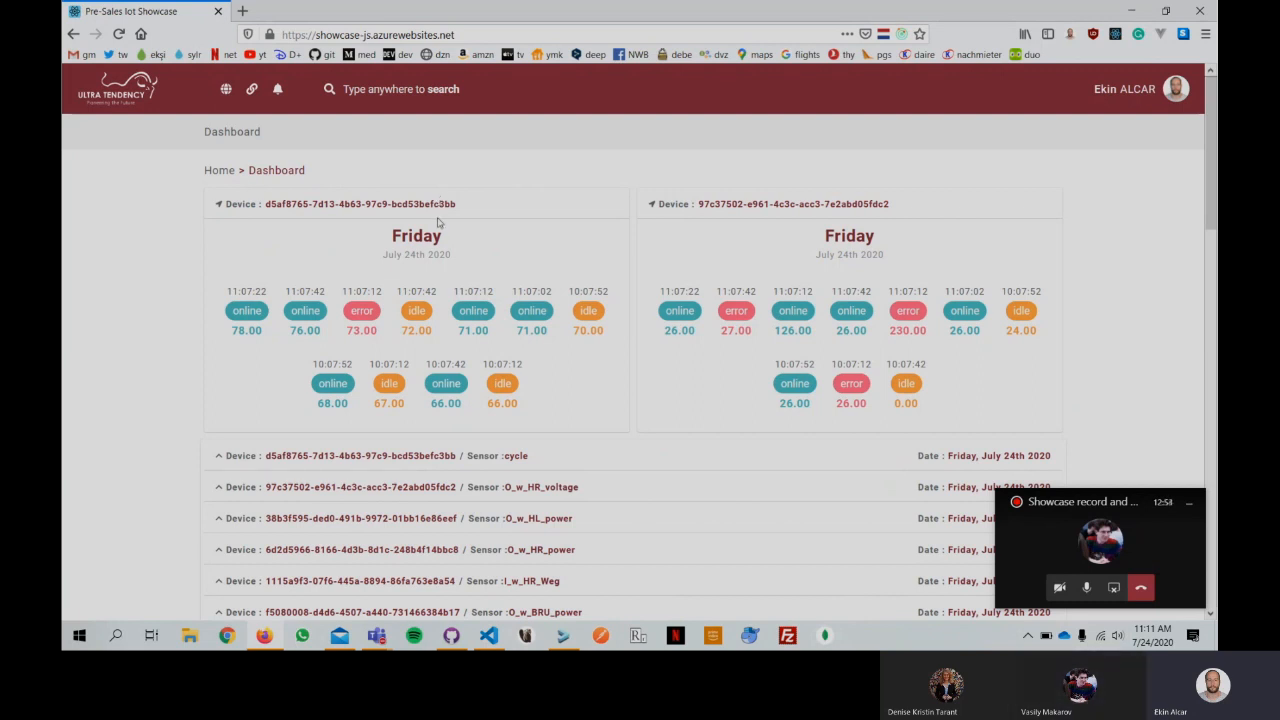
mouse_move(444, 227)
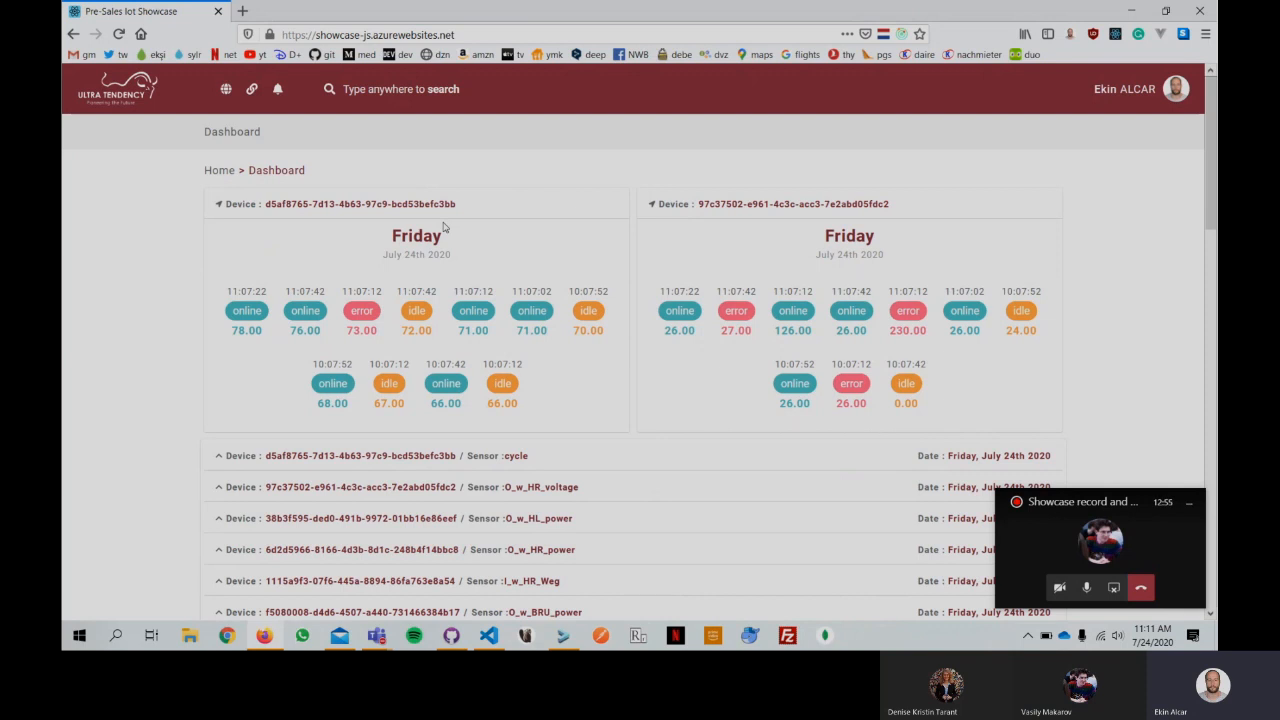
mouse_move(545, 260)
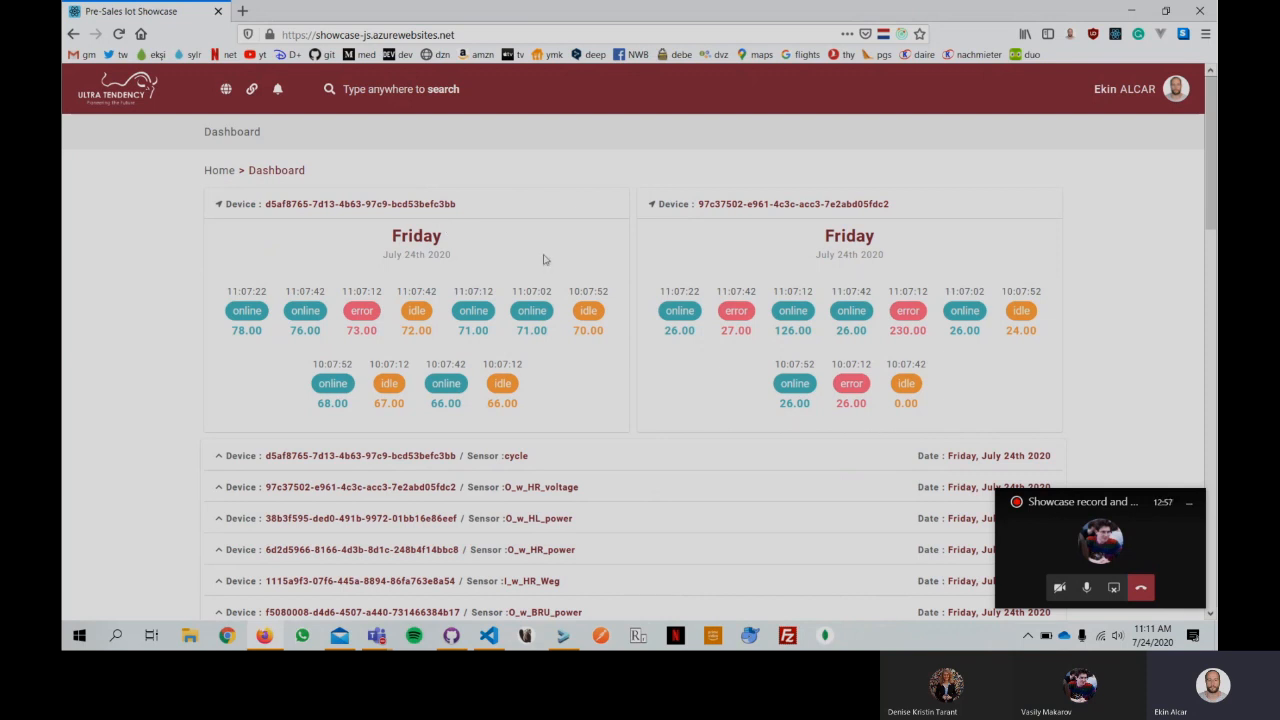
mouse_move(550, 261)
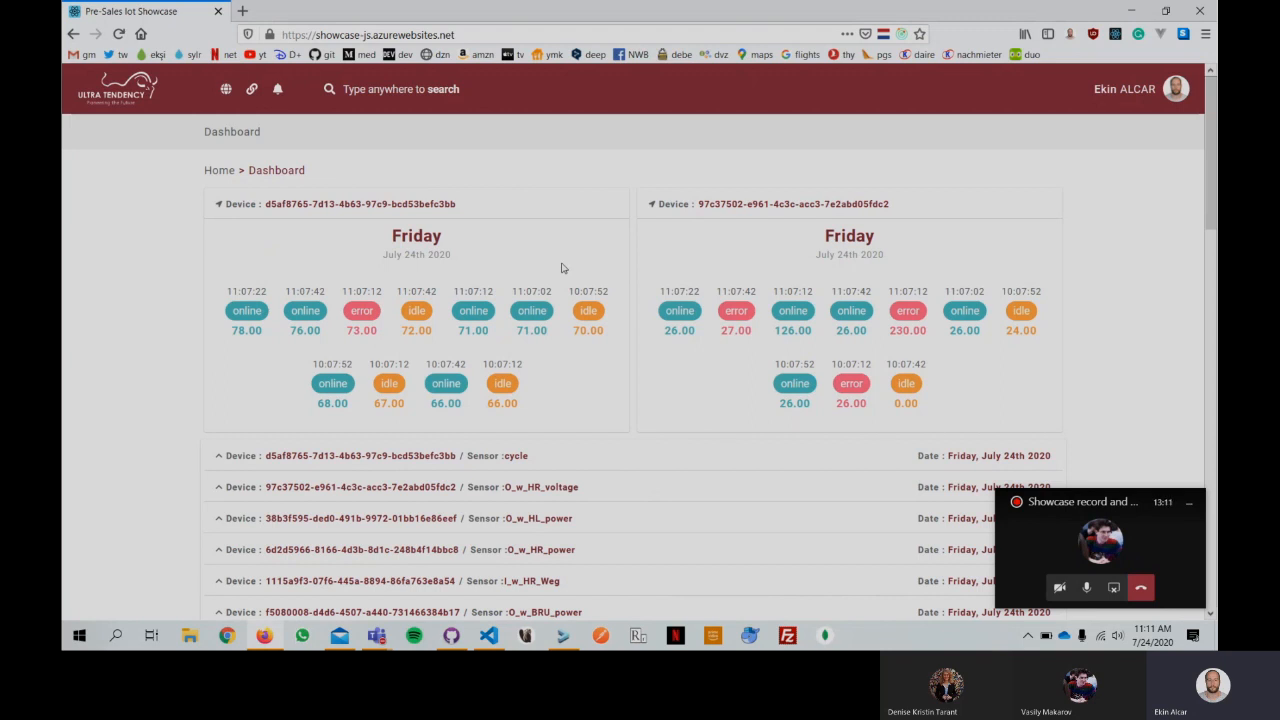
mouse_move(511, 260)
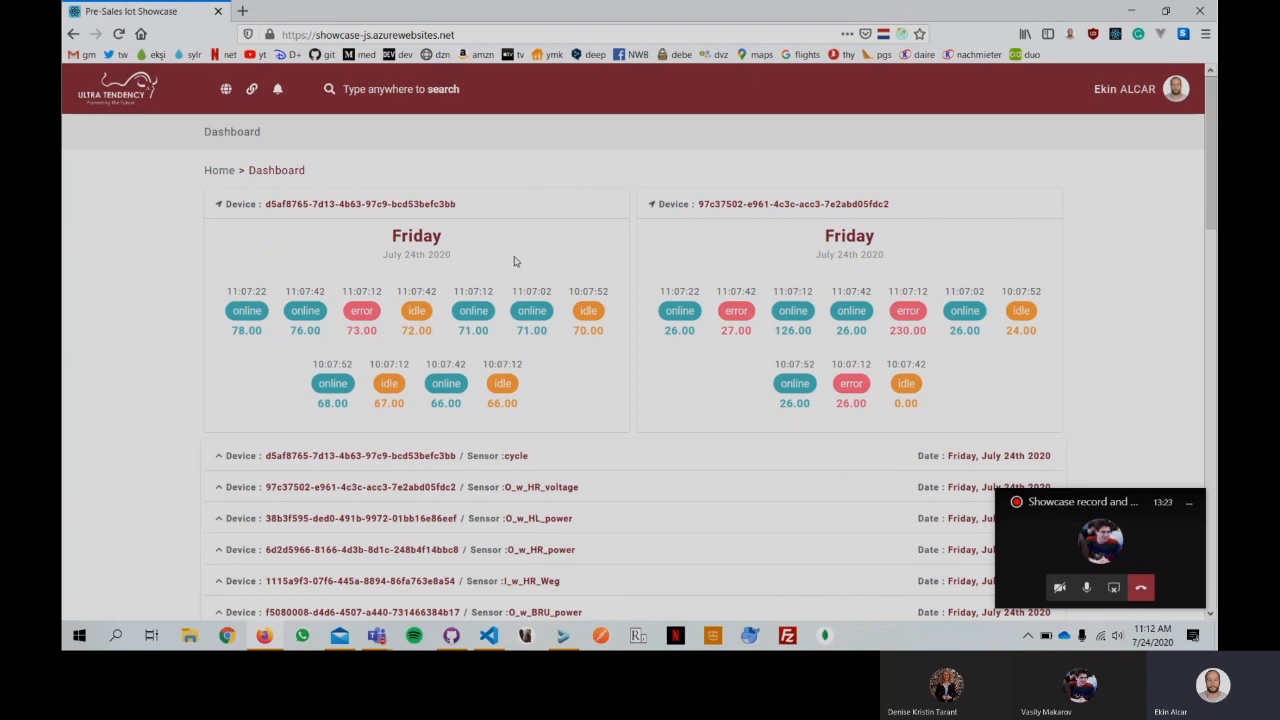
mouse_move(405, 265)
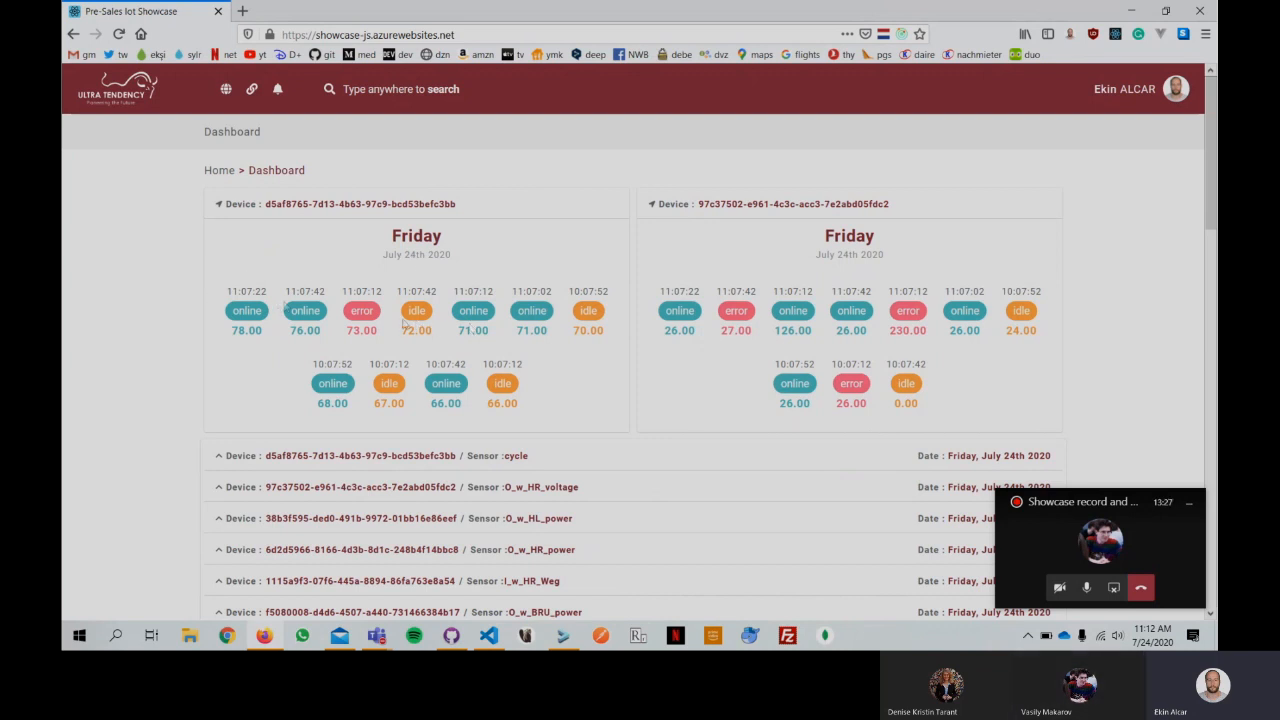
Step: Point at a device status card to present its online, idle and error readings for July 24th 2020
double_click(246, 330)
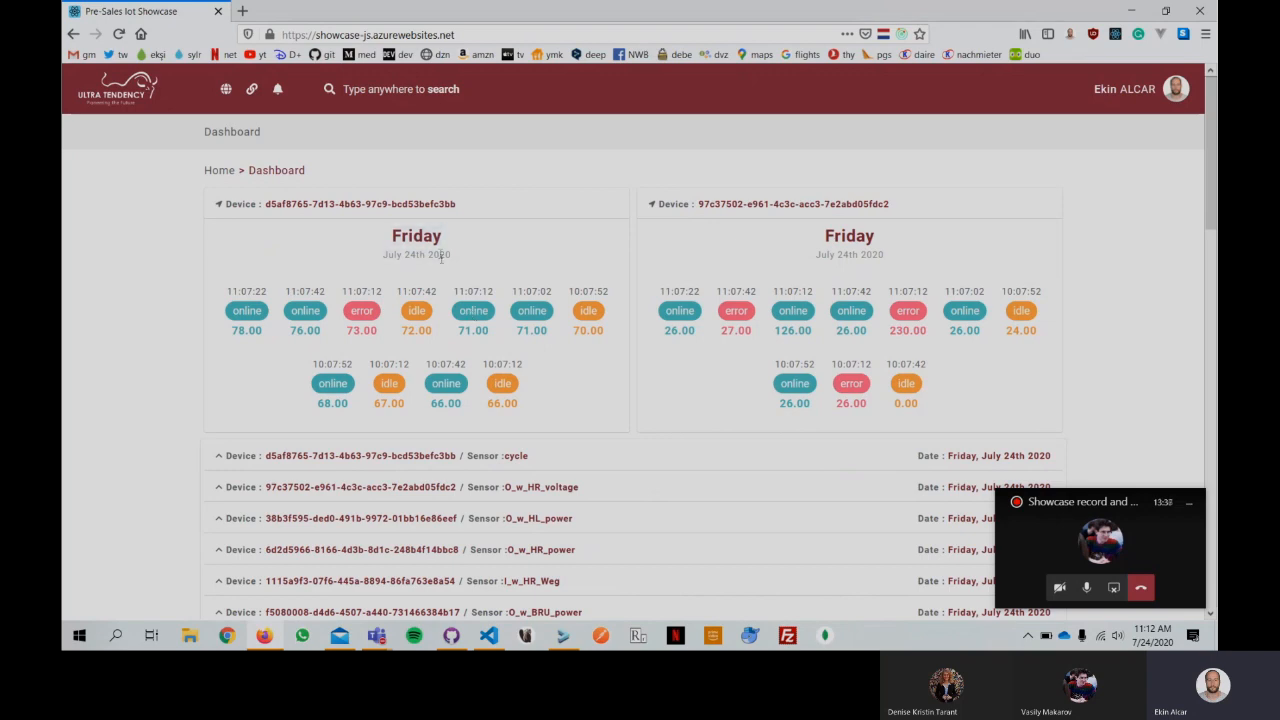
scroll("down", 3)
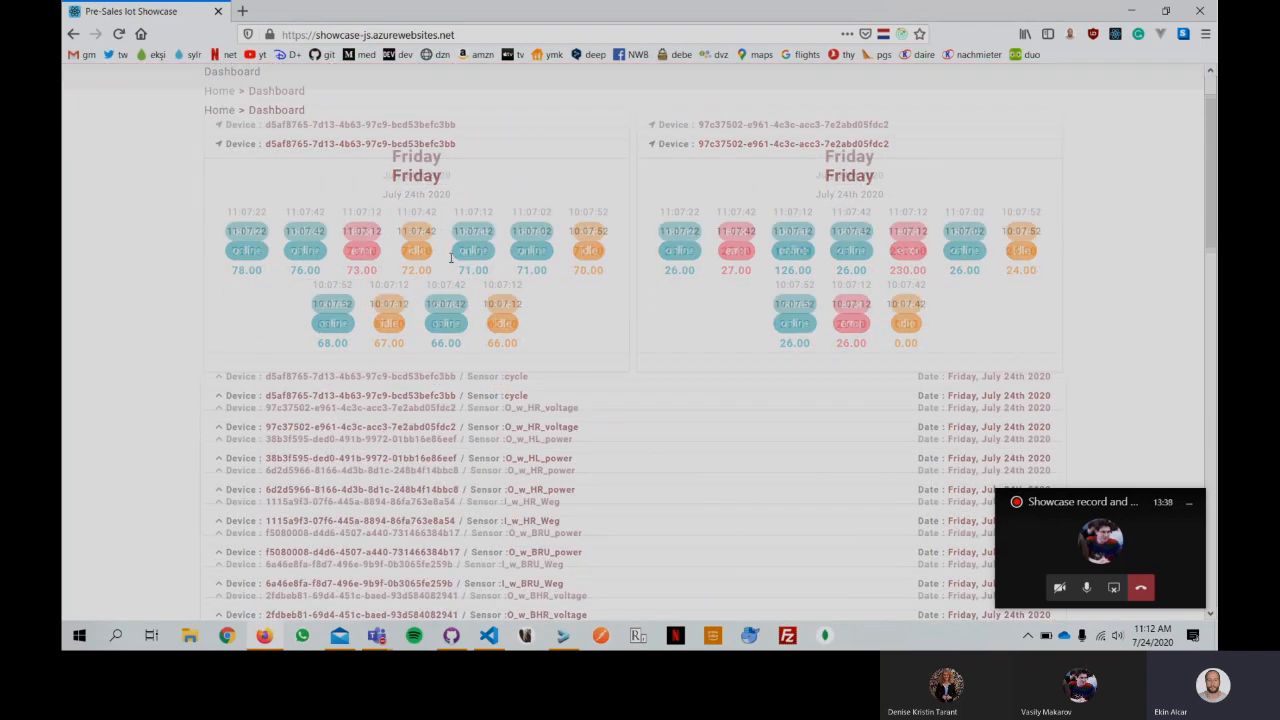
scroll("down", 3)
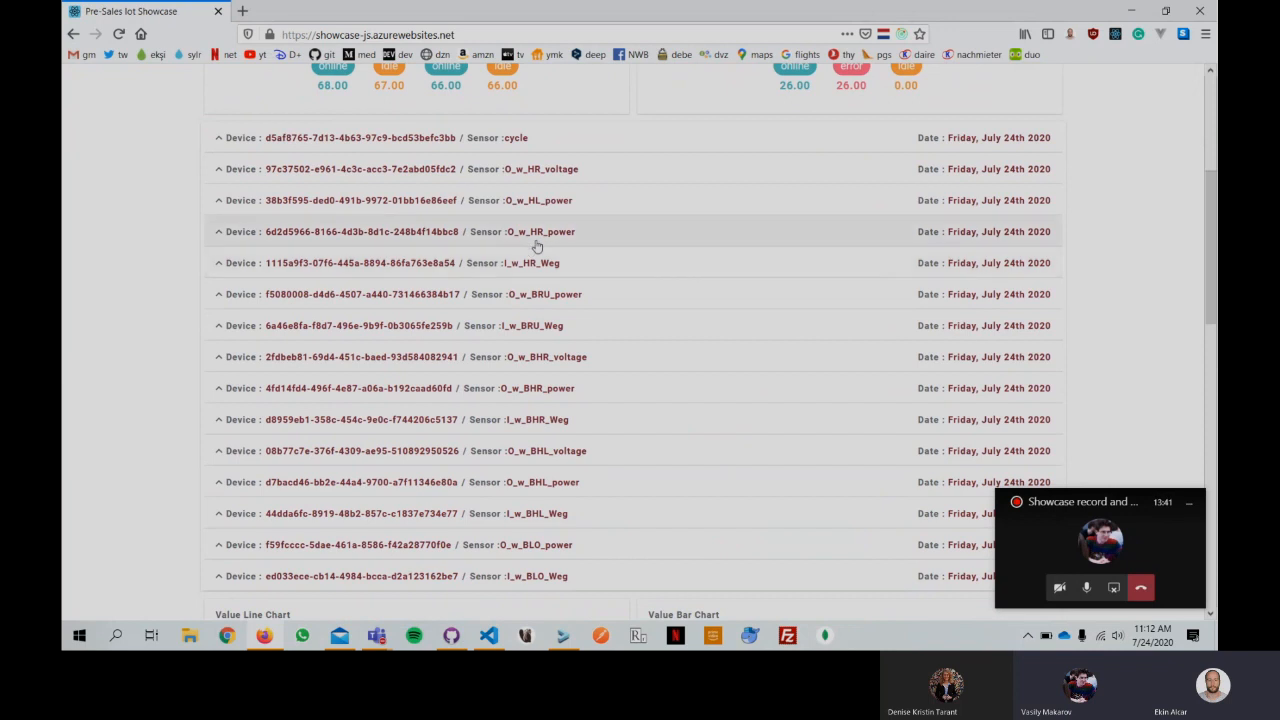
scroll("down", 3)
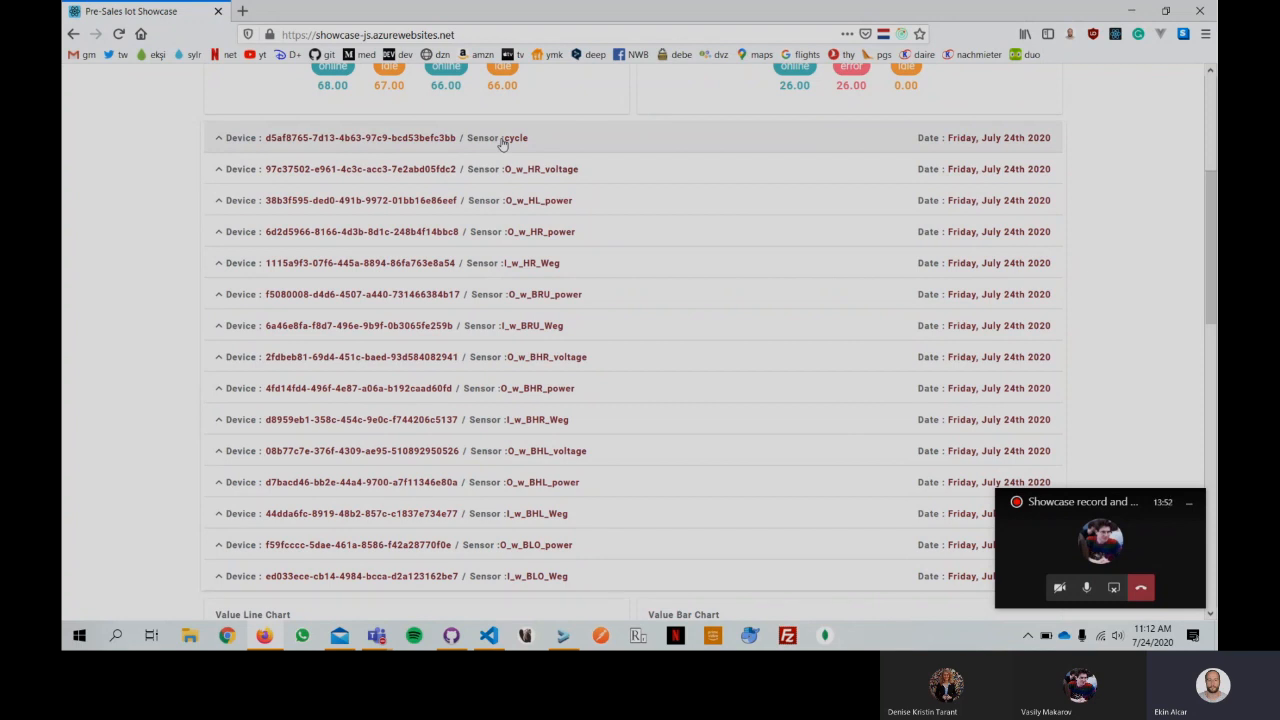
mouse_move(673, 141)
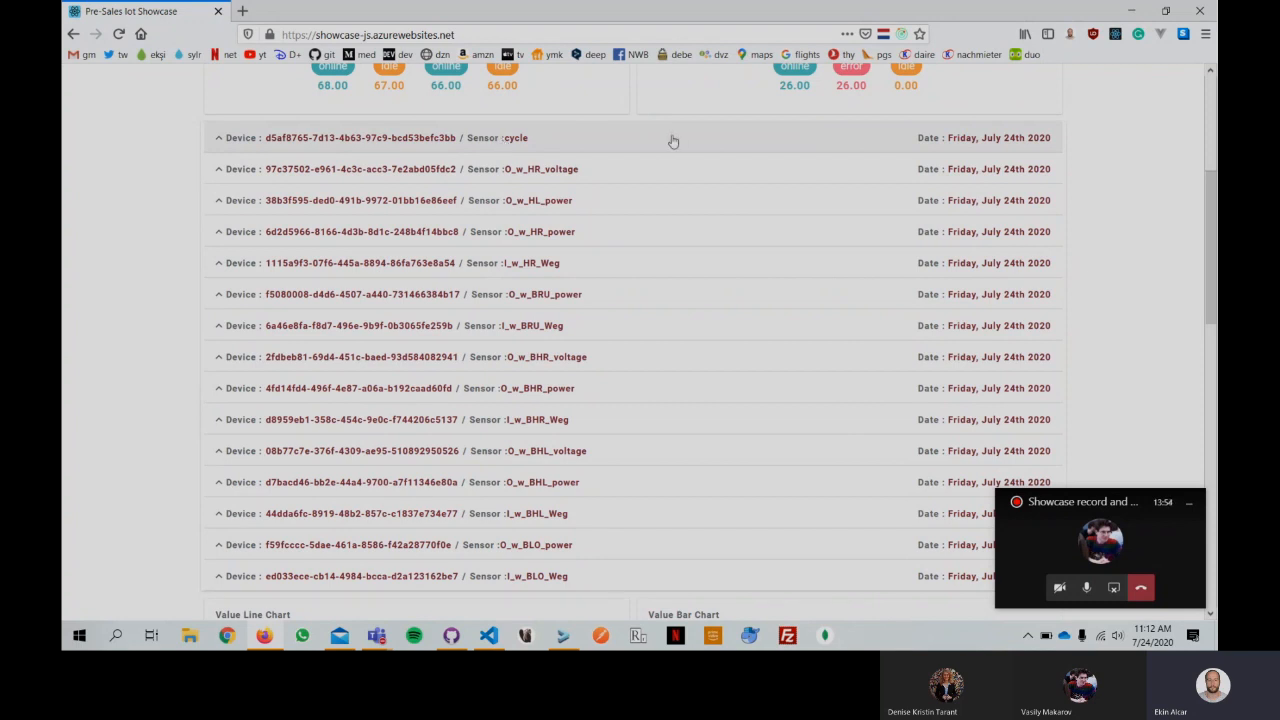
left_click(222, 137)
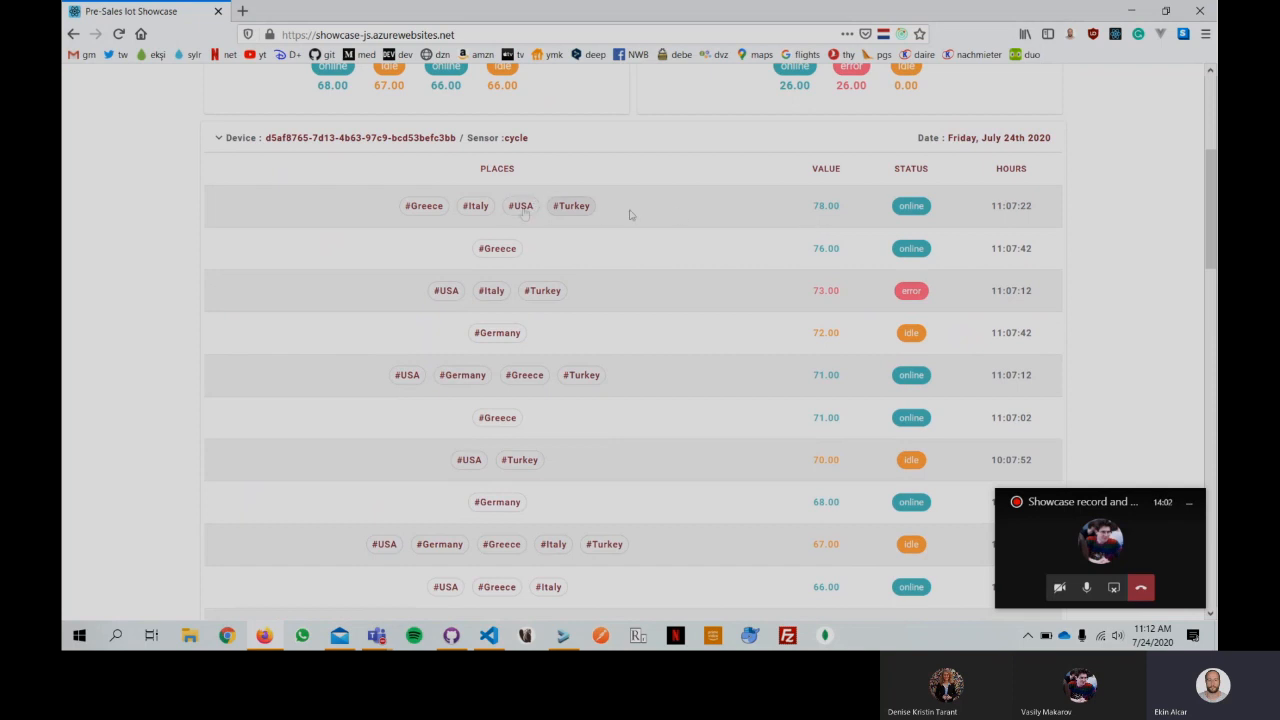
mouse_move(475, 205)
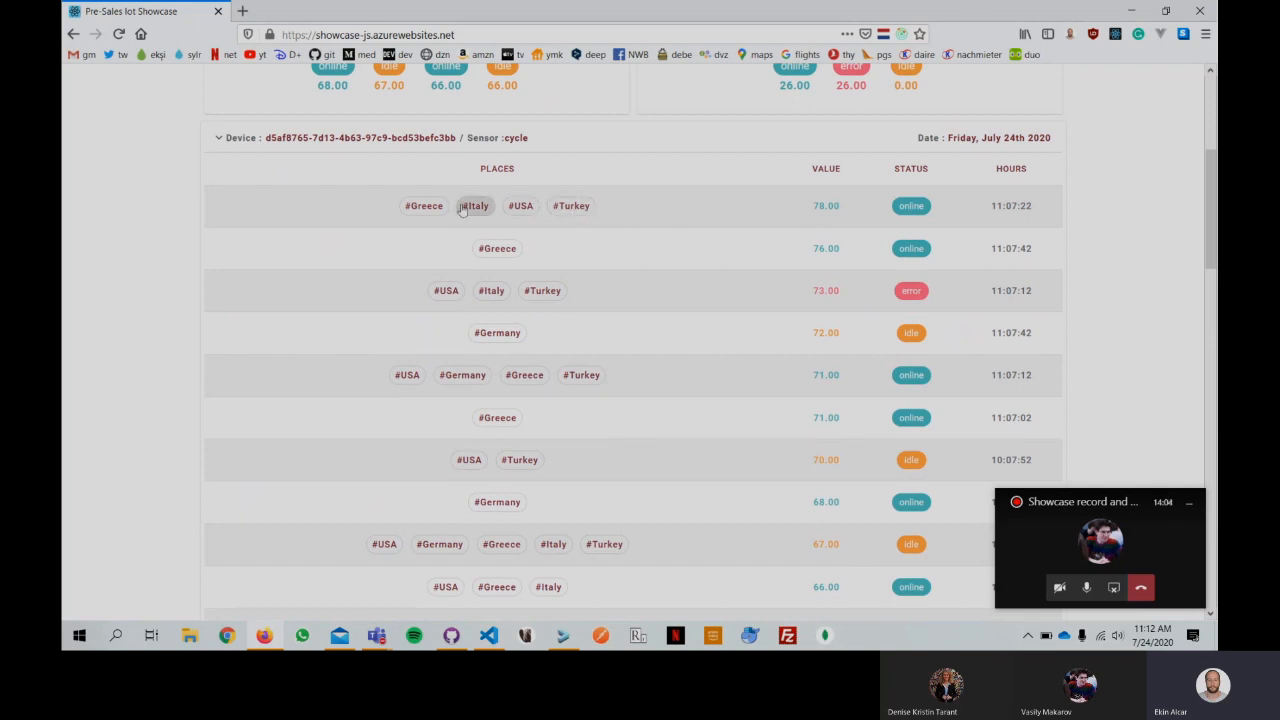
mouse_move(424, 210)
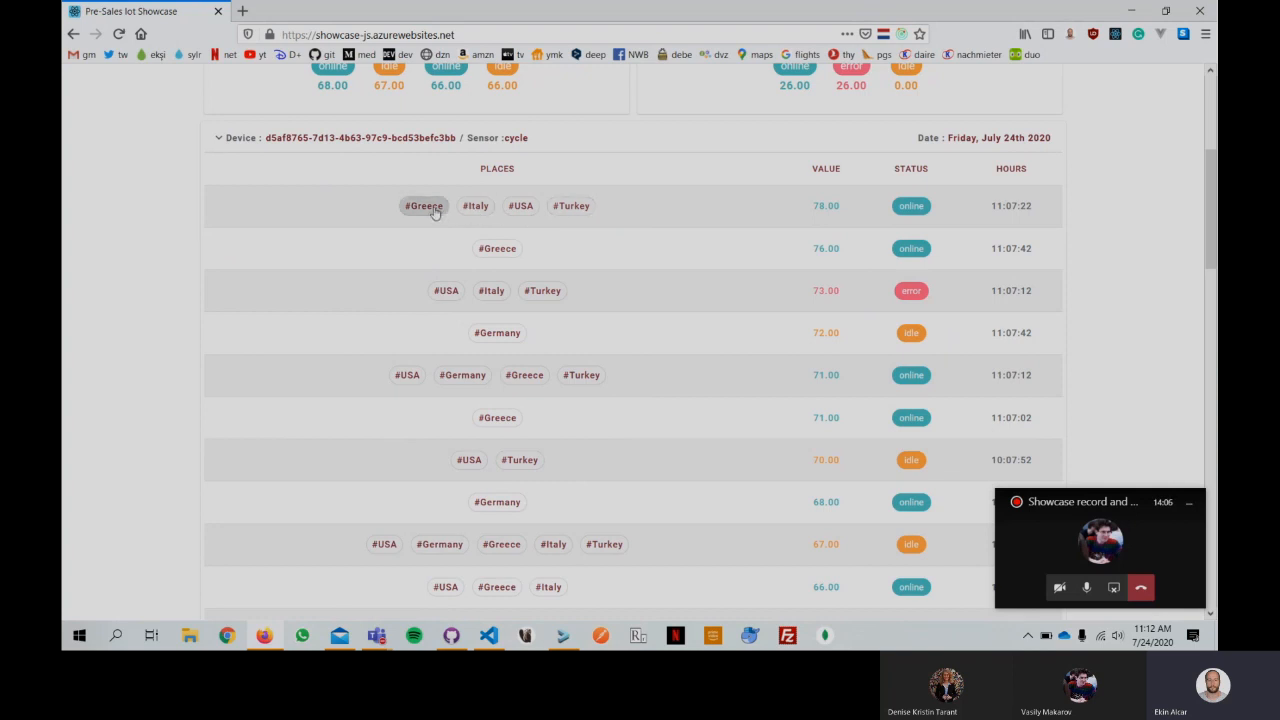
mouse_move(619, 217)
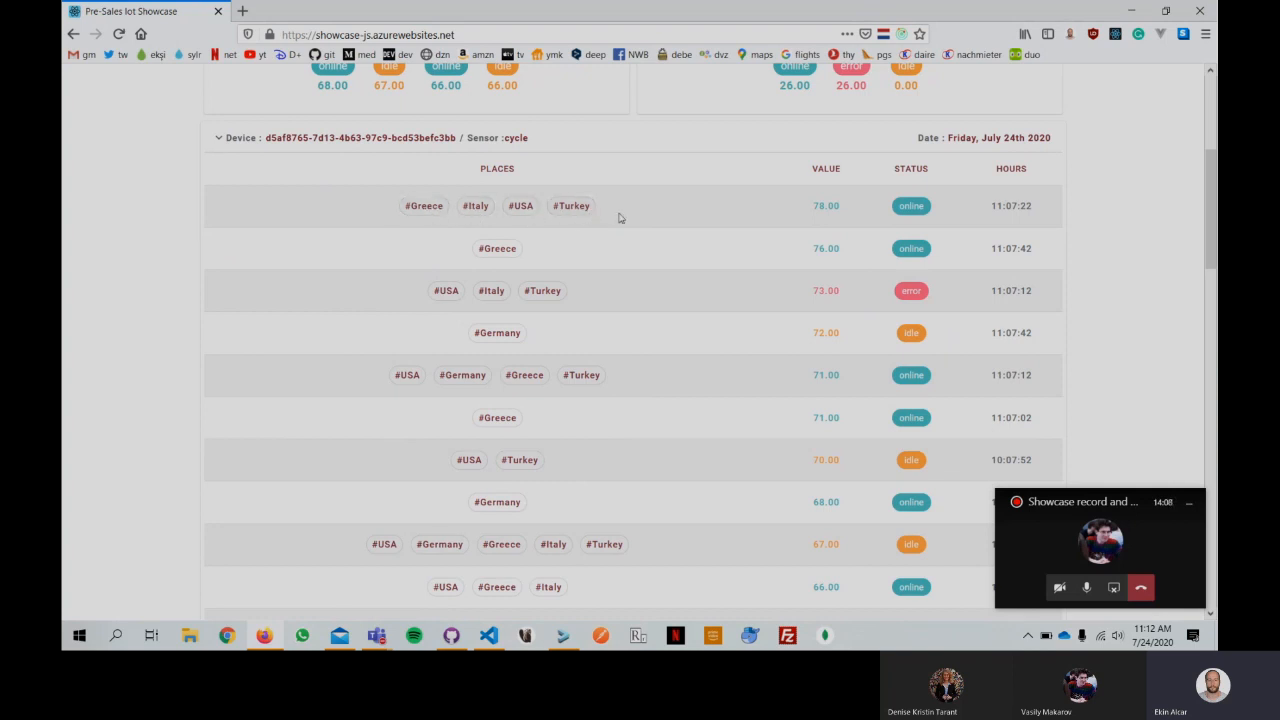
mouse_move(652, 217)
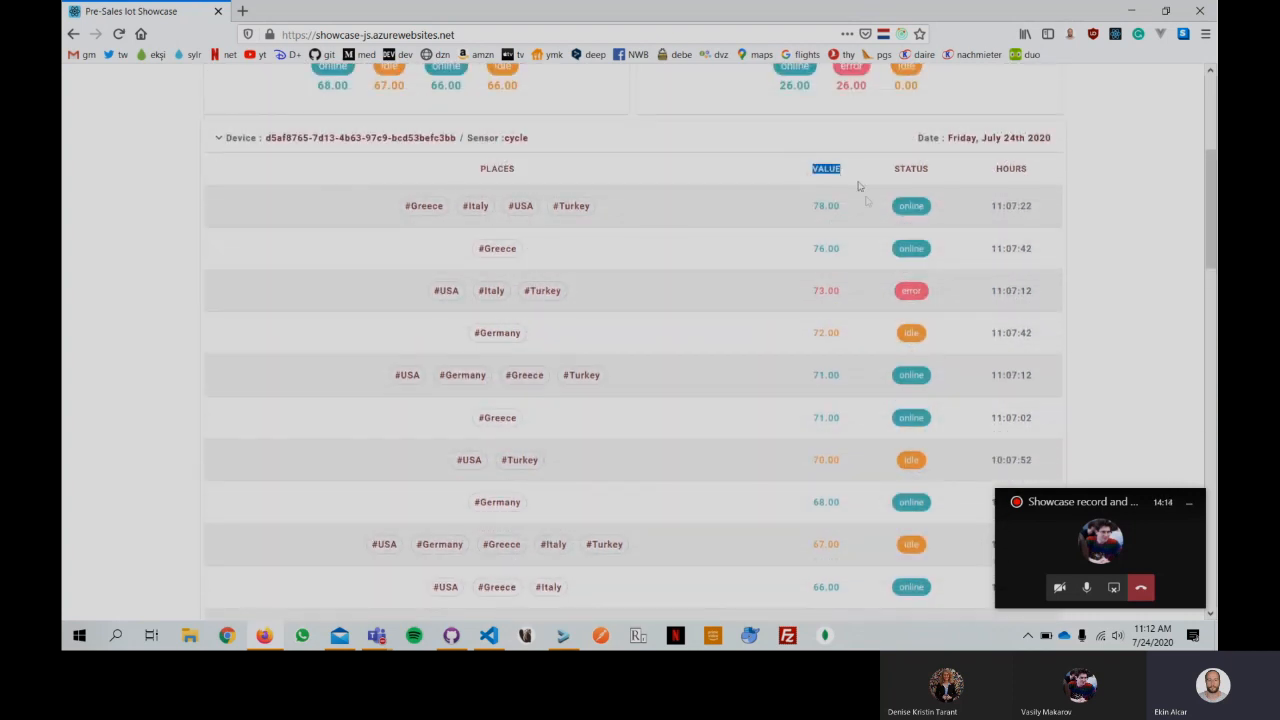
left_click(1010, 168)
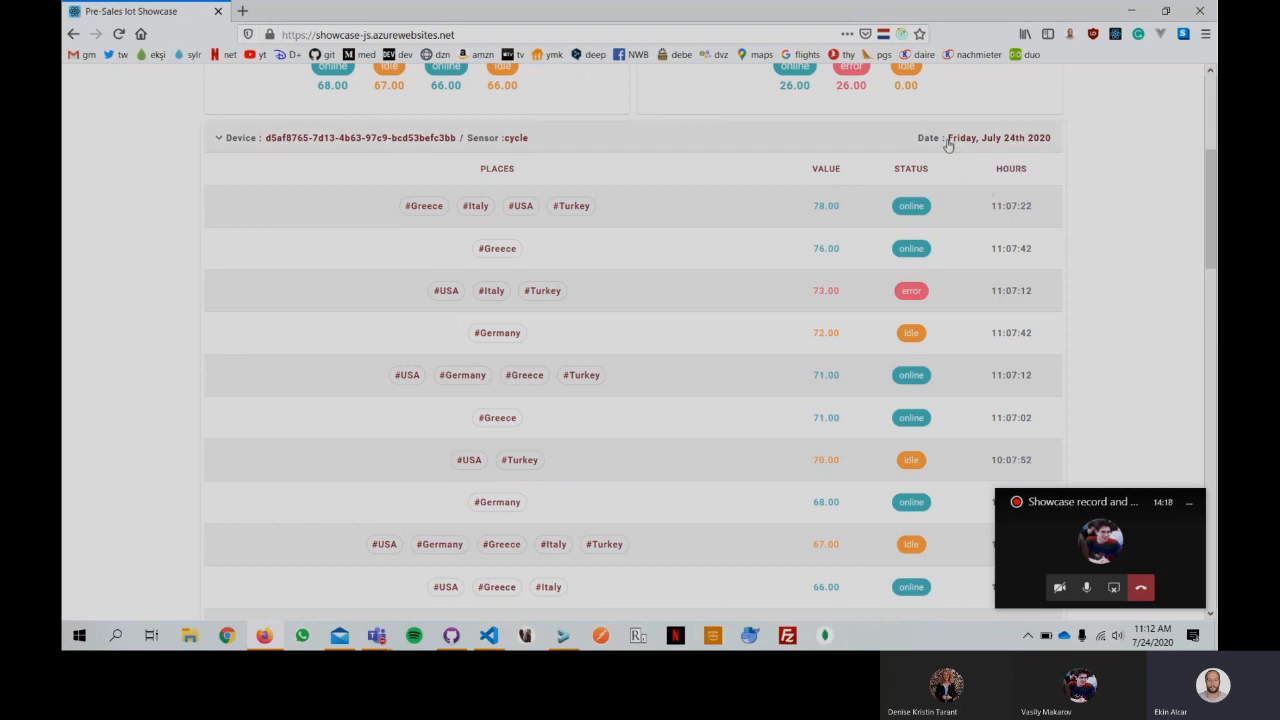
scroll("down", 3)
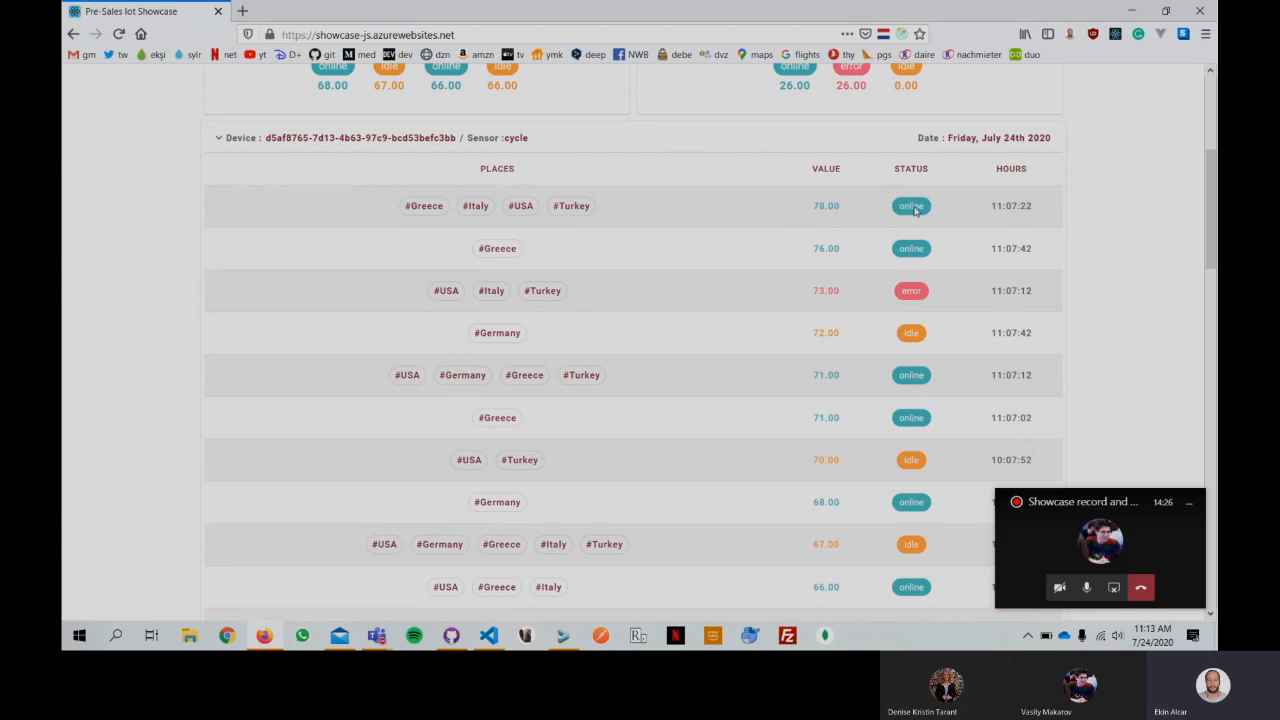
scroll("down", 3)
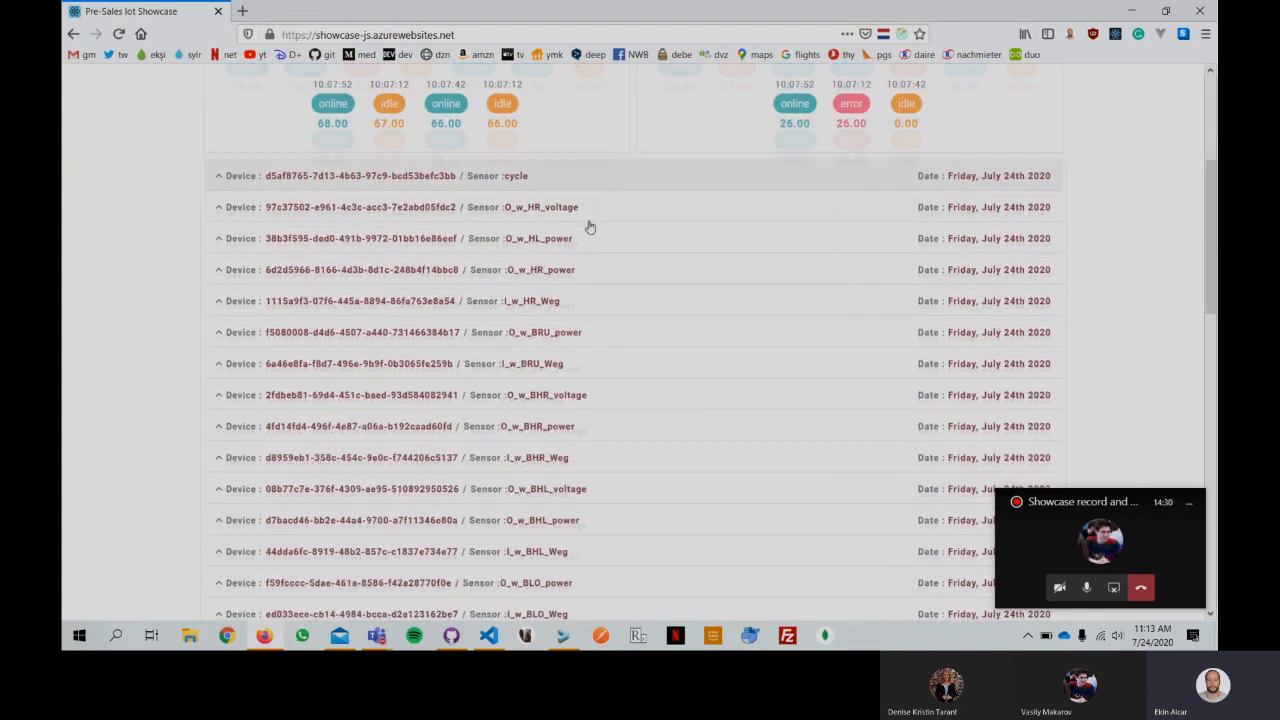
Step: Scroll past the device sensor list to show the Value Line, Value Bar, Value Radar and Status Pie charts
scroll("down", 3)
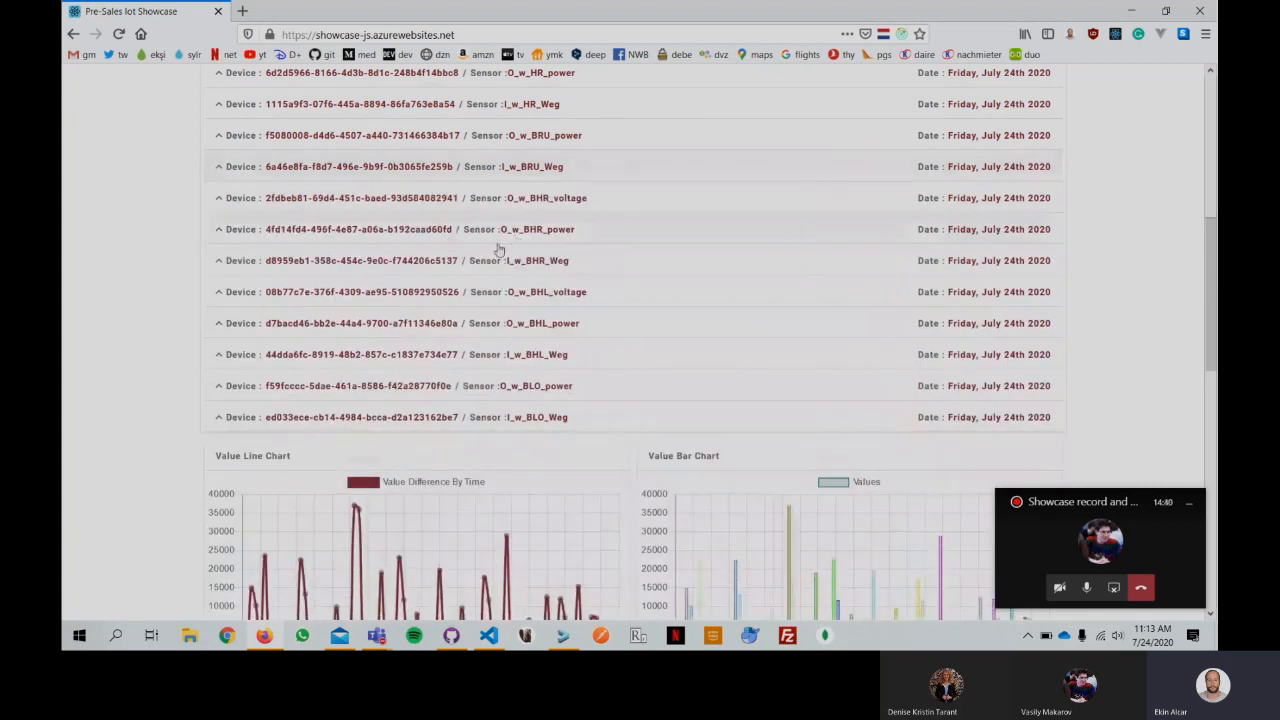
scroll("down", 3)
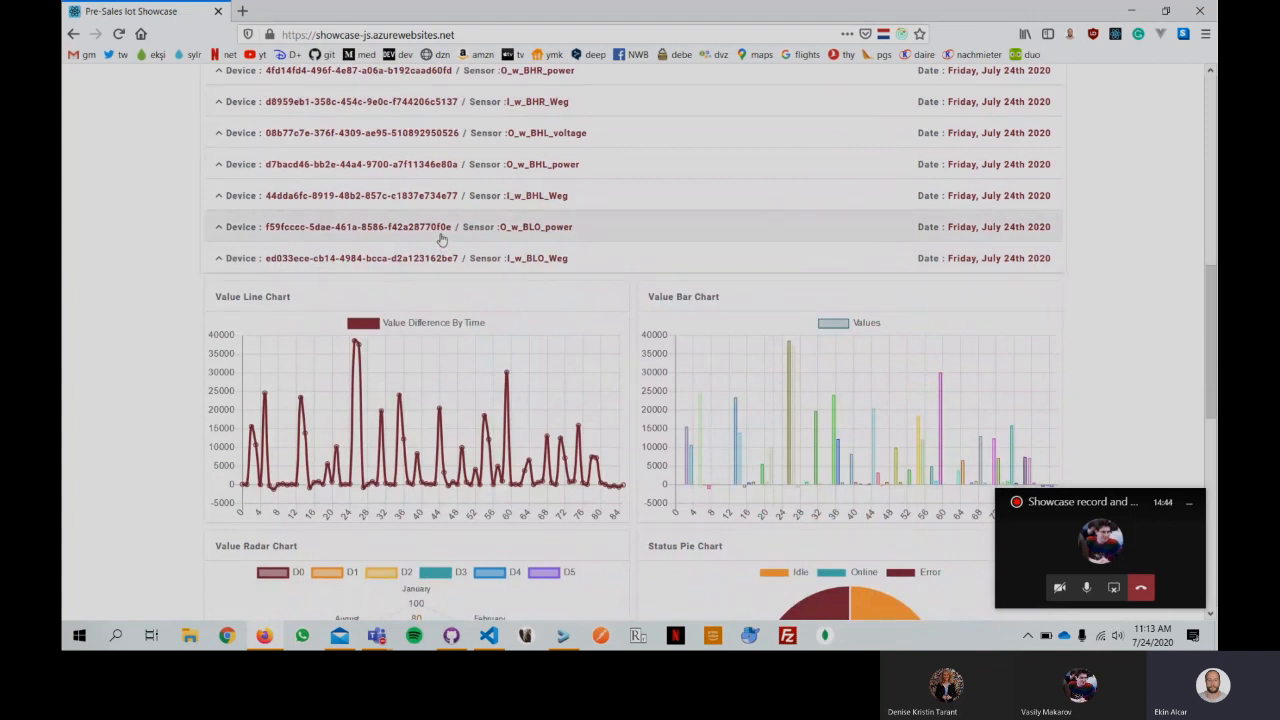
scroll("down", 3)
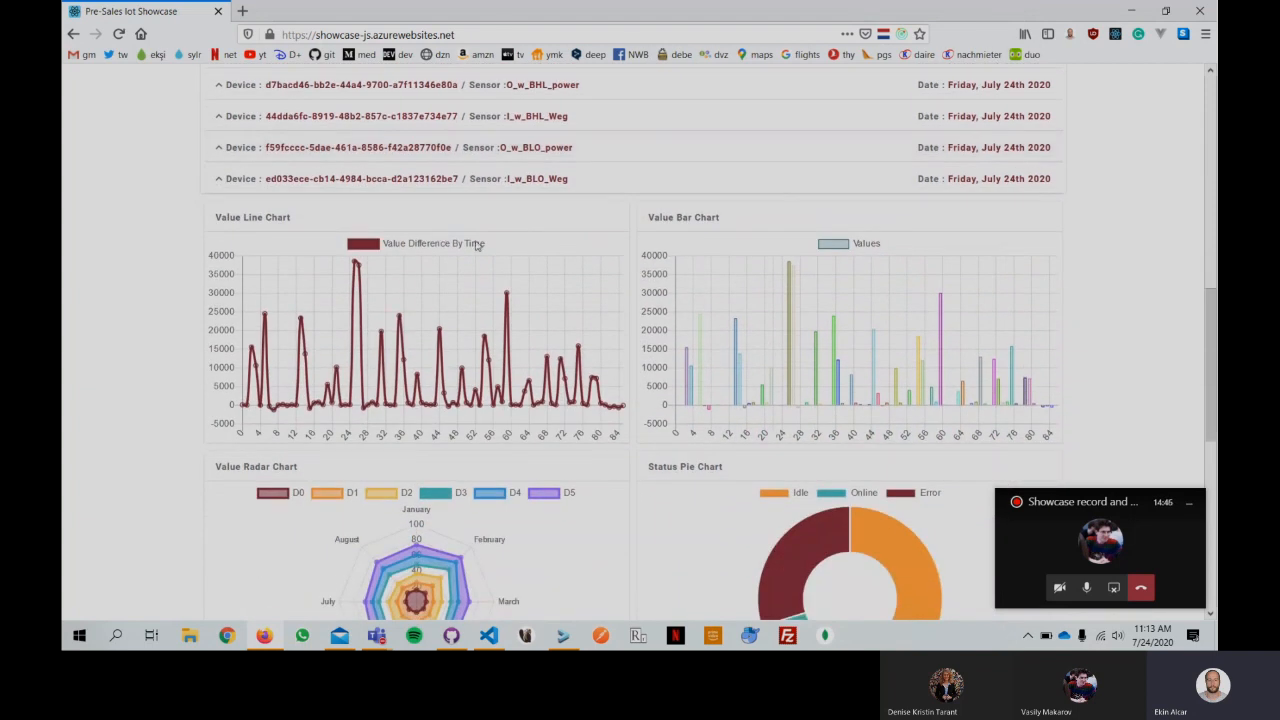
scroll("down", 3)
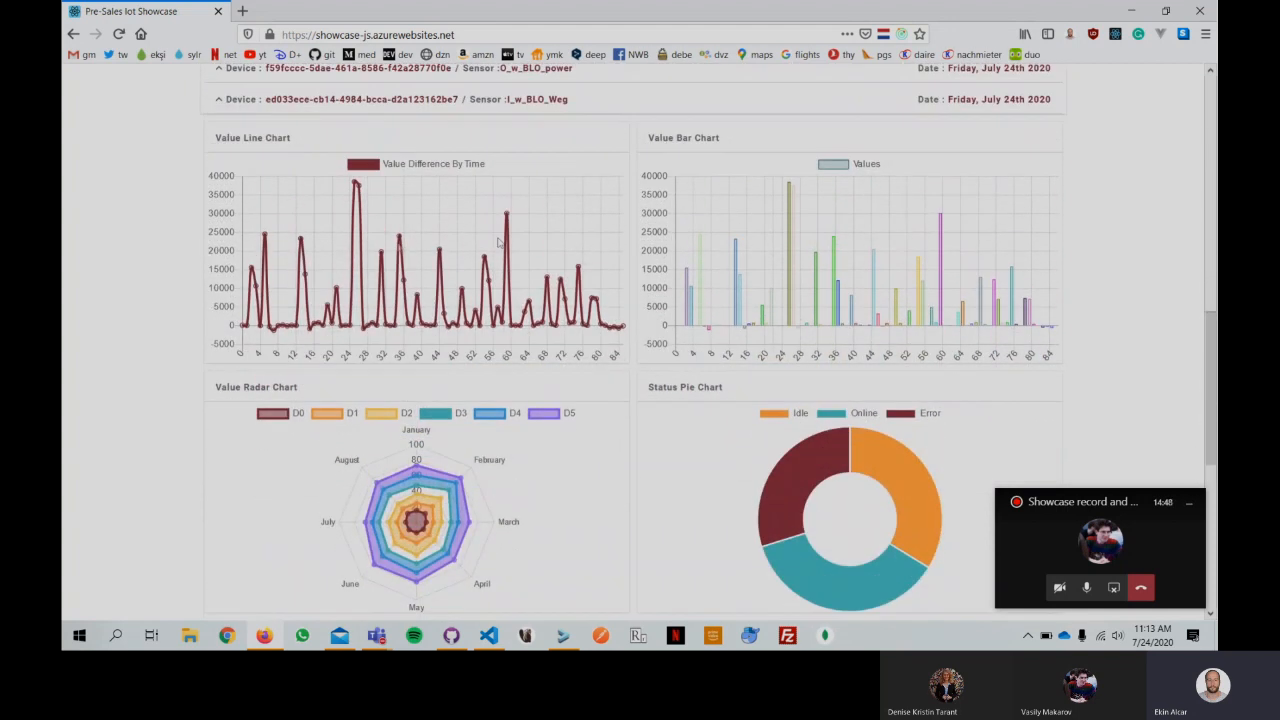
mouse_move(456, 255)
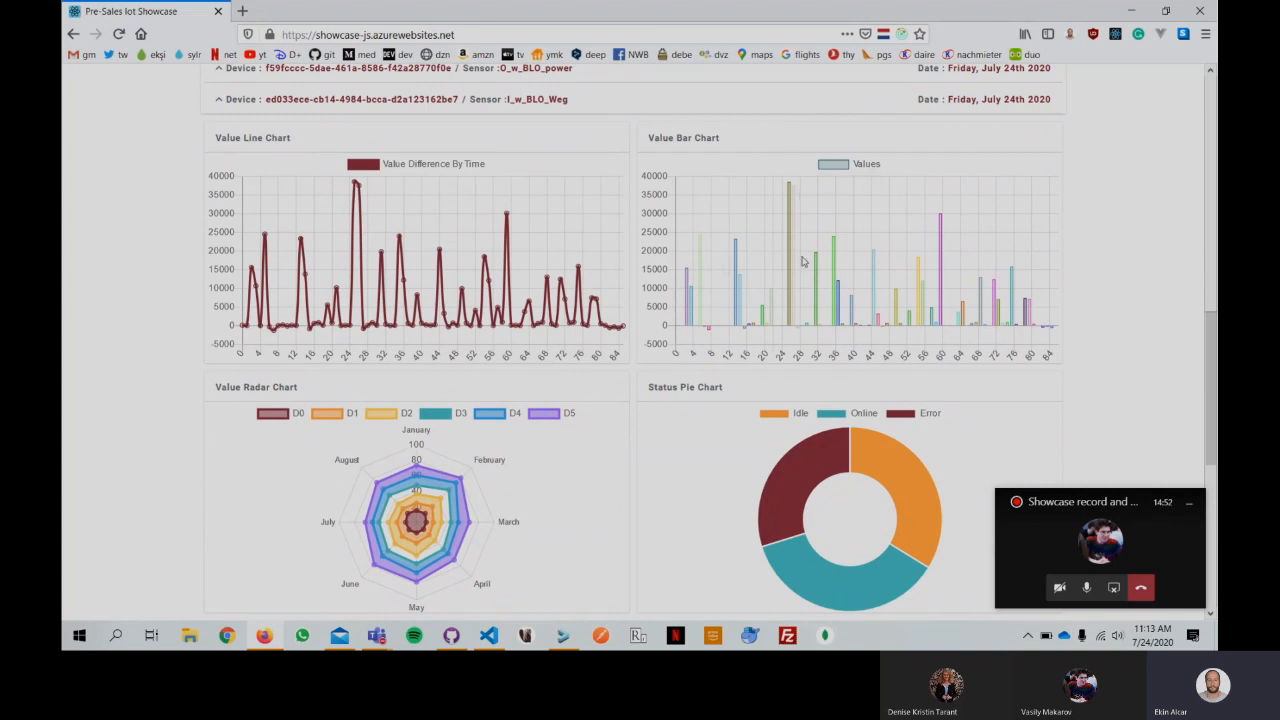
scroll("down", 3)
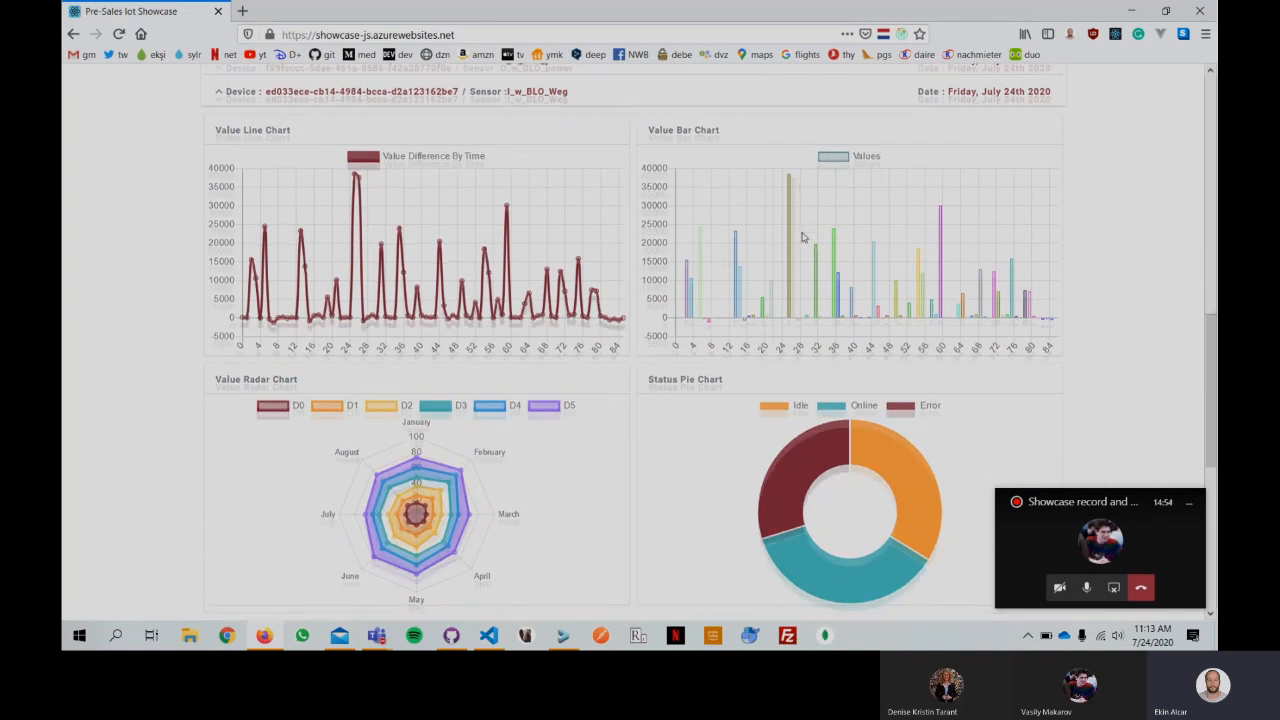
scroll("down", 3)
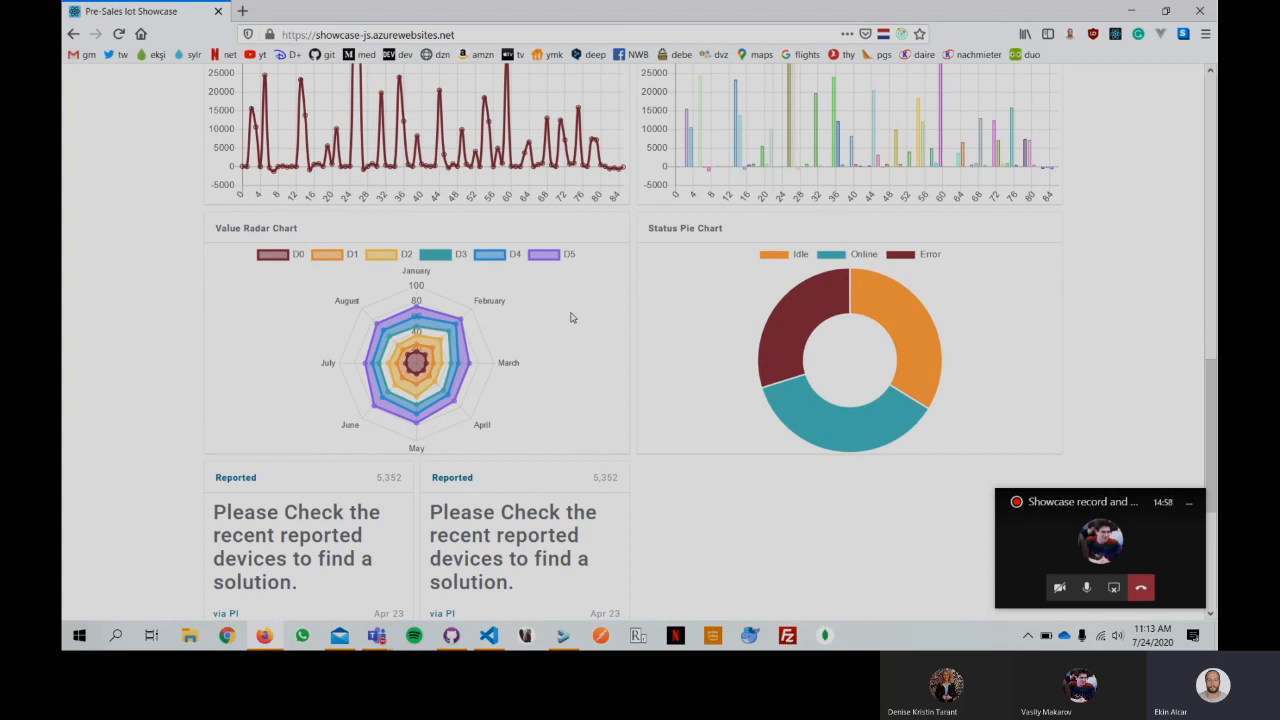
mouse_move(765, 328)
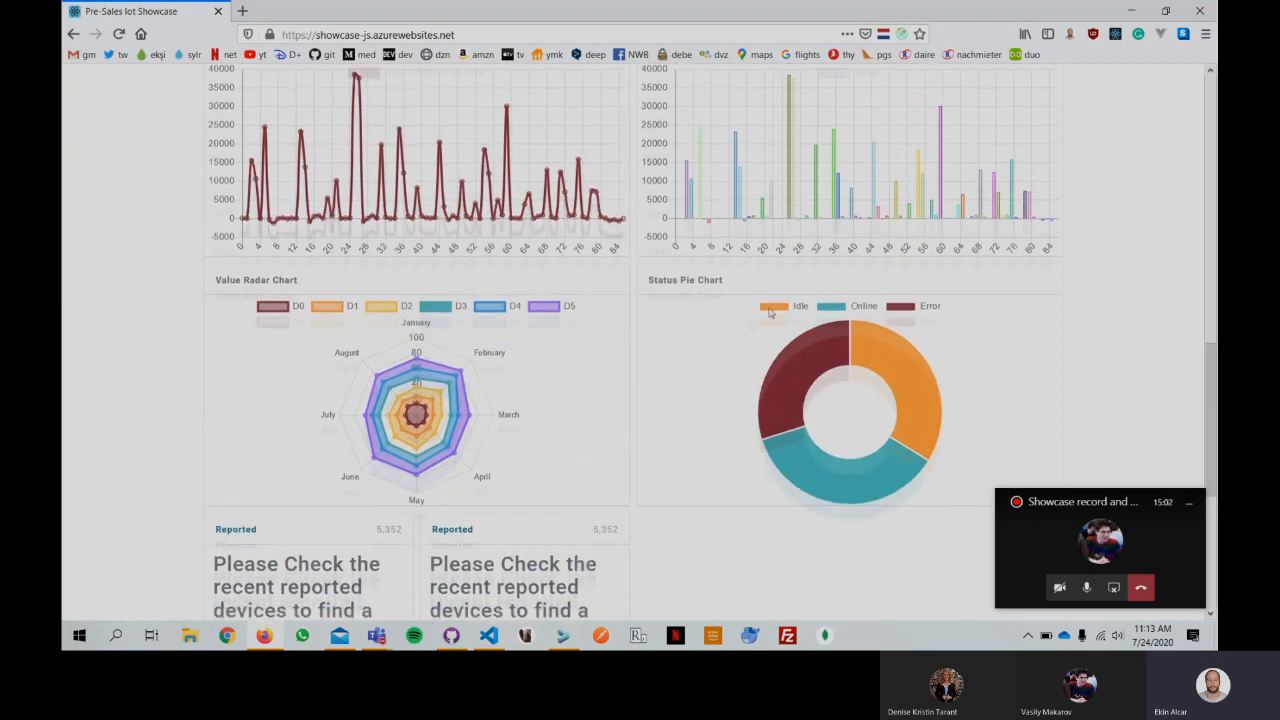
scroll("down", 3)
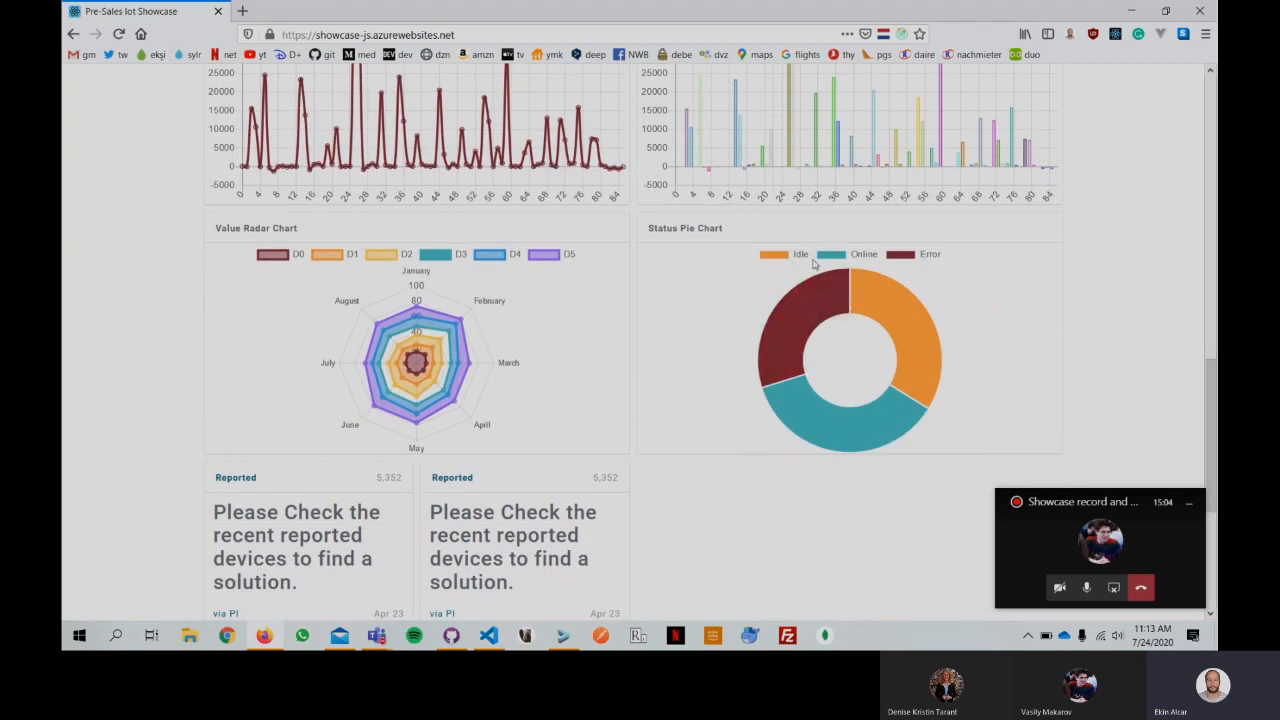
mouse_move(848, 266)
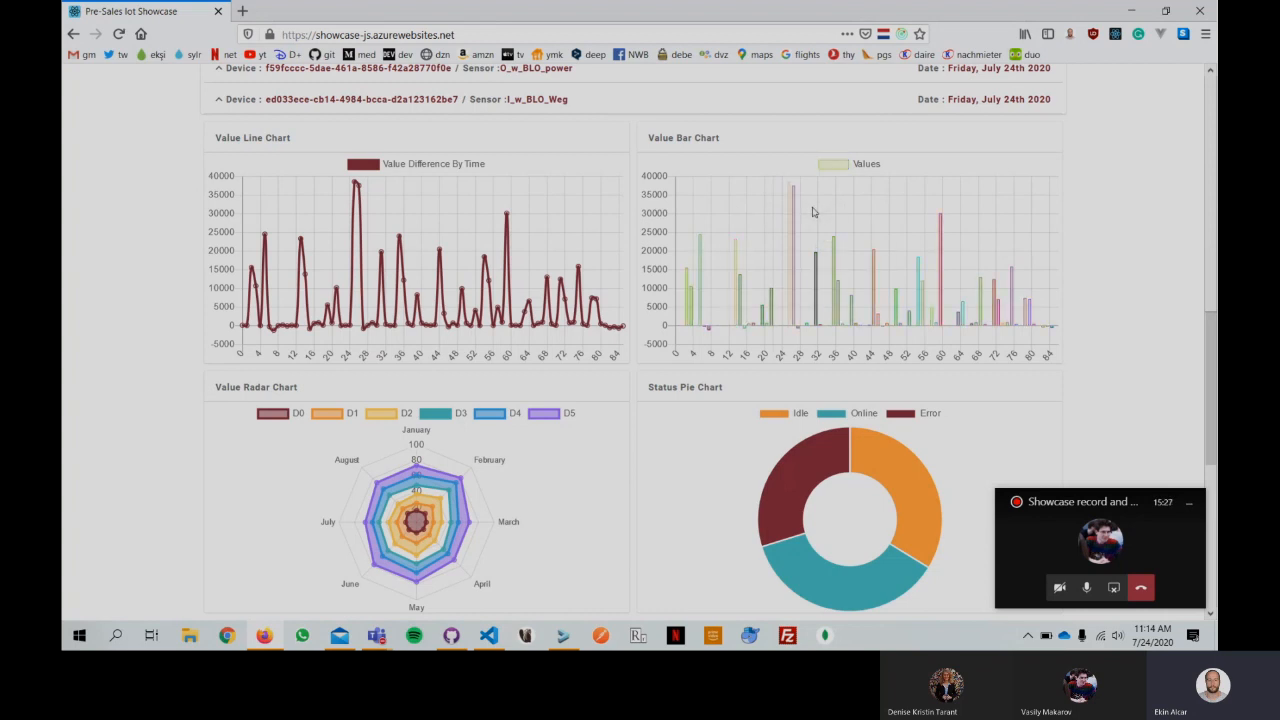
scroll("down", 3)
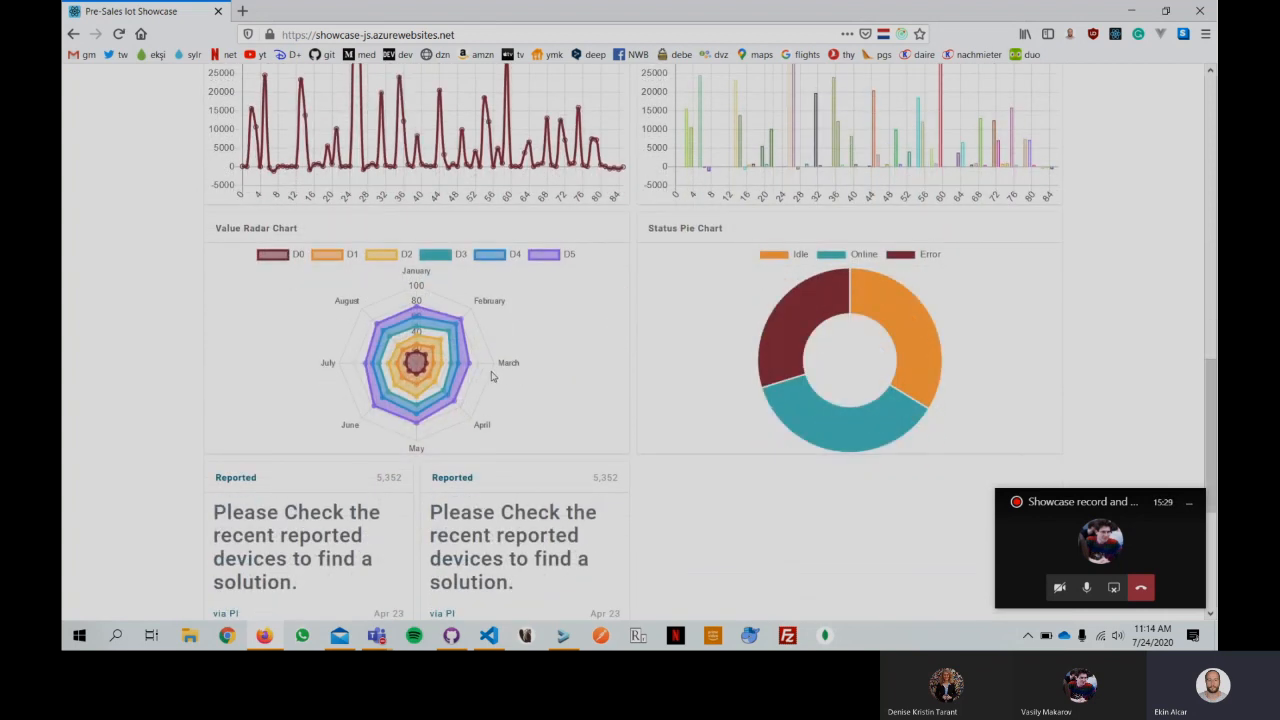
mouse_move(475, 314)
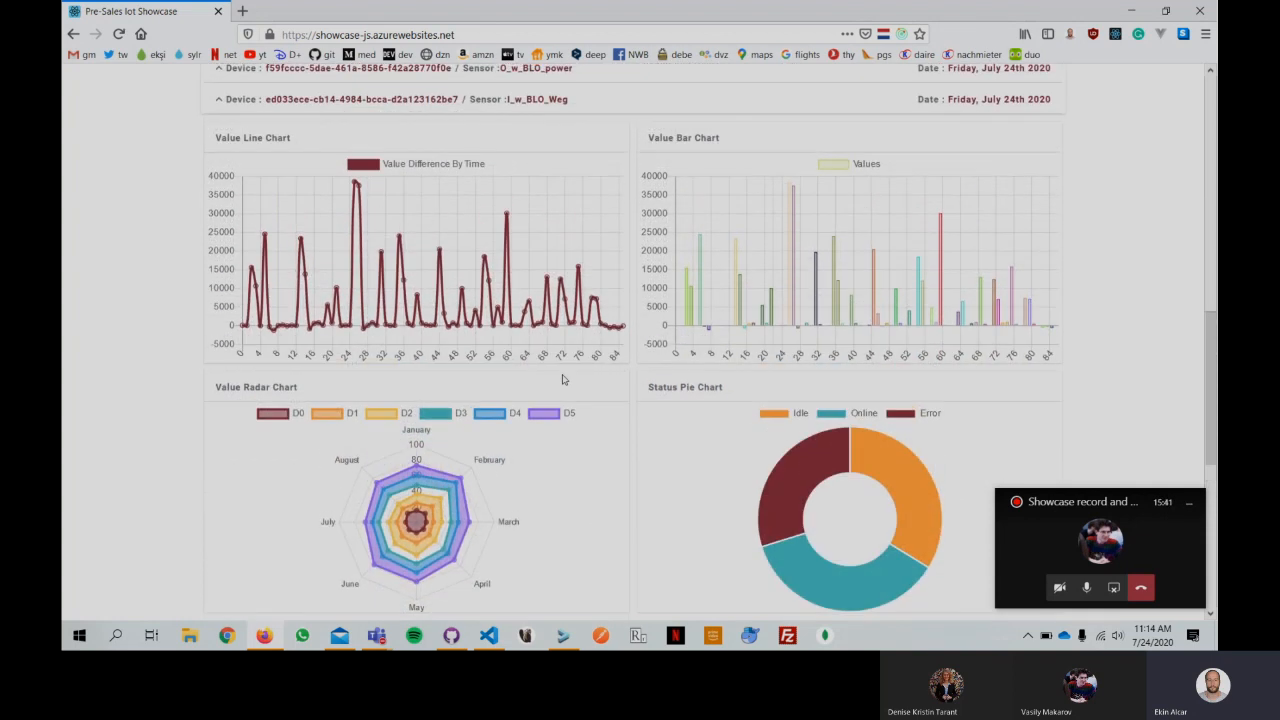
Step: Scroll to the footer to show the Reported, Total Profit (71% of goal) and Usage (22% higher) cards
scroll("down", 3)
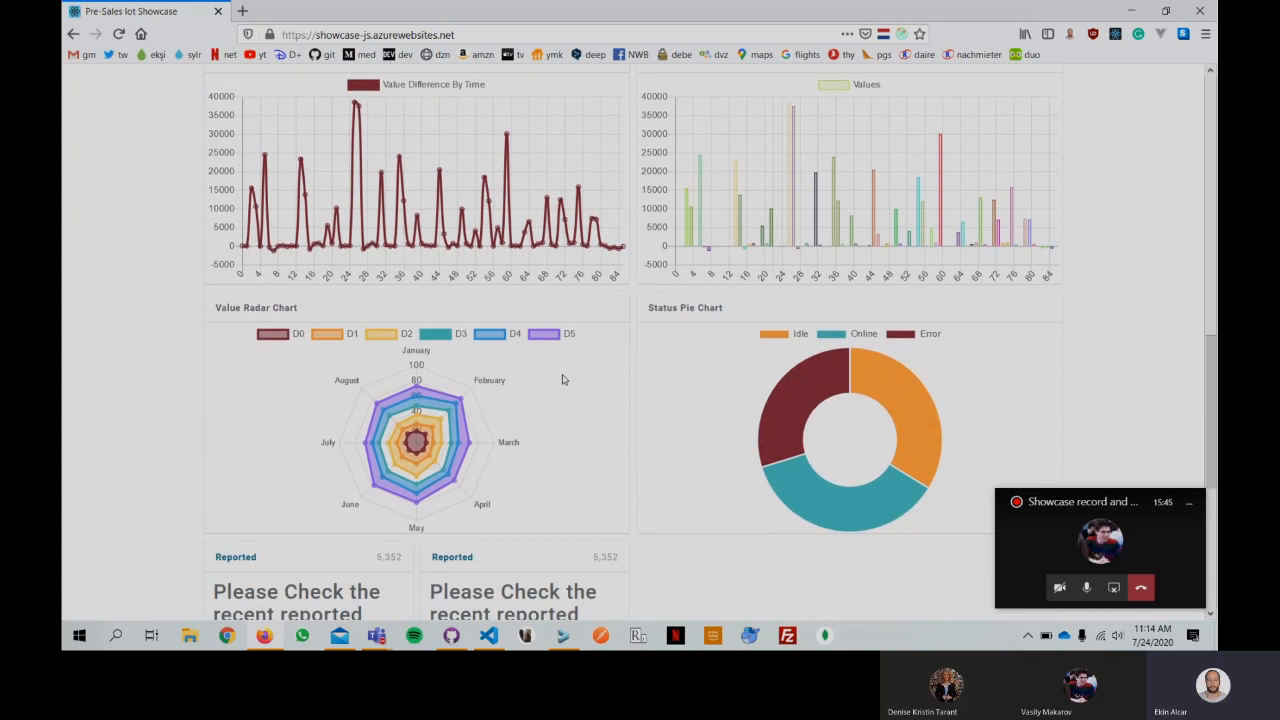
mouse_move(567, 357)
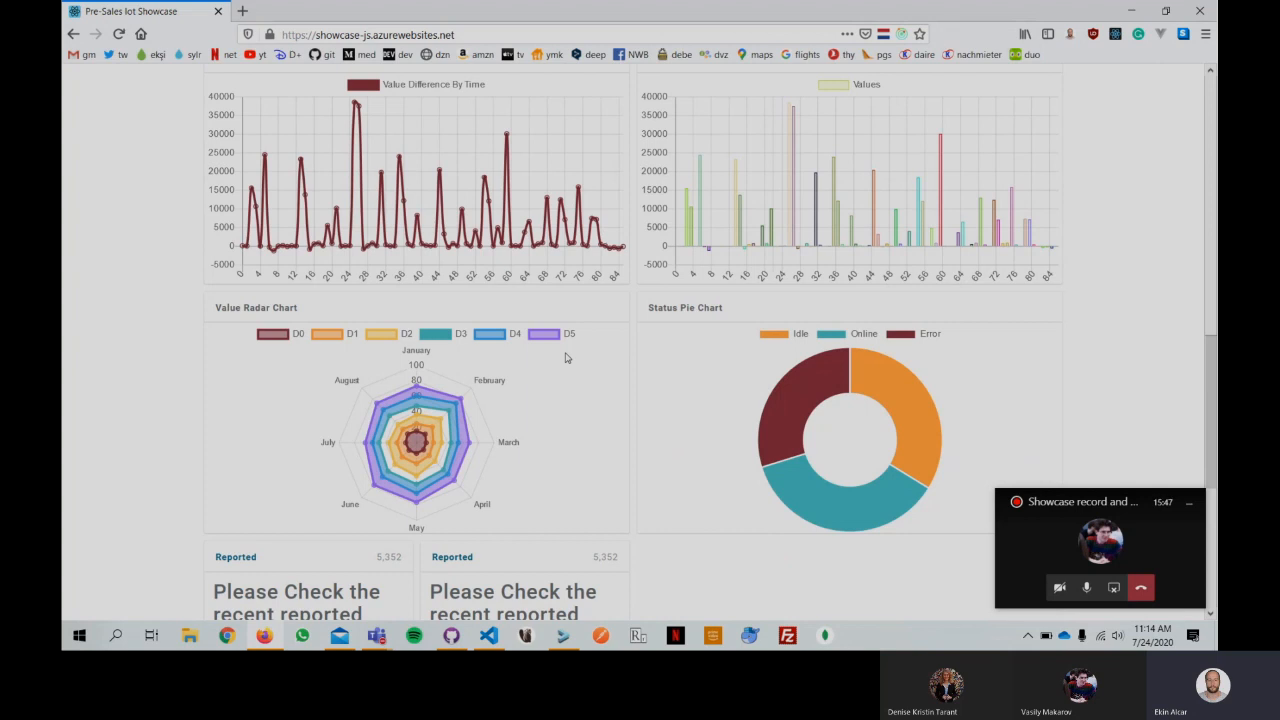
scroll("down", 3)
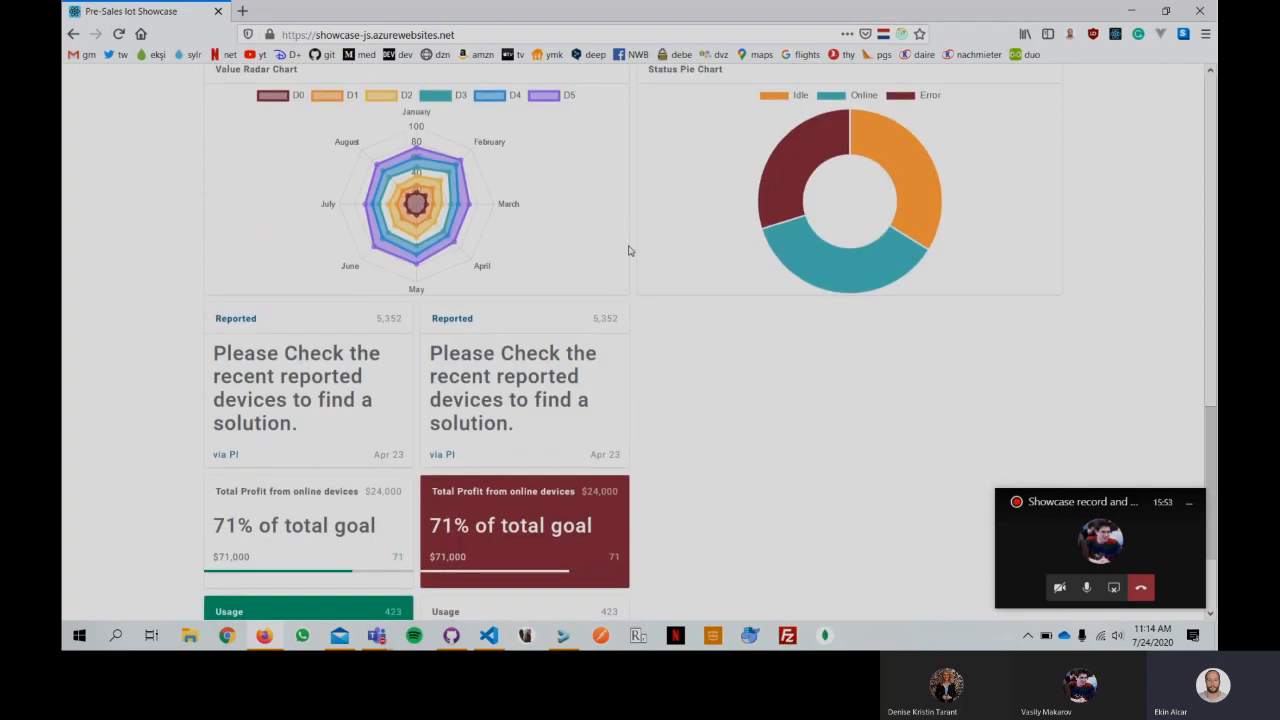
scroll("down", 3)
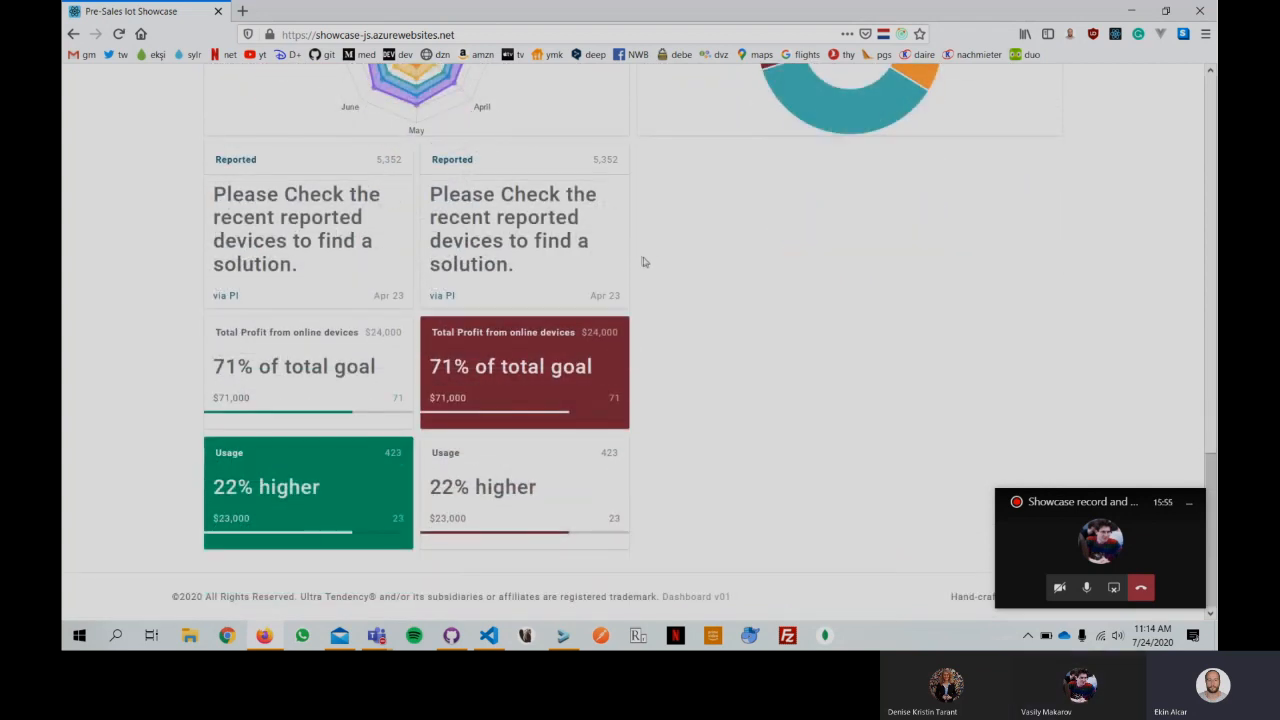
mouse_move(695, 268)
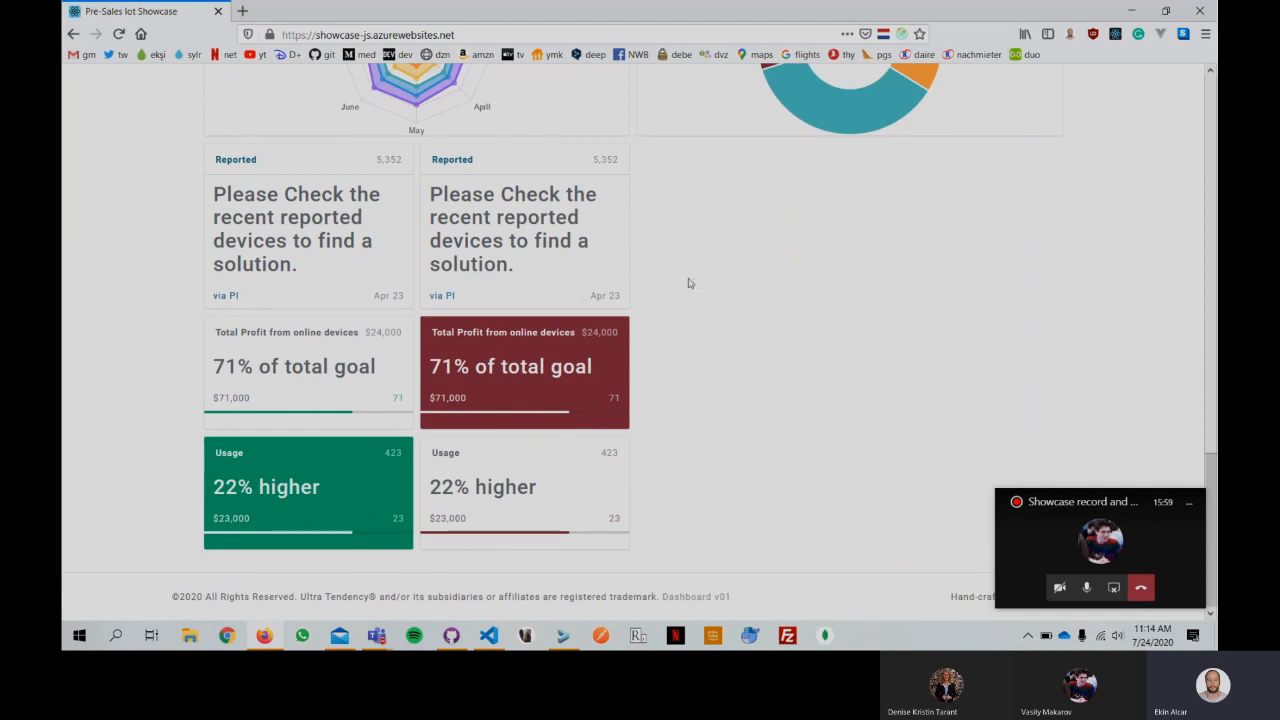
mouse_move(744, 360)
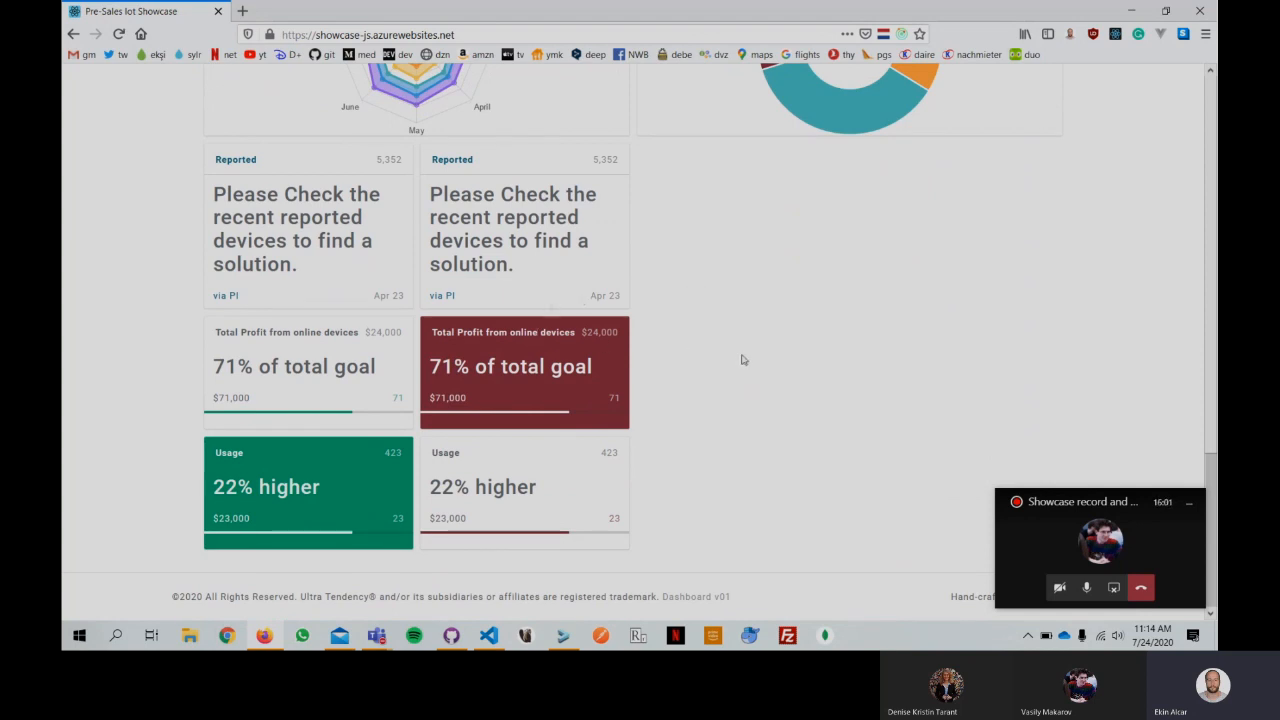
mouse_move(749, 362)
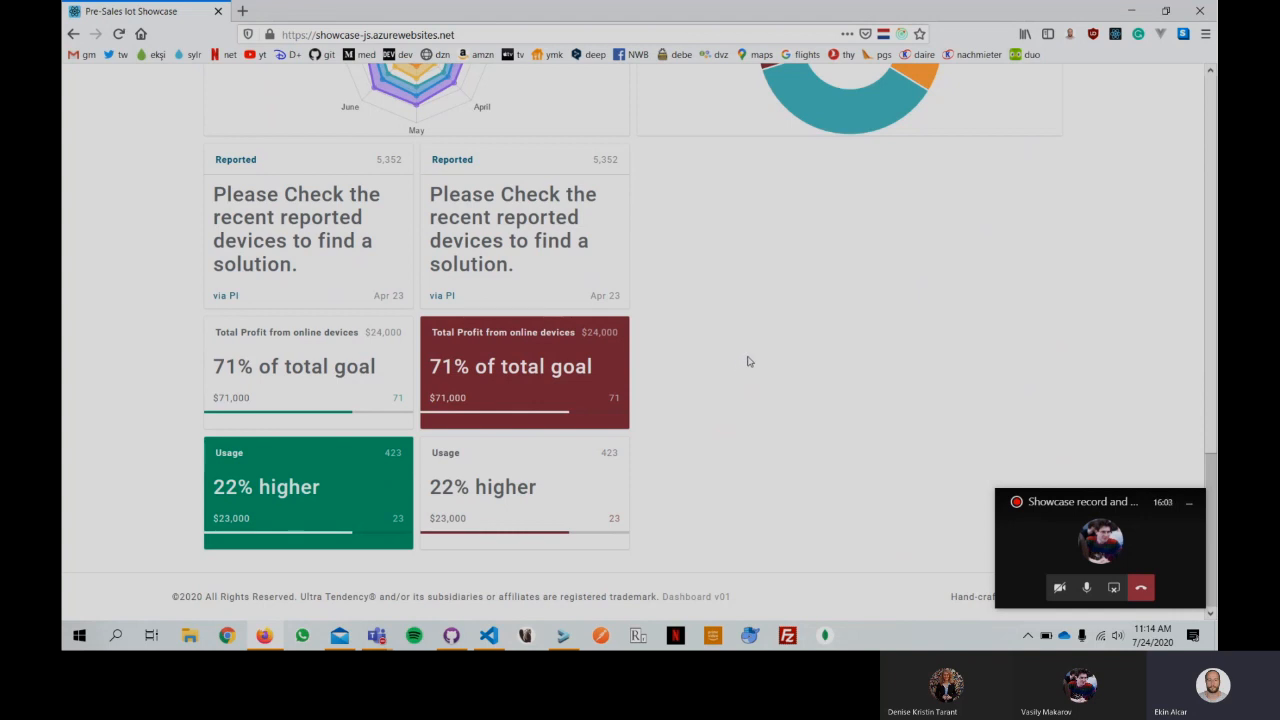